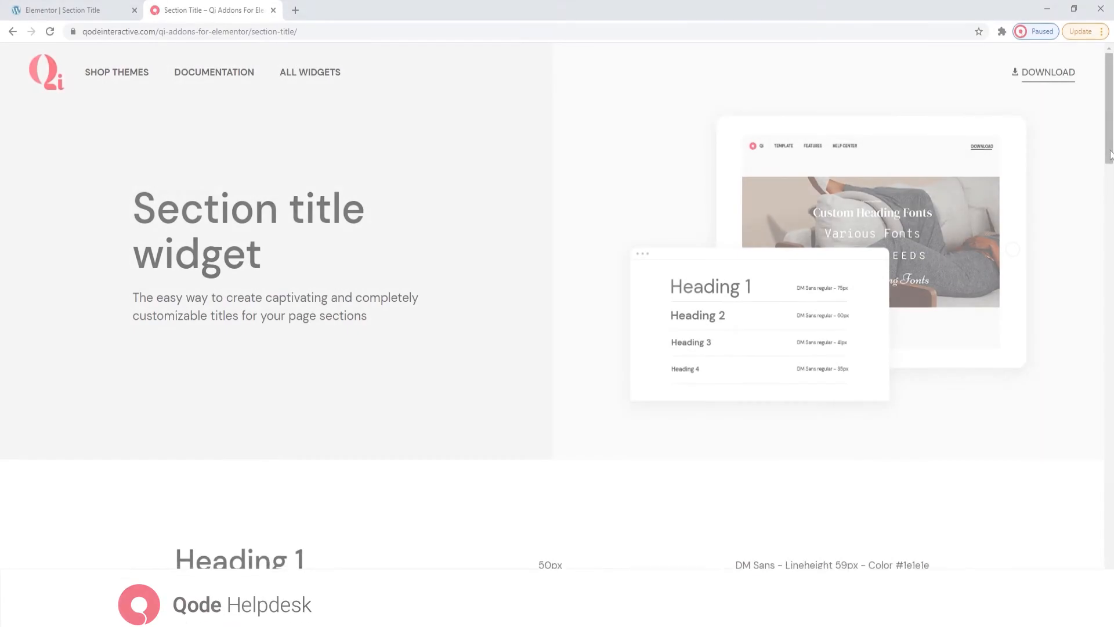
Step: Scroll the demo page down past the typography table to the View More button examples
{"action": "scroll", "scroll_direction": "down", "scroll_amount": 3}
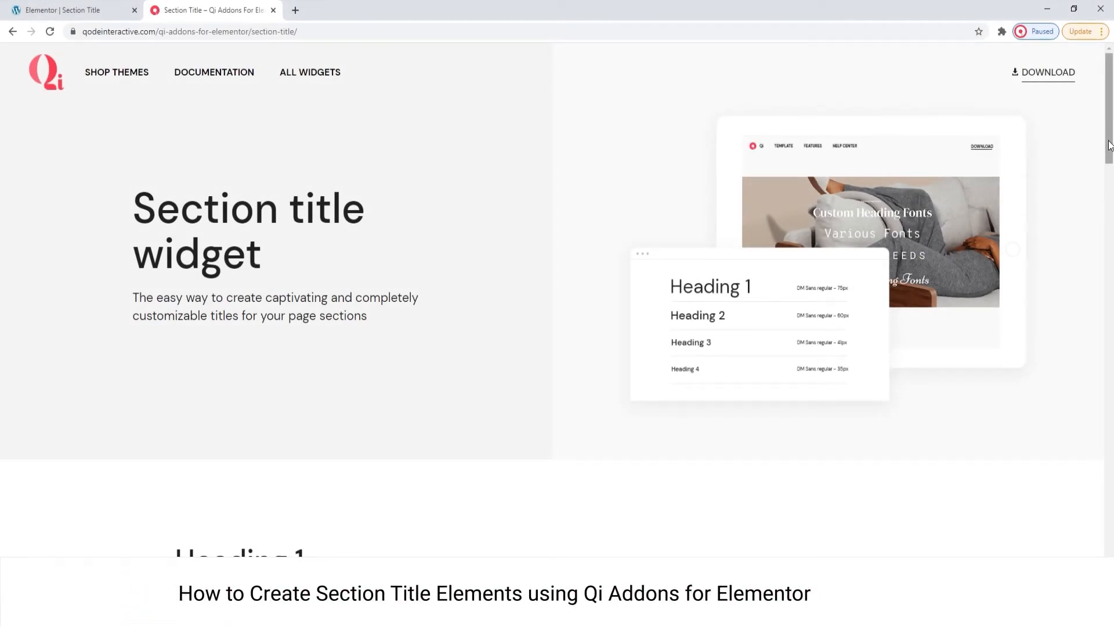
{"action": "scroll", "scroll_direction": "down", "scroll_amount": 3}
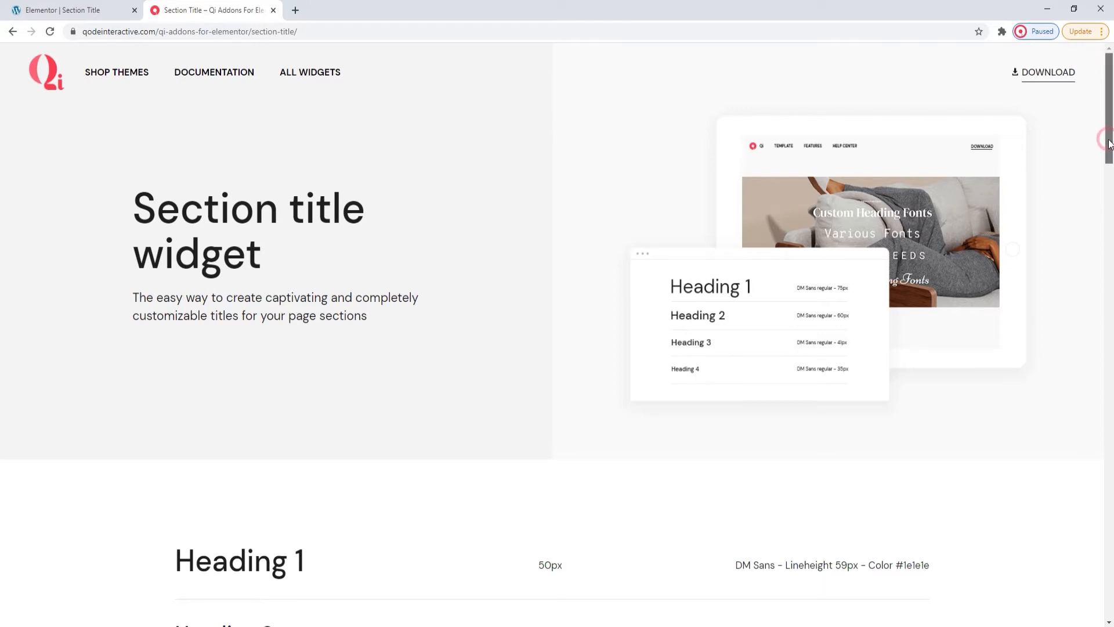
{"action": "scroll", "scroll_direction": "down", "scroll_amount": 3}
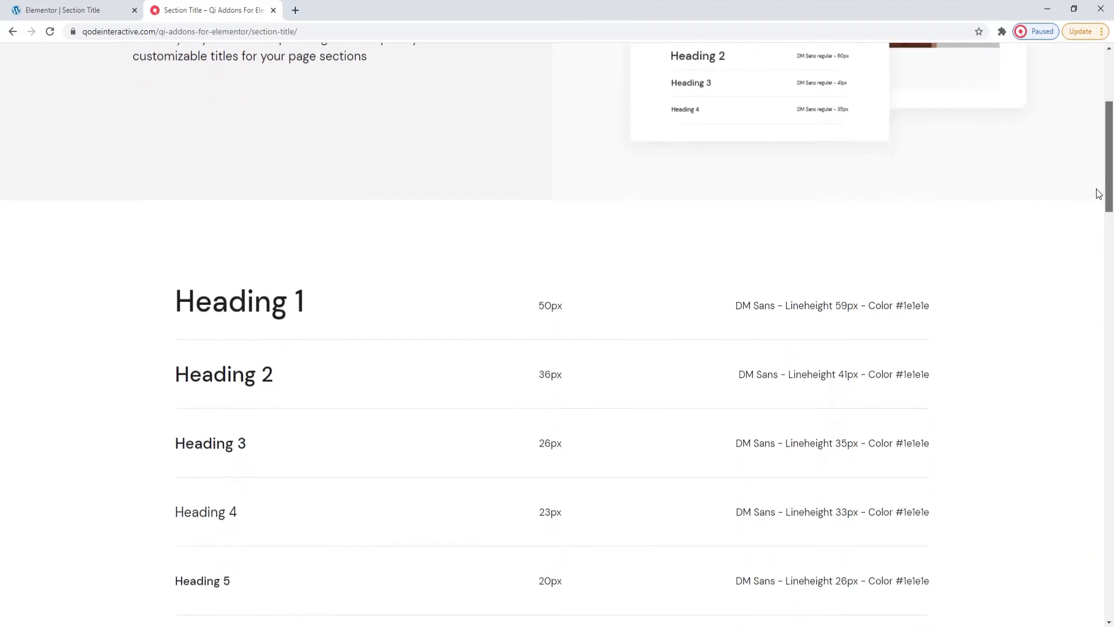
{"action": "scroll", "scroll_direction": "down", "scroll_amount": 3}
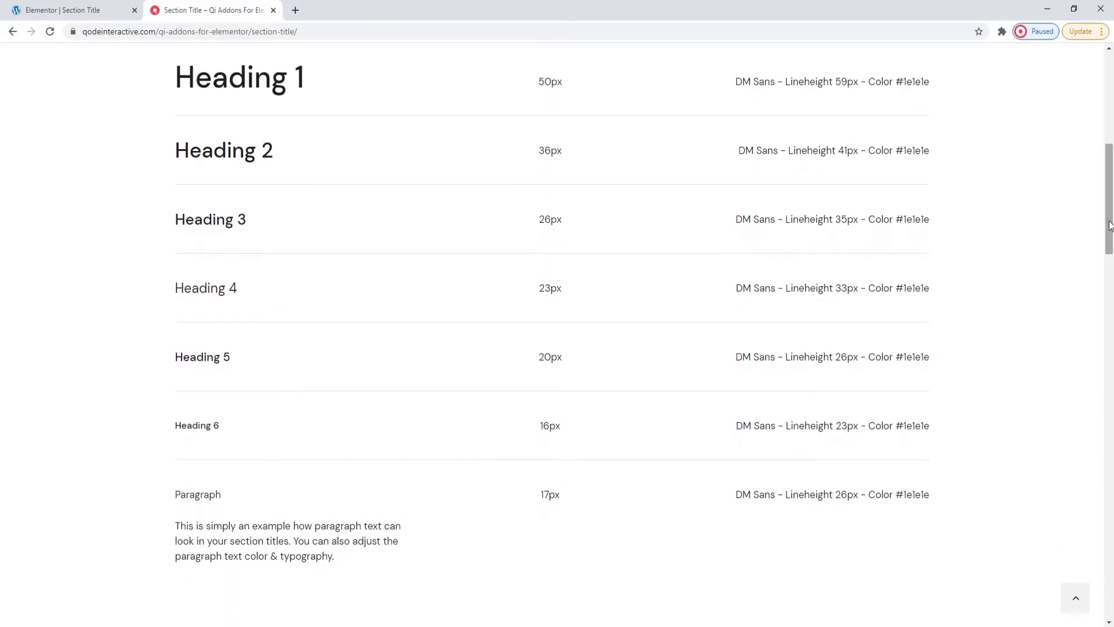
{"action": "scroll", "scroll_direction": "down", "scroll_amount": 3}
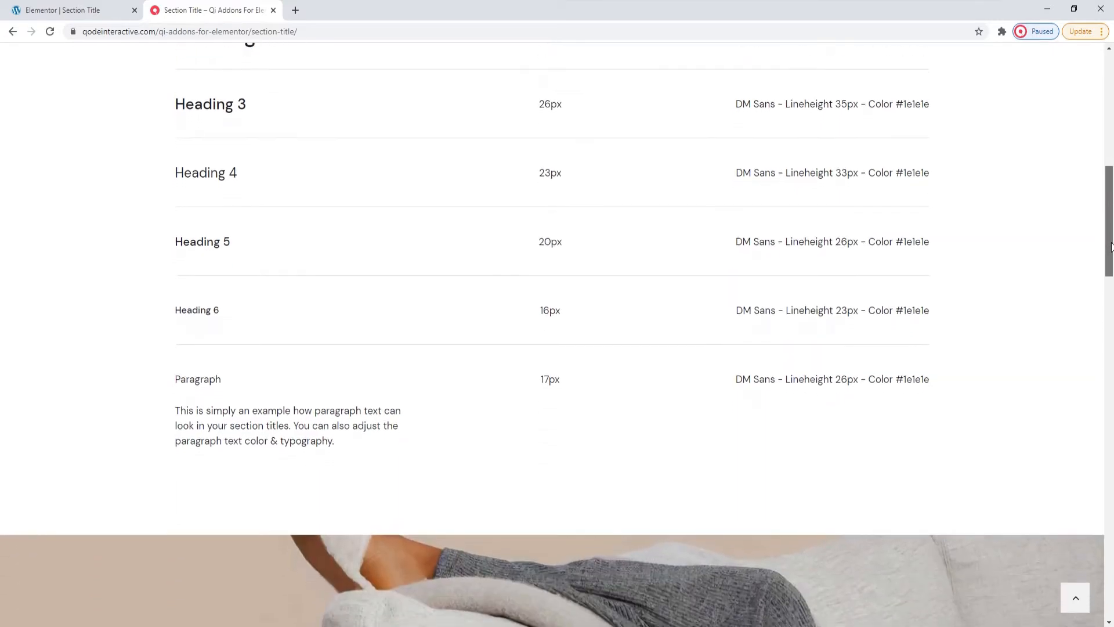
{"action": "scroll", "scroll_direction": "down", "scroll_amount": 3}
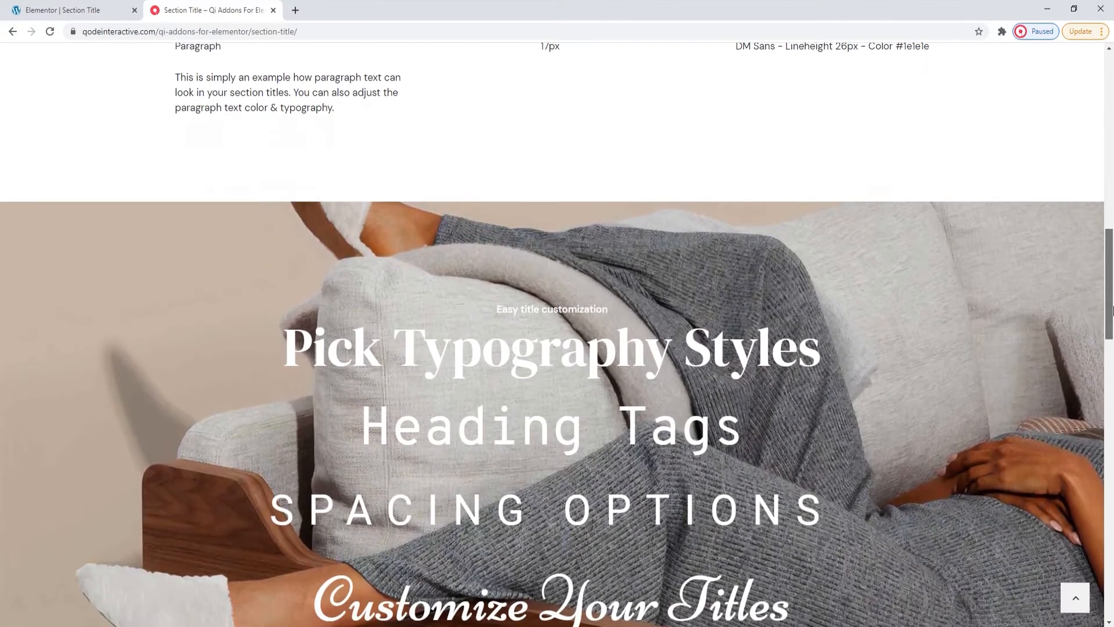
{"action": "scroll", "scroll_direction": "down", "scroll_amount": 3}
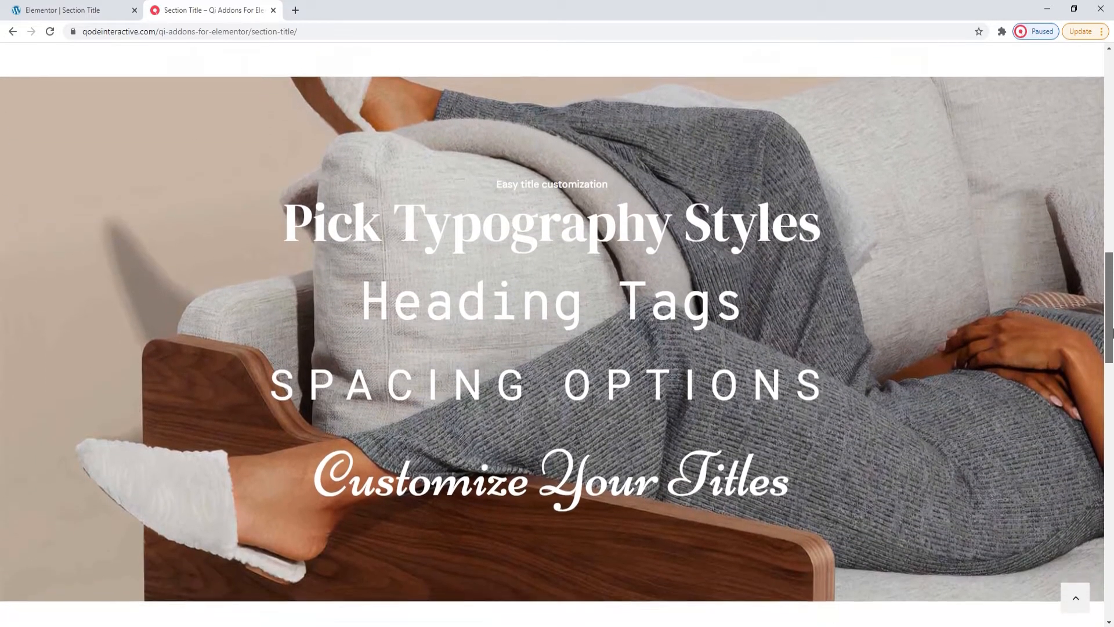
{"action": "scroll", "scroll_direction": "down", "scroll_amount": 3}
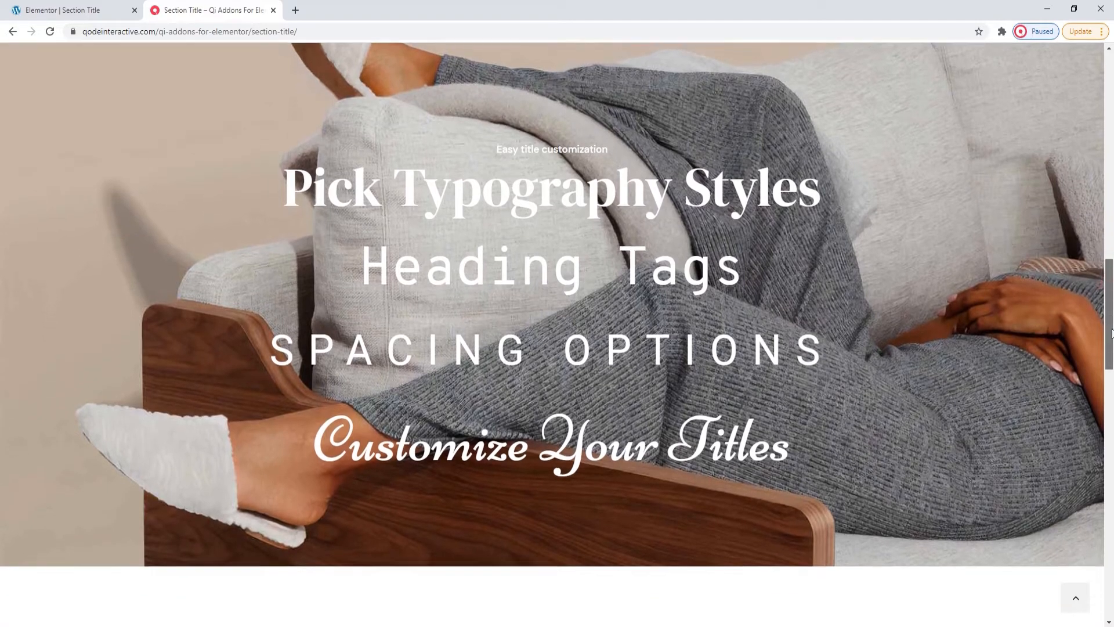
{"action": "scroll", "scroll_direction": "down", "scroll_amount": 3}
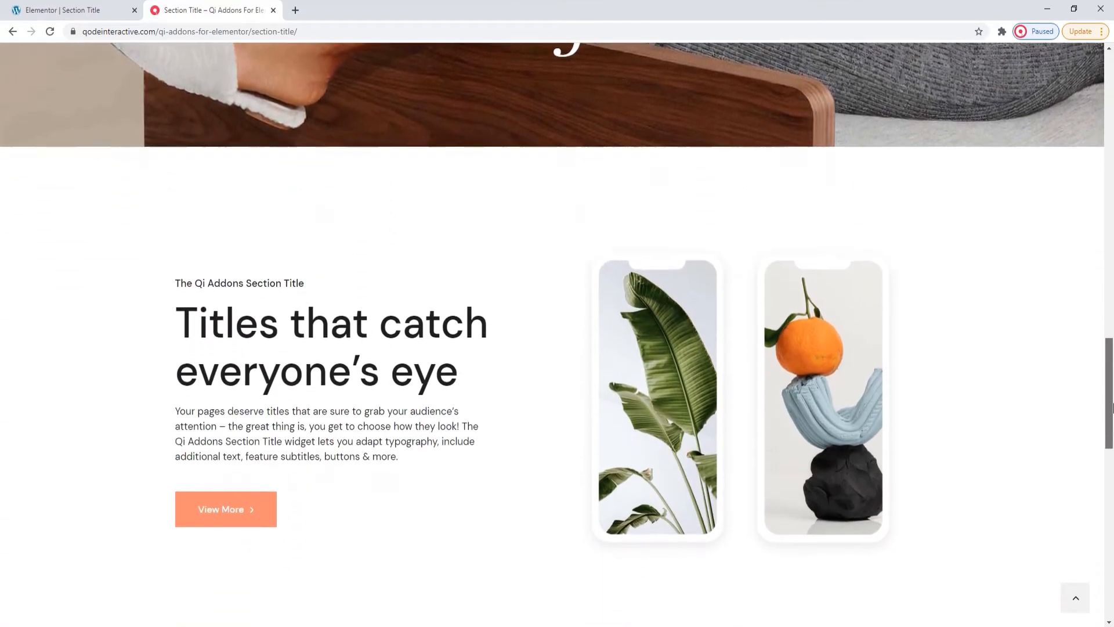
{"action": "scroll", "scroll_direction": "down", "scroll_amount": 3}
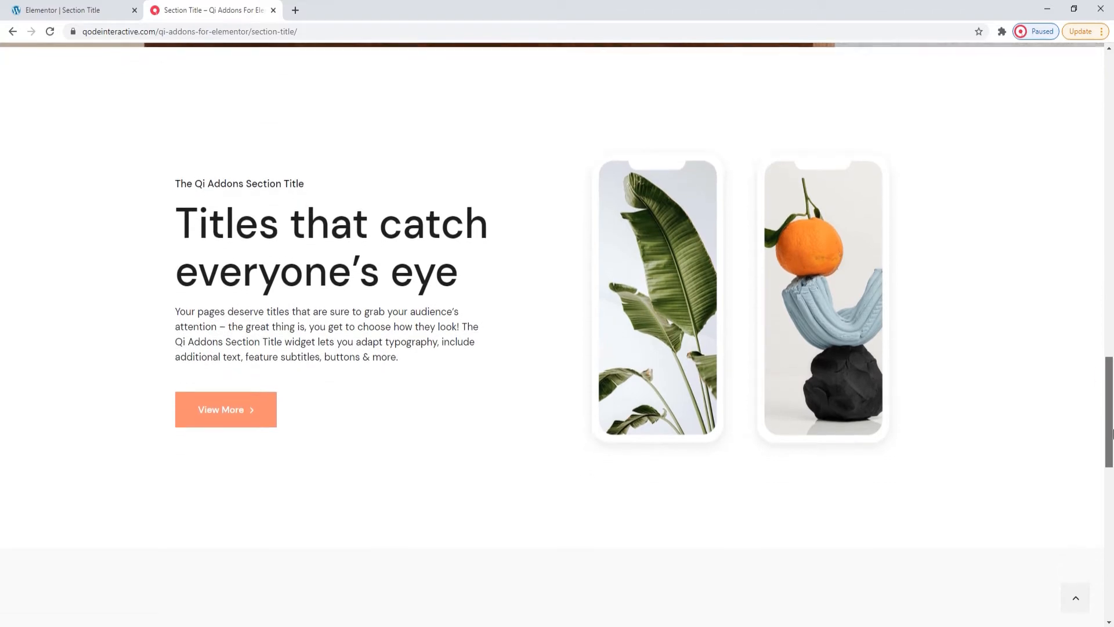
{"action": "scroll", "scroll_direction": "down", "scroll_amount": 3}
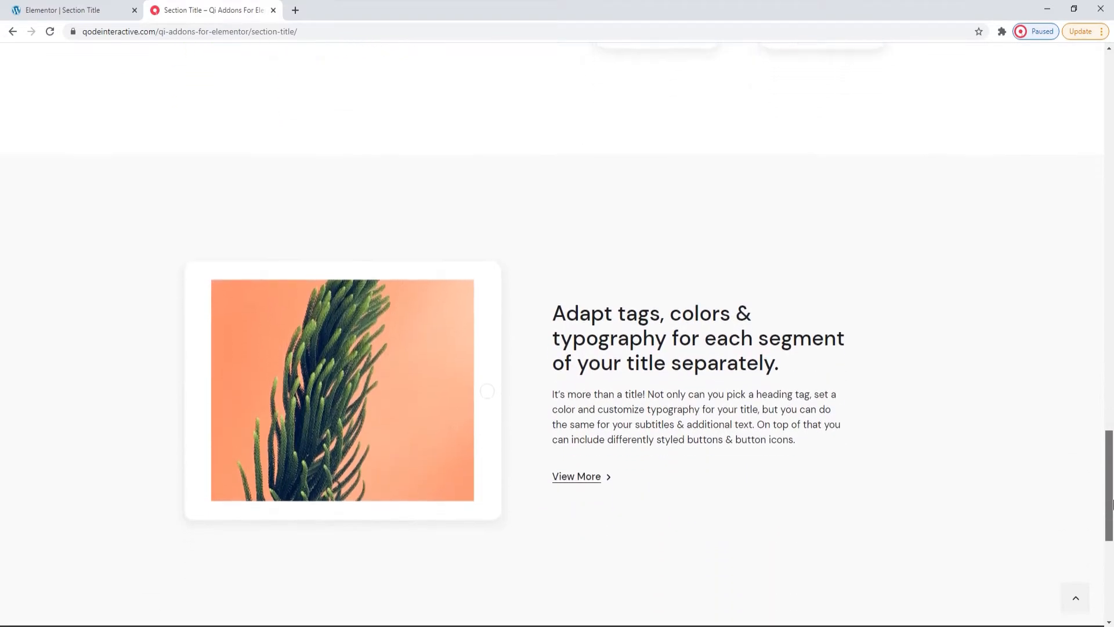
{"action": "scroll", "scroll_direction": "down", "scroll_amount": 3}
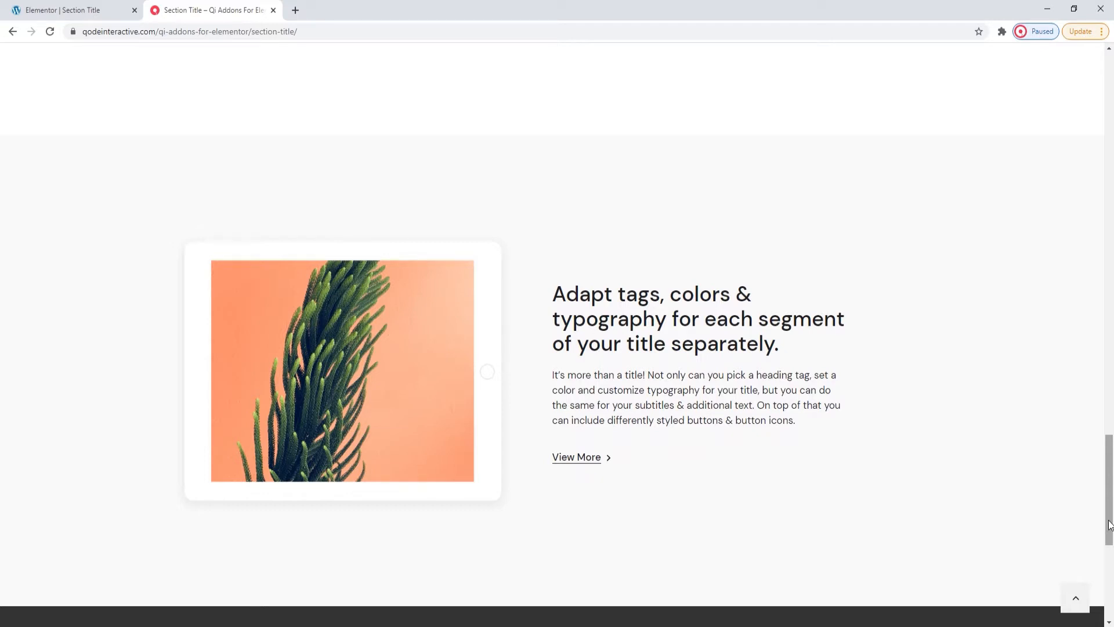
Step: Return to the Elementor tab and search 'section' to place the Section Title widget
{"action": "left_click", "coordinate": [68, 10]}
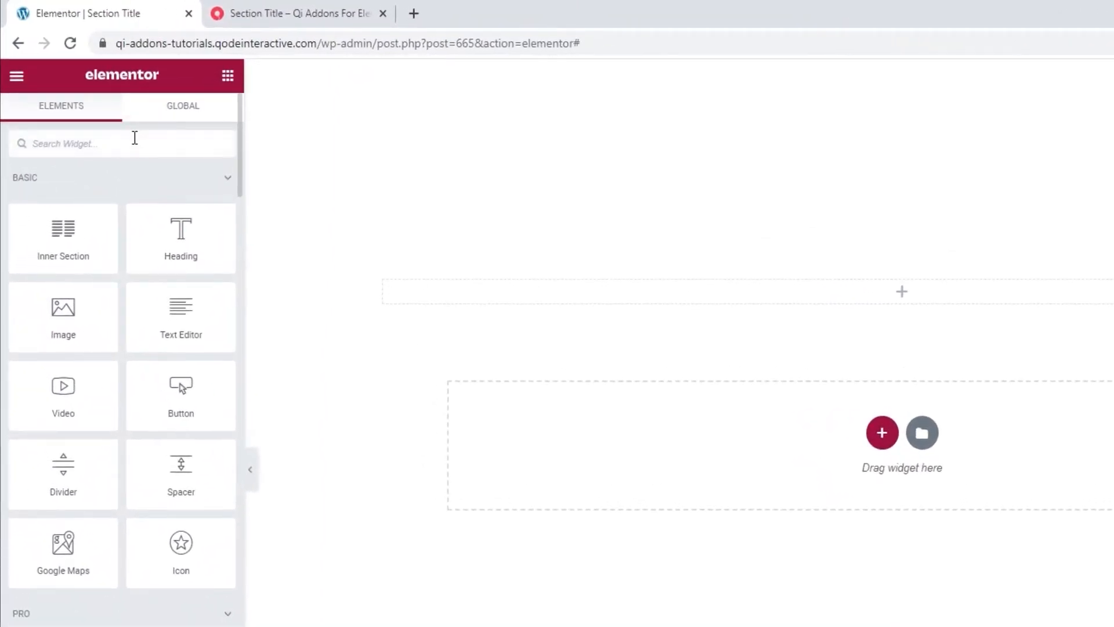
{"action": "type", "text": "section"}
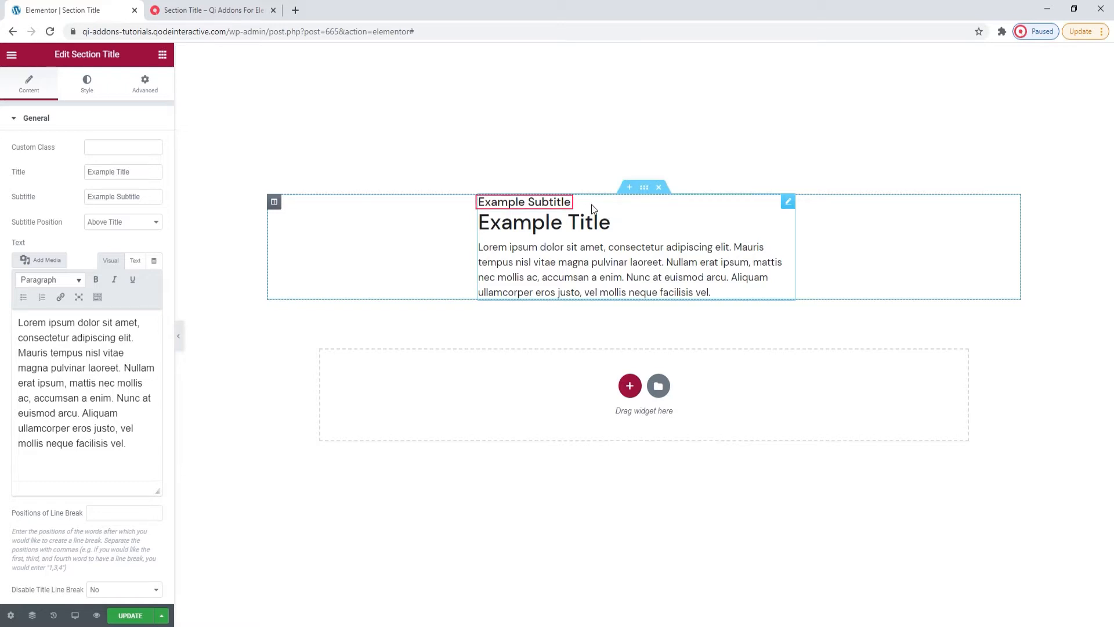
Step: Set the title to 'Titles that catch everyone's eye' and subtitle to 'The Qi Addons Section Title'
{"action": "left_click", "coordinate": [630, 268]}
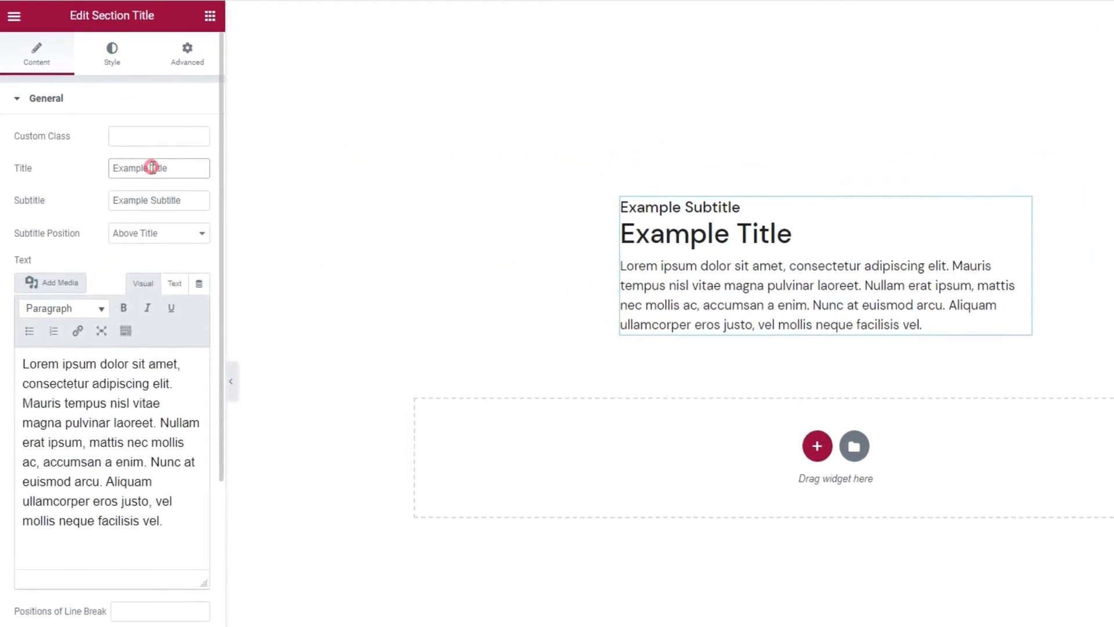
{"action": "type", "text": "Titles that catch everyone's eye"}
{"action": "left_click", "coordinate": [159, 200]}
{"action": "type", "text": "The"}
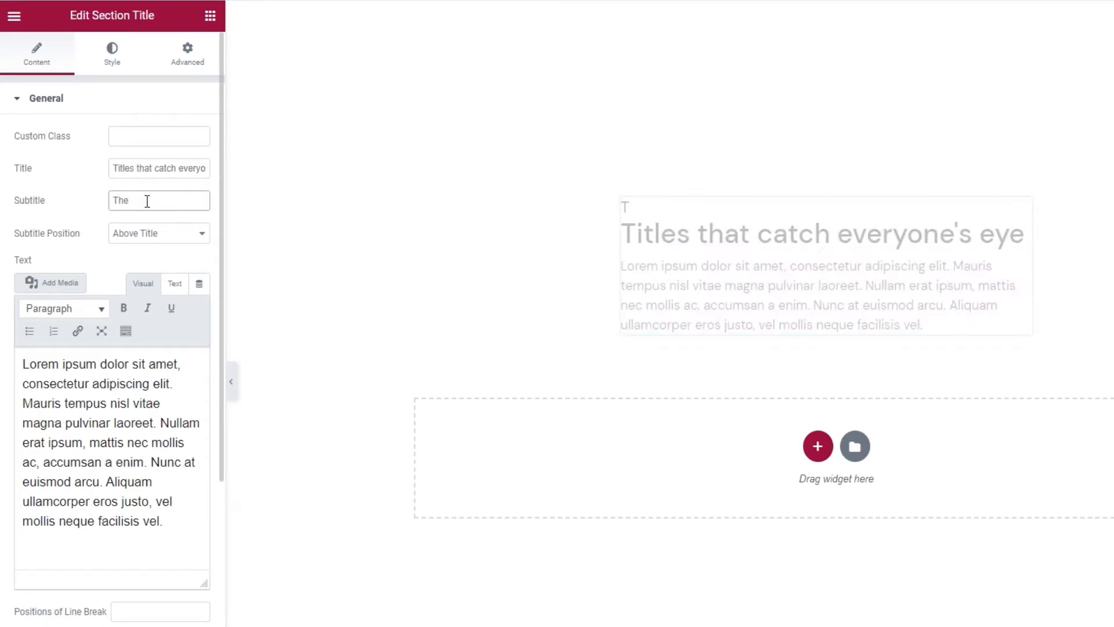
{"action": "type", "text": "Qi Addons Section Title"}
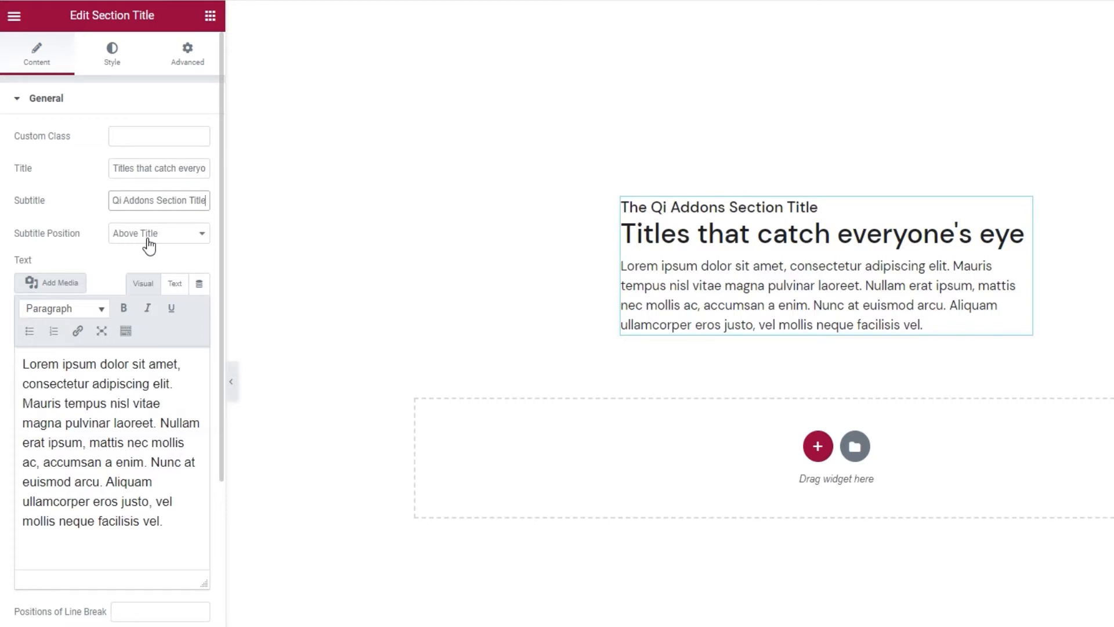
{"action": "left_click", "coordinate": [159, 233]}
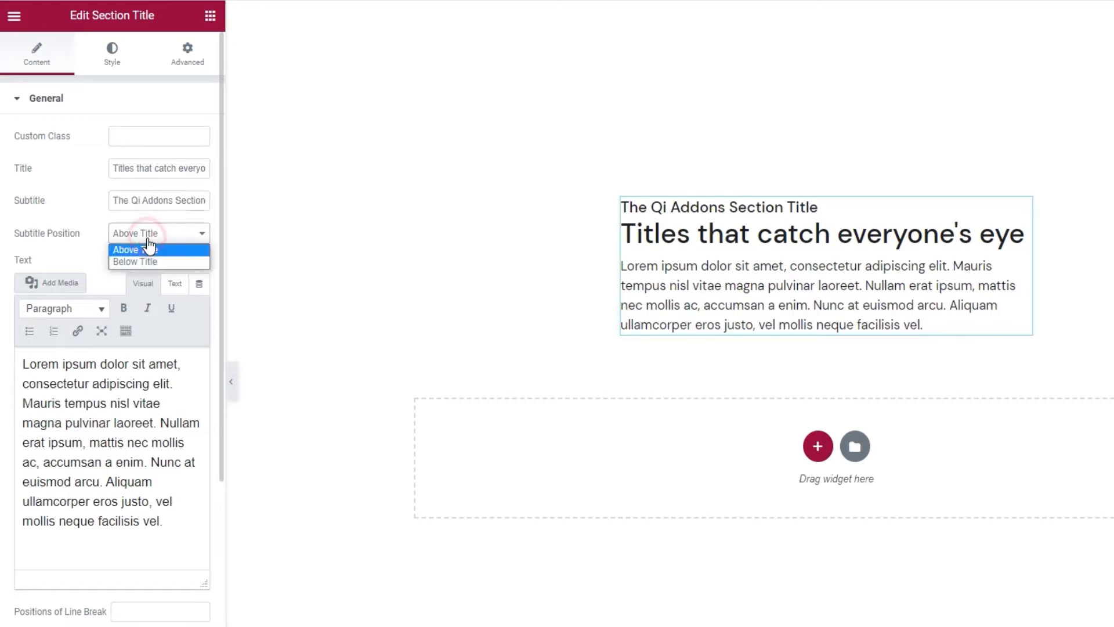
{"action": "mouse_move", "coordinate": [168, 255]}
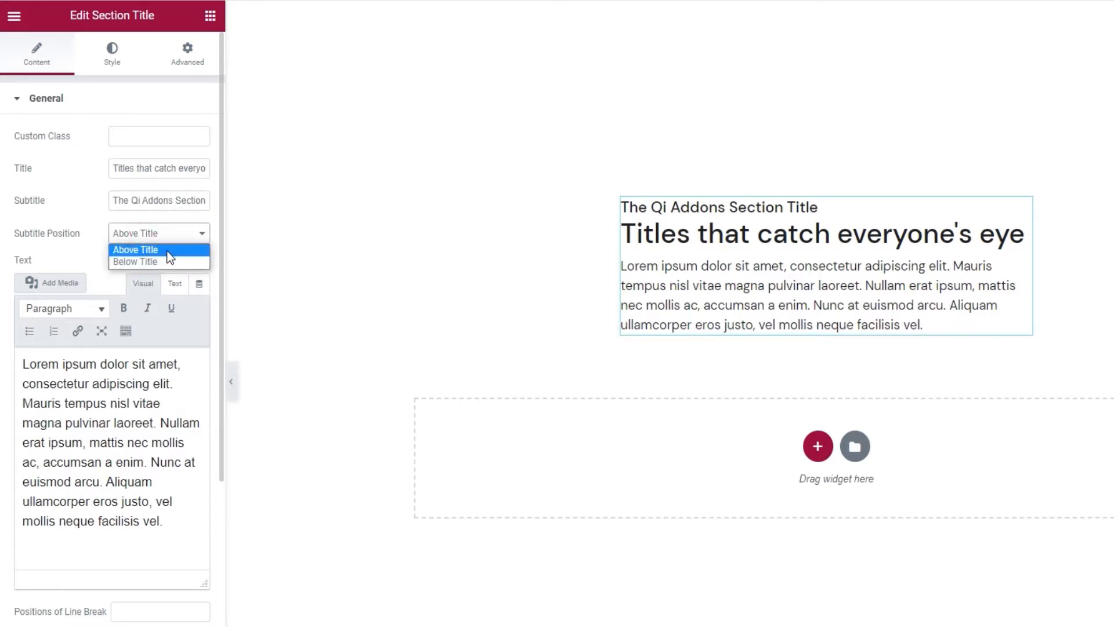
{"action": "left_click", "coordinate": [135, 261]}
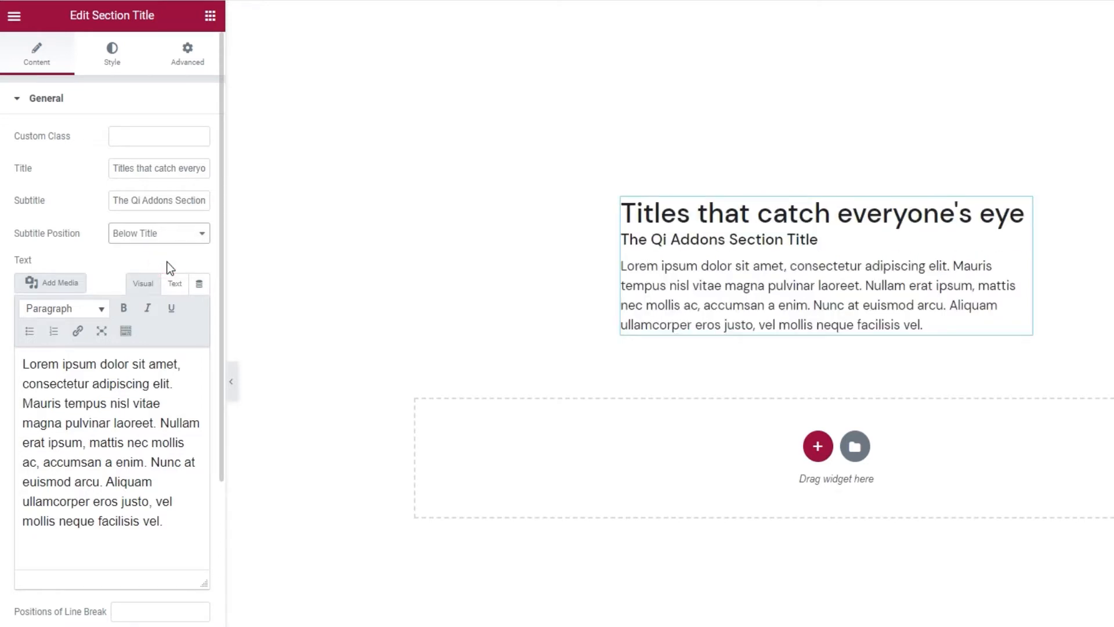
{"action": "left_click", "coordinate": [159, 232]}
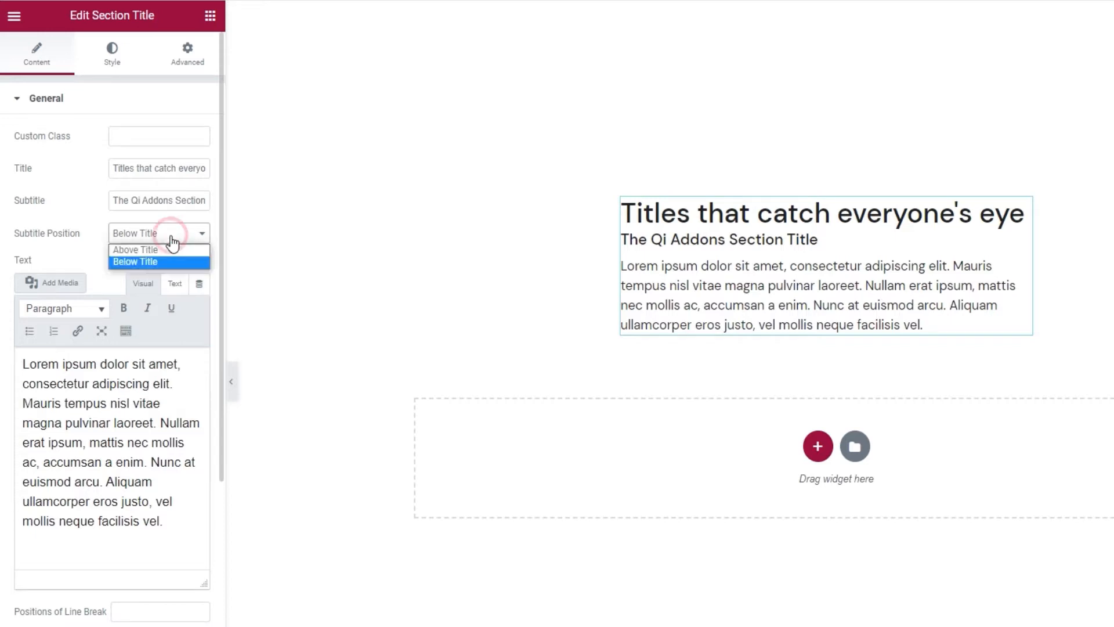
{"action": "left_click", "coordinate": [134, 251]}
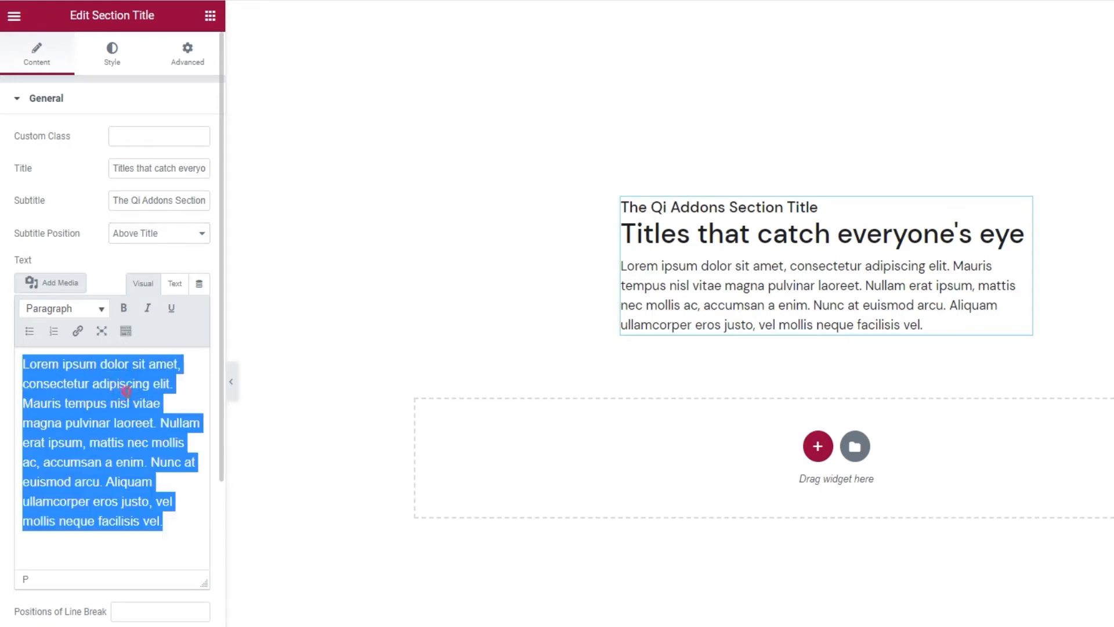
Step: Write the full description paragraph from 'Your pages deserve titles...' through 'subtitles, buttons & more.'
{"action": "type", "text": "Your"}
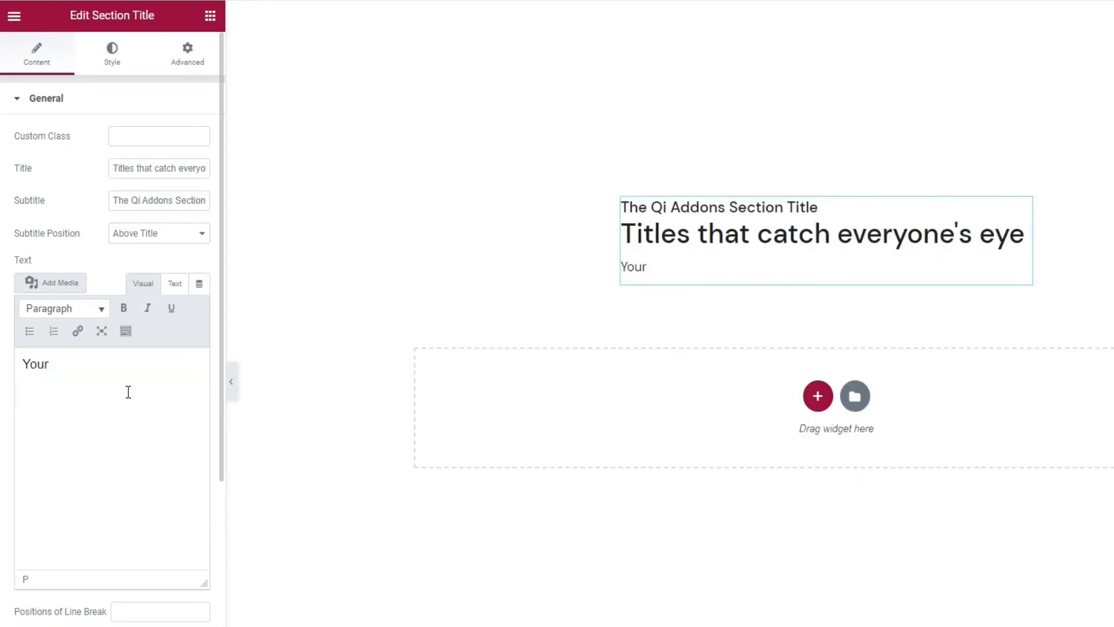
{"action": "type", "text": "pages deserve titles that are sure to grab"}
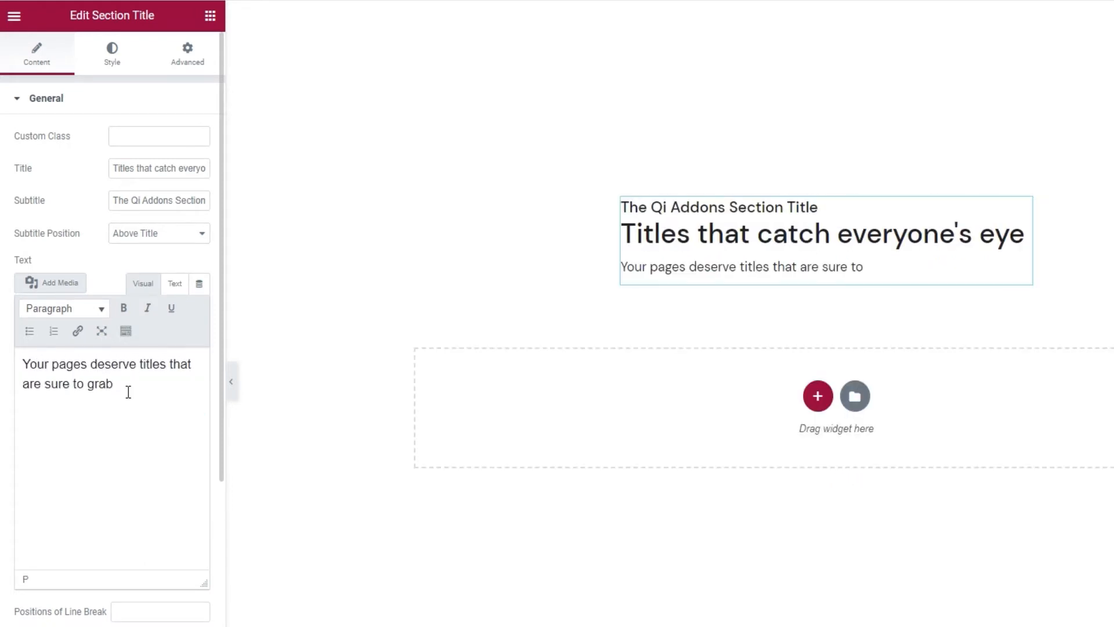
{"action": "type", "text": "your audience's attention - the"}
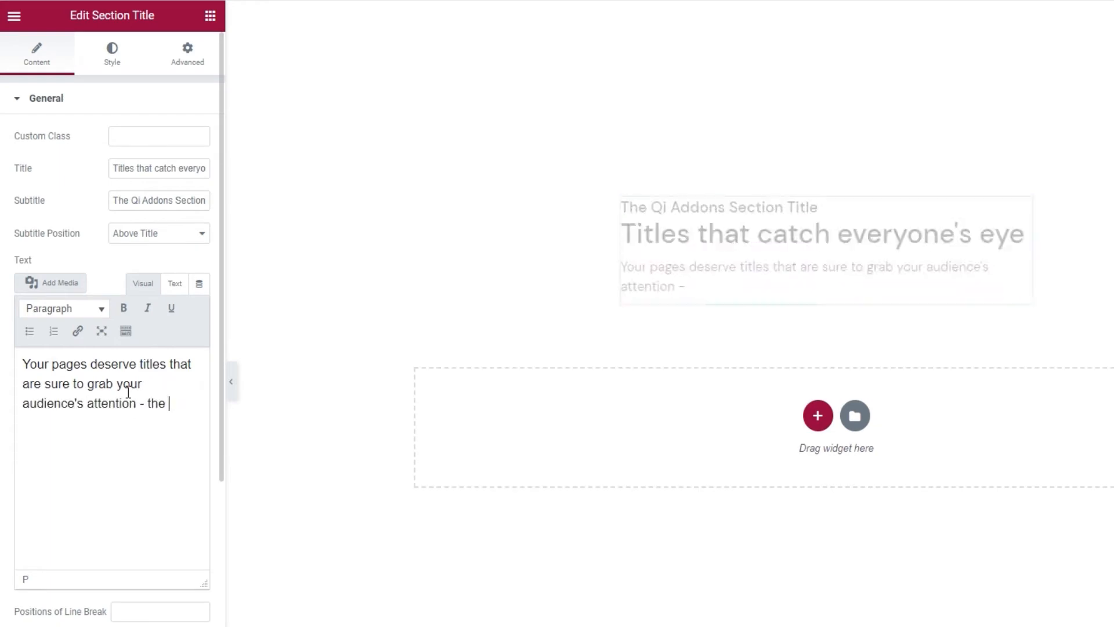
{"action": "type", "text": "great thing is, you get to choose how they"}
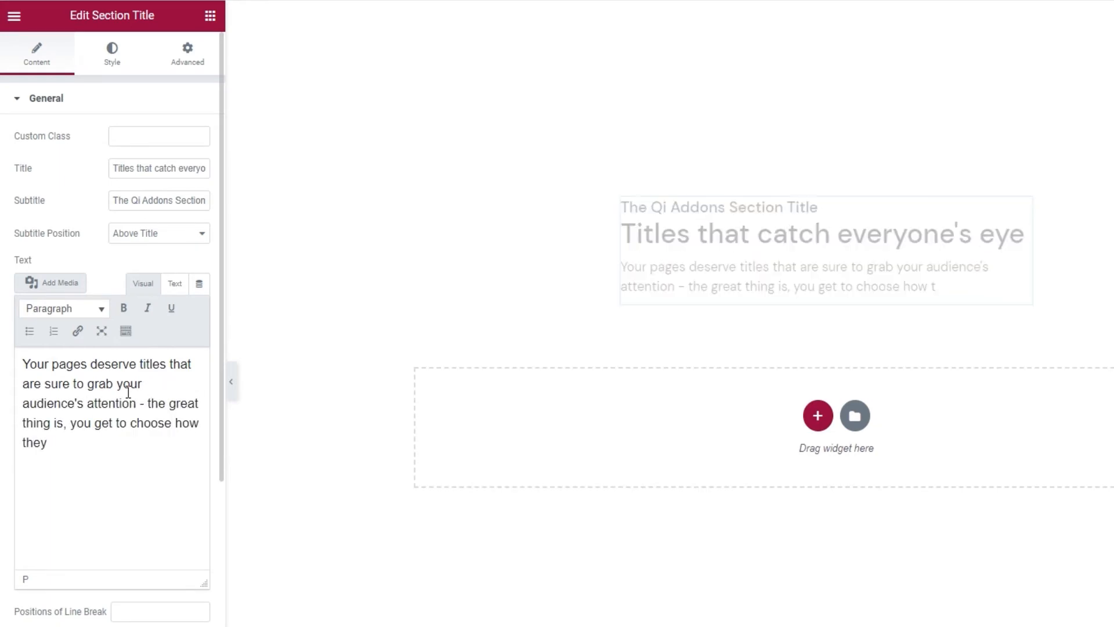
{"action": "type", "text": "look! The Qi Addons Section Title widget"}
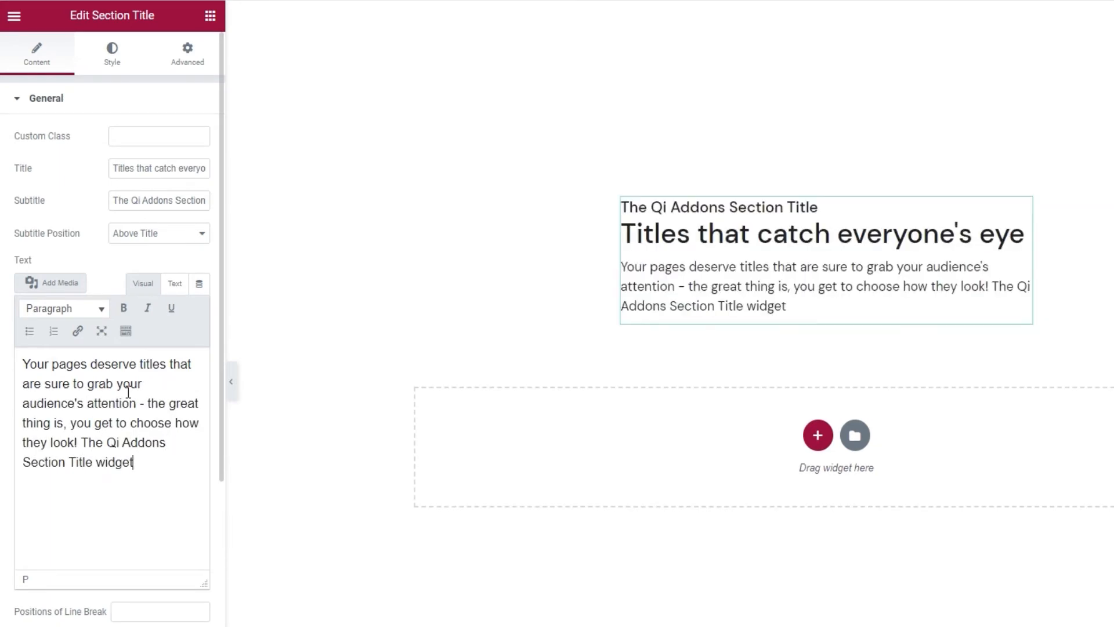
{"action": "type", "text": "lets you adapt typography, include a"}
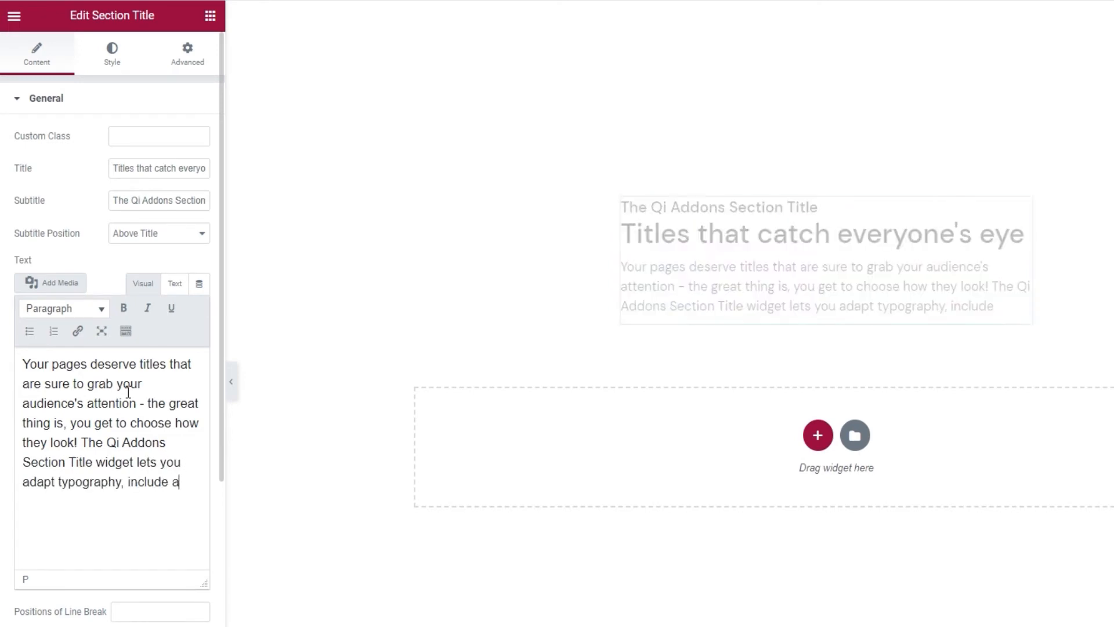
{"action": "type", "text": "dditional text, feature subtitles, buttons"}
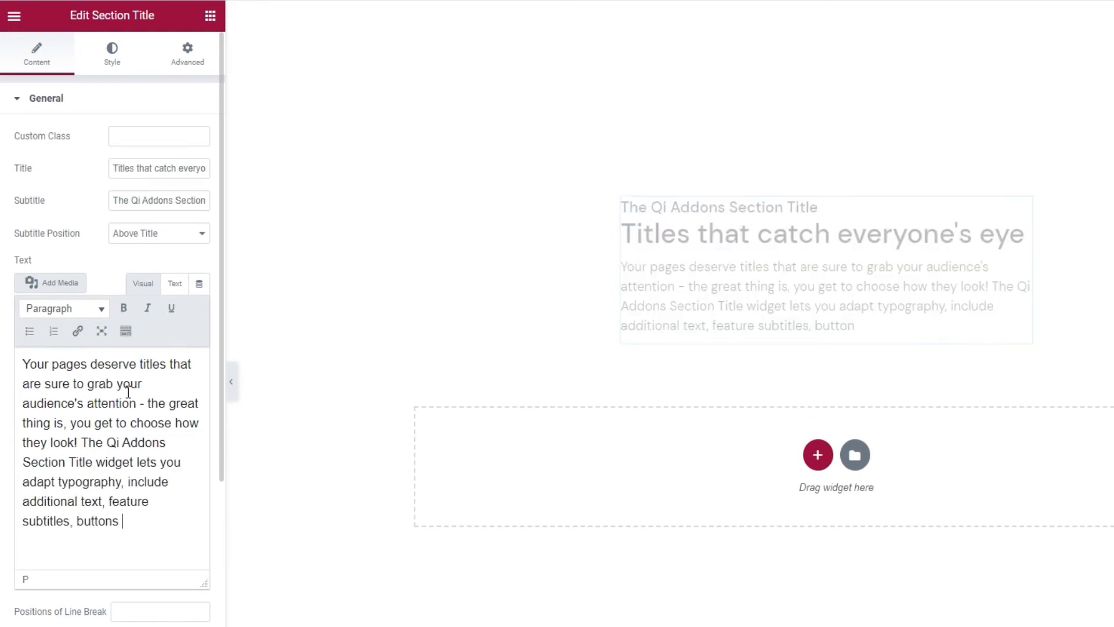
{"action": "type", "text": "& more."}
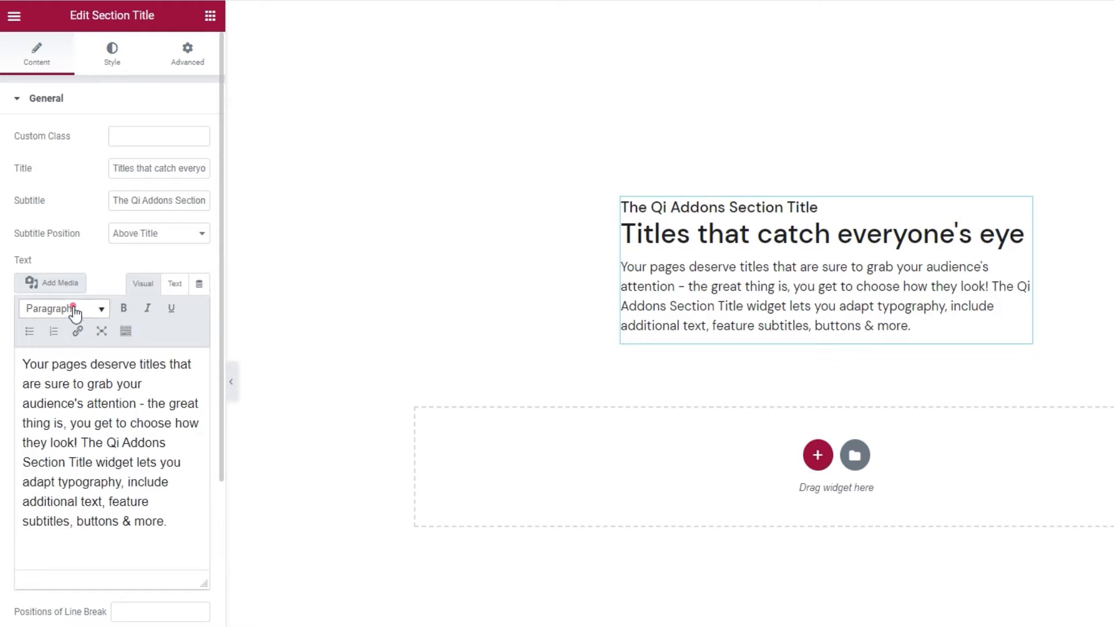
{"action": "left_click", "coordinate": [62, 307]}
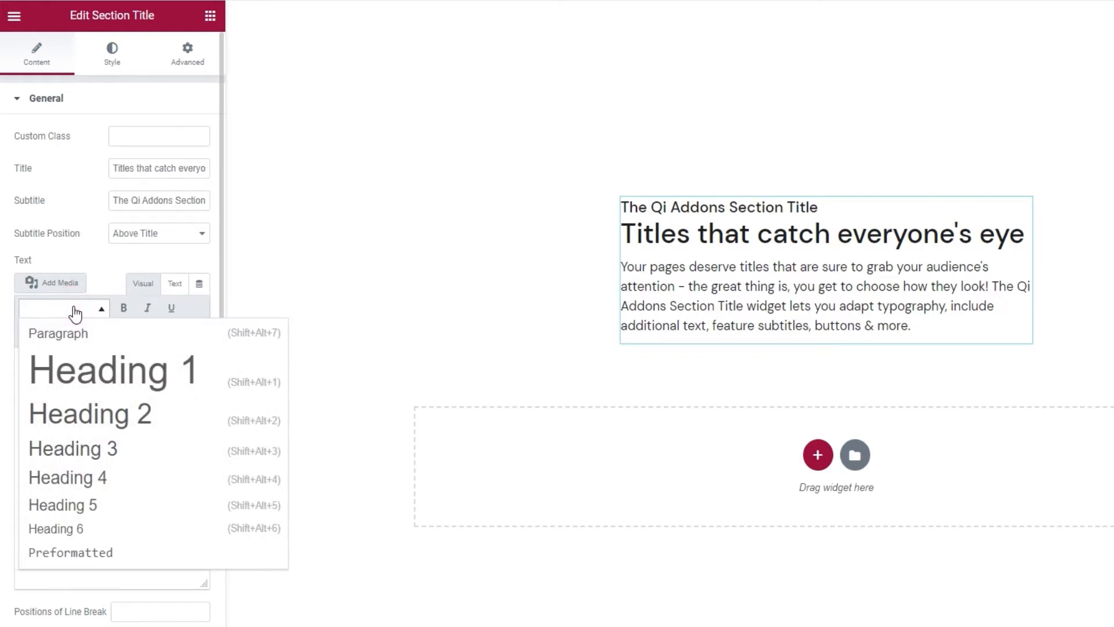
{"action": "left_click", "coordinate": [58, 333]}
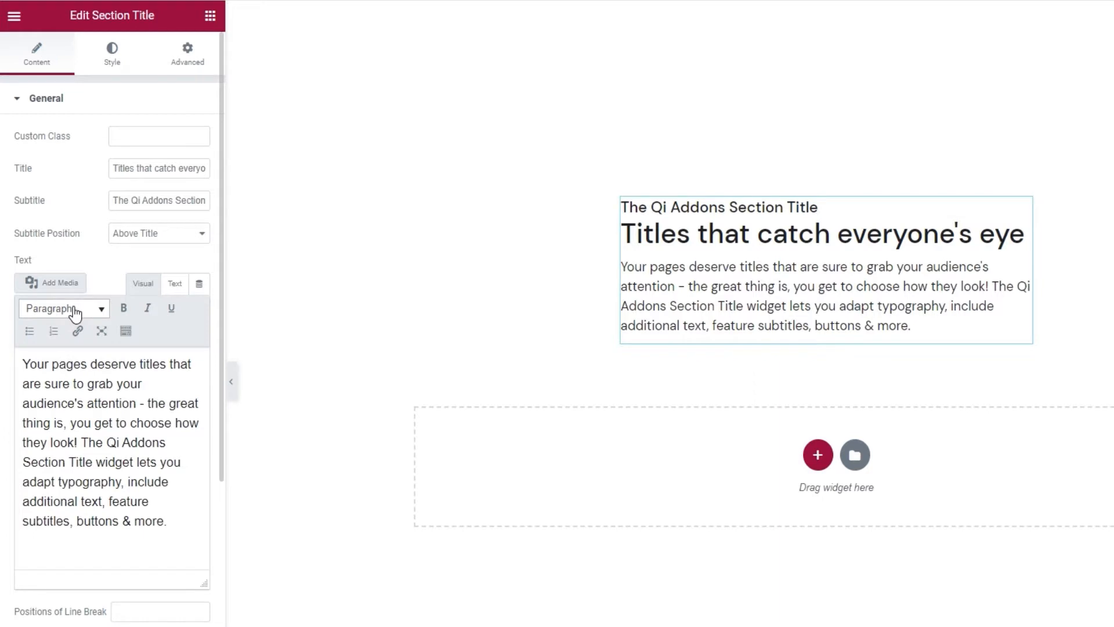
{"action": "mouse_move", "coordinate": [123, 307]}
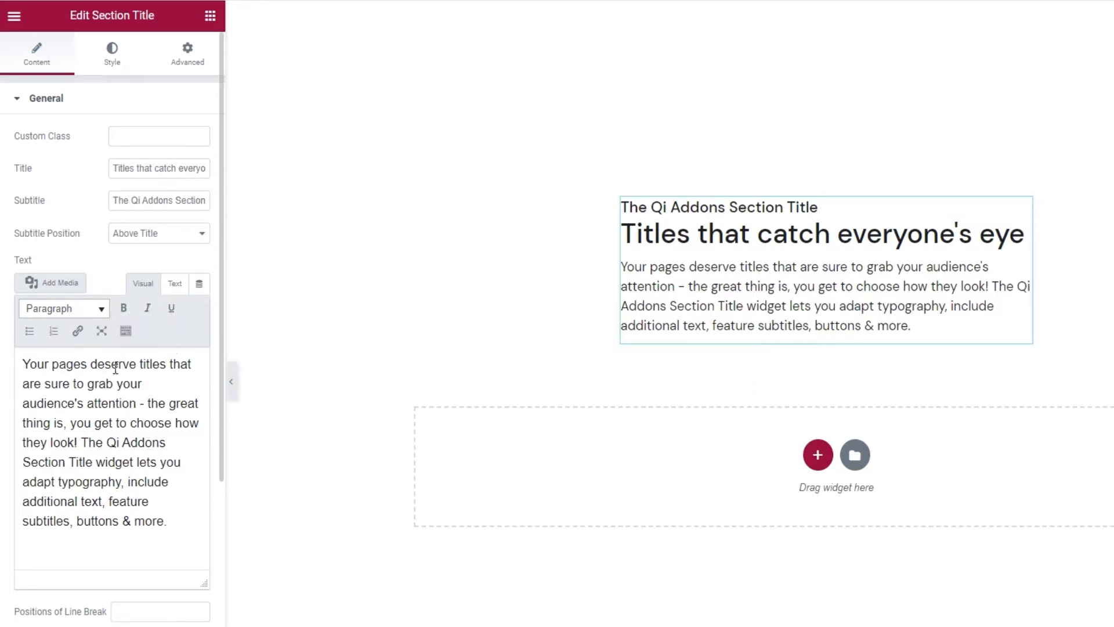
{"action": "mouse_move", "coordinate": [77, 330]}
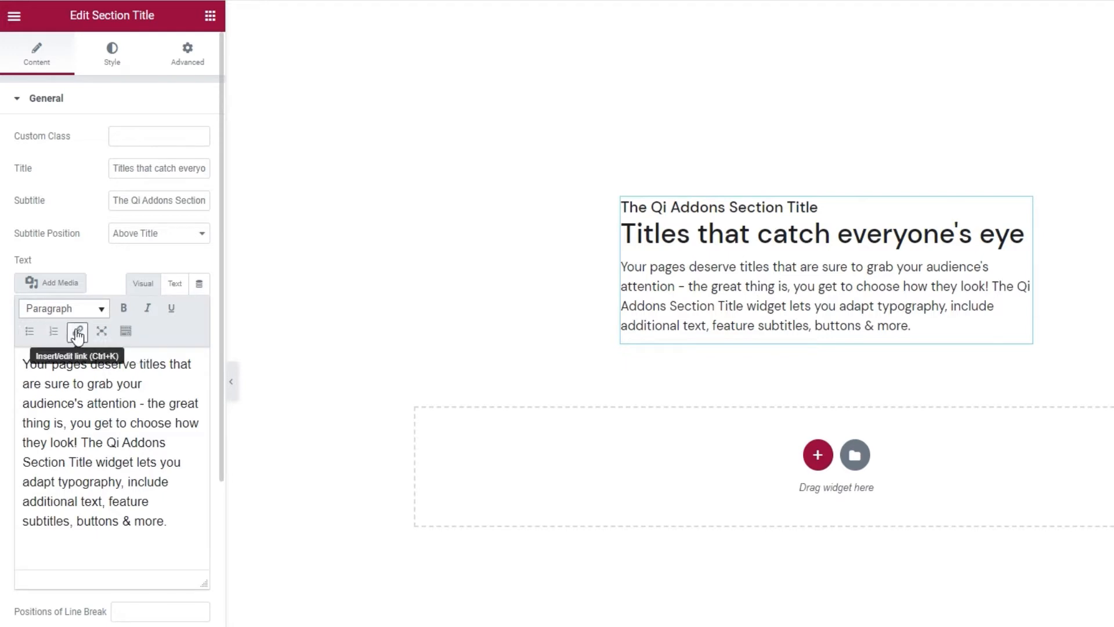
{"action": "mouse_move", "coordinate": [101, 330]}
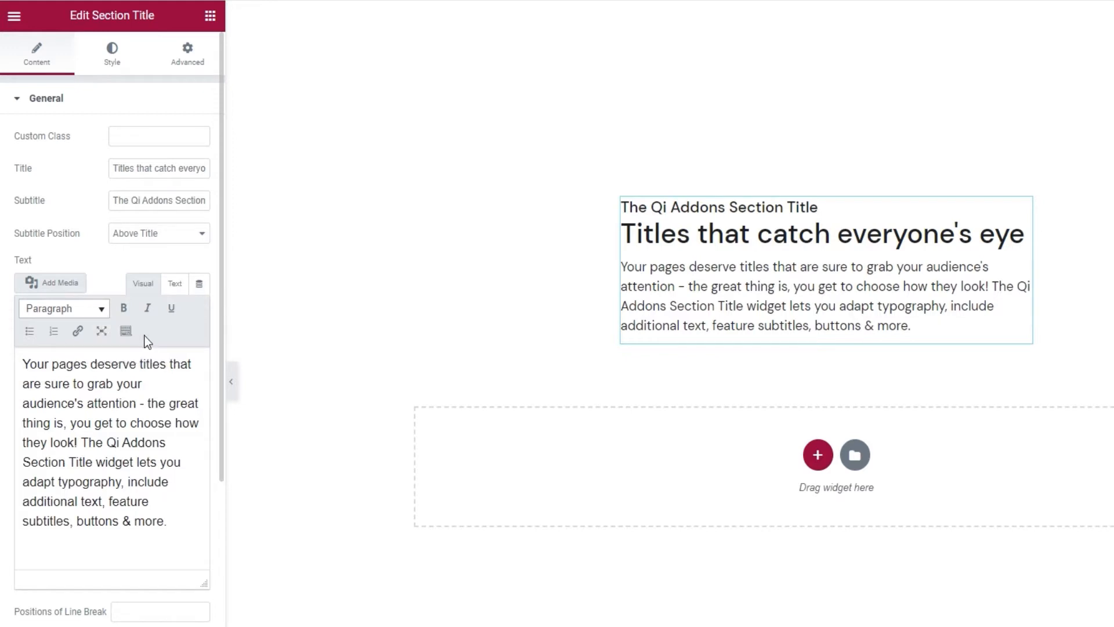
{"action": "left_click", "coordinate": [174, 283]}
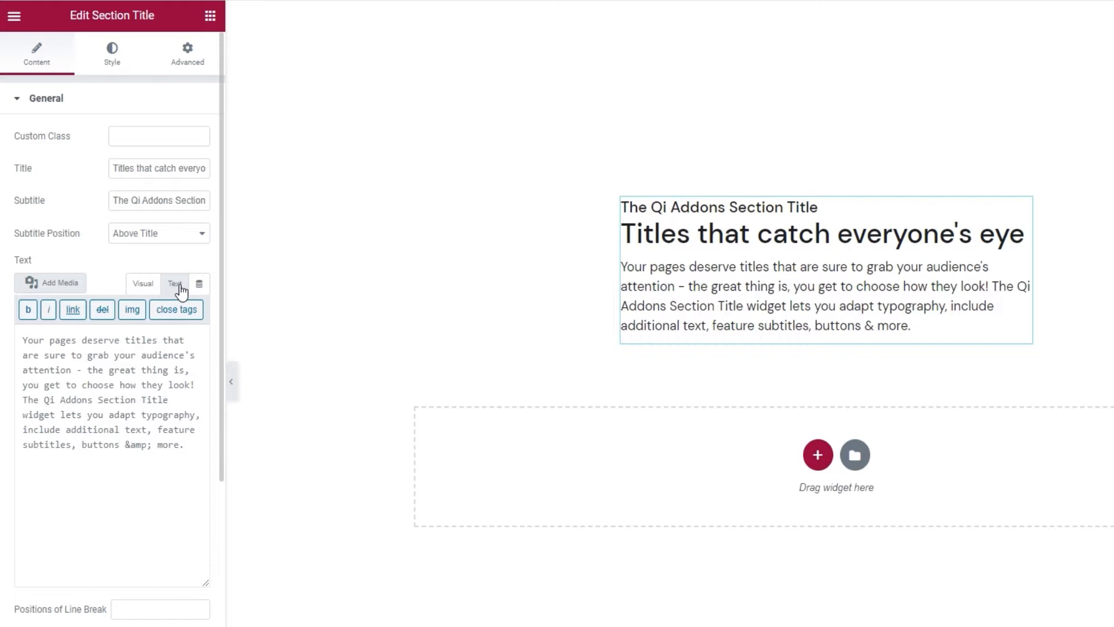
{"action": "mouse_move", "coordinate": [140, 288]}
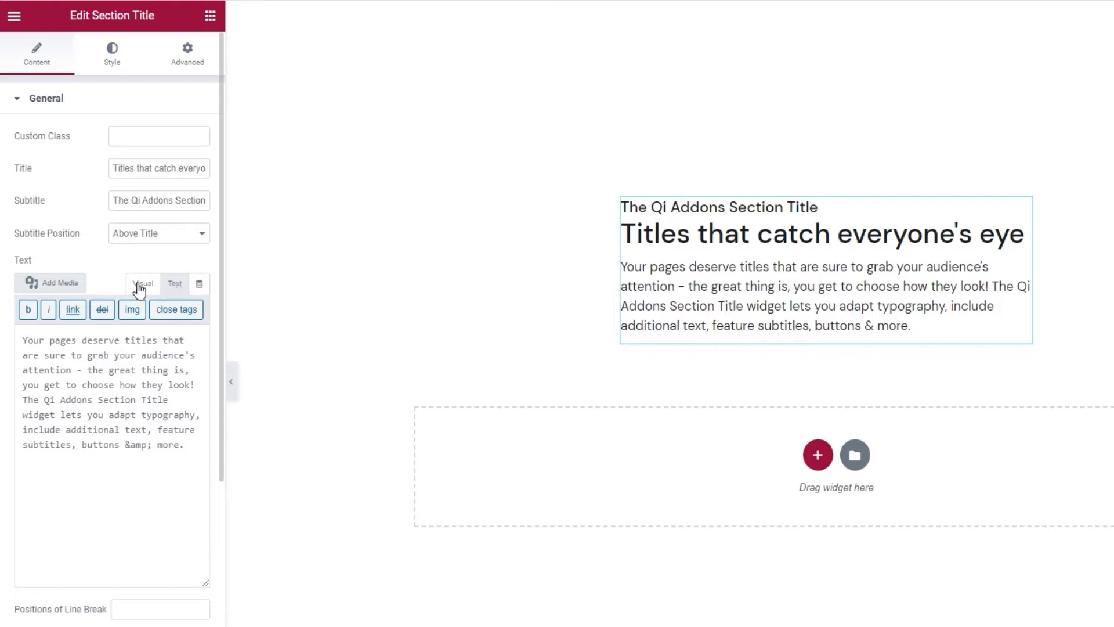
{"action": "left_click", "coordinate": [142, 283]}
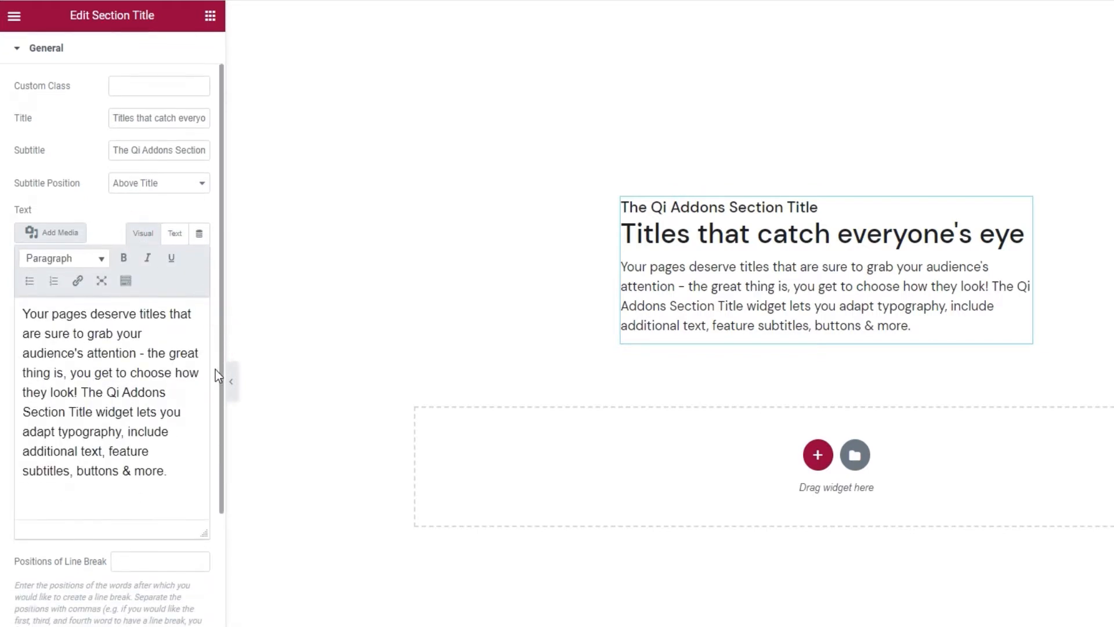
{"action": "scroll", "scroll_direction": "down", "scroll_amount": 3}
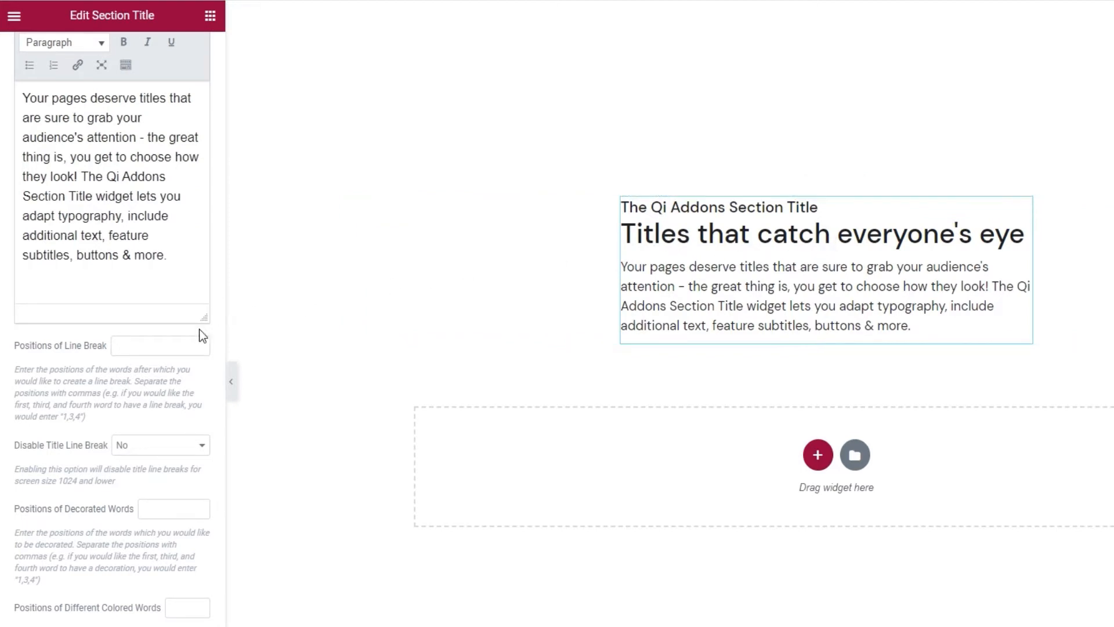
{"action": "type", "text": "3"}
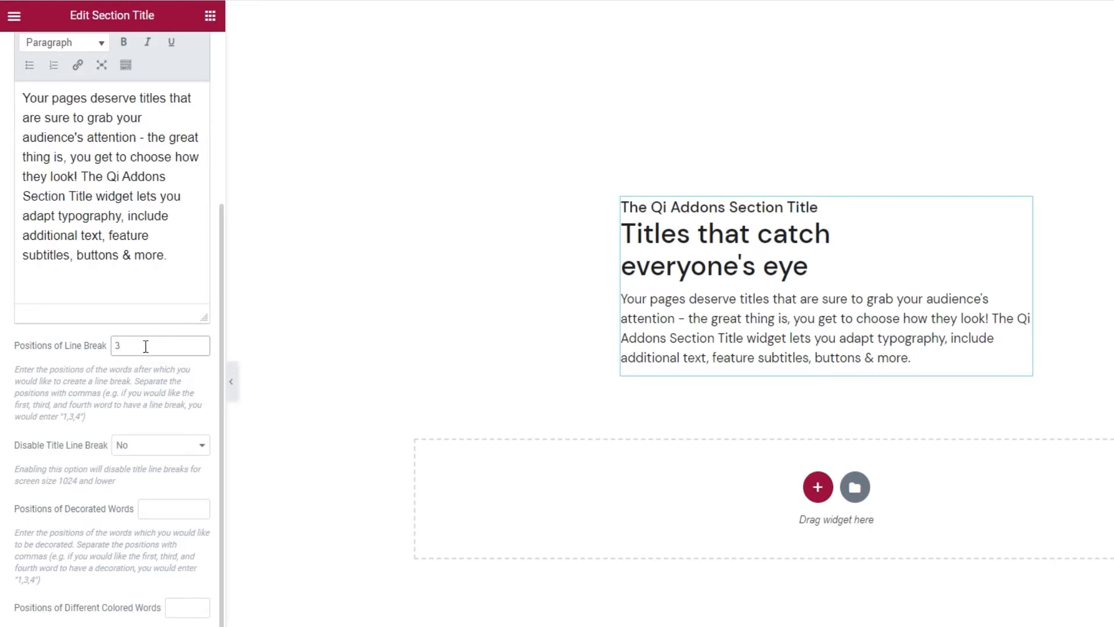
{"action": "mouse_move", "coordinate": [128, 347]}
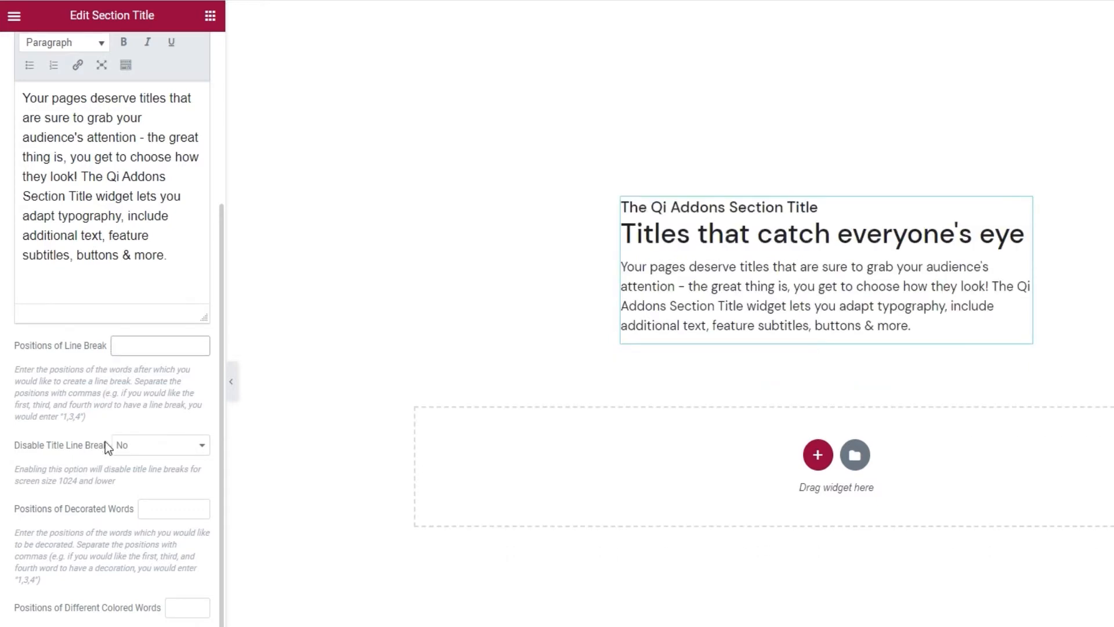
{"action": "mouse_move", "coordinate": [109, 473]}
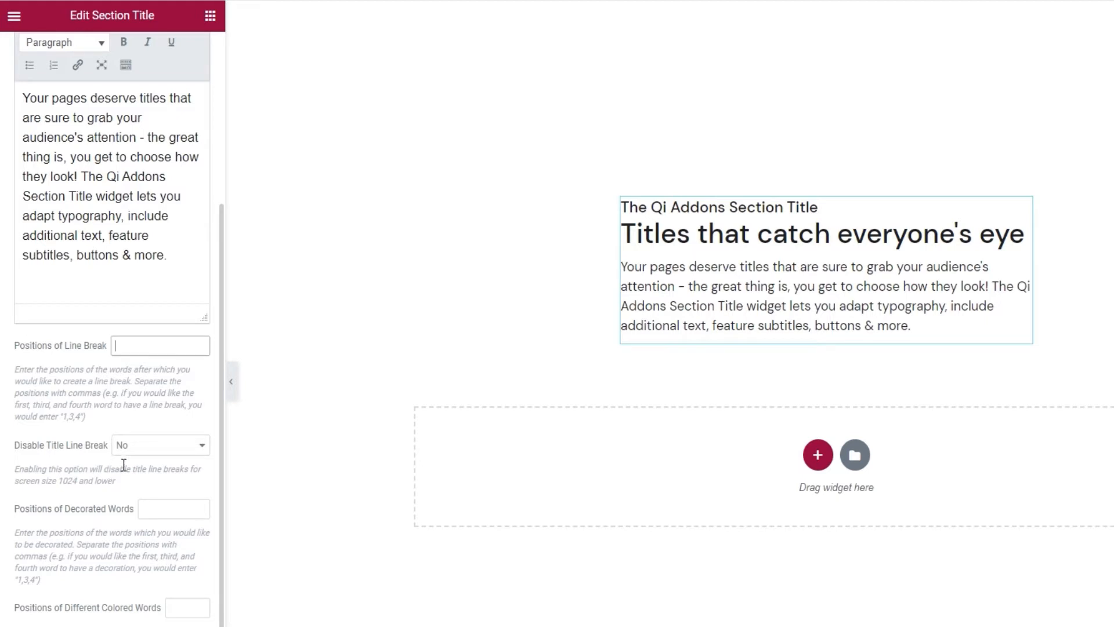
{"action": "left_click", "coordinate": [159, 444]}
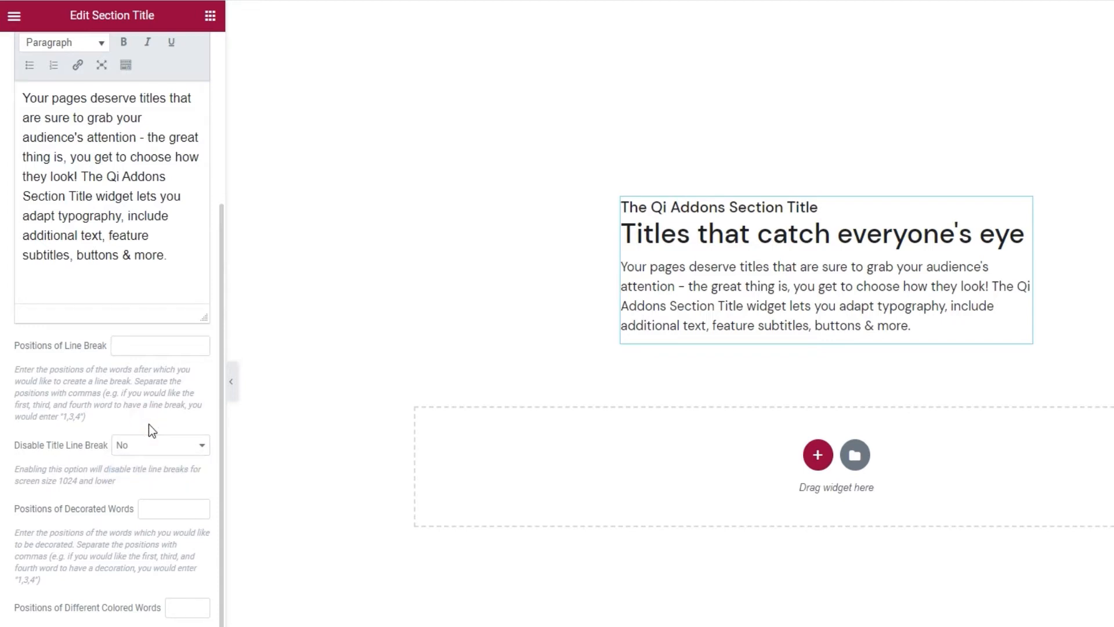
{"action": "mouse_move", "coordinate": [77, 520]}
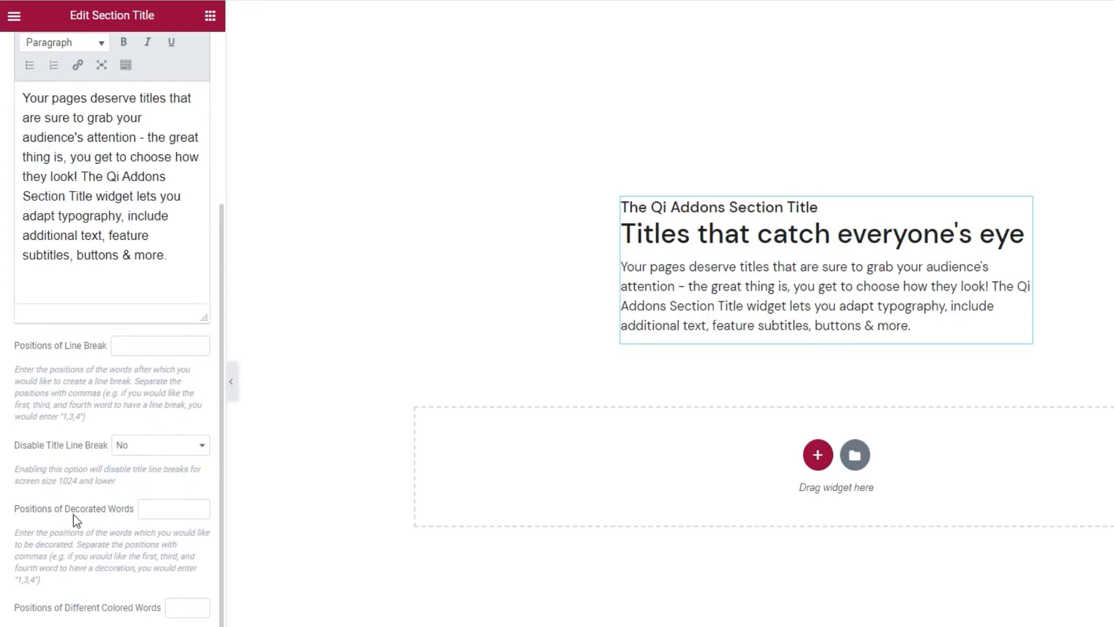
Step: Enter 1,2,3 as Positions of Decorated Words so 'Titles that catch' turns italic
{"action": "left_click", "coordinate": [174, 508]}
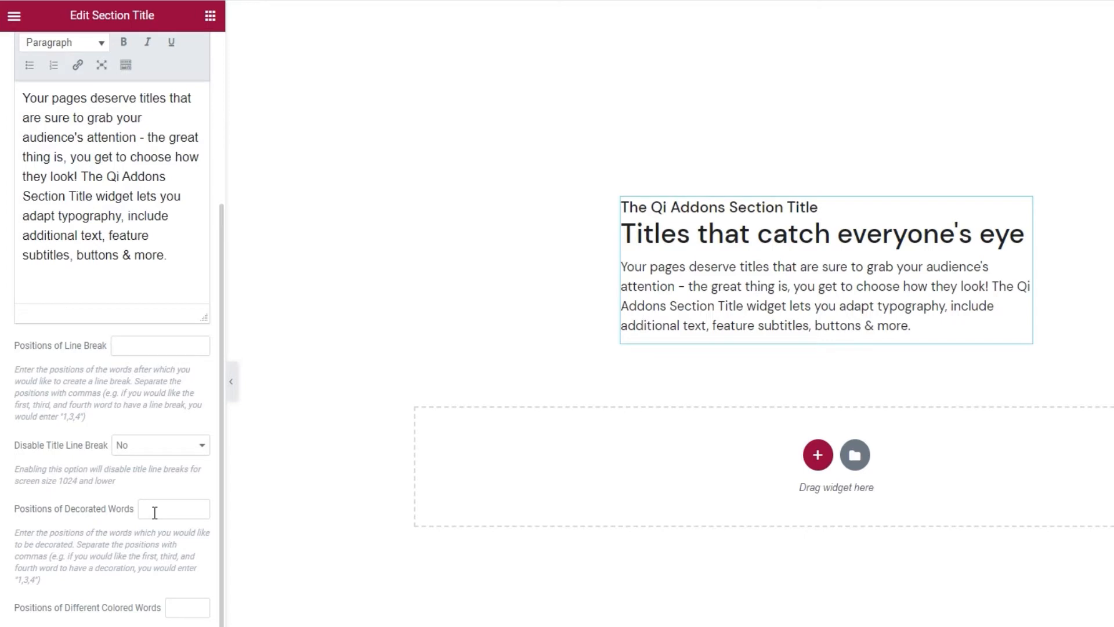
{"action": "left_click", "coordinate": [173, 508]}
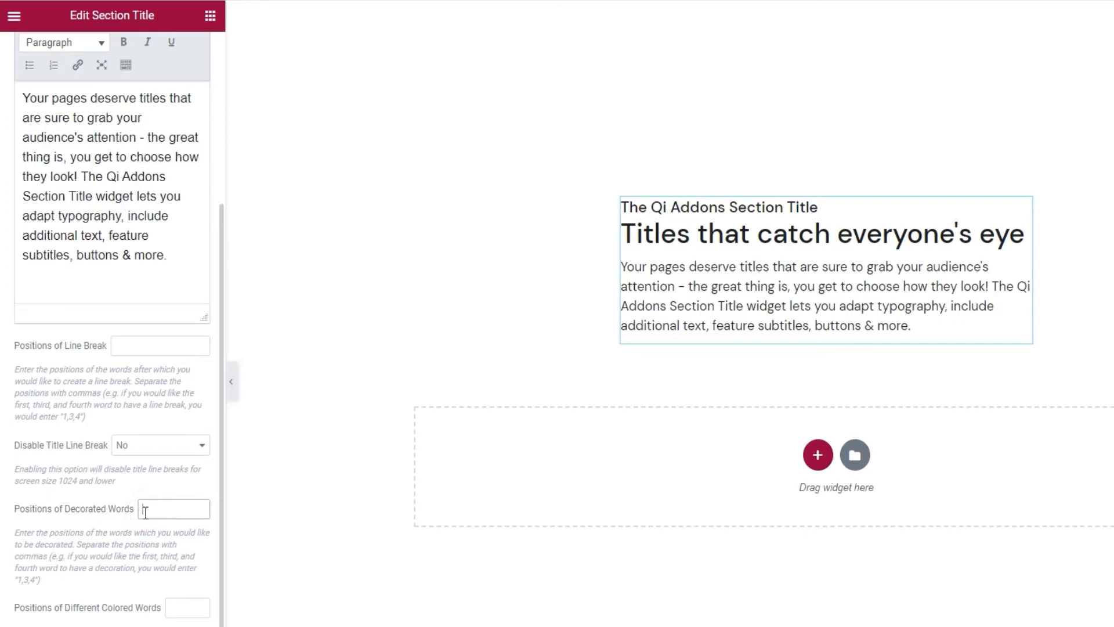
{"action": "type", "text": "1,2,3"}
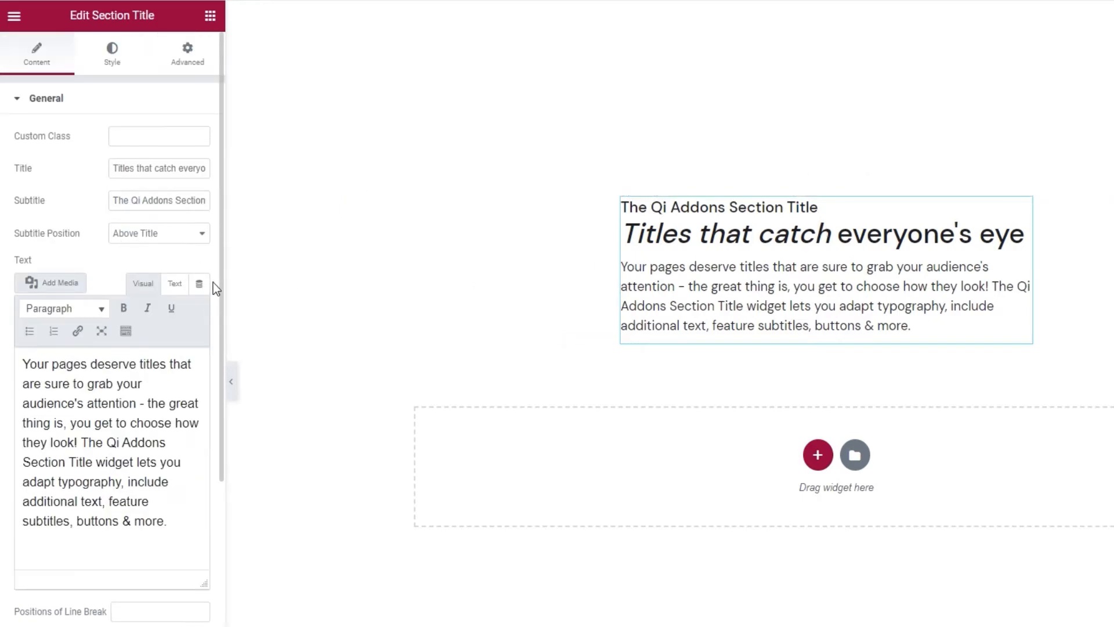
Step: In Style, try Underline and Bold title decorations, then restore Italic
{"action": "left_click", "coordinate": [111, 52]}
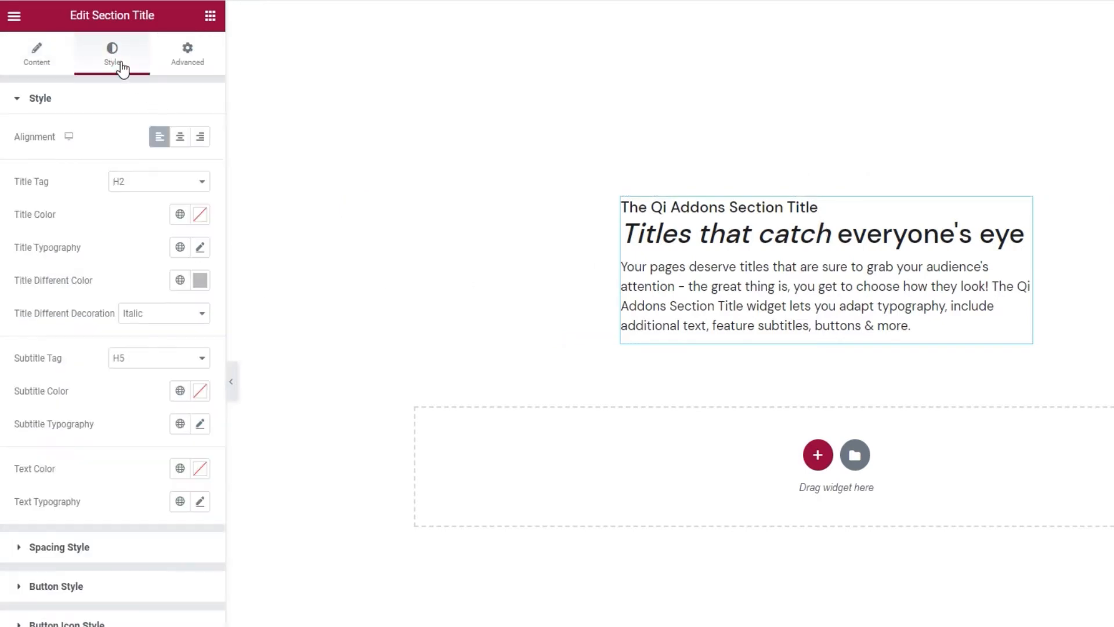
{"action": "mouse_move", "coordinate": [20, 331]}
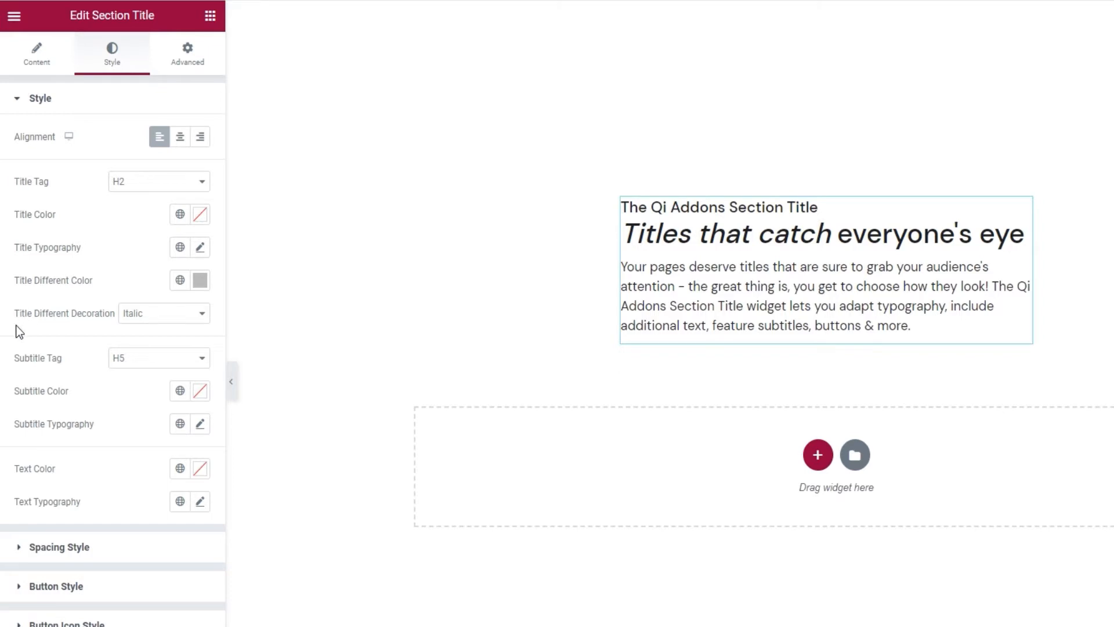
{"action": "mouse_move", "coordinate": [141, 321]}
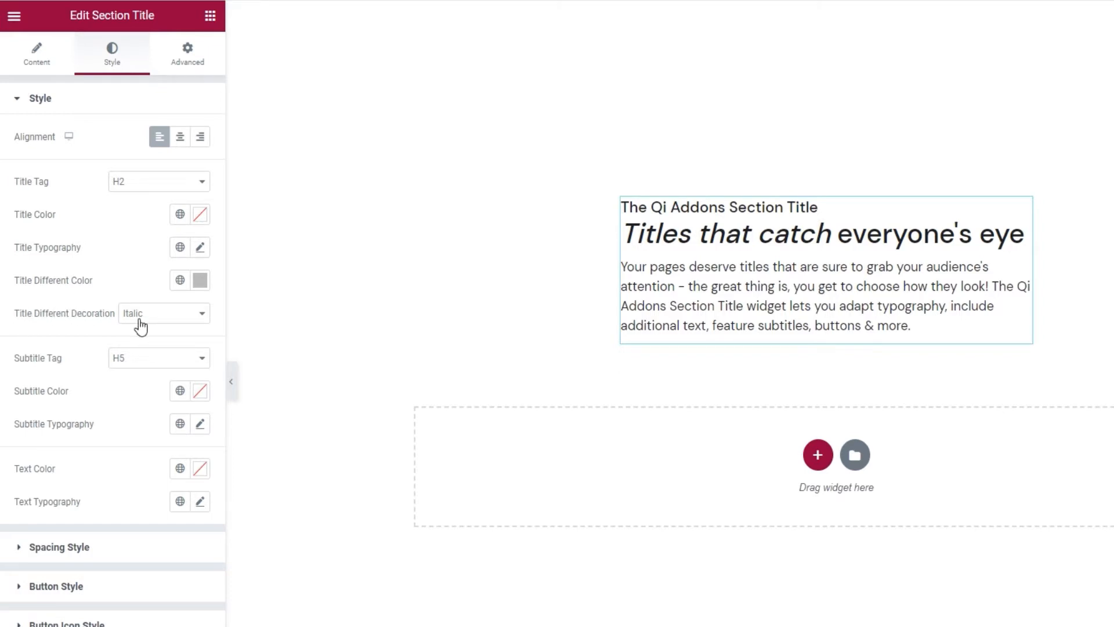
{"action": "left_click", "coordinate": [163, 312]}
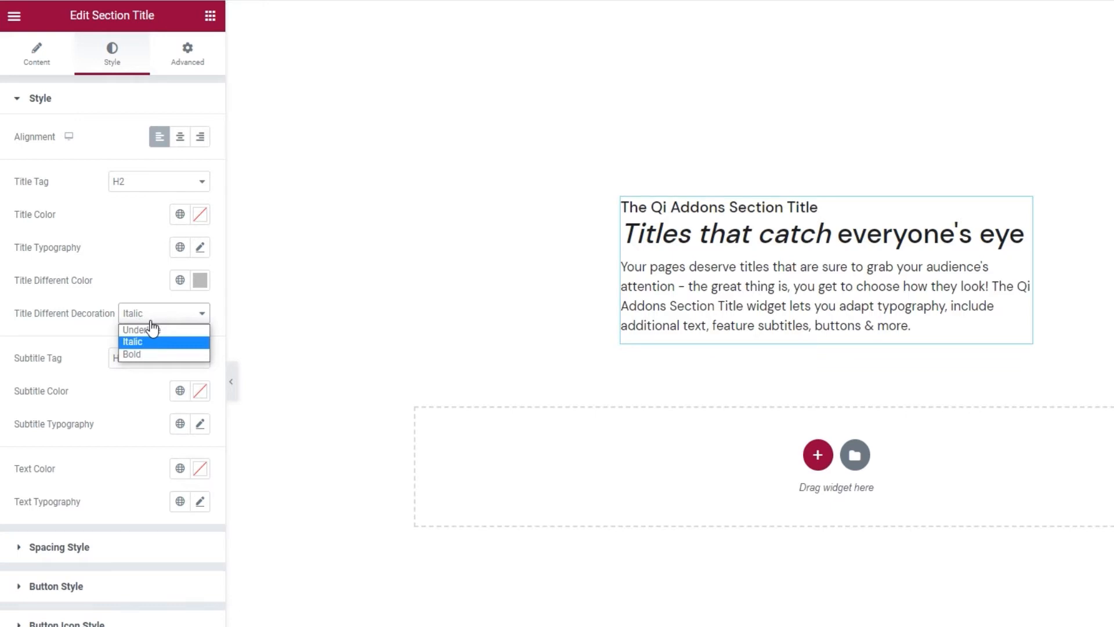
{"action": "mouse_move", "coordinate": [152, 347]}
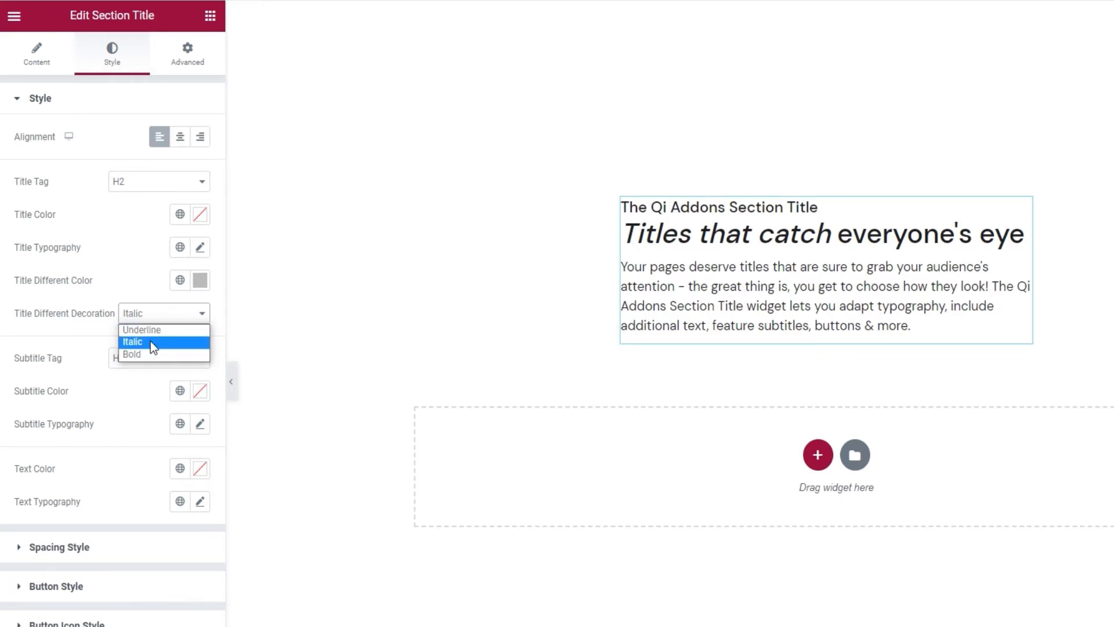
{"action": "left_click", "coordinate": [142, 329]}
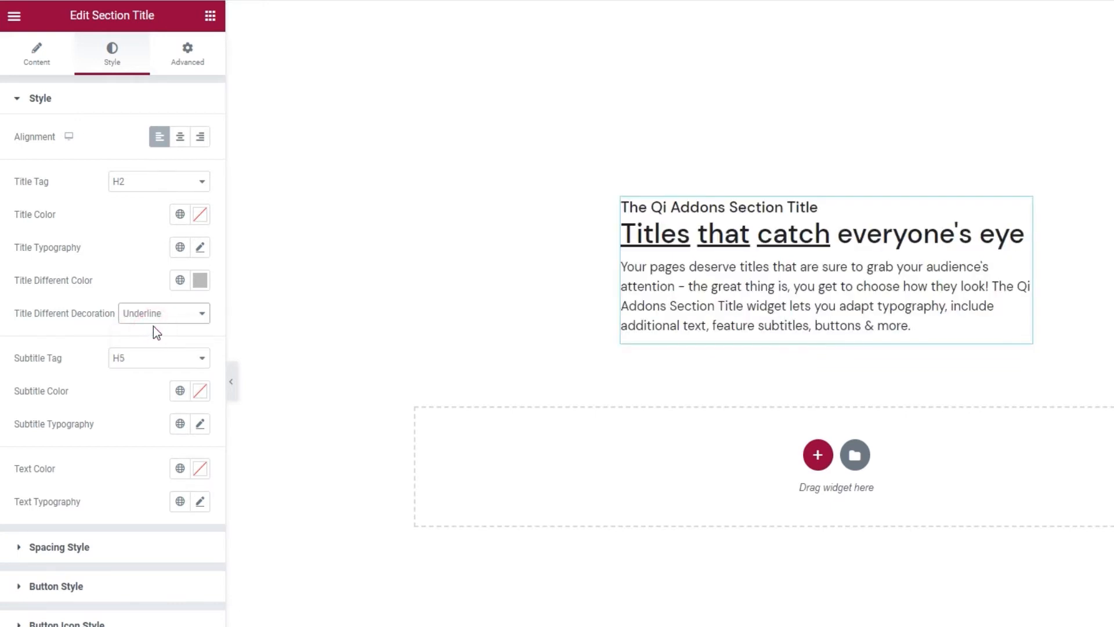
{"action": "left_click", "coordinate": [164, 312]}
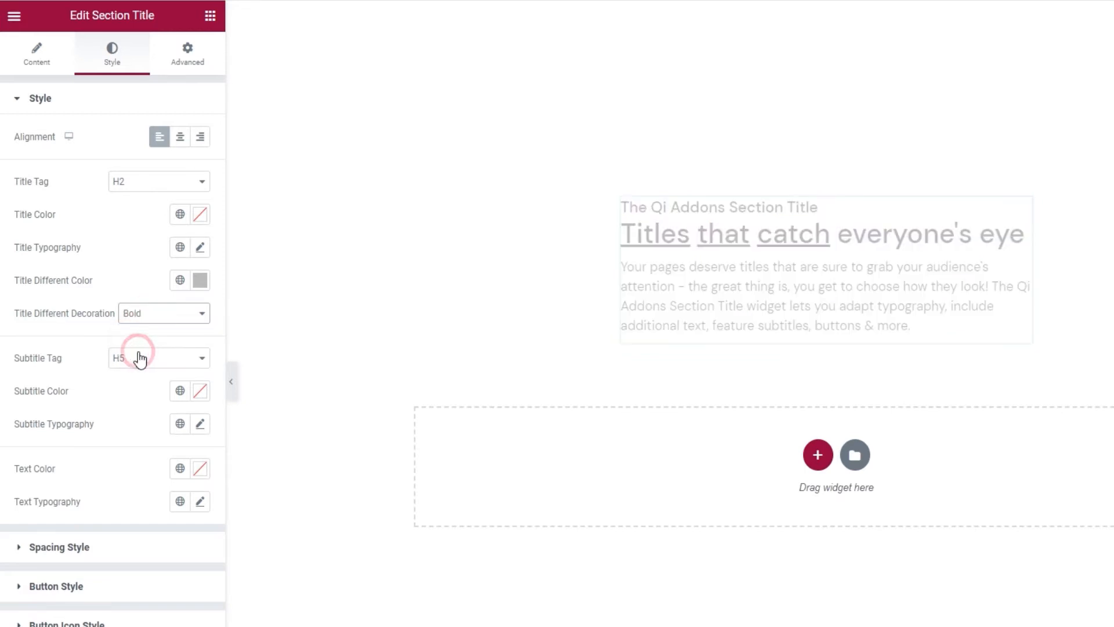
{"action": "left_click", "coordinate": [164, 313]}
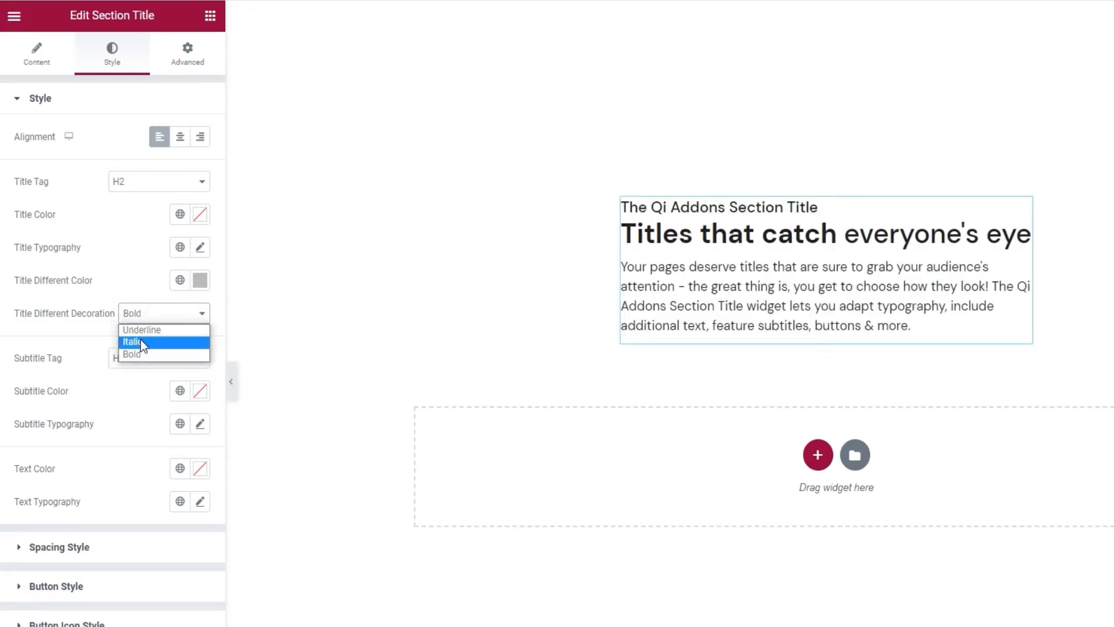
{"action": "left_click", "coordinate": [131, 341]}
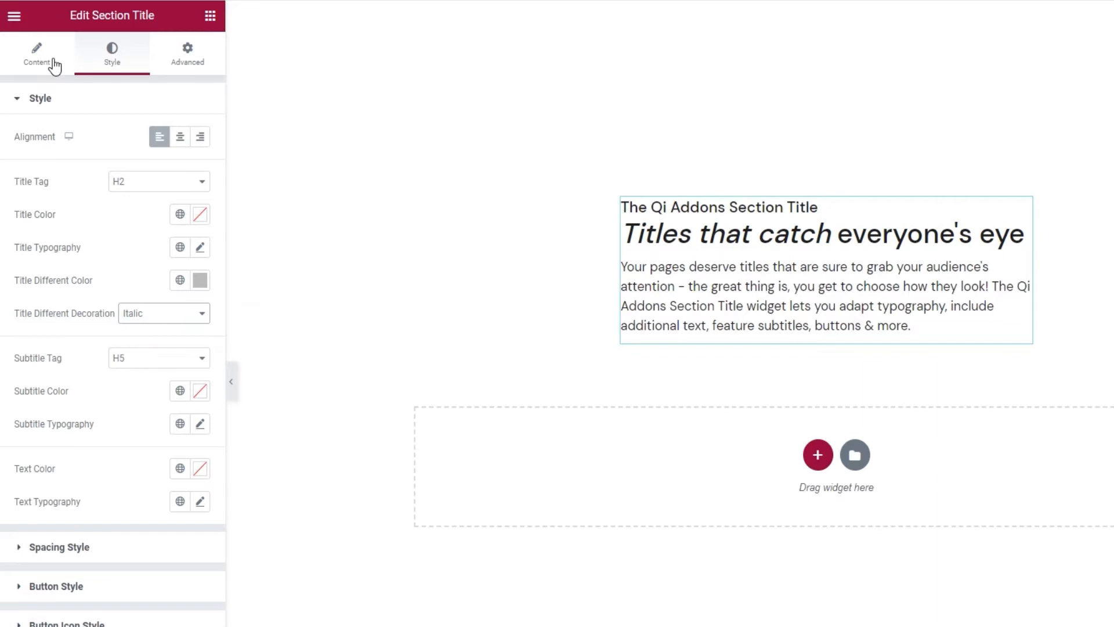
Step: In Content, enter 1,2,3 as Positions of Different Colored Words for the title
{"action": "left_click", "coordinate": [36, 53]}
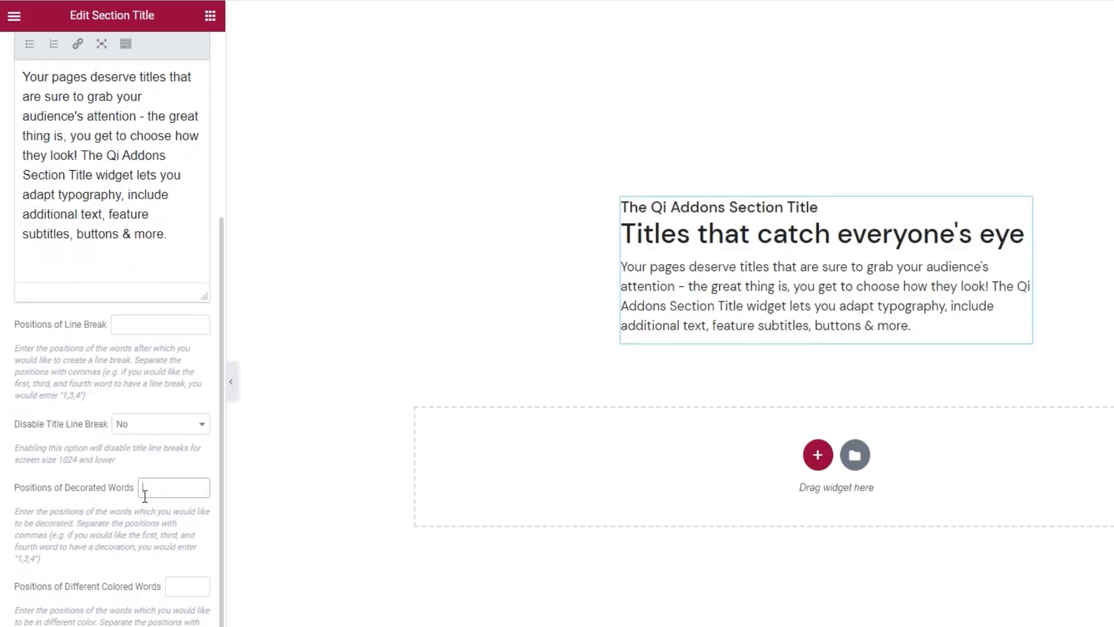
{"action": "scroll", "scroll_direction": "down", "scroll_amount": 3}
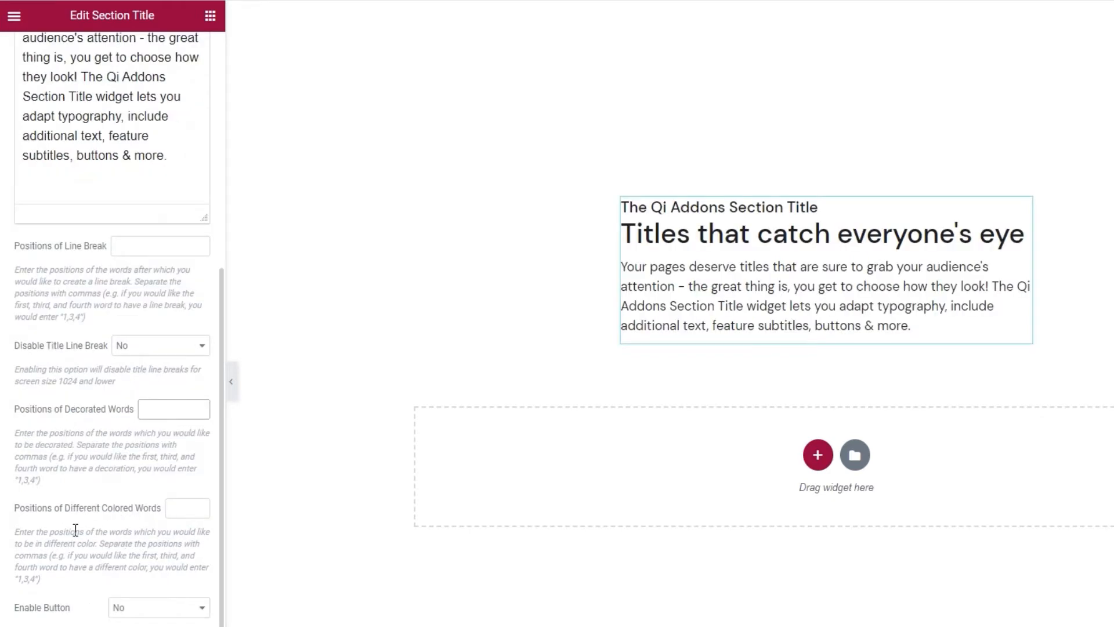
{"action": "left_click", "coordinate": [173, 408]}
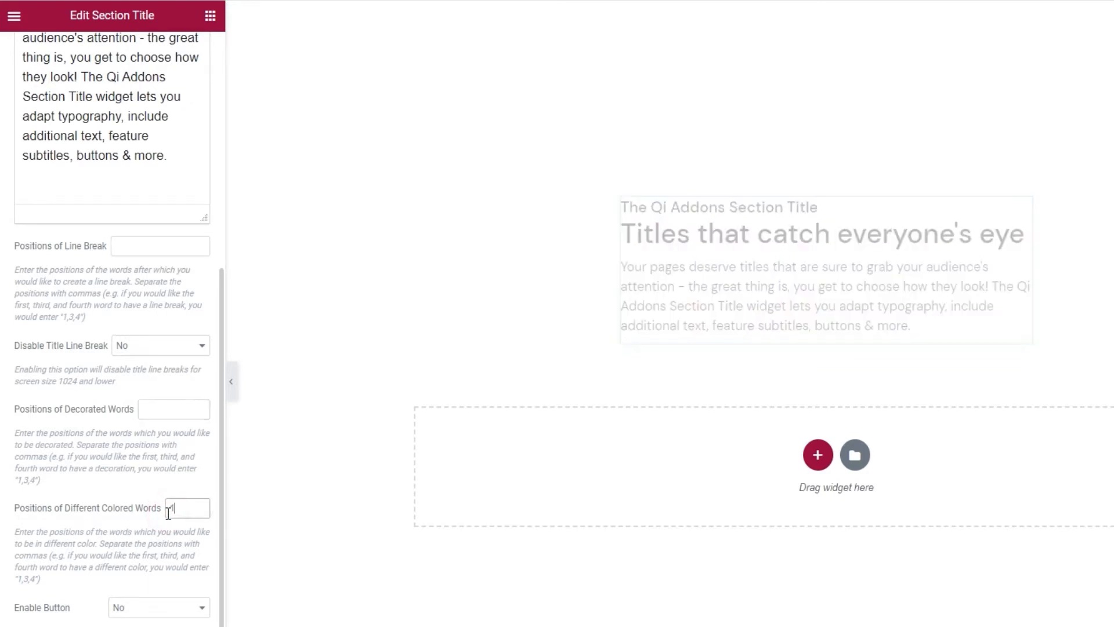
{"action": "type", "text": "1,2,3"}
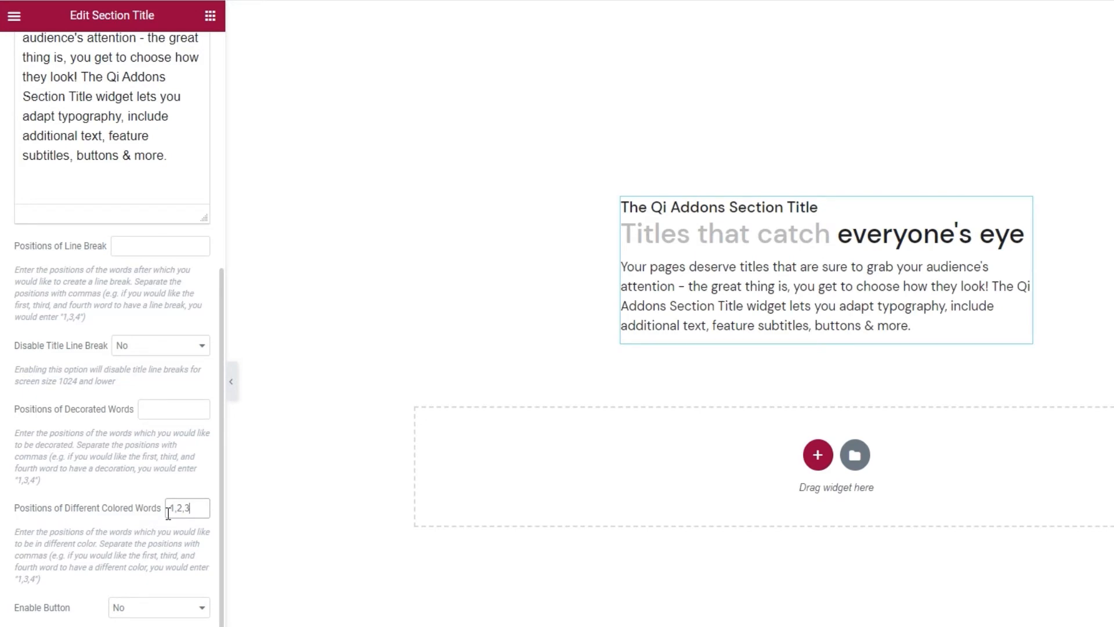
{"action": "scroll", "scroll_direction": "up", "scroll_amount": 3}
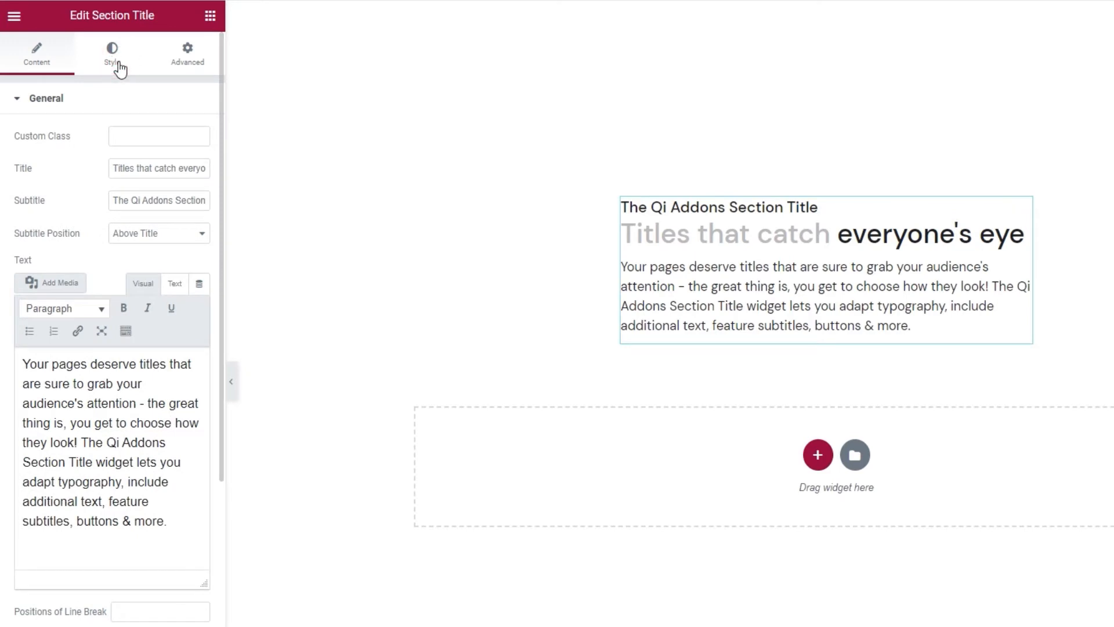
Step: Clear the Title Different Color swatch in Style and return to Content
{"action": "left_click", "coordinate": [111, 54]}
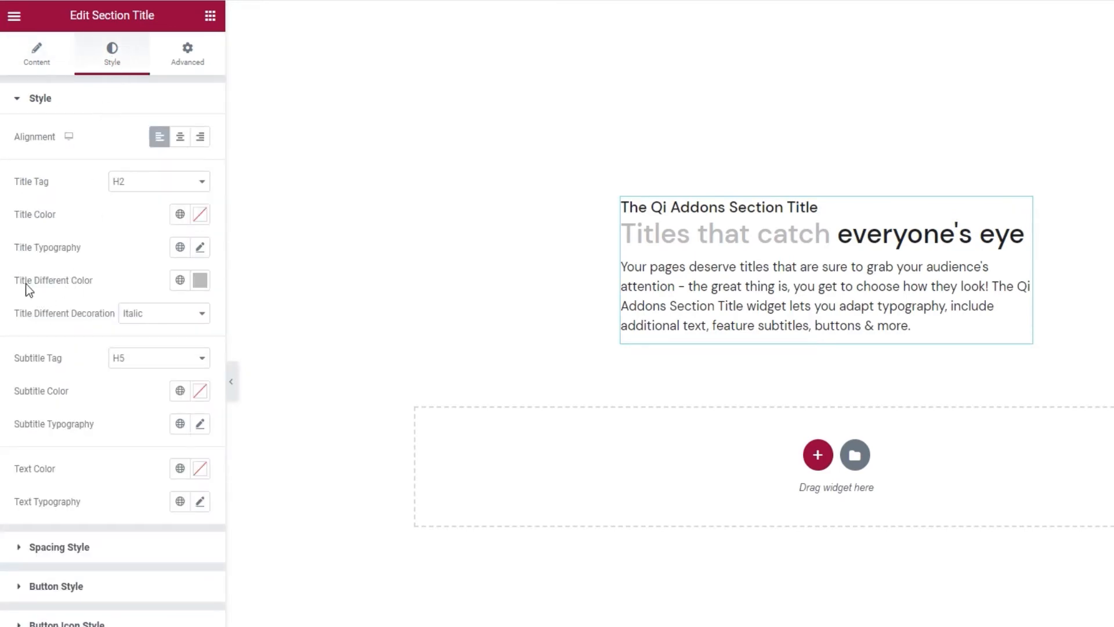
{"action": "mouse_move", "coordinate": [200, 280]}
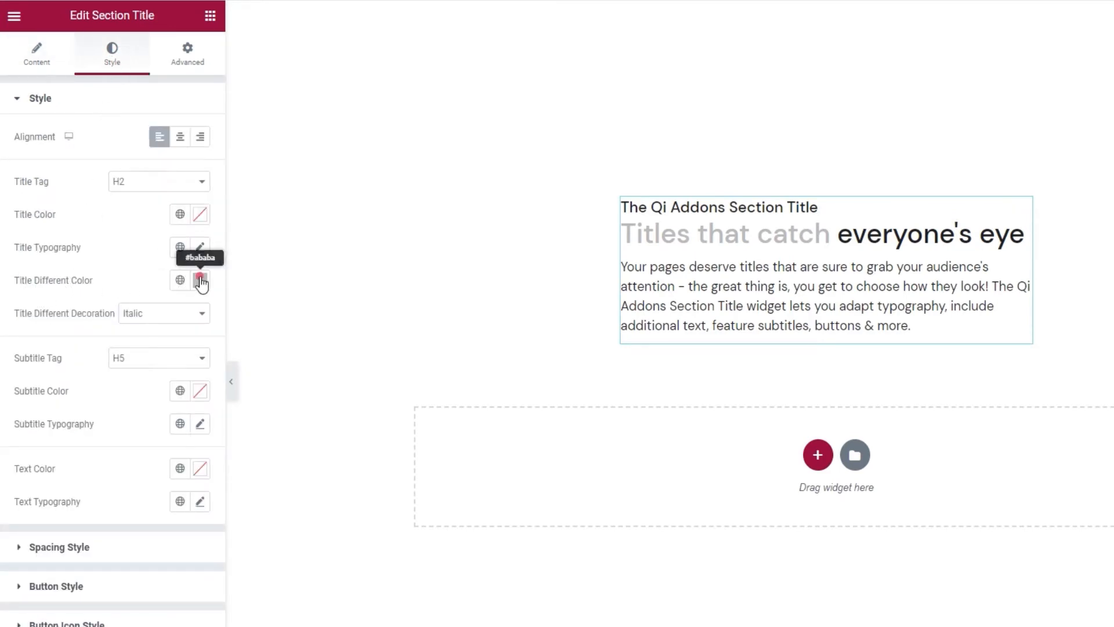
{"action": "left_click", "coordinate": [199, 279]}
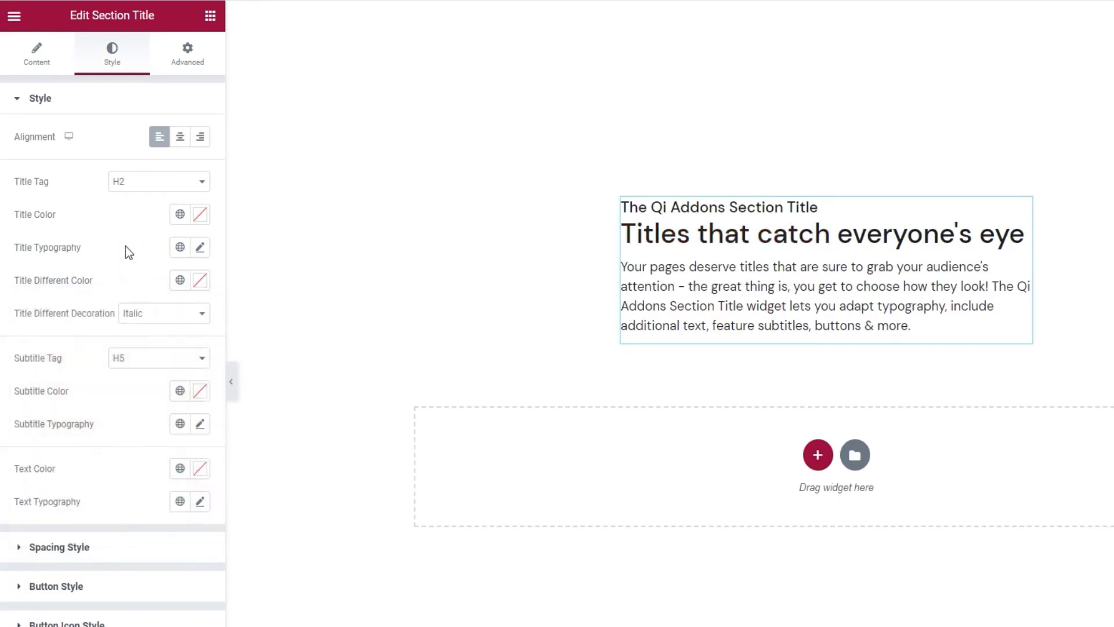
{"action": "left_click", "coordinate": [36, 52]}
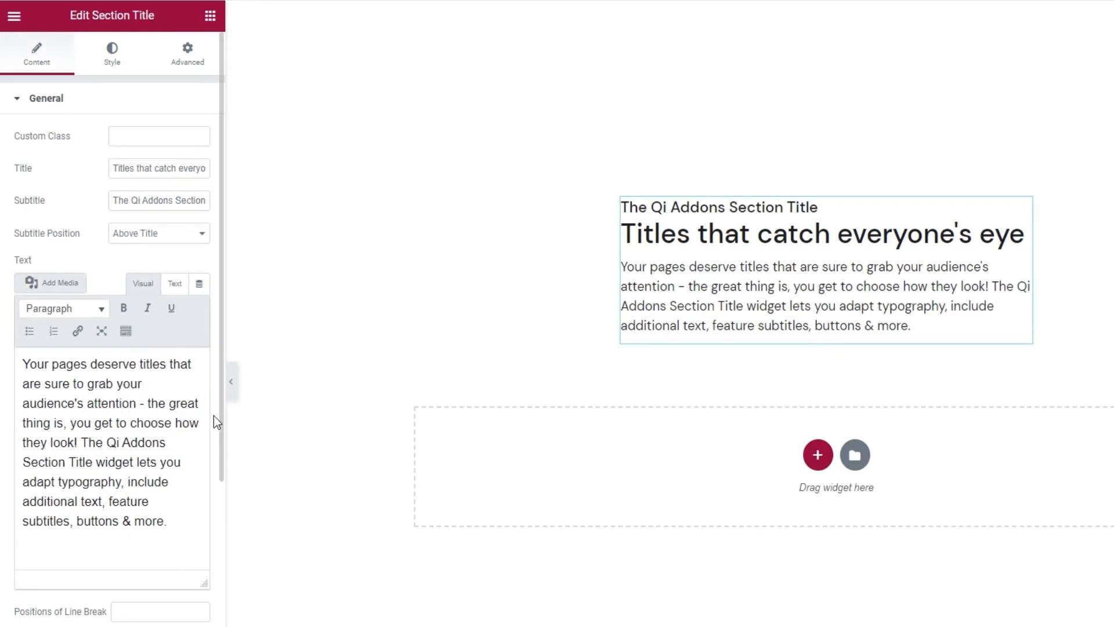
Step: Set Enable Button to Yes and expand the Button settings section
{"action": "scroll", "scroll_direction": "down", "scroll_amount": 3}
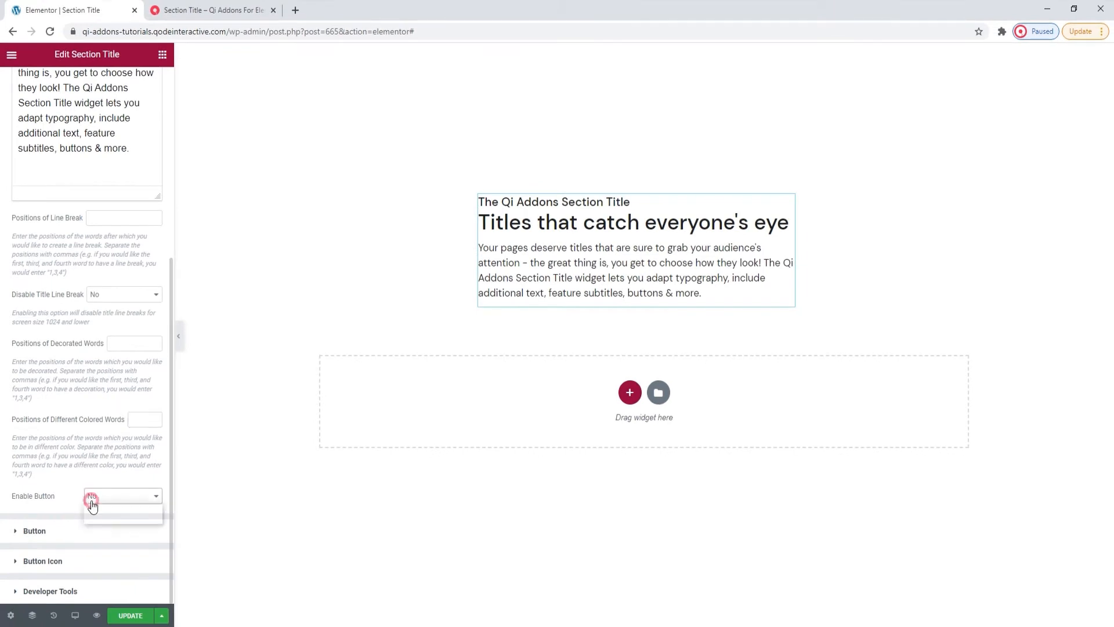
{"action": "left_click", "coordinate": [122, 496]}
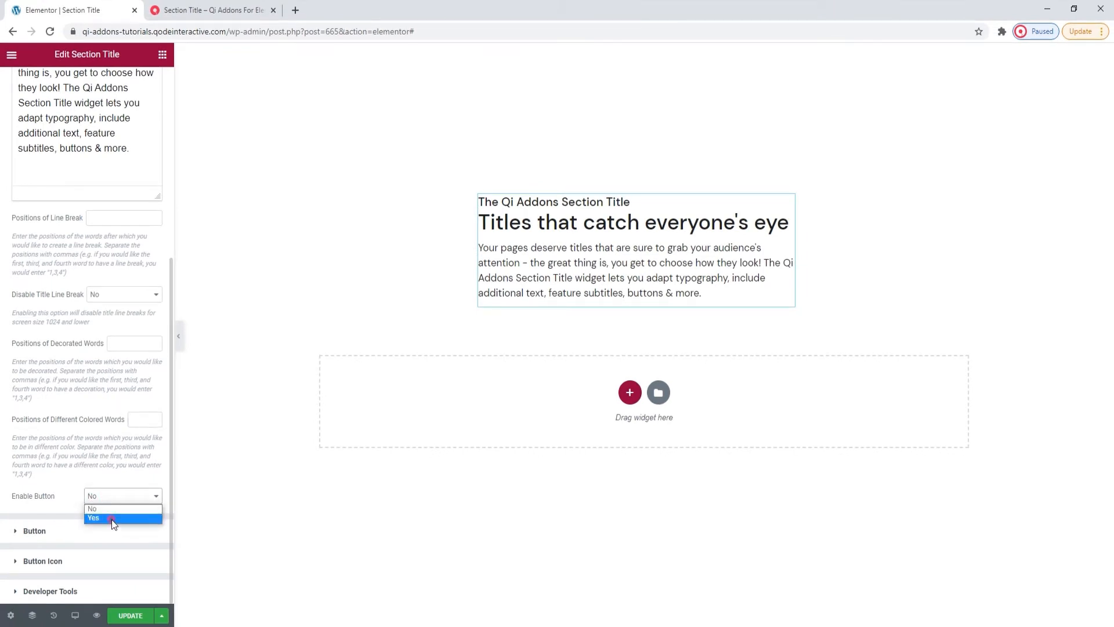
{"action": "left_click", "coordinate": [93, 518]}
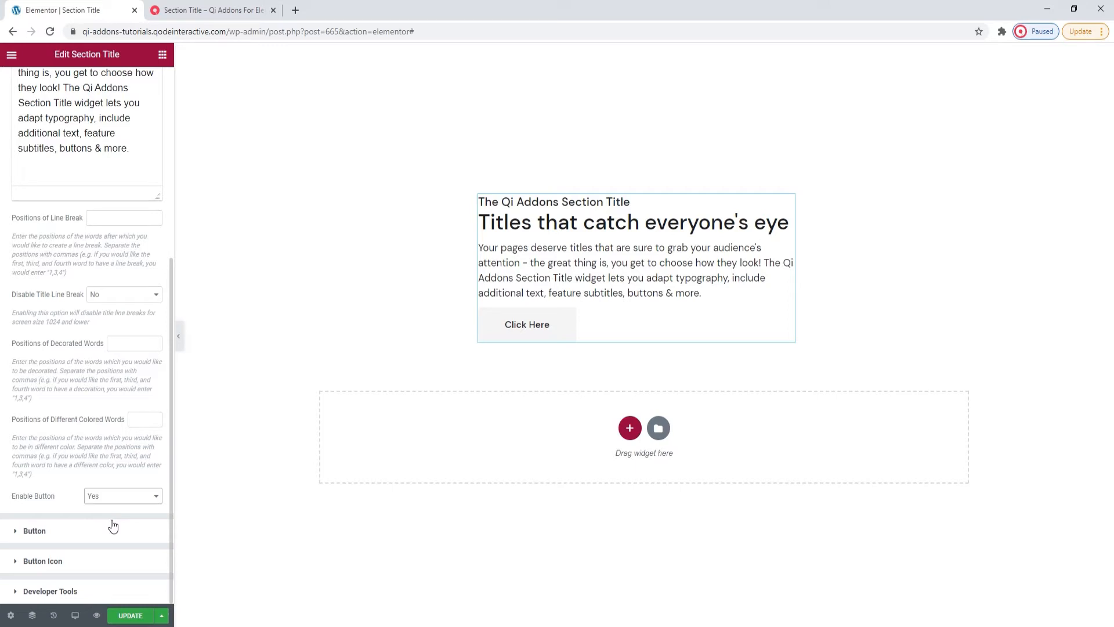
{"action": "left_click", "coordinate": [34, 531]}
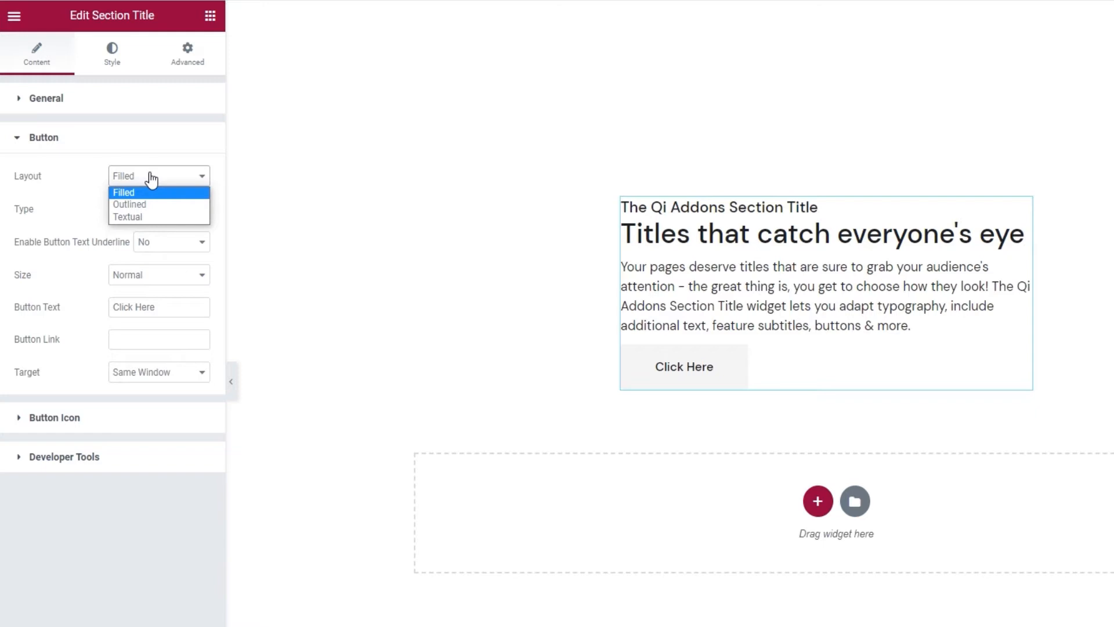
{"action": "left_click", "coordinate": [129, 204]}
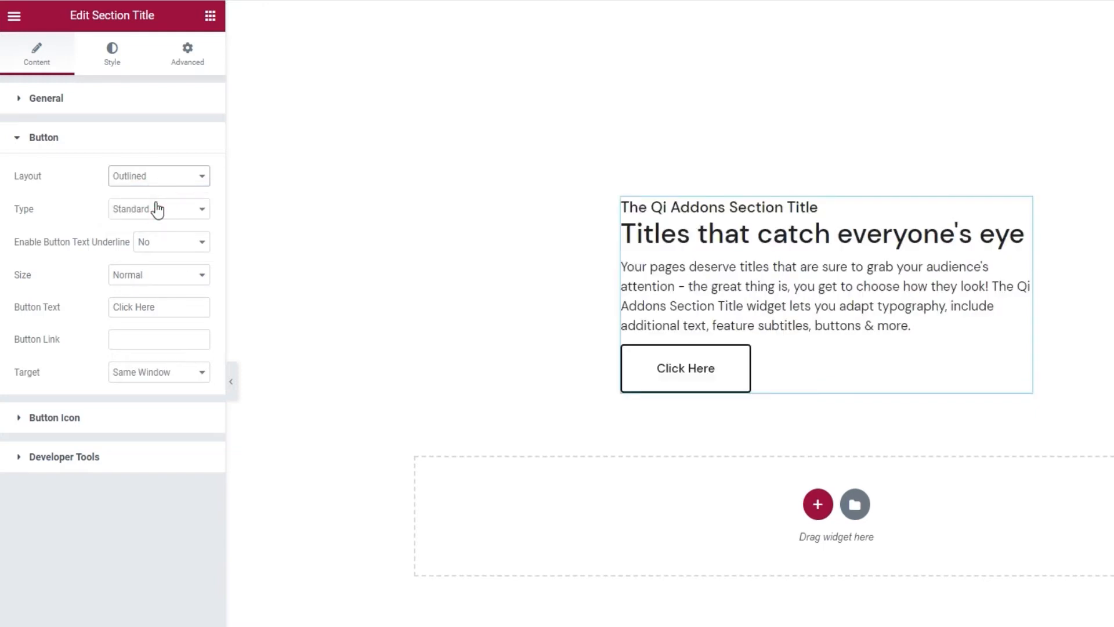
{"action": "left_click", "coordinate": [159, 175]}
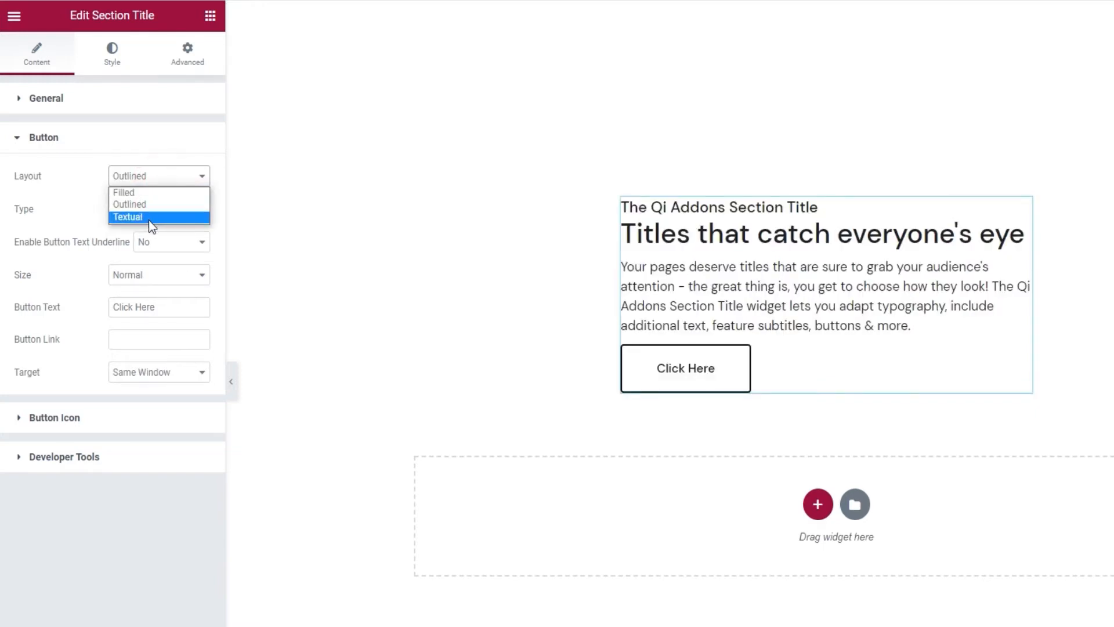
{"action": "left_click", "coordinate": [128, 217]}
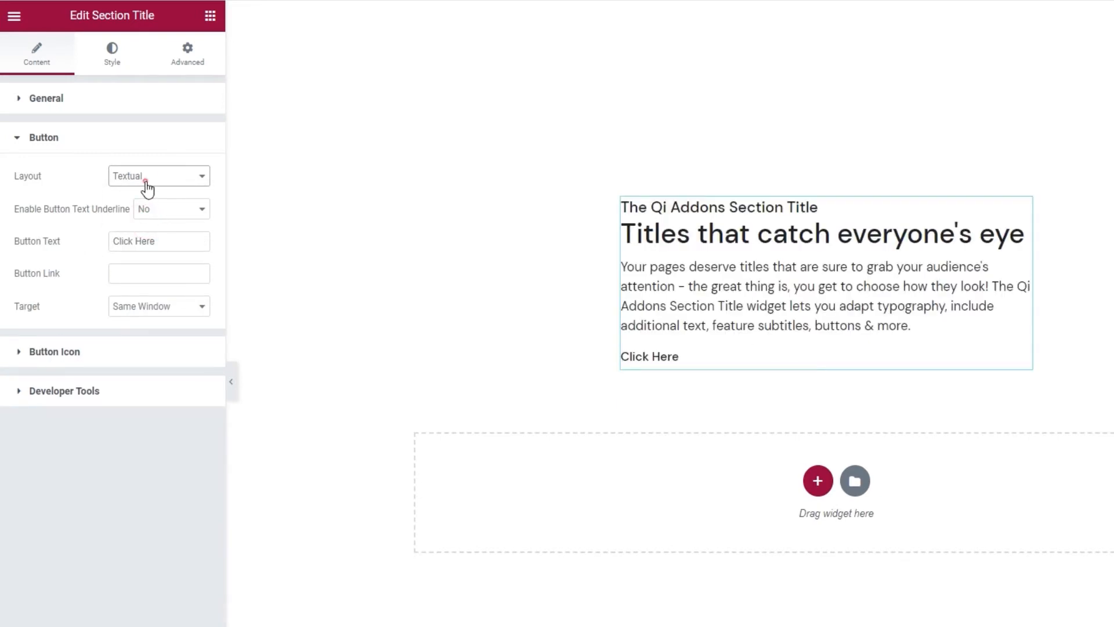
{"action": "left_click", "coordinate": [159, 175]}
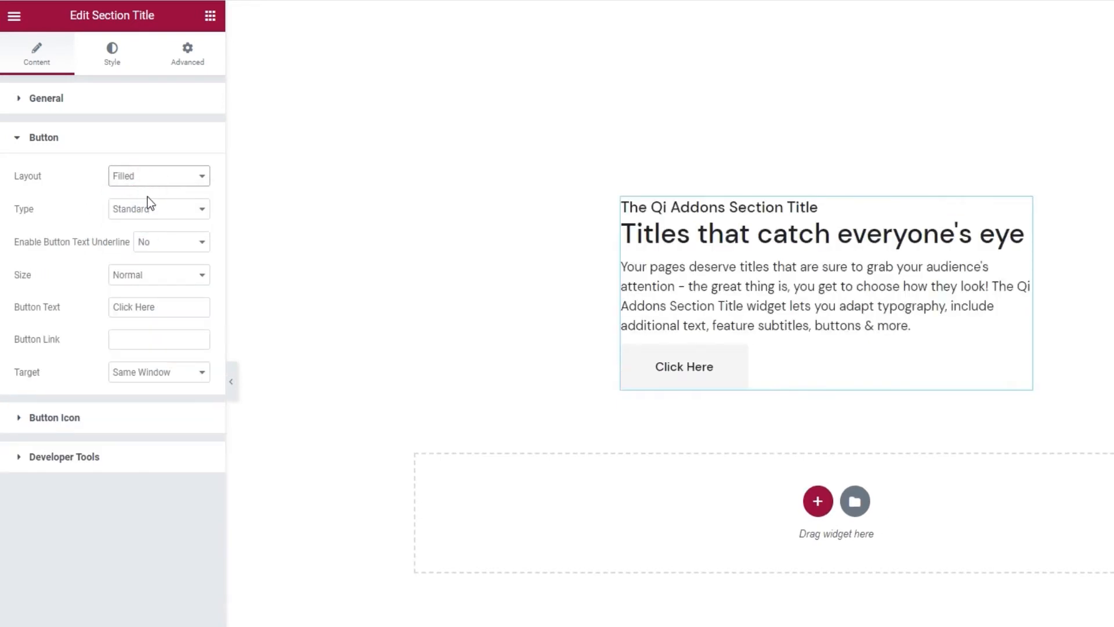
{"action": "left_click", "coordinate": [159, 208]}
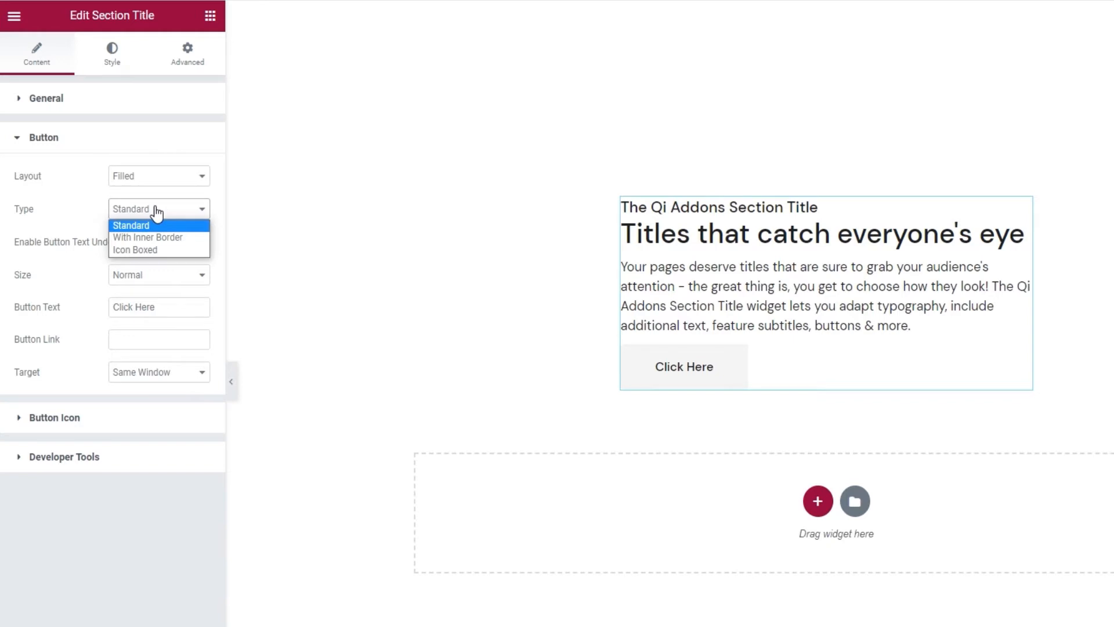
{"action": "mouse_move", "coordinate": [156, 221]}
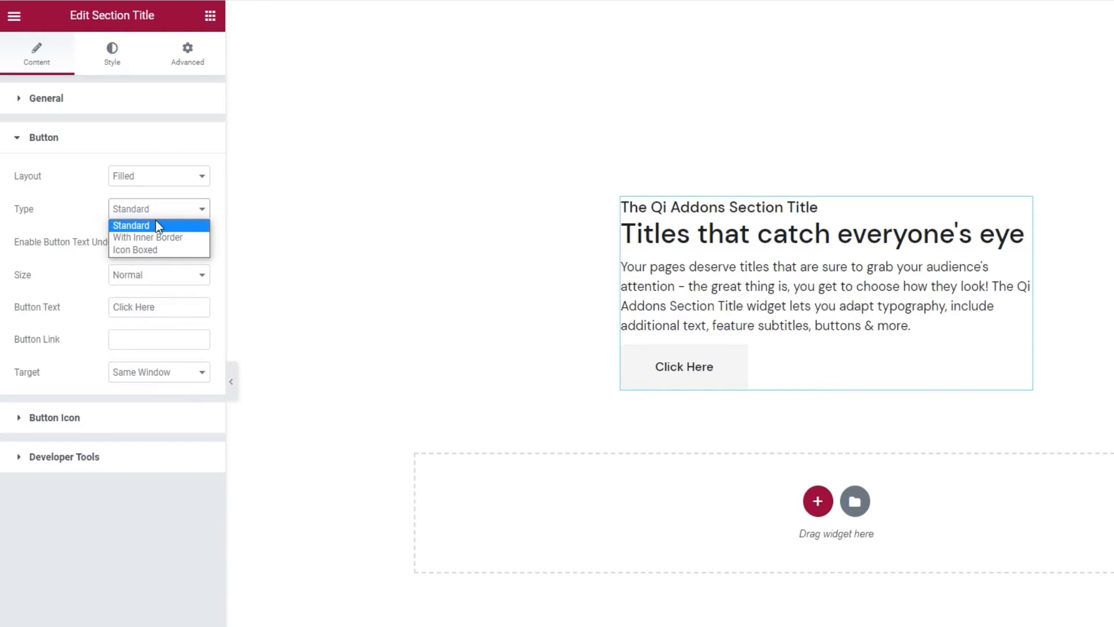
{"action": "left_click", "coordinate": [148, 237]}
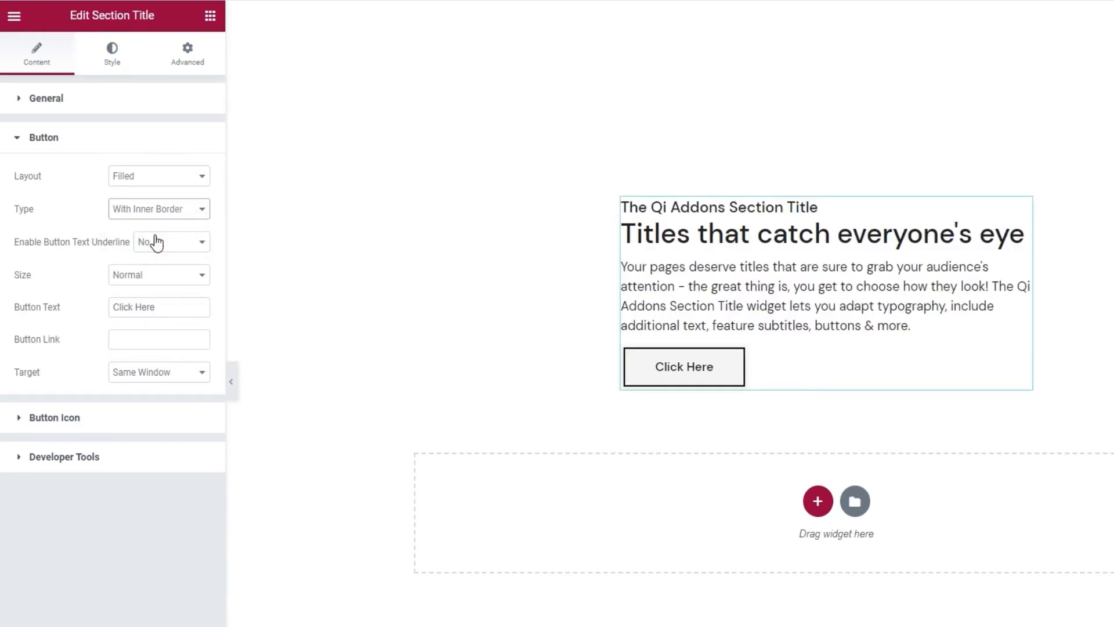
{"action": "left_click", "coordinate": [159, 208]}
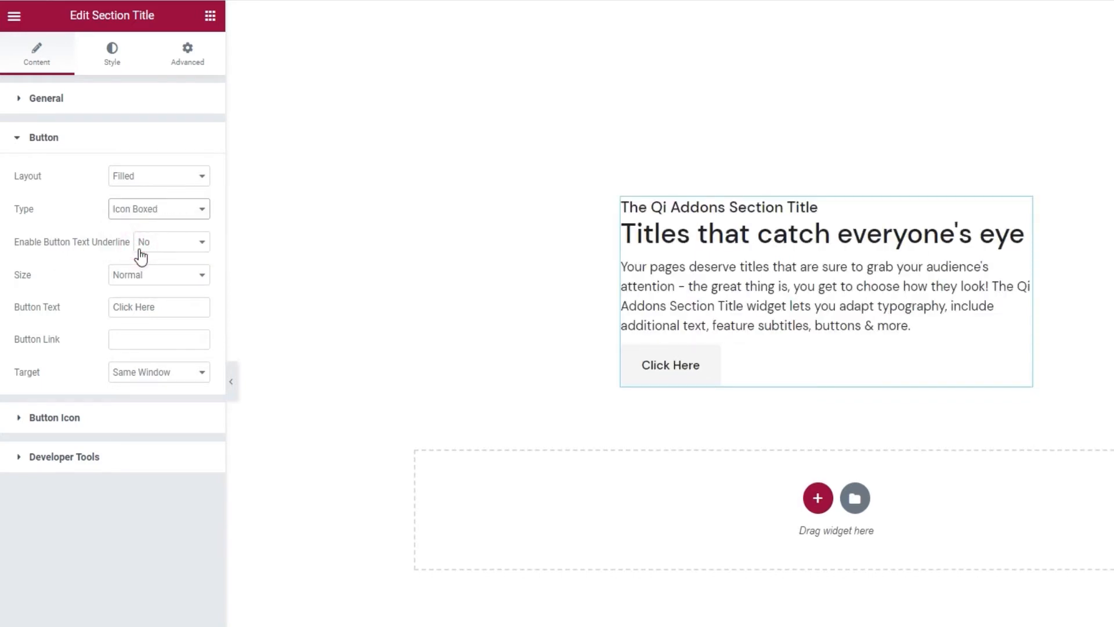
{"action": "left_click", "coordinate": [159, 208]}
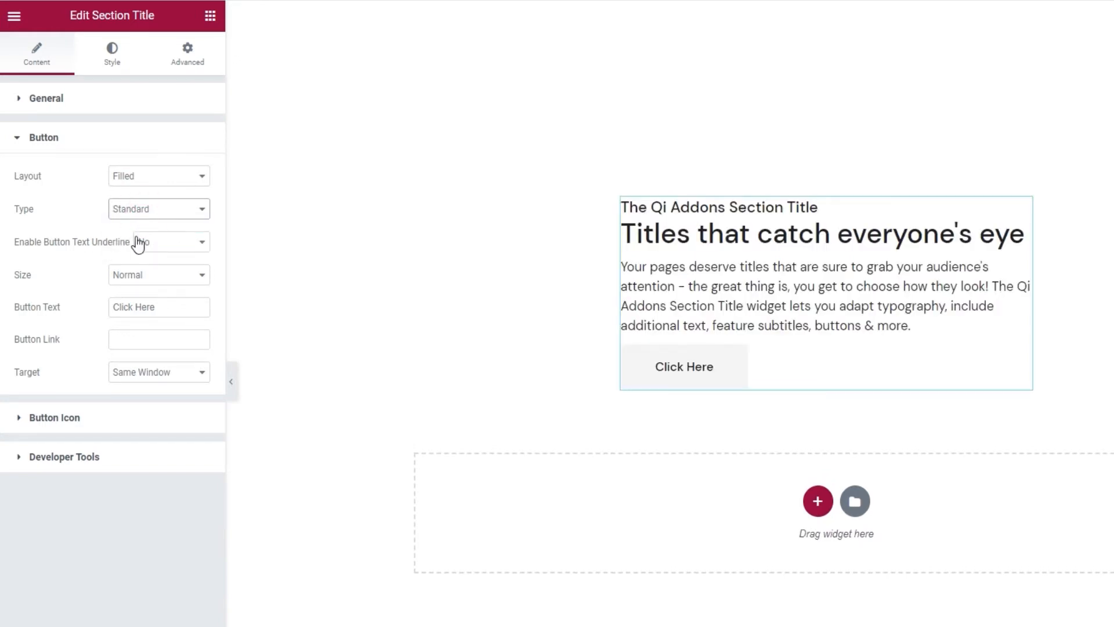
Step: Try button text underline Yes, then reset it to Default
{"action": "left_click", "coordinate": [159, 242]}
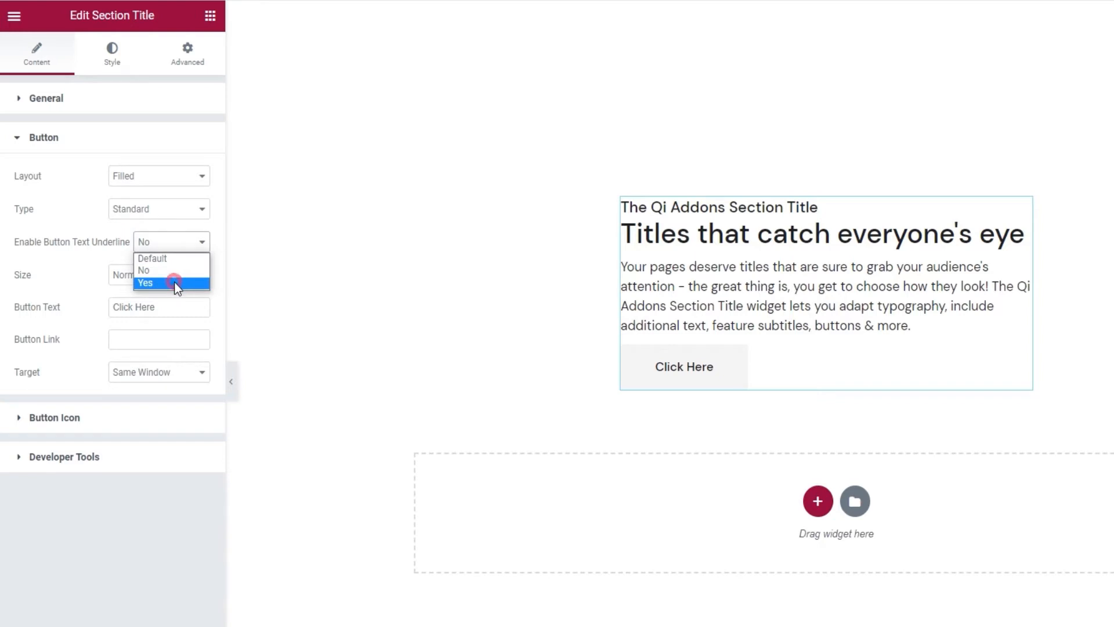
{"action": "left_click", "coordinate": [145, 283]}
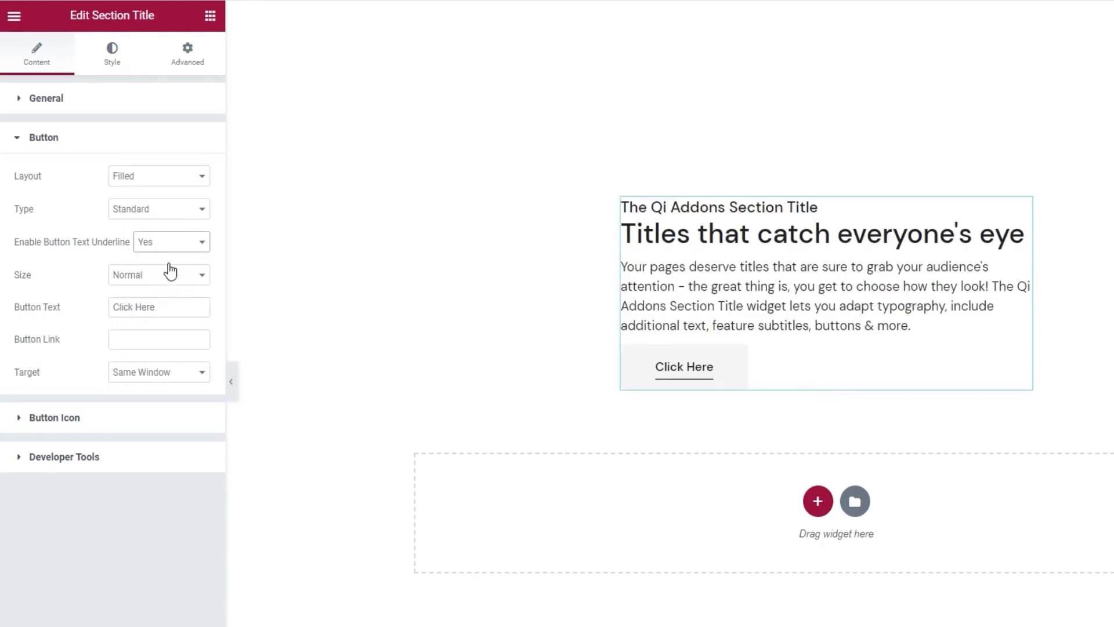
{"action": "left_click", "coordinate": [171, 242]}
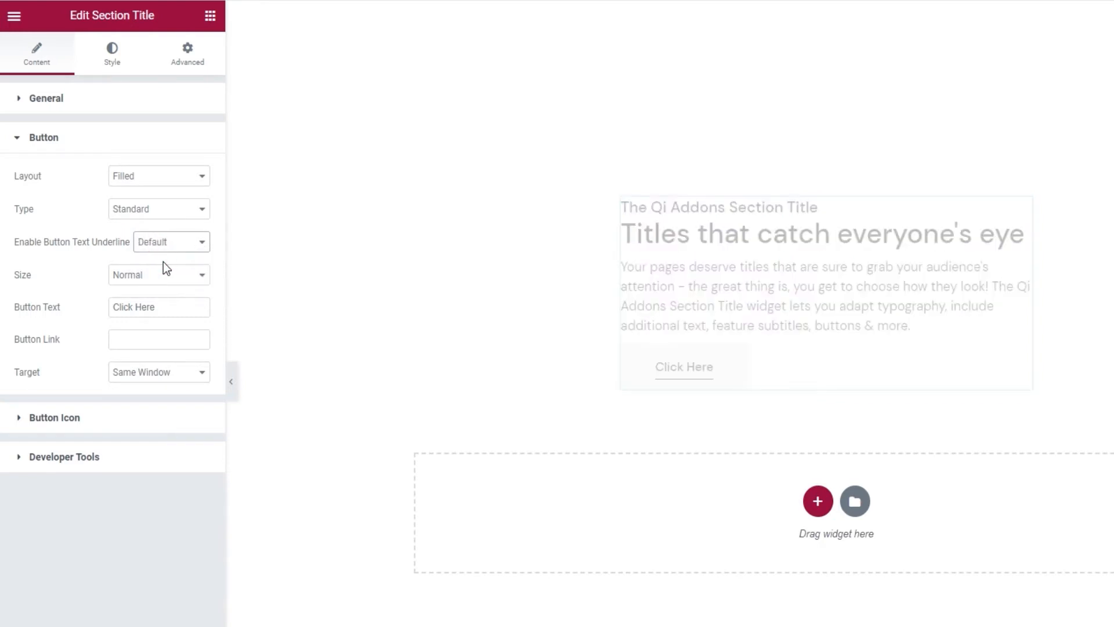
Step: Try Large and Normal Full Width button sizes, then settle on Normal
{"action": "left_click", "coordinate": [159, 275]}
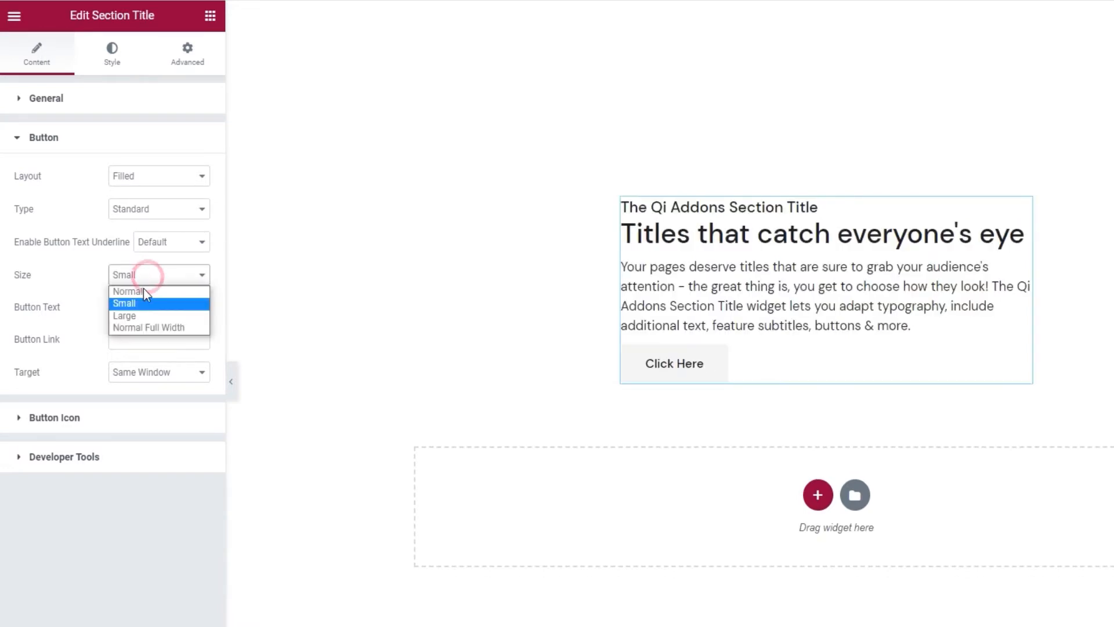
{"action": "left_click", "coordinate": [124, 315]}
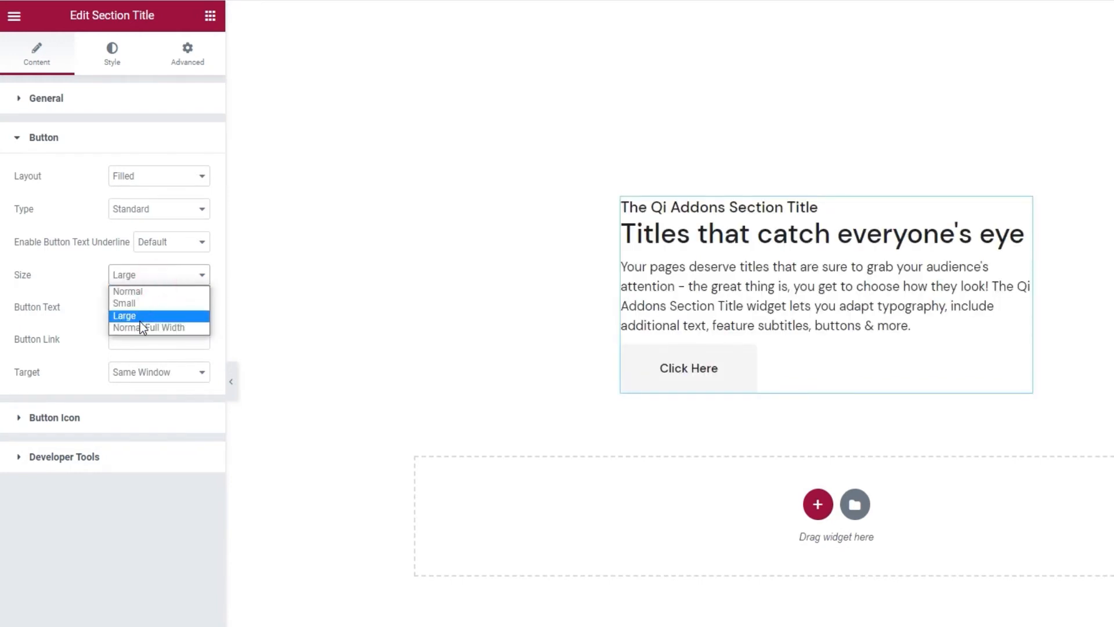
{"action": "left_click", "coordinate": [148, 327]}
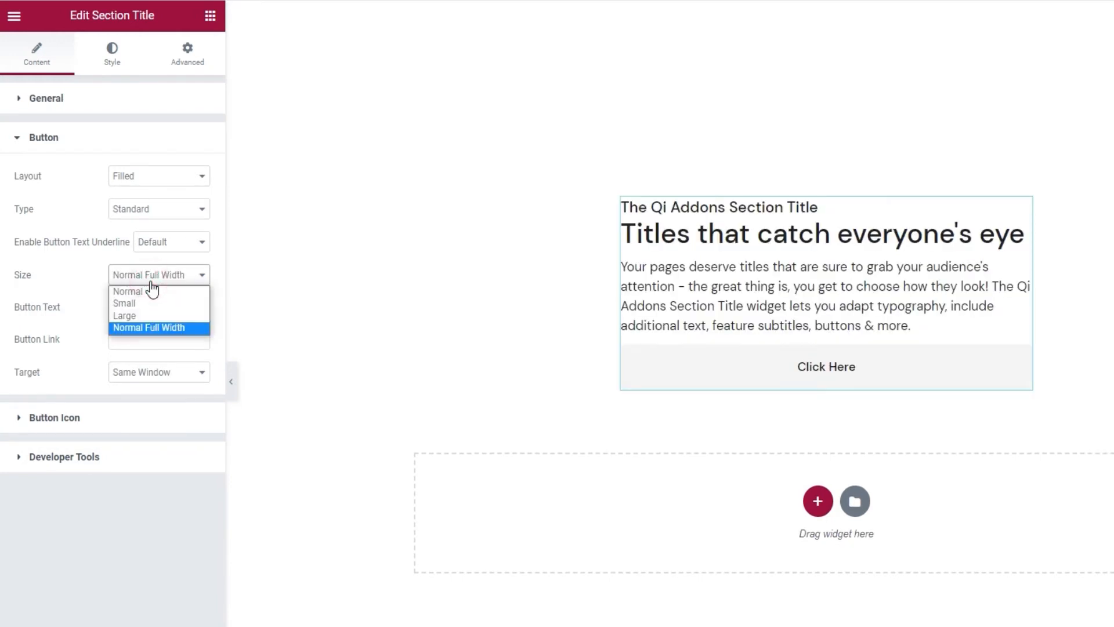
{"action": "left_click", "coordinate": [127, 291]}
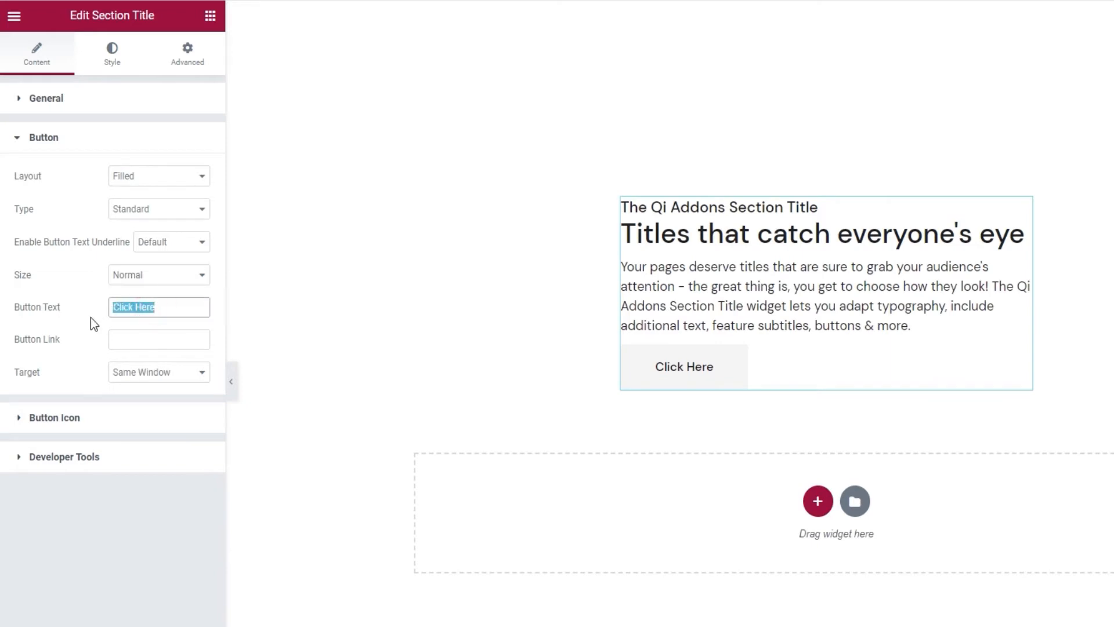
Step: Name the button 'View More' with a '#' link opening in the same window
{"action": "type", "text": "View More"}
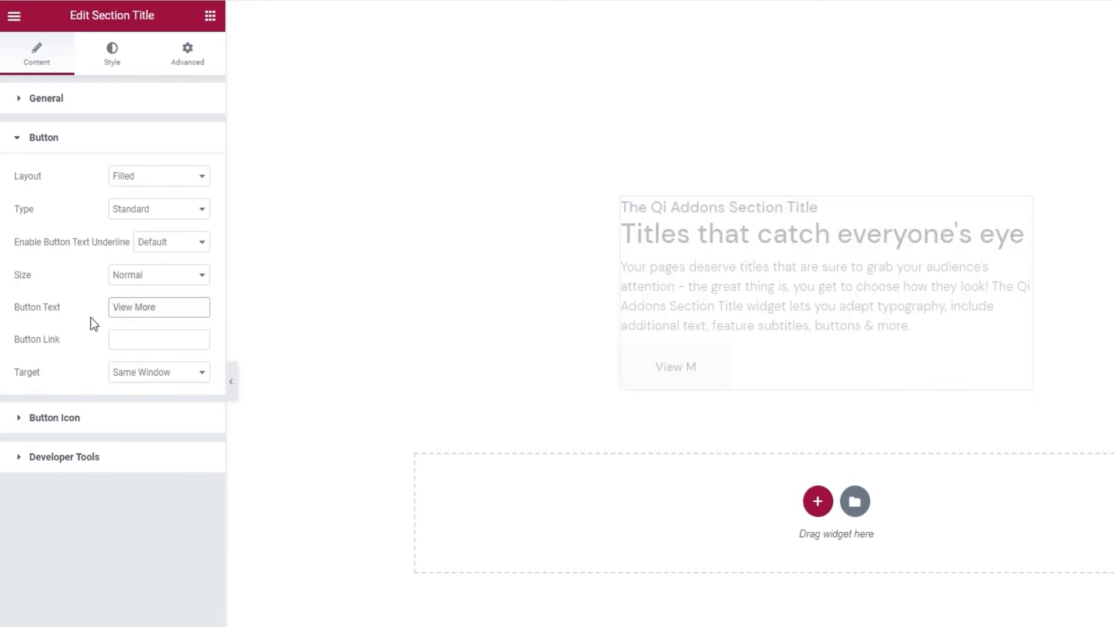
{"action": "left_click", "coordinate": [159, 339]}
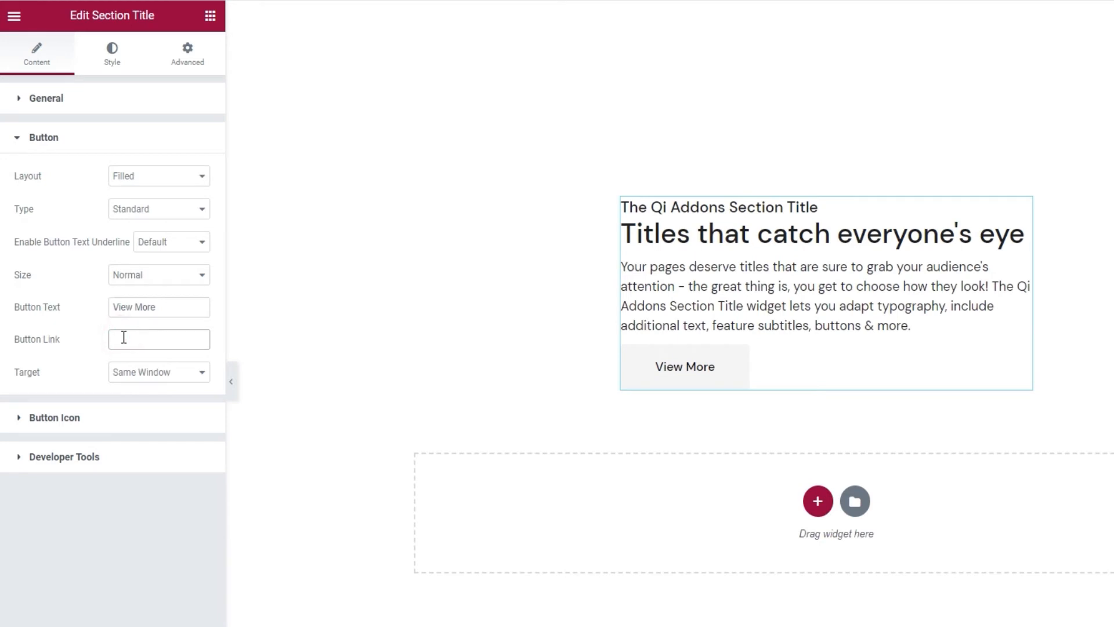
{"action": "type", "text": "#"}
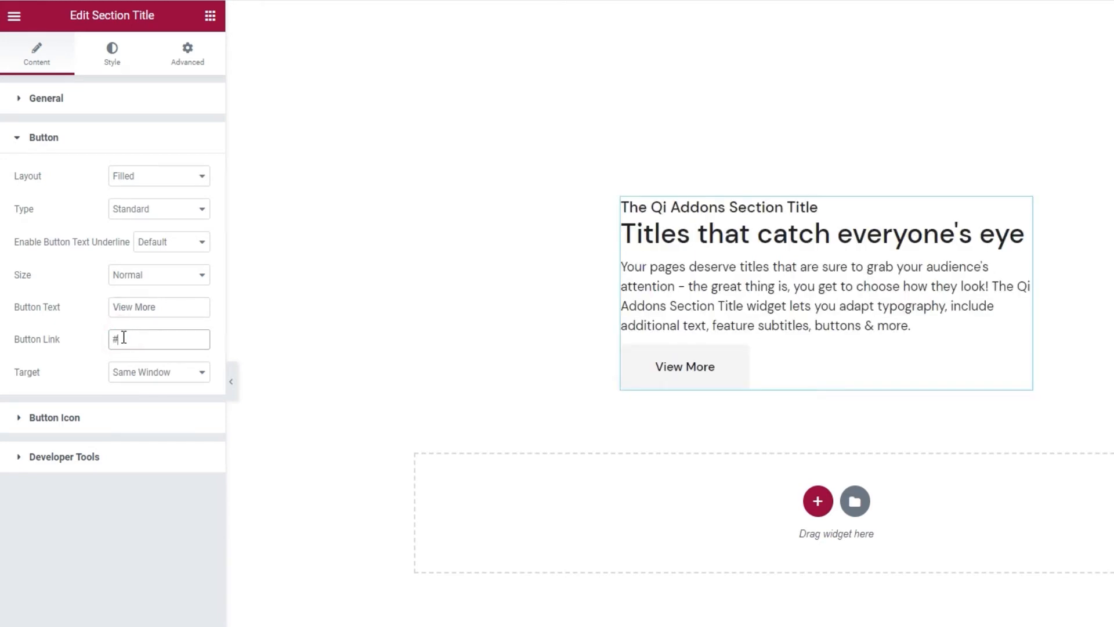
{"action": "left_click", "coordinate": [159, 371]}
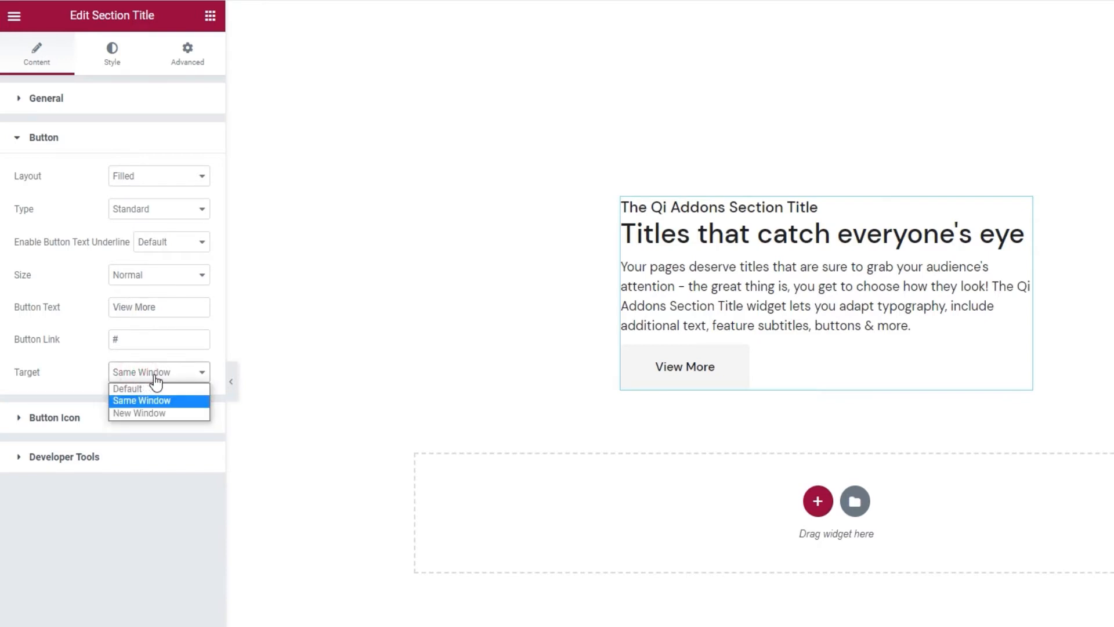
{"action": "left_click", "coordinate": [159, 399]}
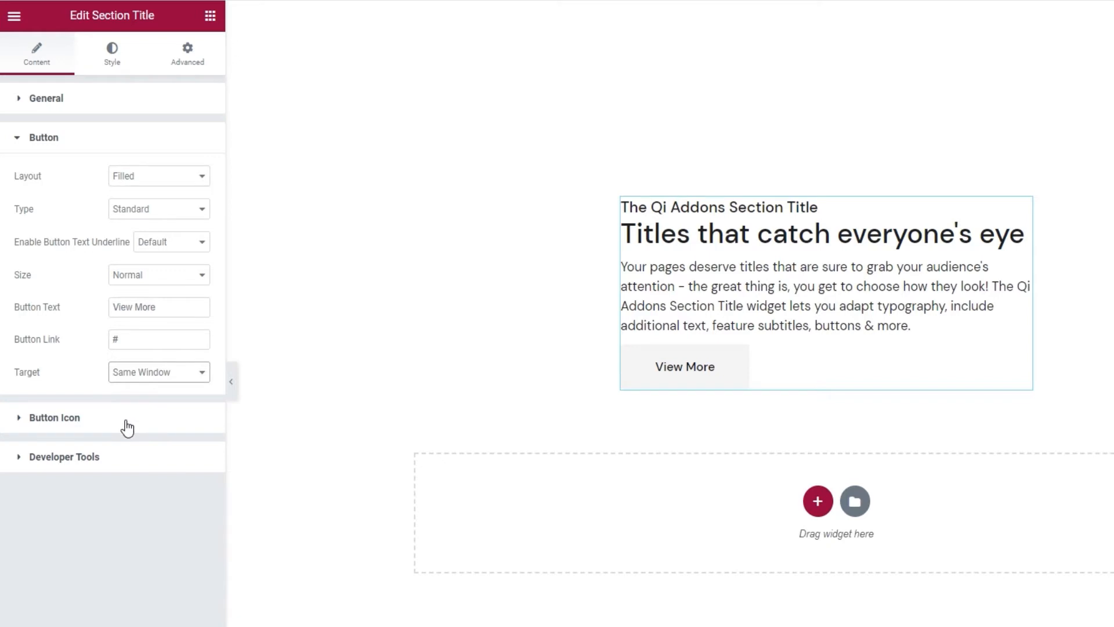
{"action": "left_click", "coordinate": [55, 417]}
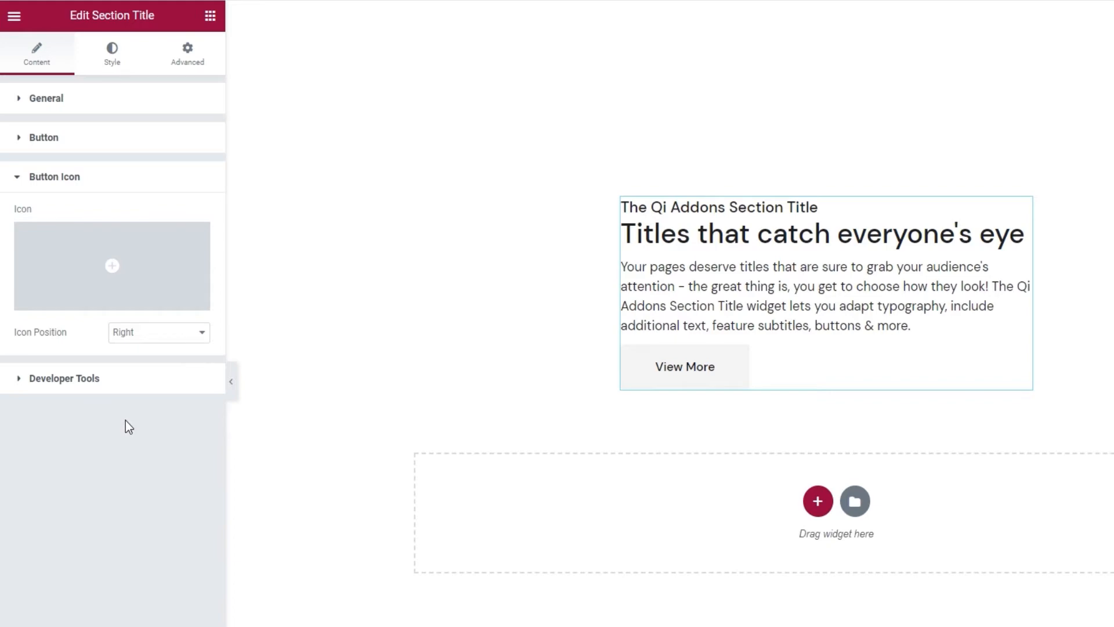
Step: Insert the 'Angle right' icon from the library (search 'angl'), positioned right of the text
{"action": "left_click", "coordinate": [111, 266]}
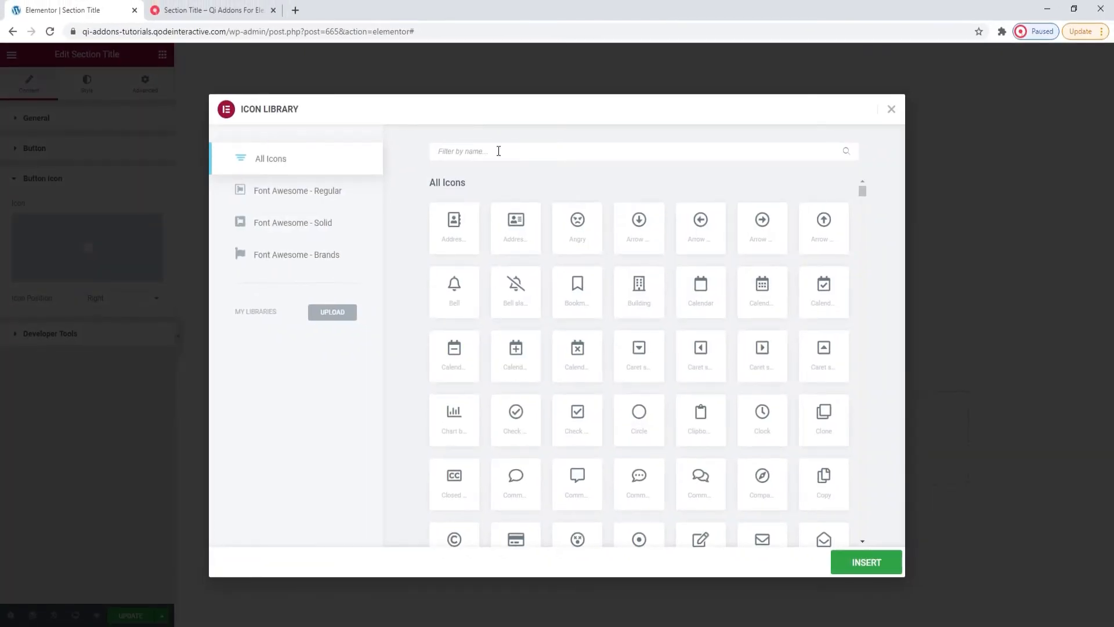
{"action": "type", "text": "angl"}
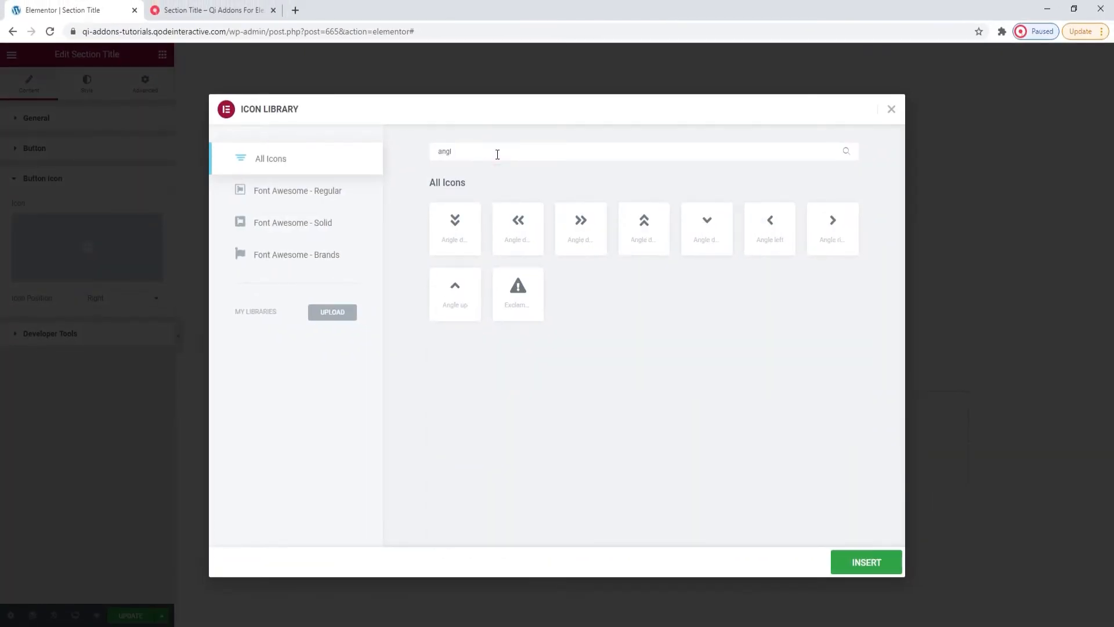
{"action": "left_click", "coordinate": [832, 228]}
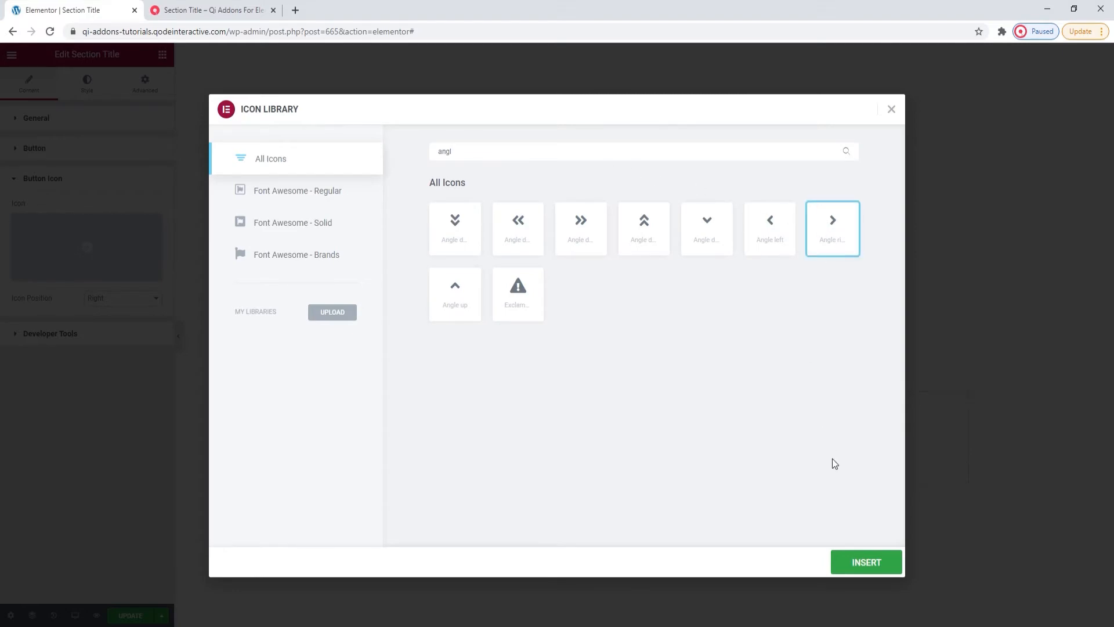
{"action": "left_click", "coordinate": [866, 561]}
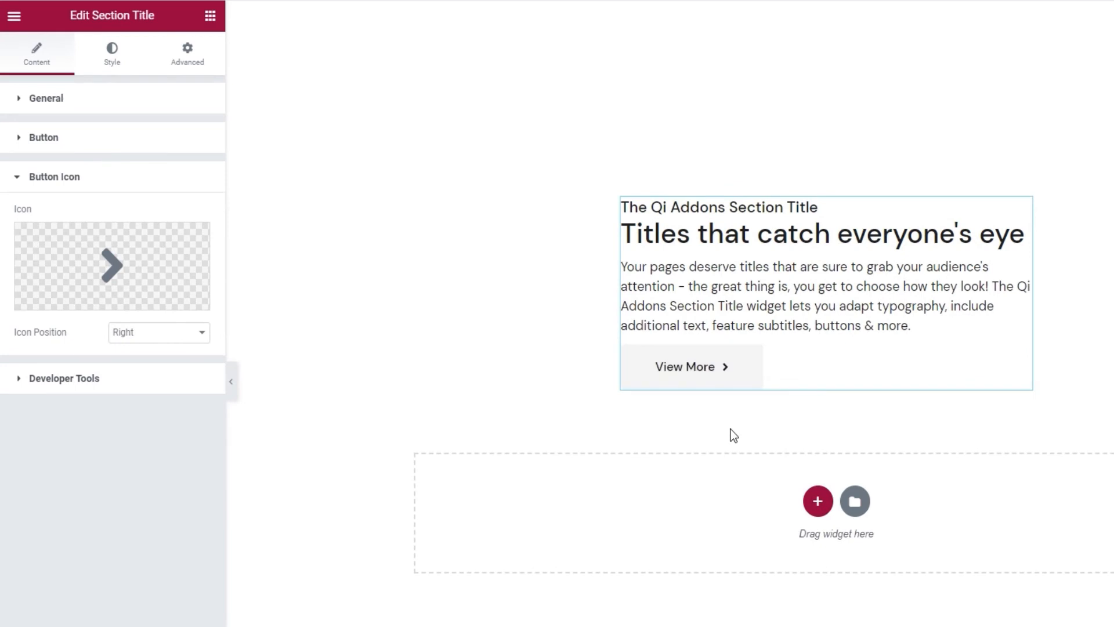
{"action": "mouse_move", "coordinate": [201, 345]}
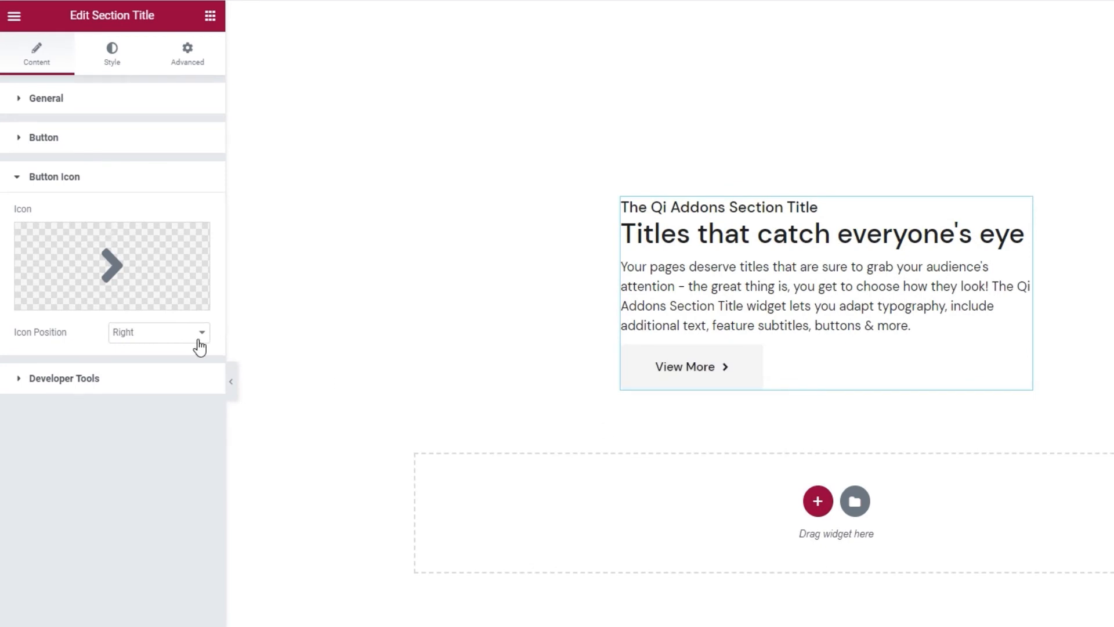
{"action": "left_click", "coordinate": [159, 332]}
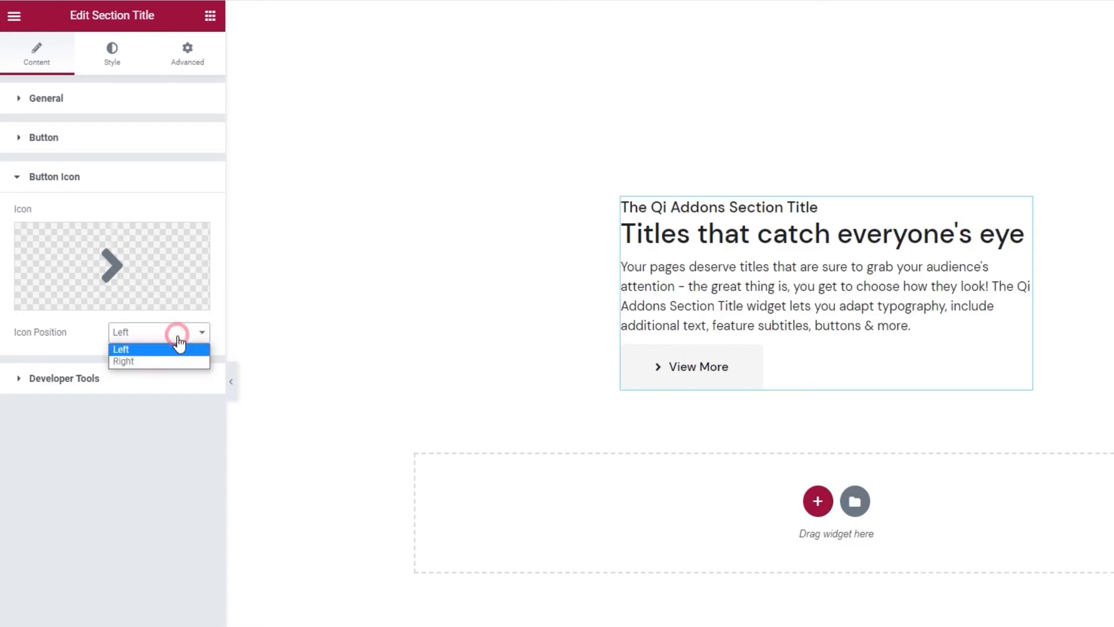
{"action": "left_click", "coordinate": [123, 362]}
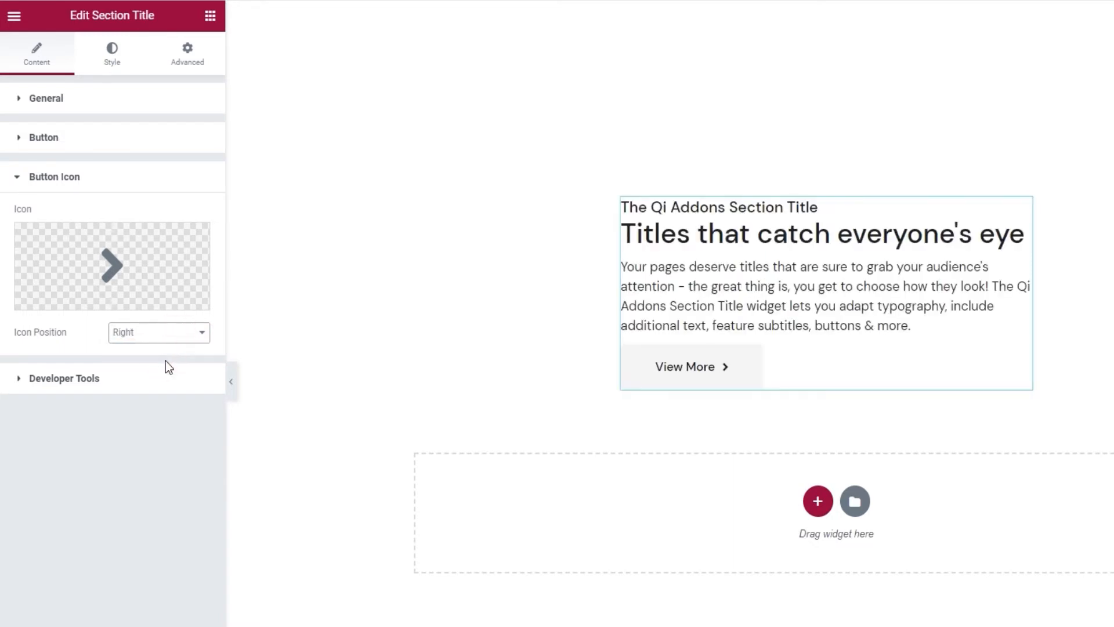
{"action": "mouse_move", "coordinate": [147, 391]}
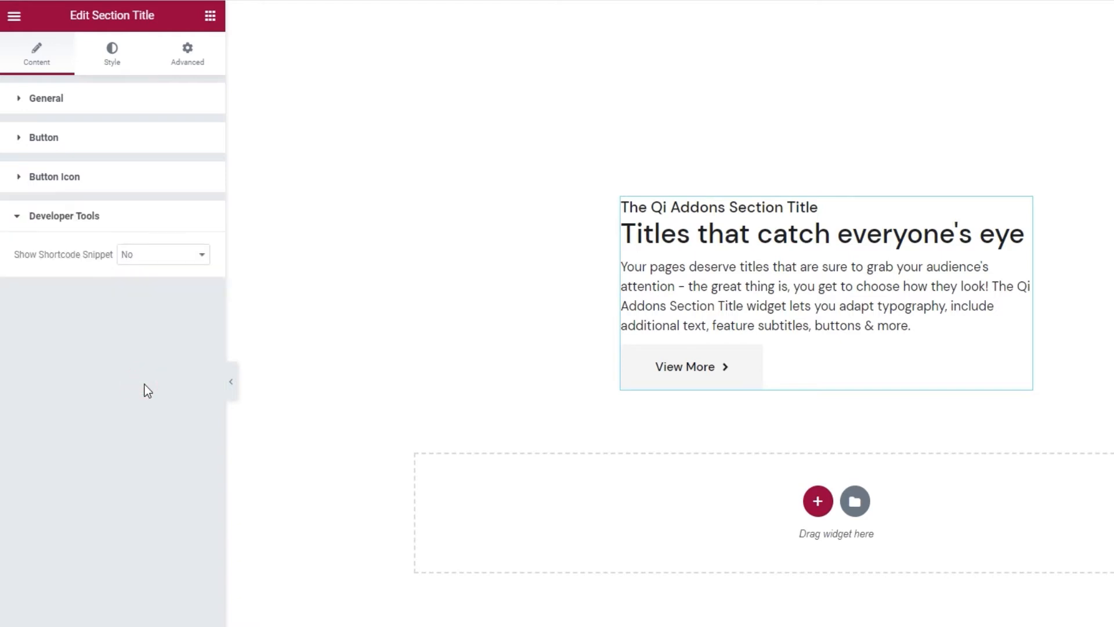
{"action": "left_click", "coordinate": [162, 254]}
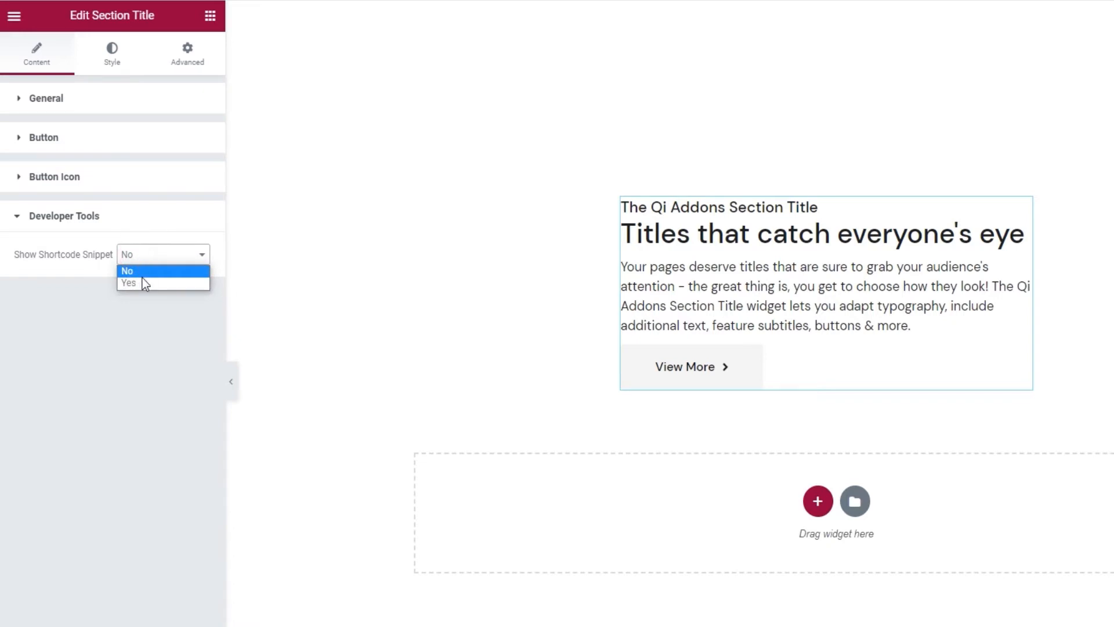
{"action": "left_click", "coordinate": [128, 282]}
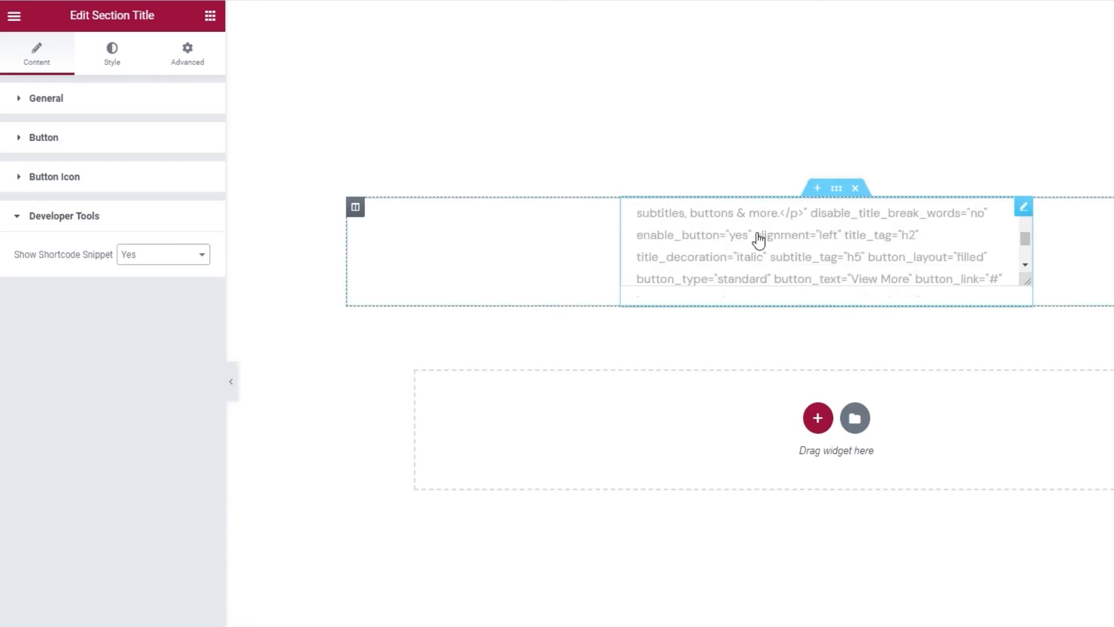
{"action": "scroll", "scroll_direction": "up", "scroll_amount": 3}
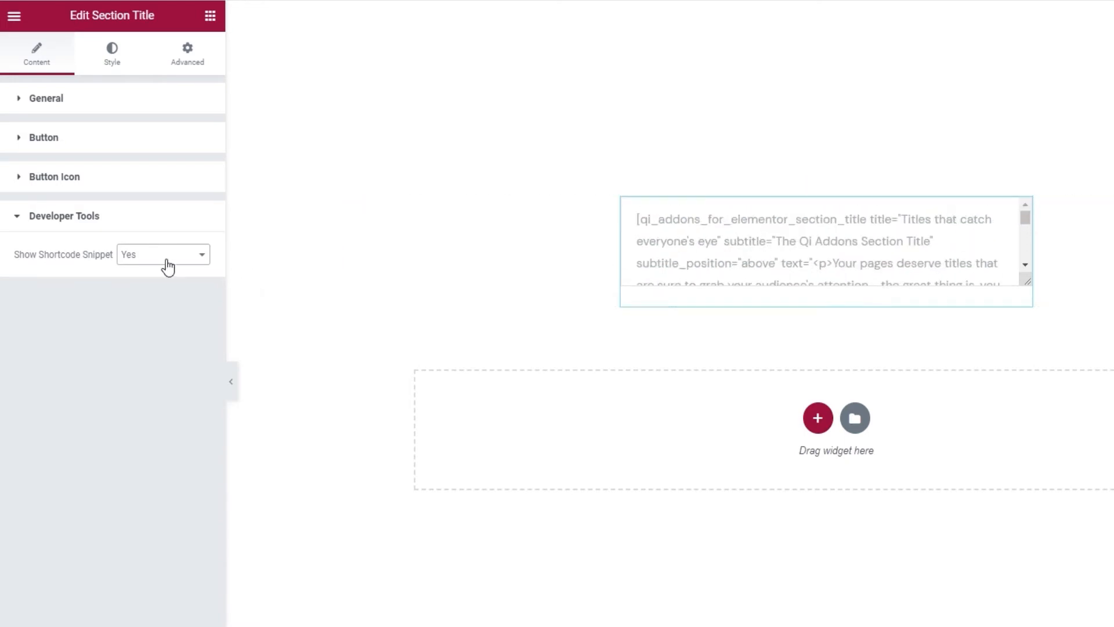
{"action": "left_click", "coordinate": [163, 255]}
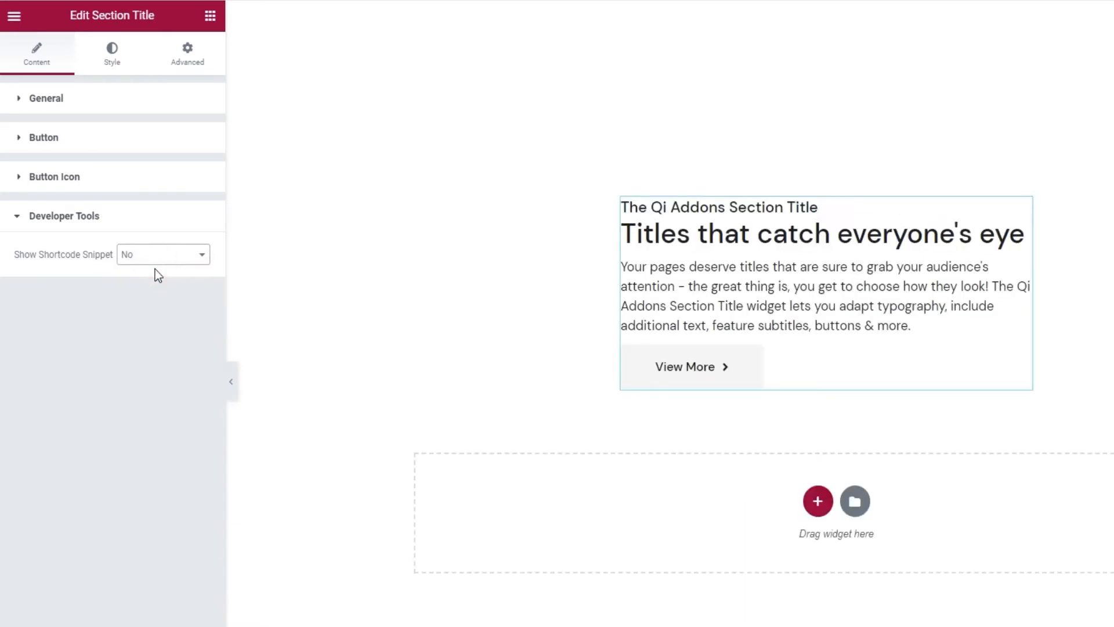
{"action": "mouse_move", "coordinate": [111, 54]}
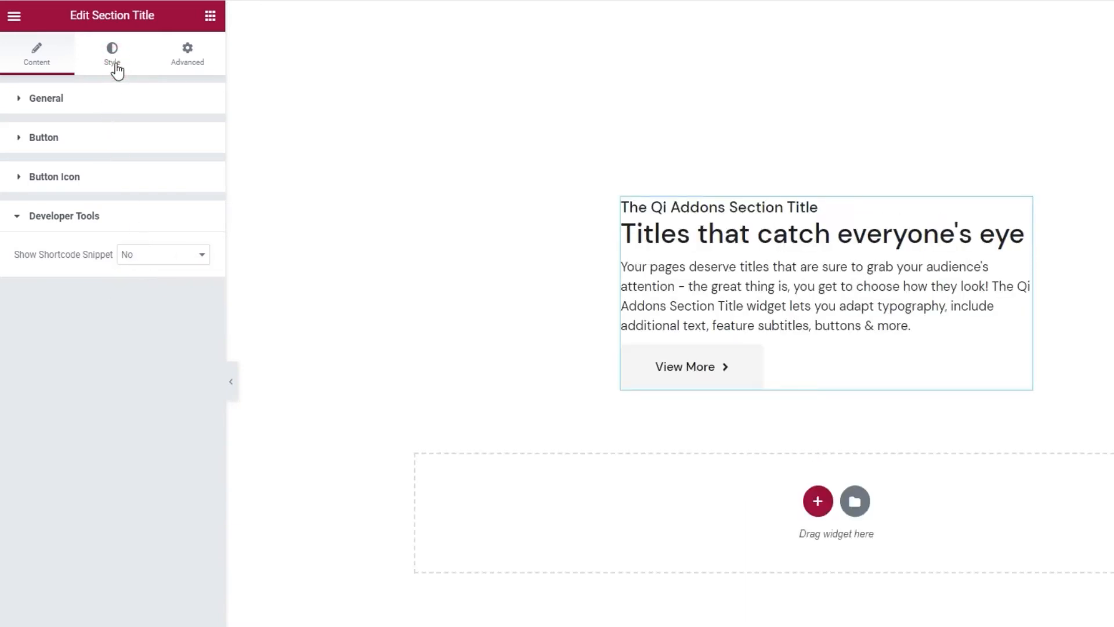
Step: In Style, try right alignment then return to left, and leave Title Color unchanged
{"action": "left_click", "coordinate": [112, 55]}
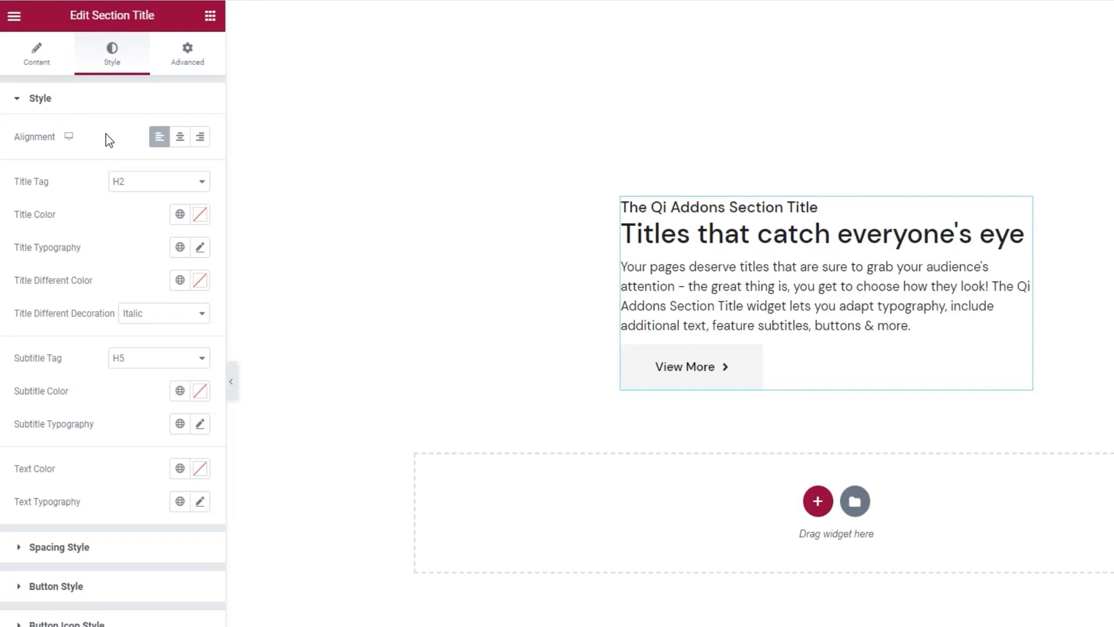
{"action": "mouse_move", "coordinate": [69, 137]}
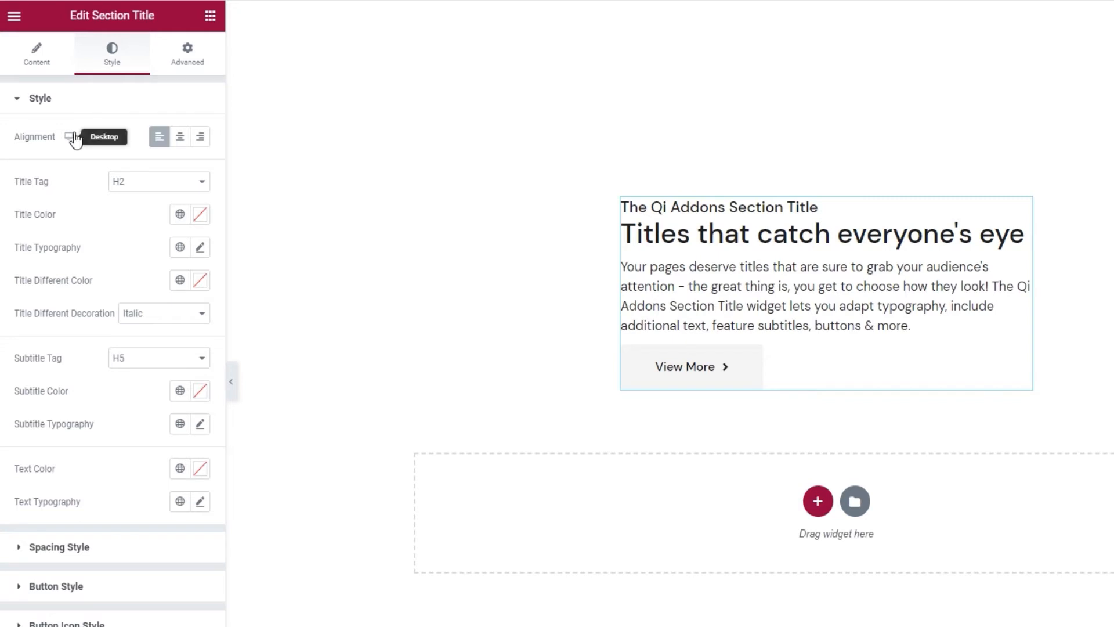
{"action": "mouse_move", "coordinate": [180, 137]}
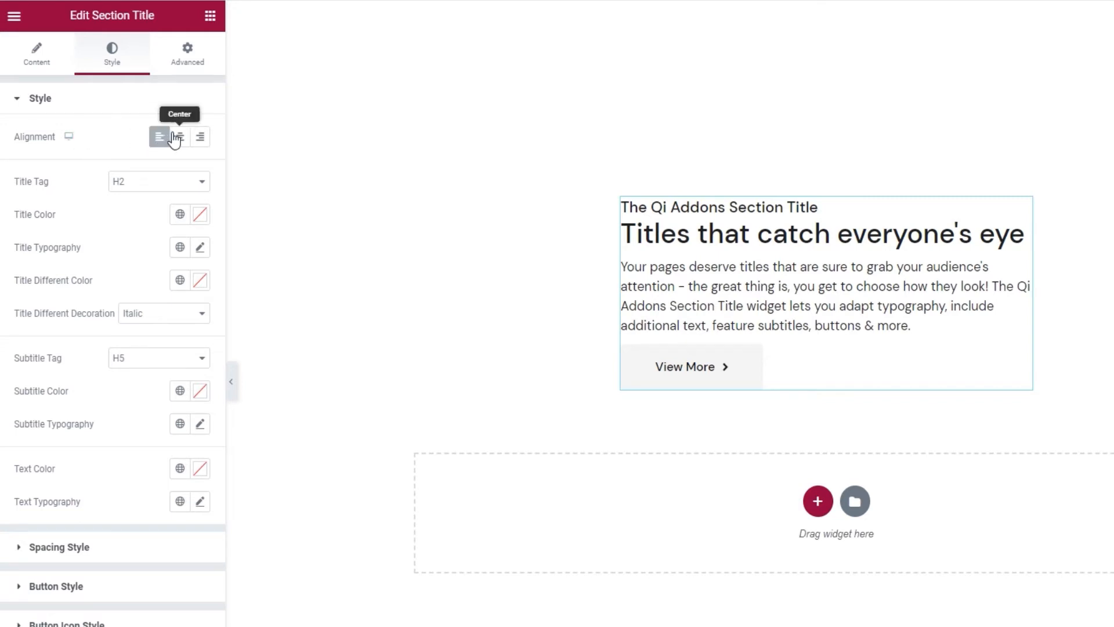
{"action": "left_click", "coordinate": [201, 137]}
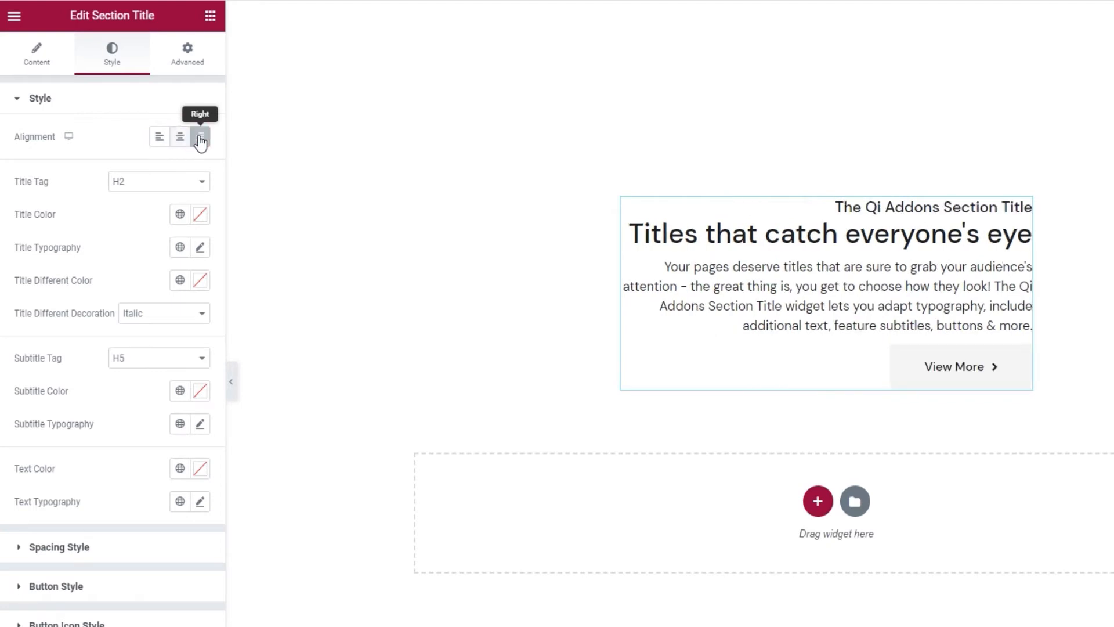
{"action": "left_click", "coordinate": [159, 137]}
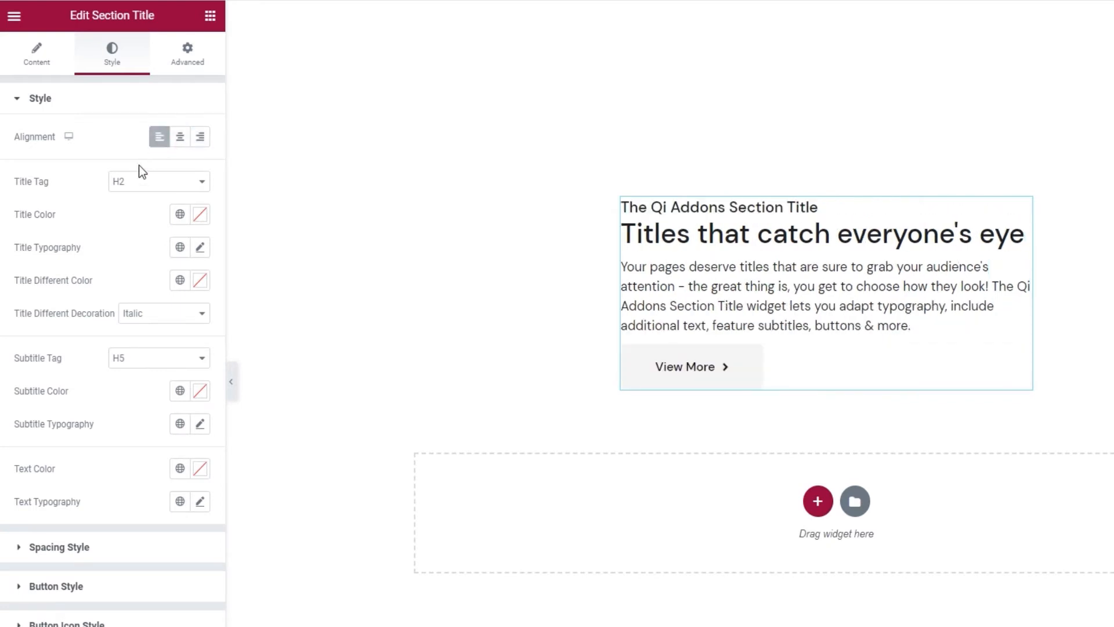
{"action": "left_click", "coordinate": [158, 181]}
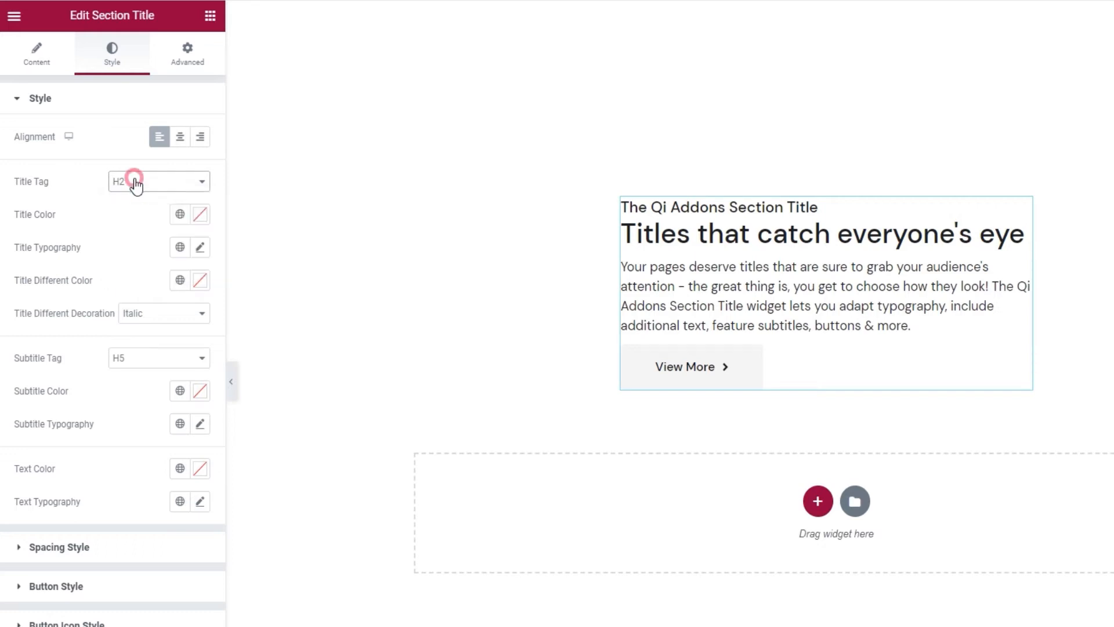
{"action": "left_click", "coordinate": [200, 214]}
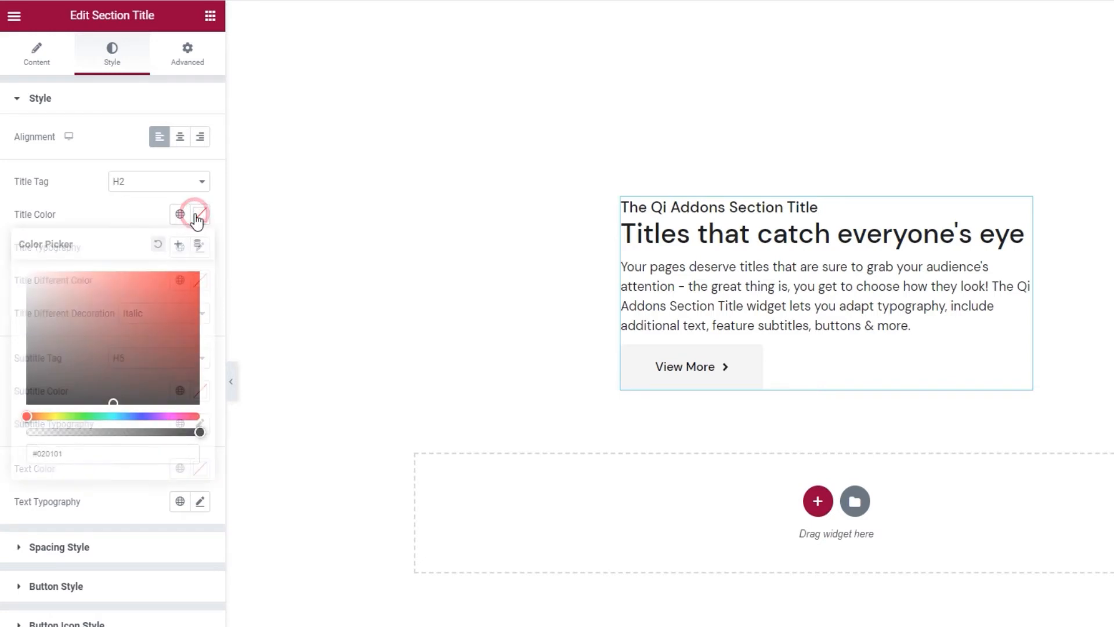
{"action": "left_click", "coordinate": [159, 245]}
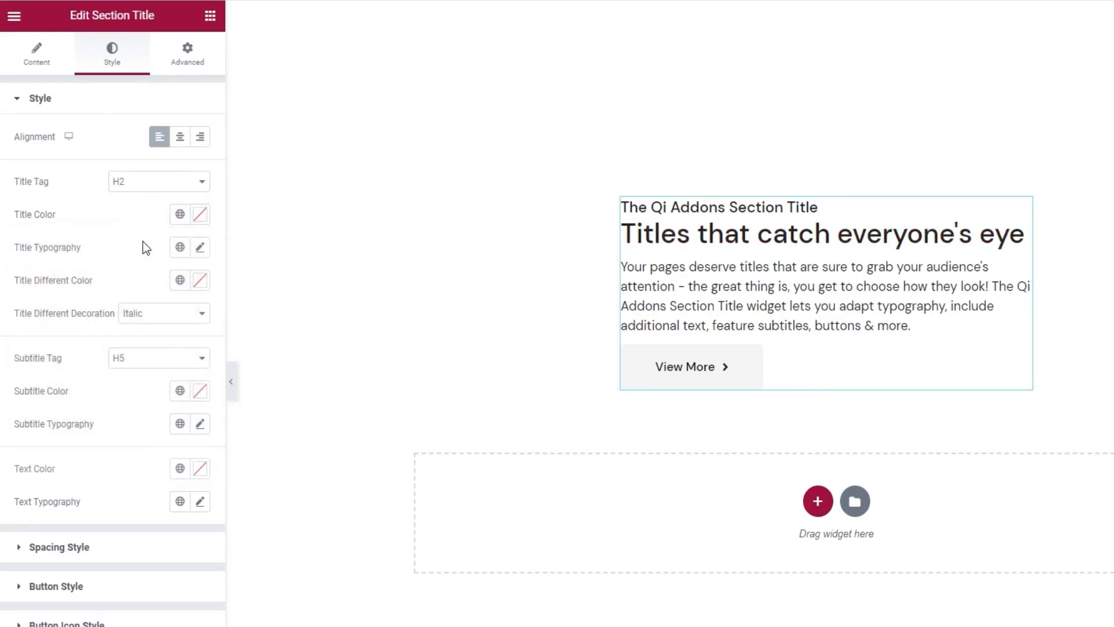
{"action": "left_click", "coordinate": [200, 246]}
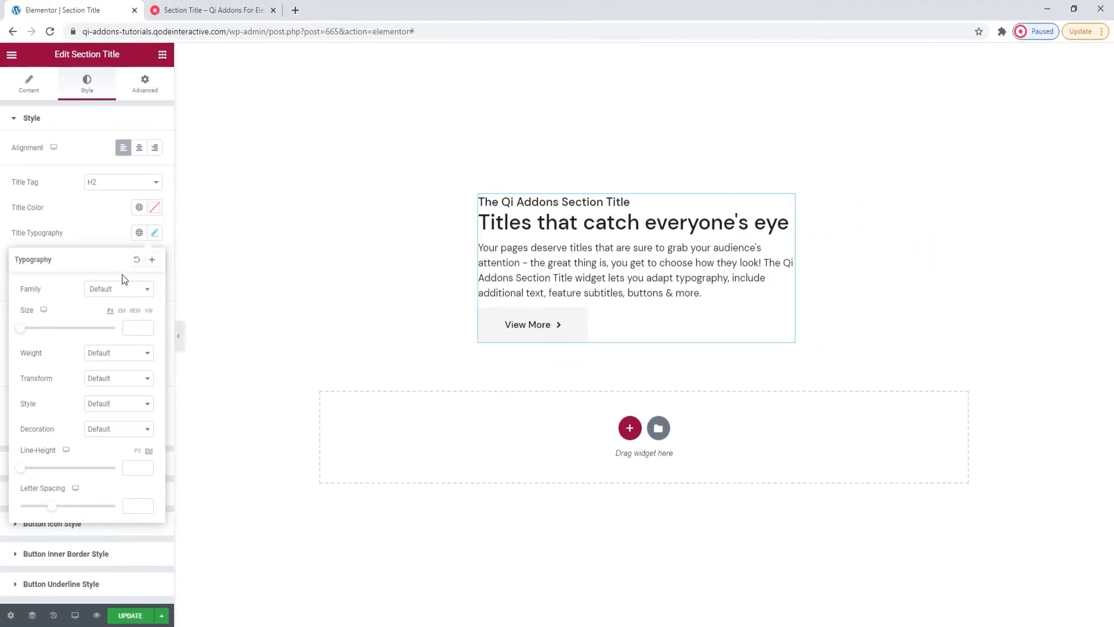
Step: Set title size 70 and cycle weight through Bold and 200 back to Default
{"action": "left_click", "coordinate": [119, 289]}
{"action": "type", "text": "70"}
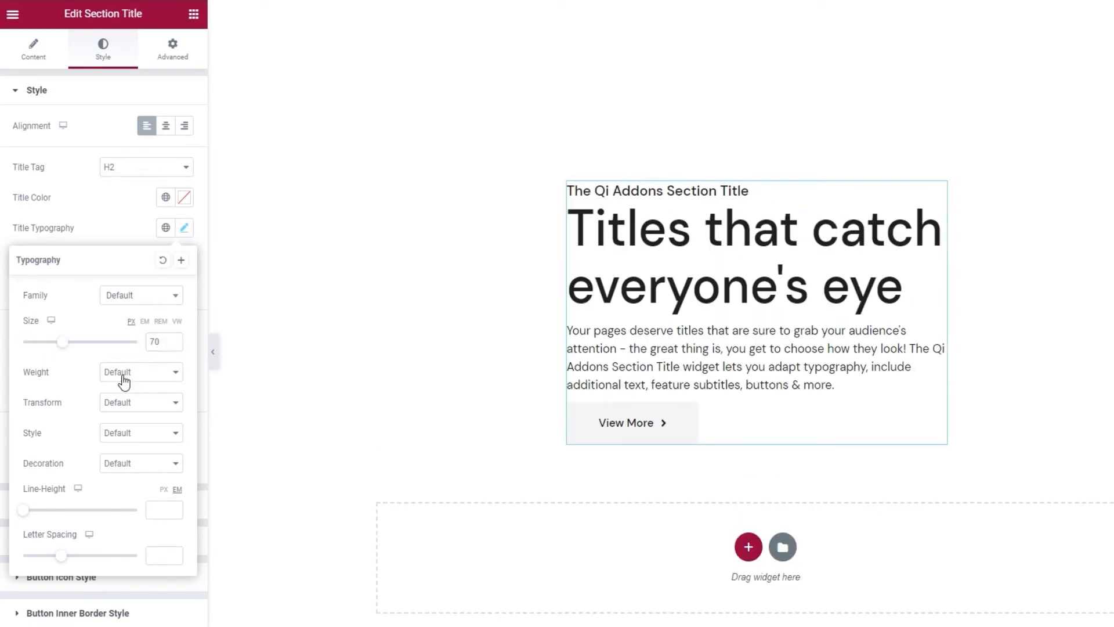
{"action": "left_click", "coordinate": [140, 371]}
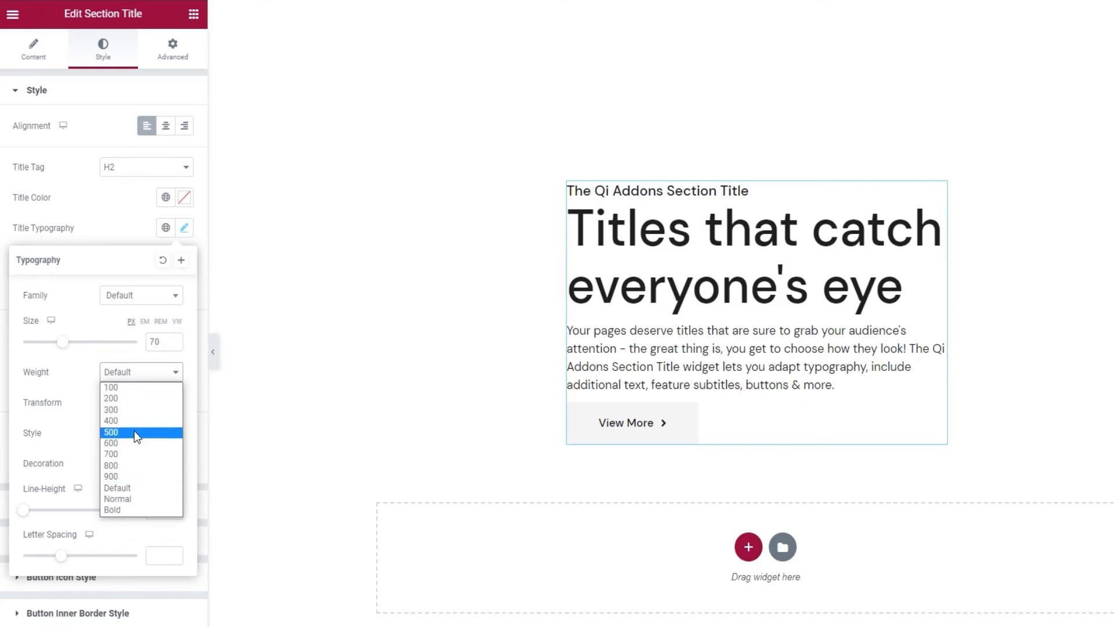
{"action": "left_click", "coordinate": [112, 510]}
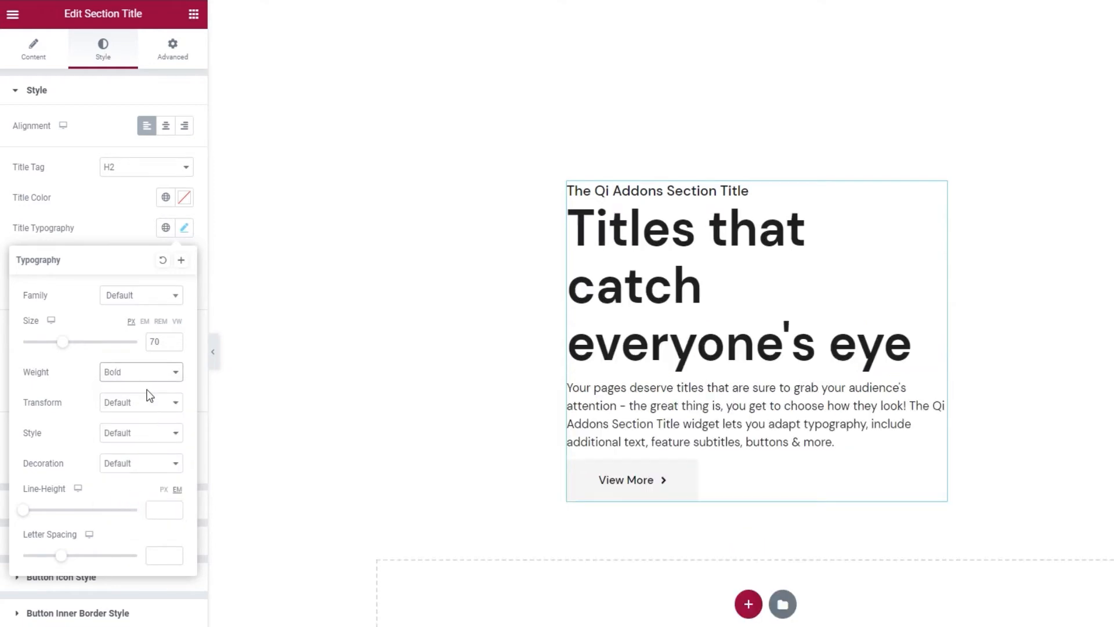
{"action": "left_click", "coordinate": [141, 372]}
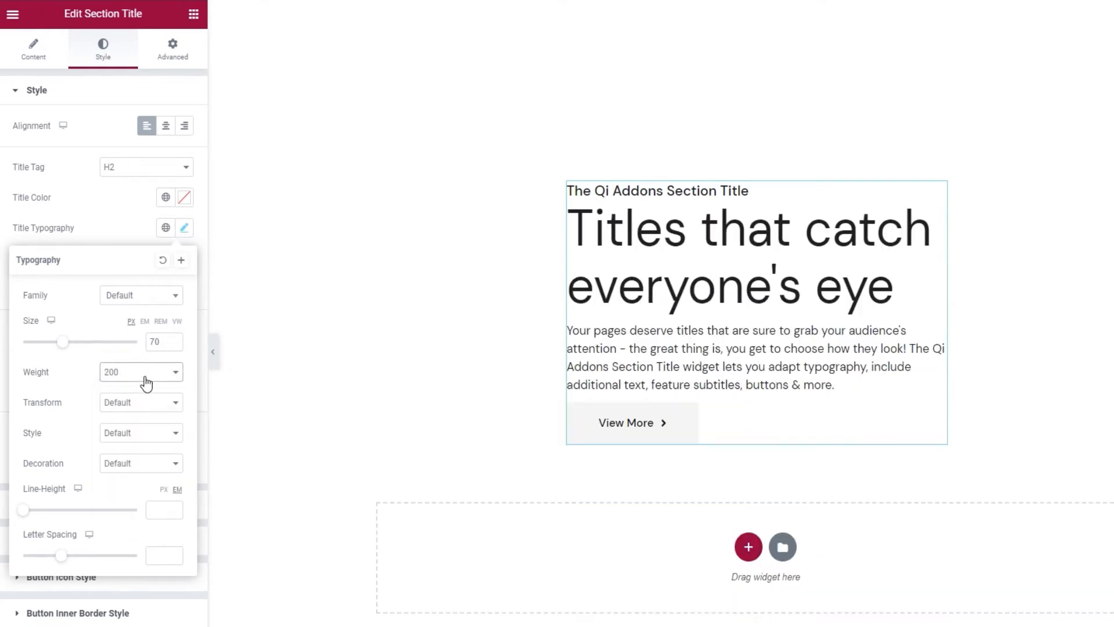
{"action": "left_click", "coordinate": [140, 371]}
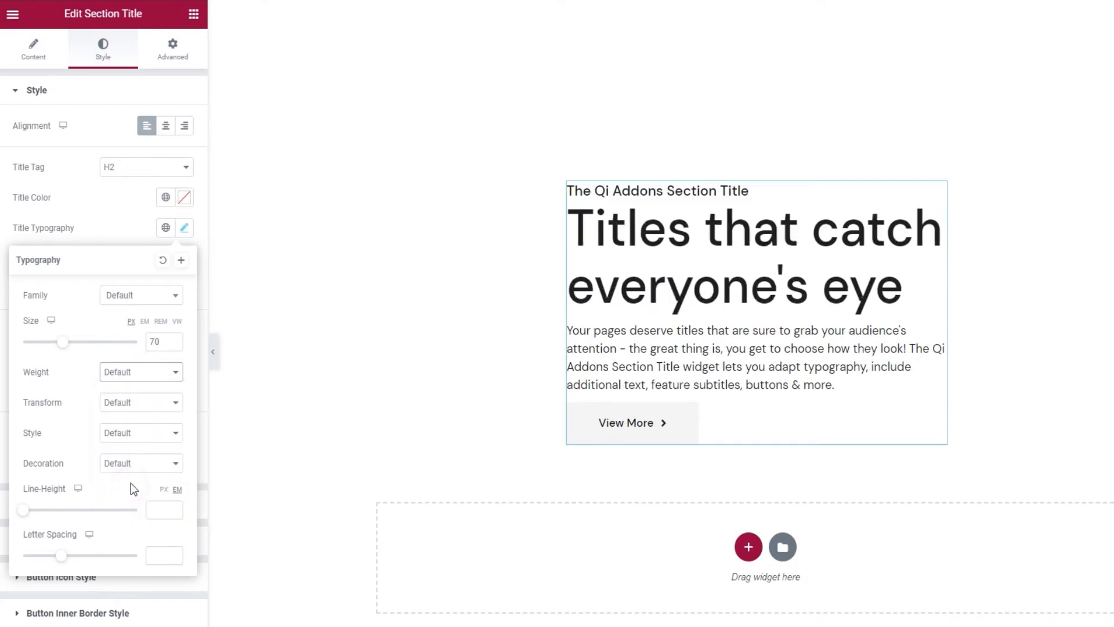
{"action": "mouse_move", "coordinate": [81, 408]}
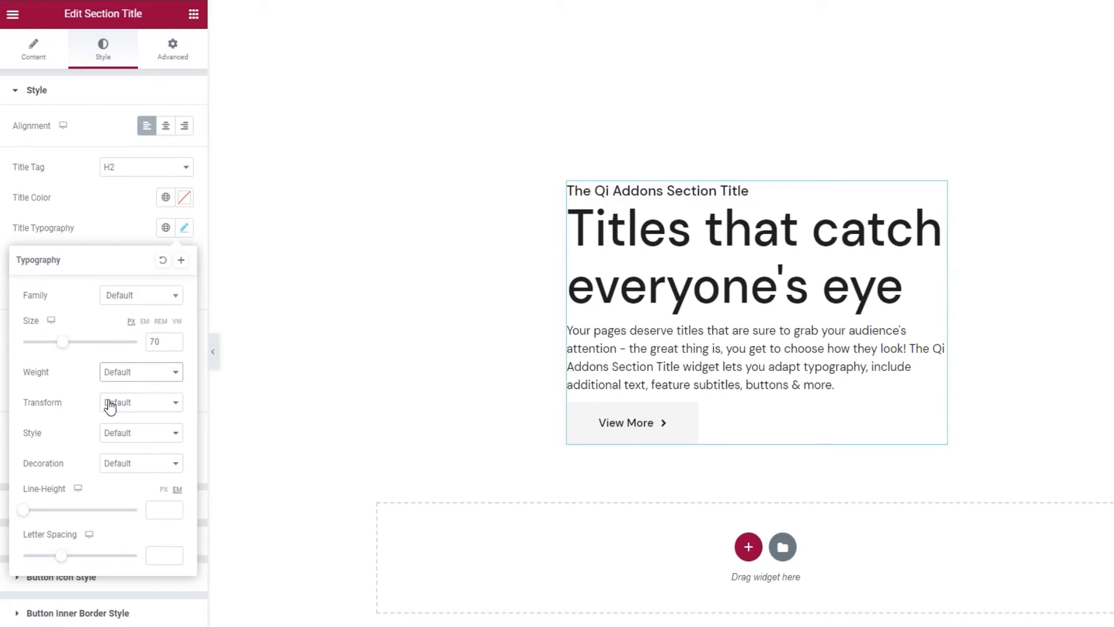
Step: Cycle title transform through Uppercase, Lowercase, Capitalize and Normal, ending on Default
{"action": "left_click", "coordinate": [140, 403]}
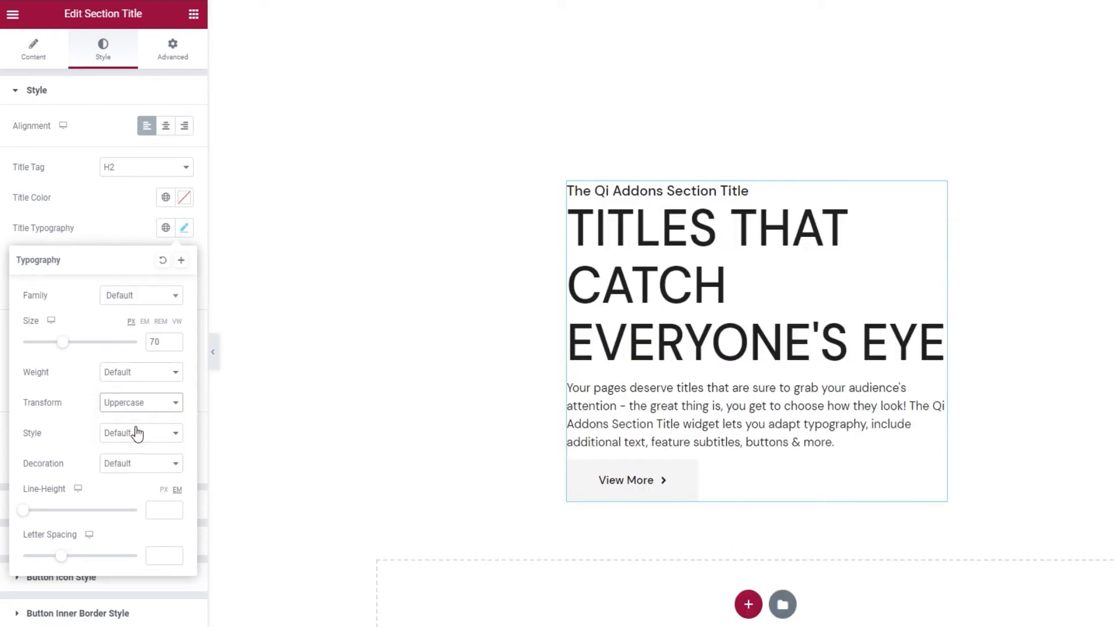
{"action": "left_click", "coordinate": [141, 403]}
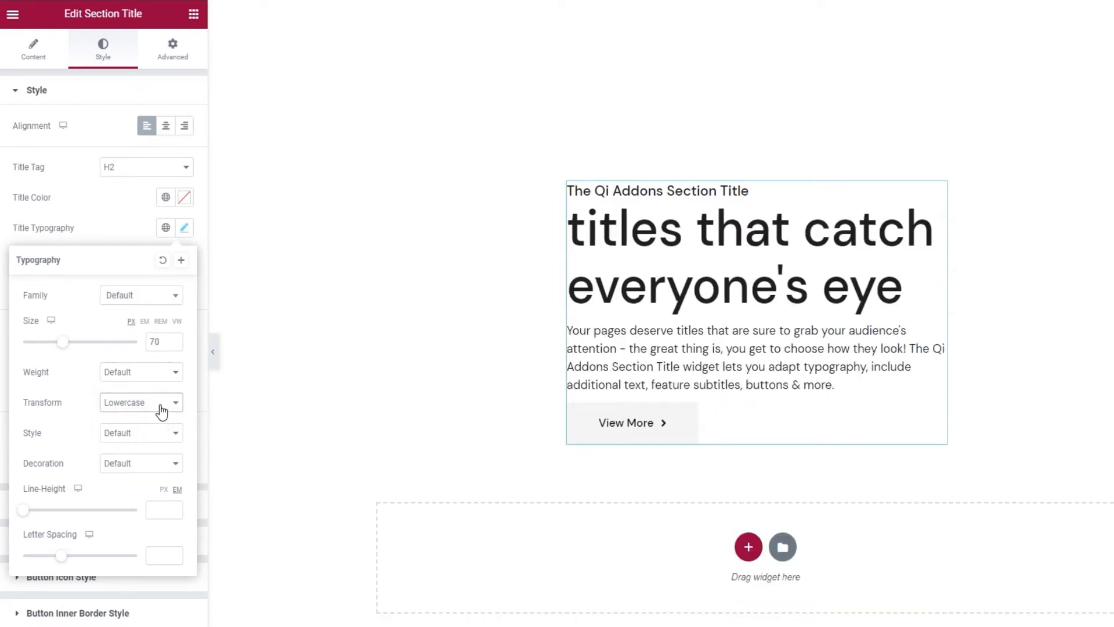
{"action": "left_click", "coordinate": [138, 403]}
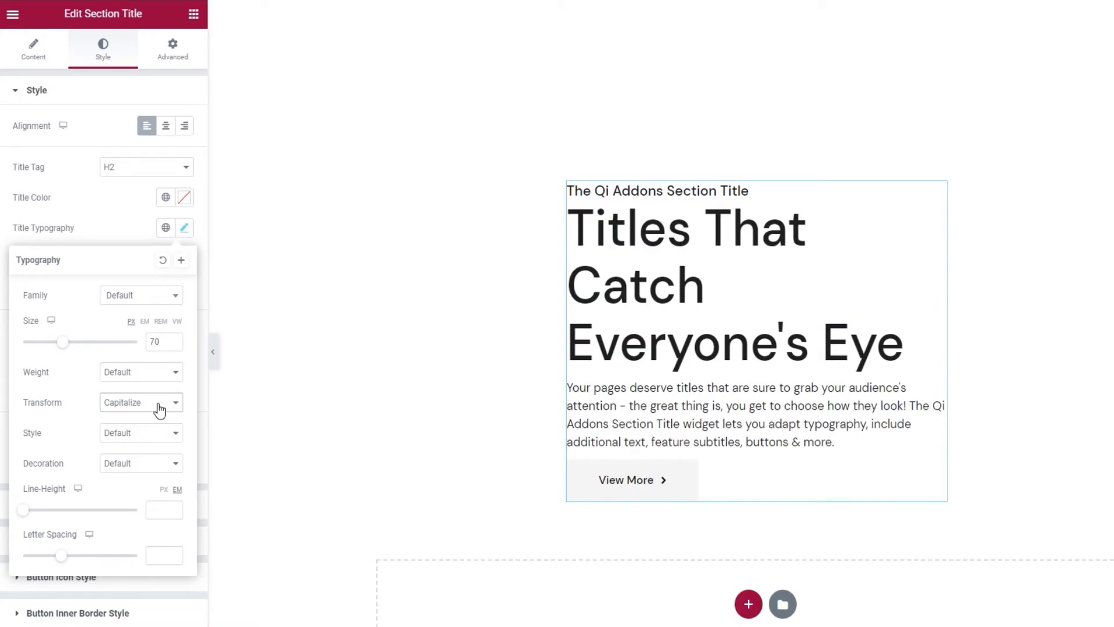
{"action": "left_click", "coordinate": [119, 403]}
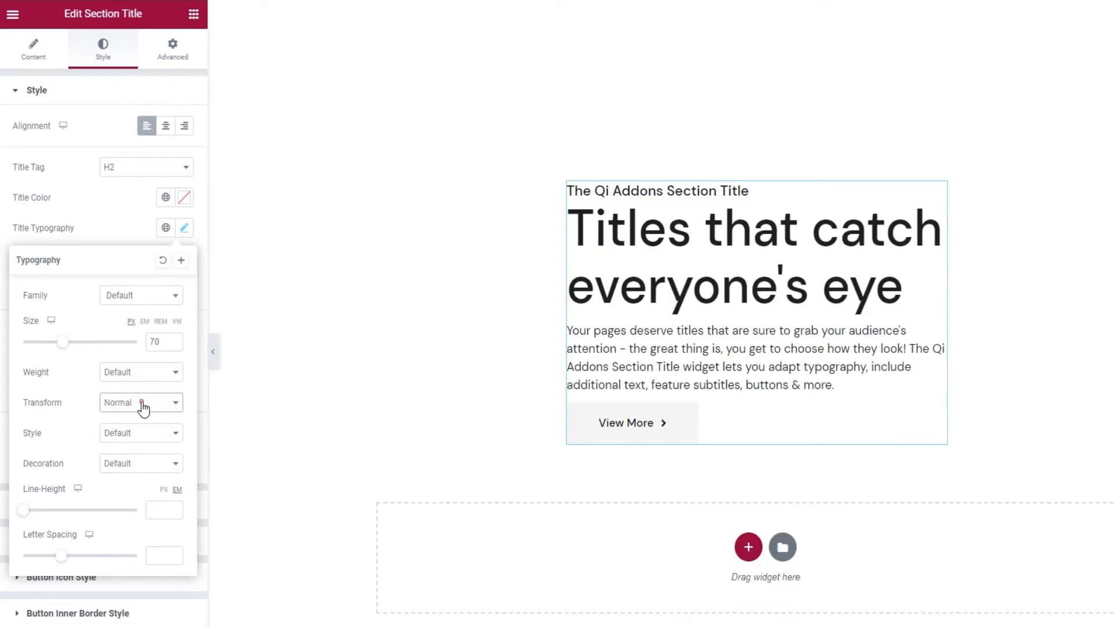
{"action": "left_click", "coordinate": [141, 403]}
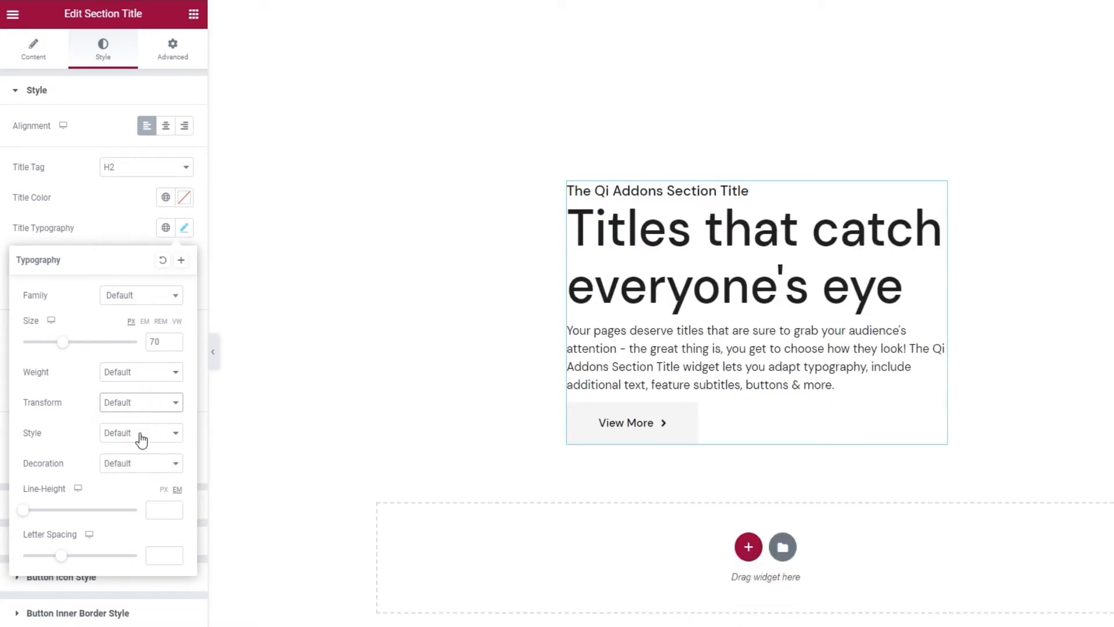
Step: Try Italic style then Default, and underline and overline decorations on the title
{"action": "left_click", "coordinate": [140, 433]}
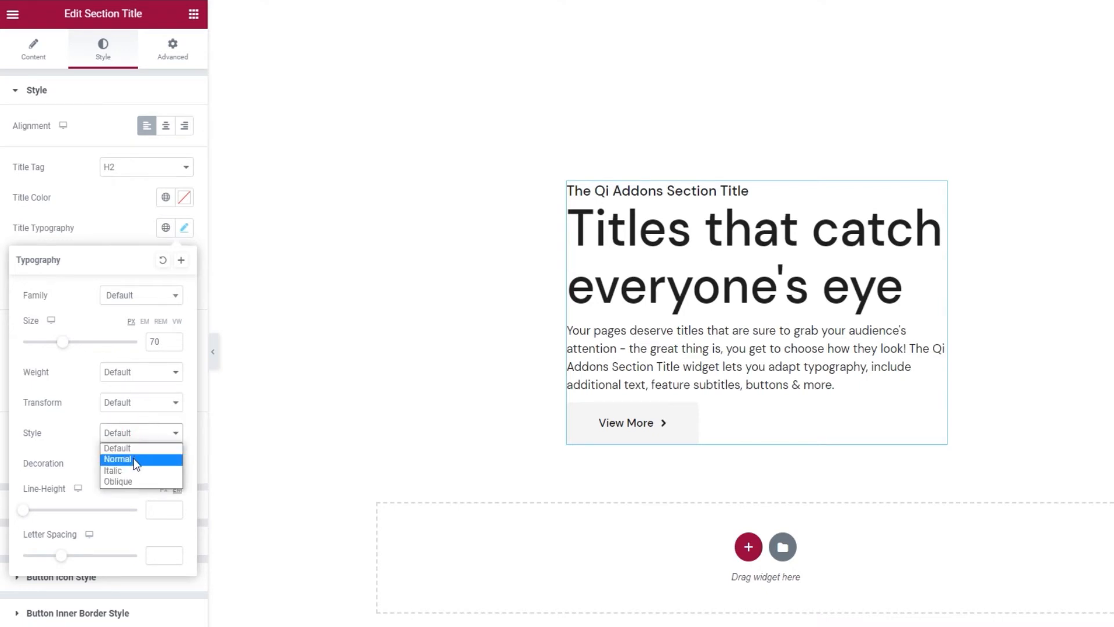
{"action": "left_click", "coordinate": [117, 460]}
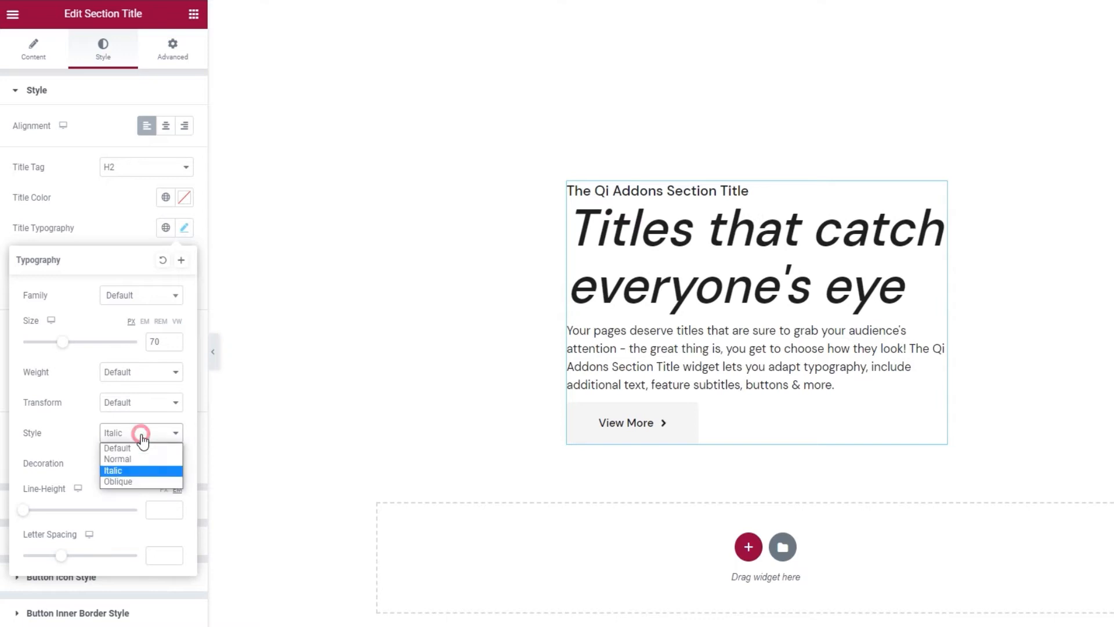
{"action": "left_click", "coordinate": [118, 481]}
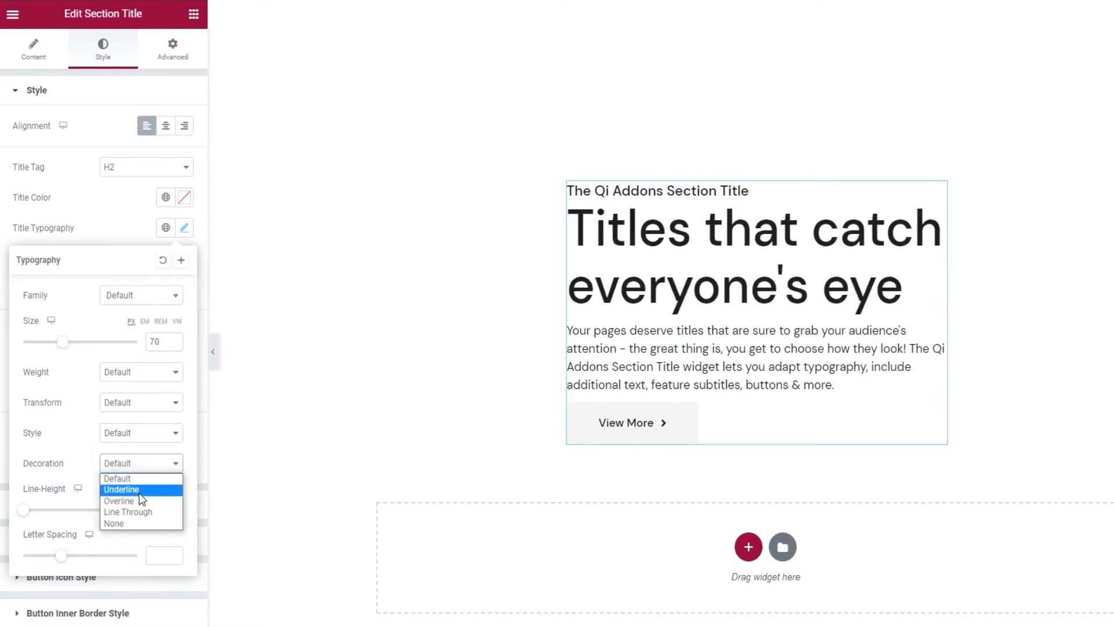
{"action": "left_click", "coordinate": [121, 490]}
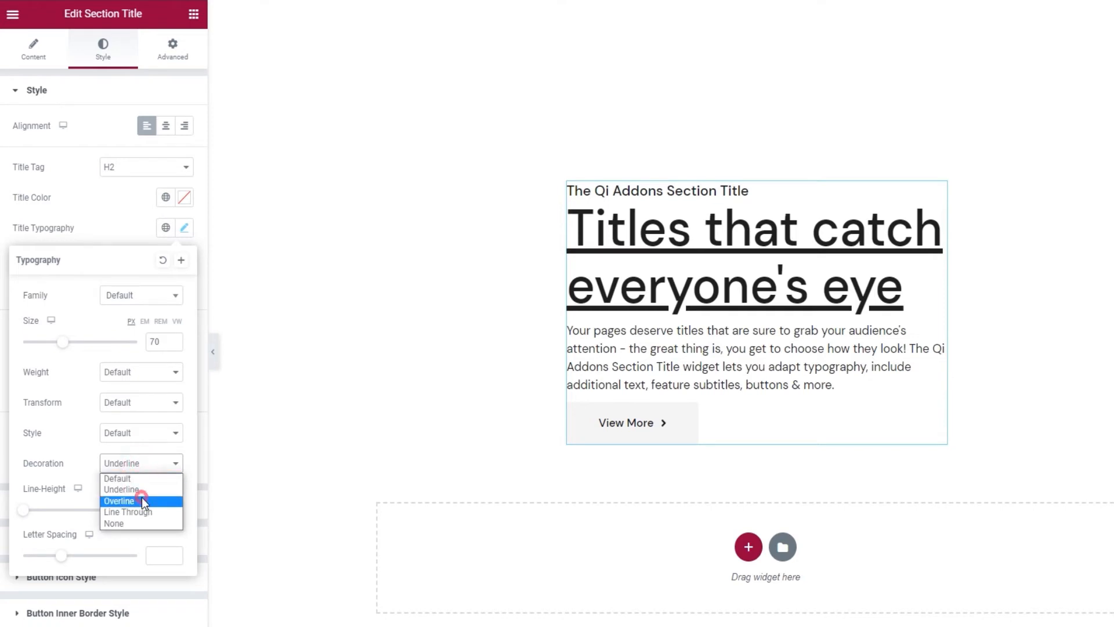
{"action": "left_click", "coordinate": [119, 500]}
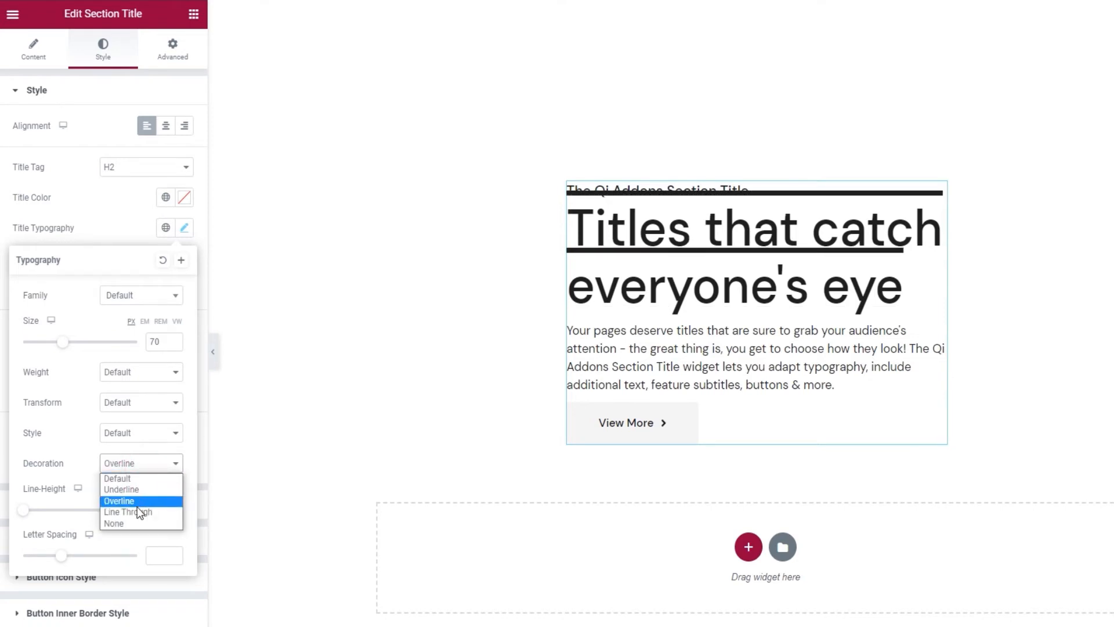
Step: Try strikethrough then reset decoration, line-height and letter spacing to default
{"action": "left_click", "coordinate": [127, 512]}
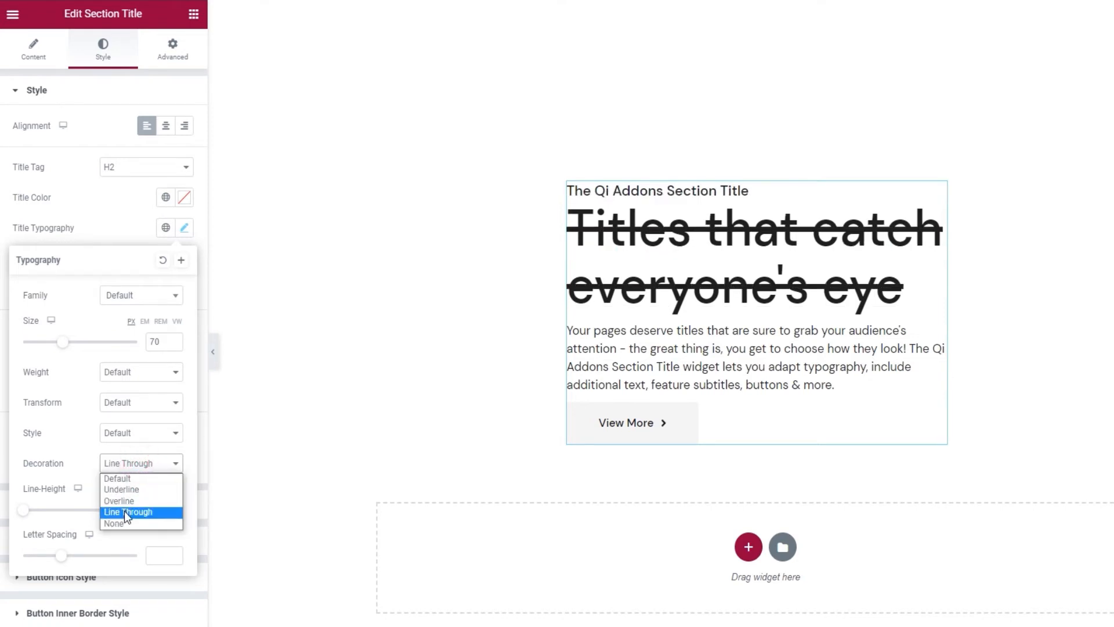
{"action": "left_click", "coordinate": [116, 478]}
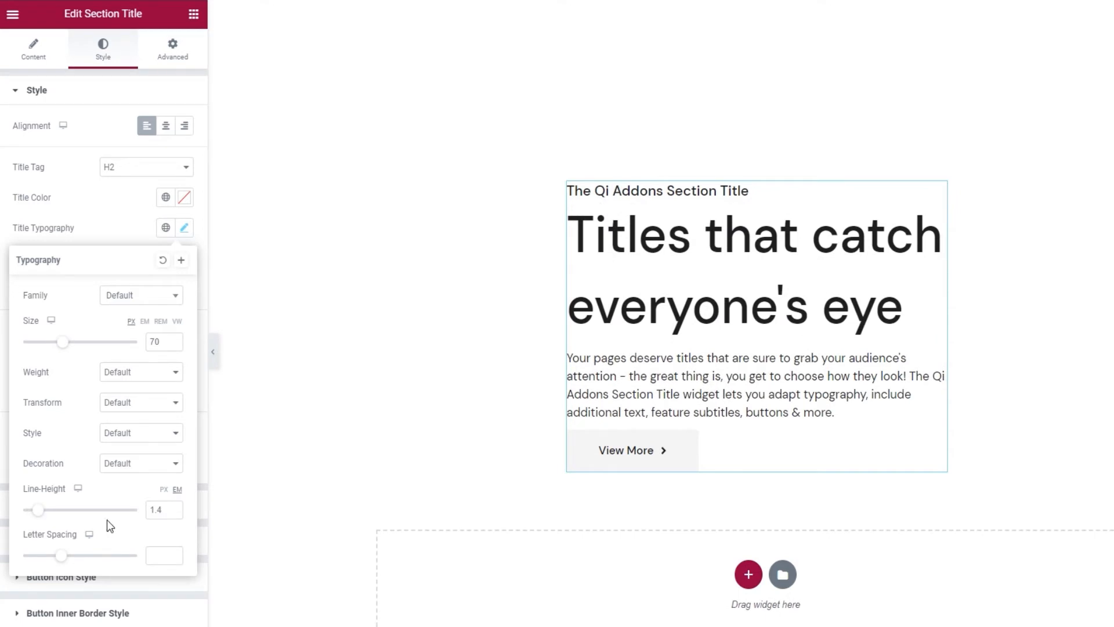
{"action": "left_click", "coordinate": [159, 509]}
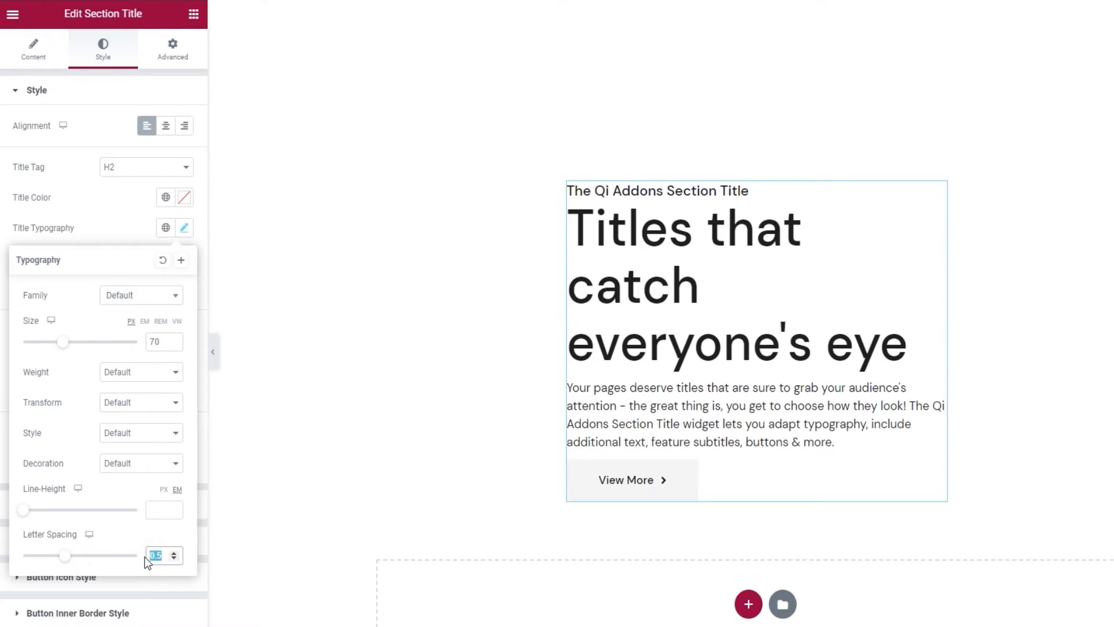
{"action": "left_click", "coordinate": [183, 227]}
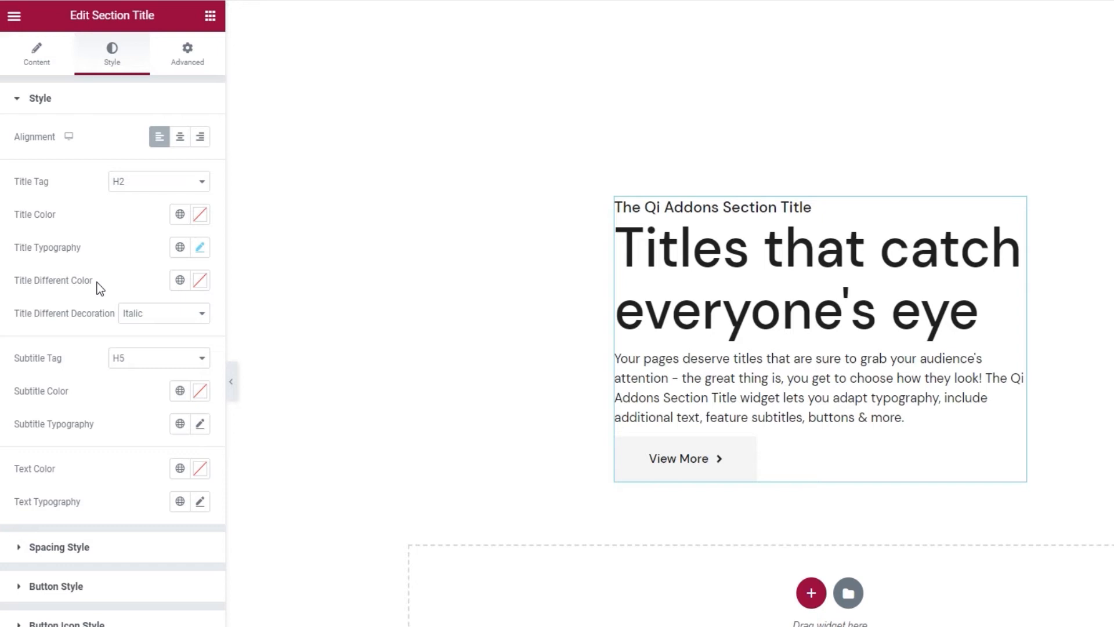
{"action": "mouse_move", "coordinate": [75, 357]}
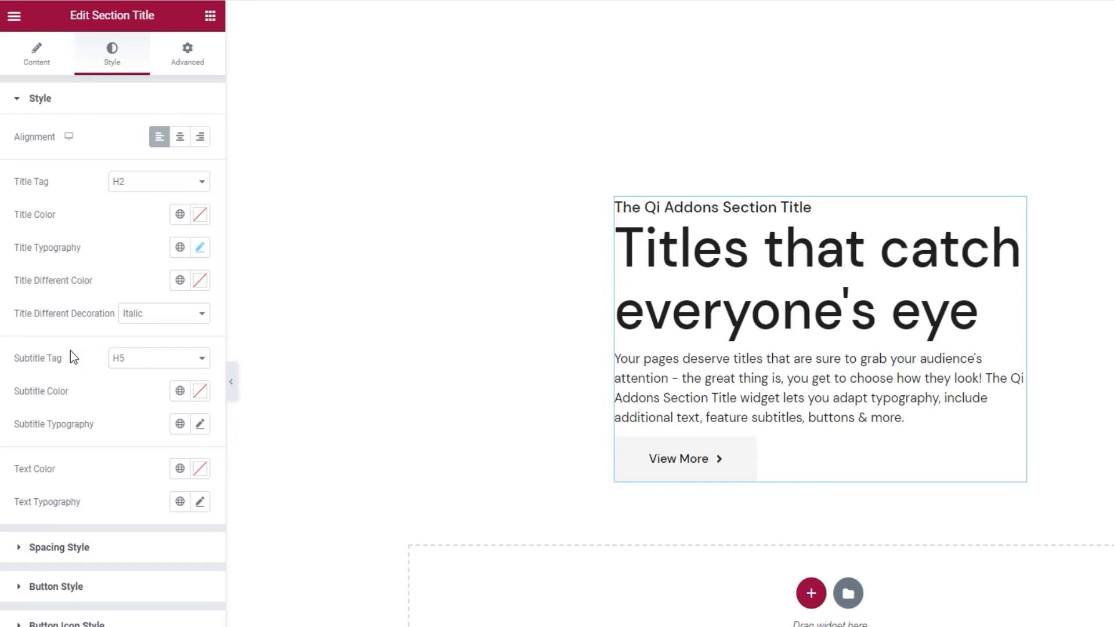
Step: Set Subtitle Tag to H6, try and reset a red subtitle colour, and review subtitle and text typography
{"action": "left_click", "coordinate": [158, 358]}
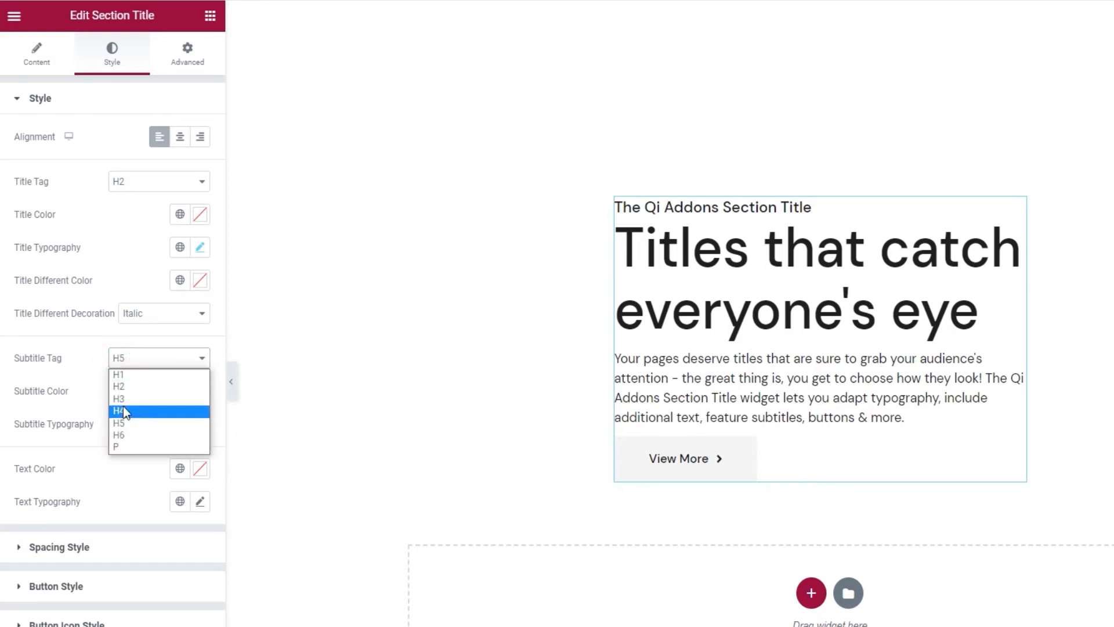
{"action": "left_click", "coordinate": [118, 435]}
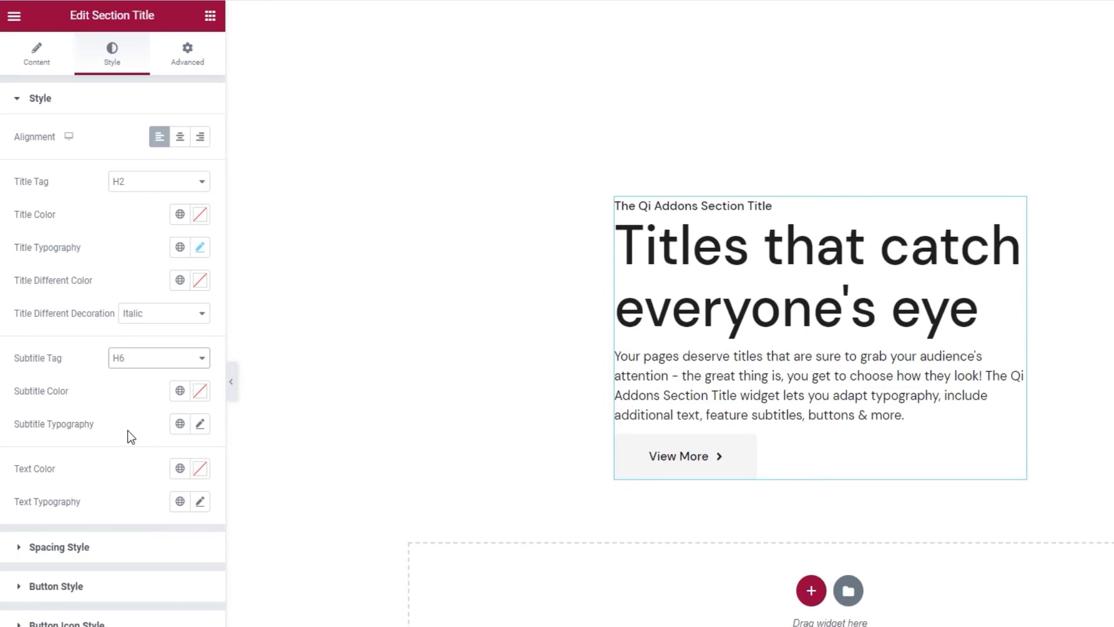
{"action": "left_click", "coordinate": [198, 392]}
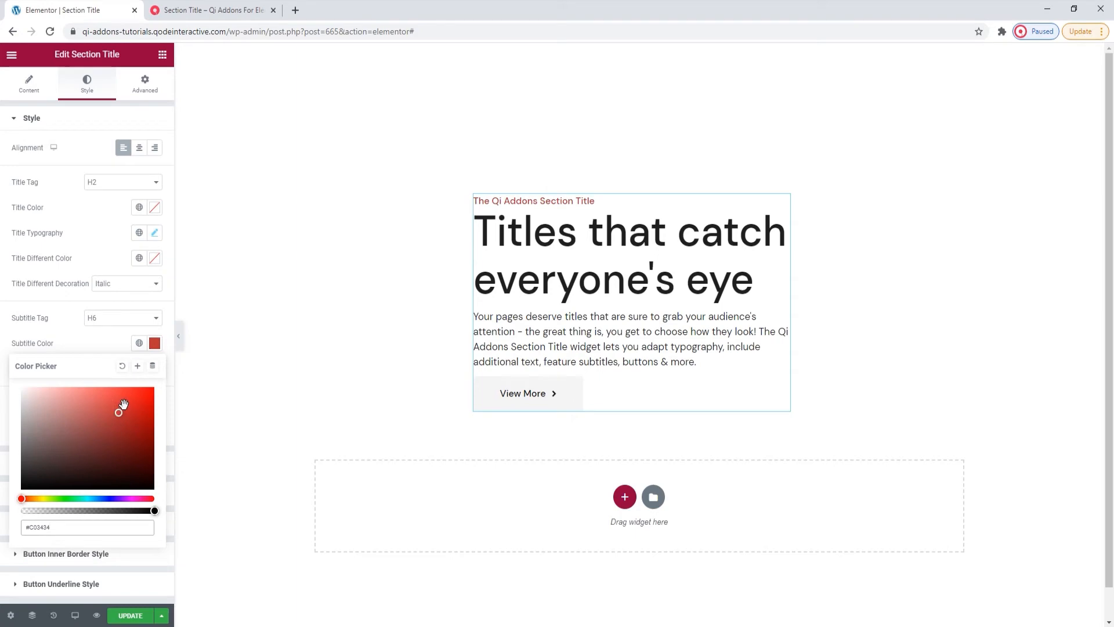
{"action": "left_click", "coordinate": [153, 344]}
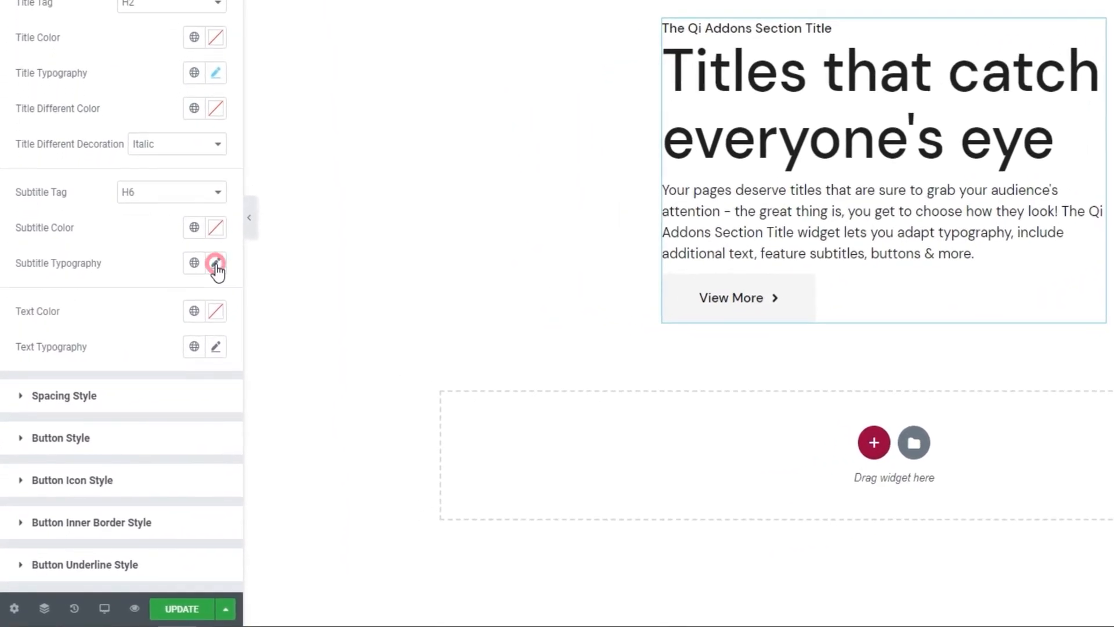
{"action": "left_click", "coordinate": [216, 263]}
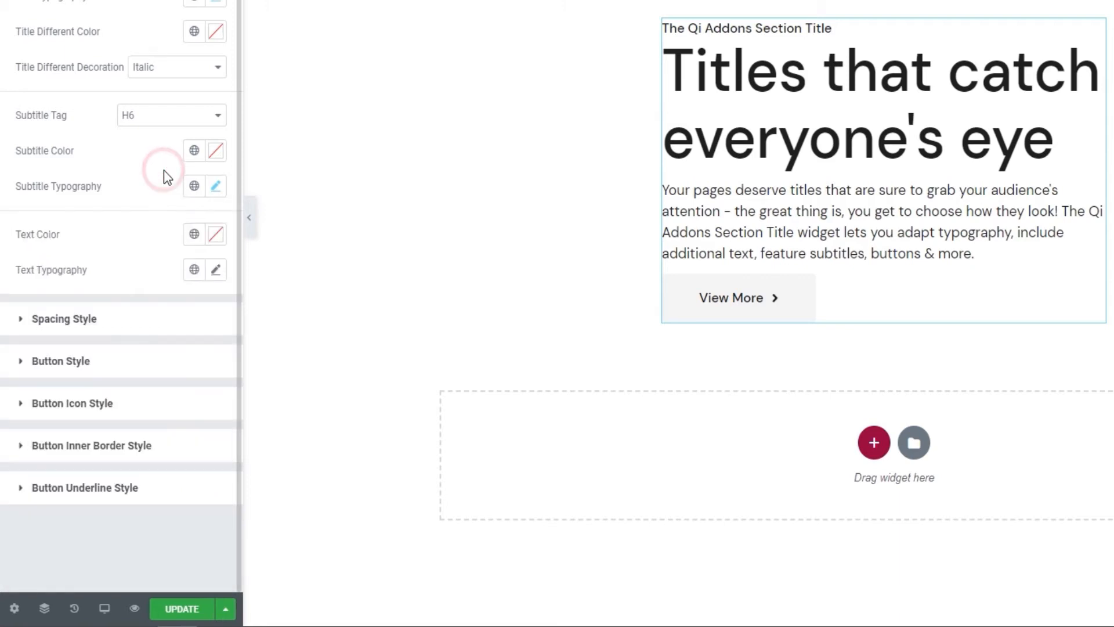
{"action": "mouse_move", "coordinate": [158, 239]}
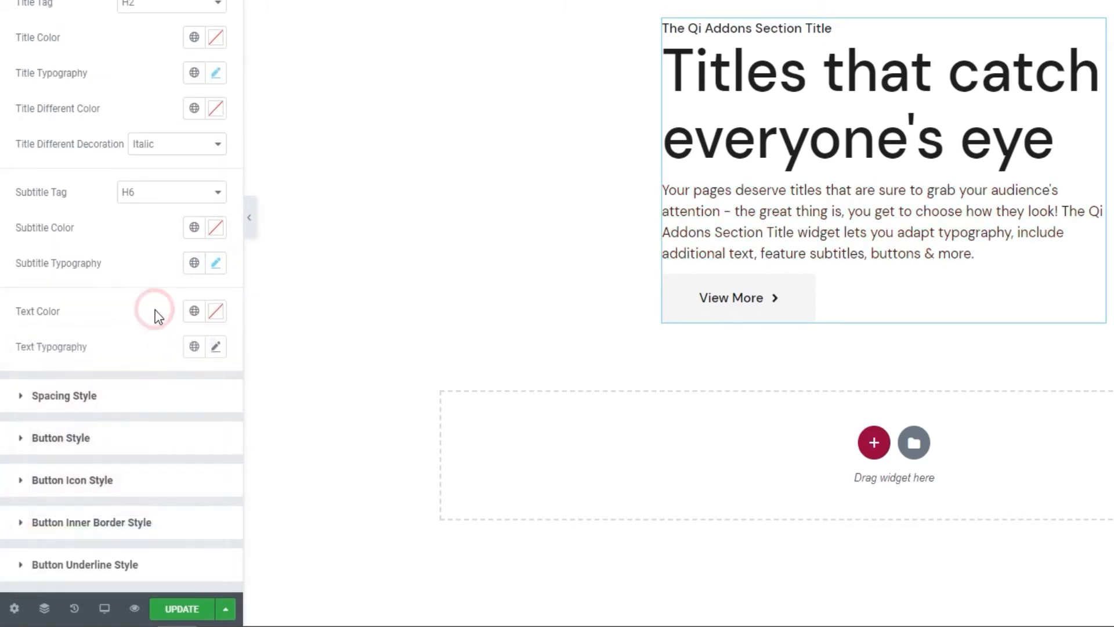
{"action": "left_click", "coordinate": [216, 347]}
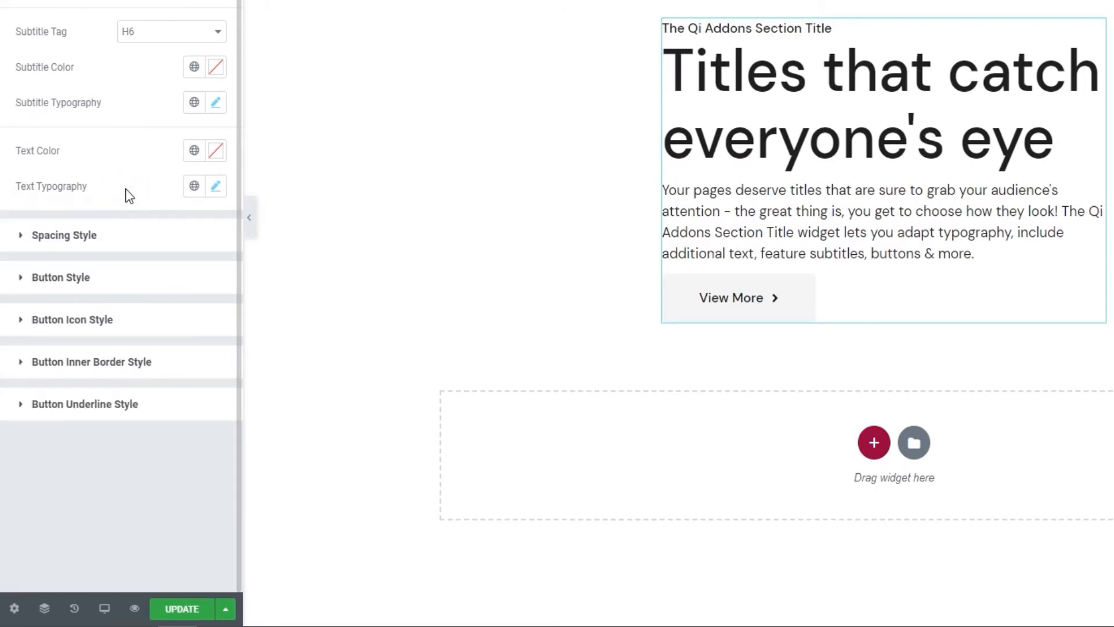
{"action": "mouse_move", "coordinate": [121, 235]}
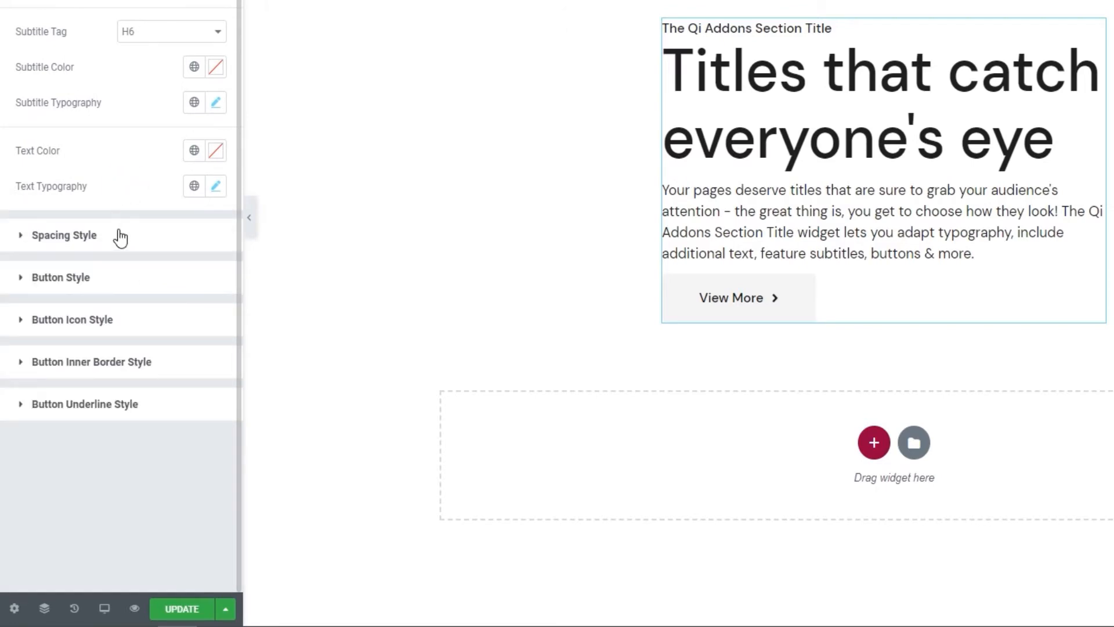
Step: Expand Spacing Style and start editing the title's top margin
{"action": "left_click", "coordinate": [64, 235]}
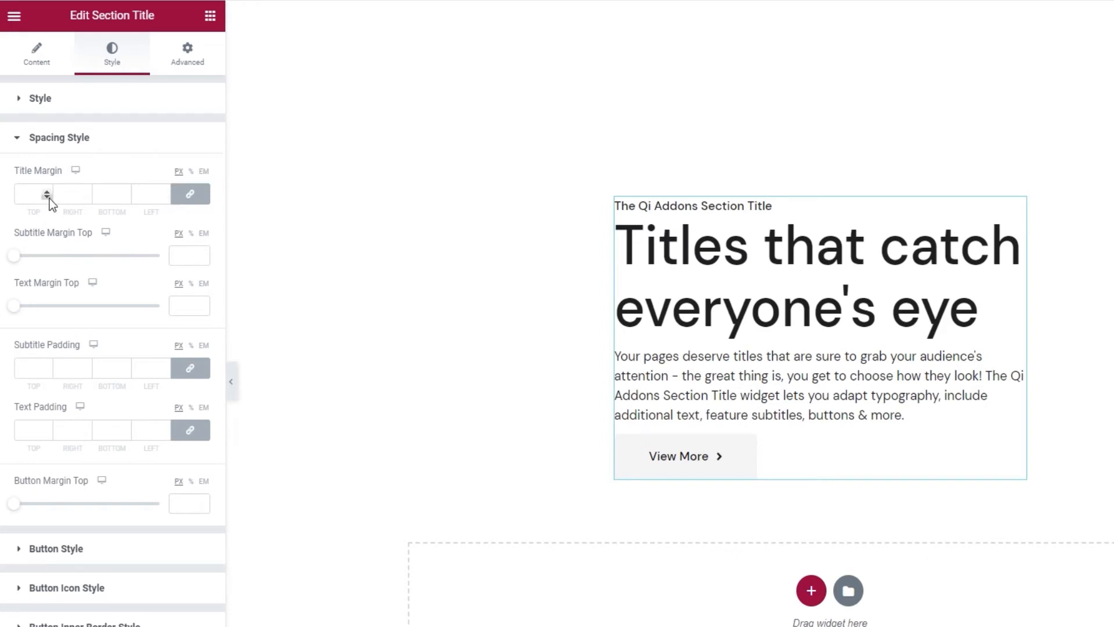
{"action": "left_click", "coordinate": [47, 189]}
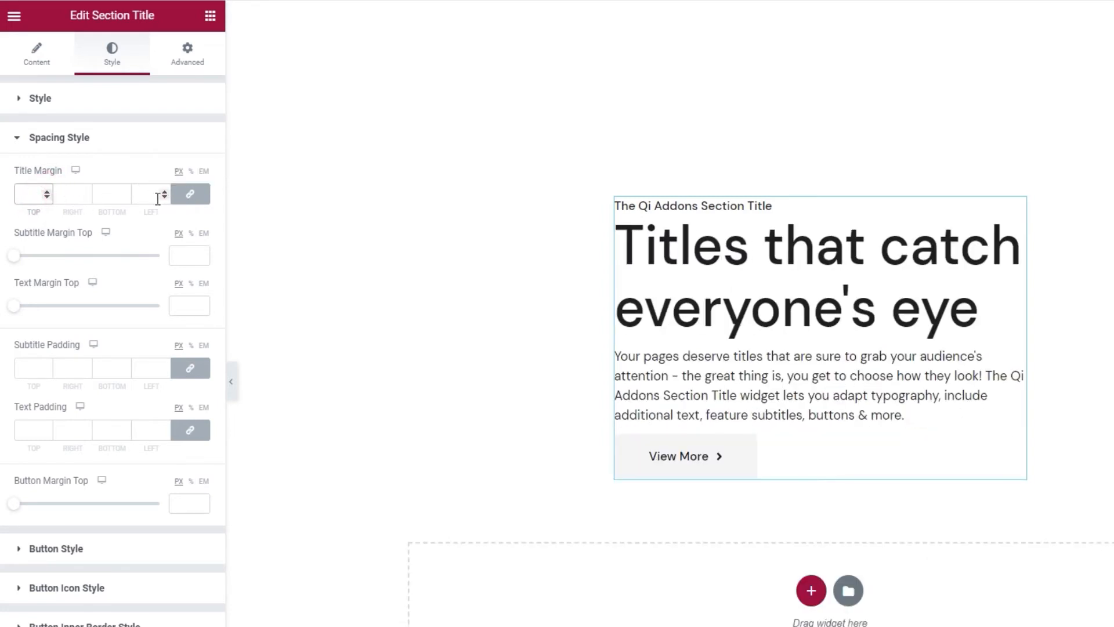
{"action": "mouse_move", "coordinate": [189, 194]}
{"action": "type", "text": "15"}
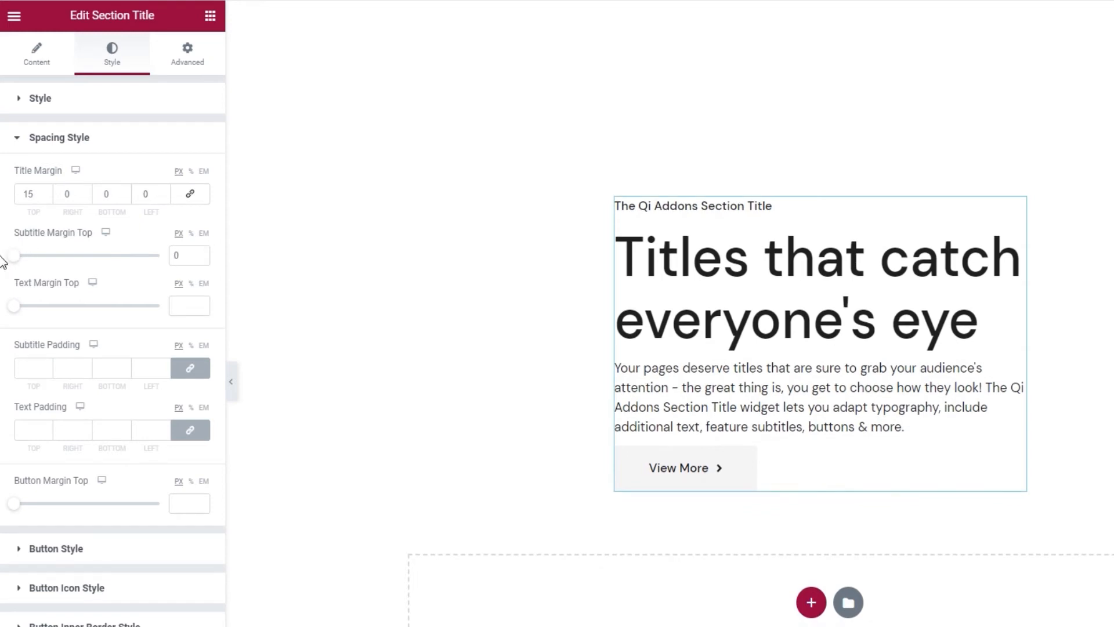
{"action": "mouse_move", "coordinate": [21, 320]}
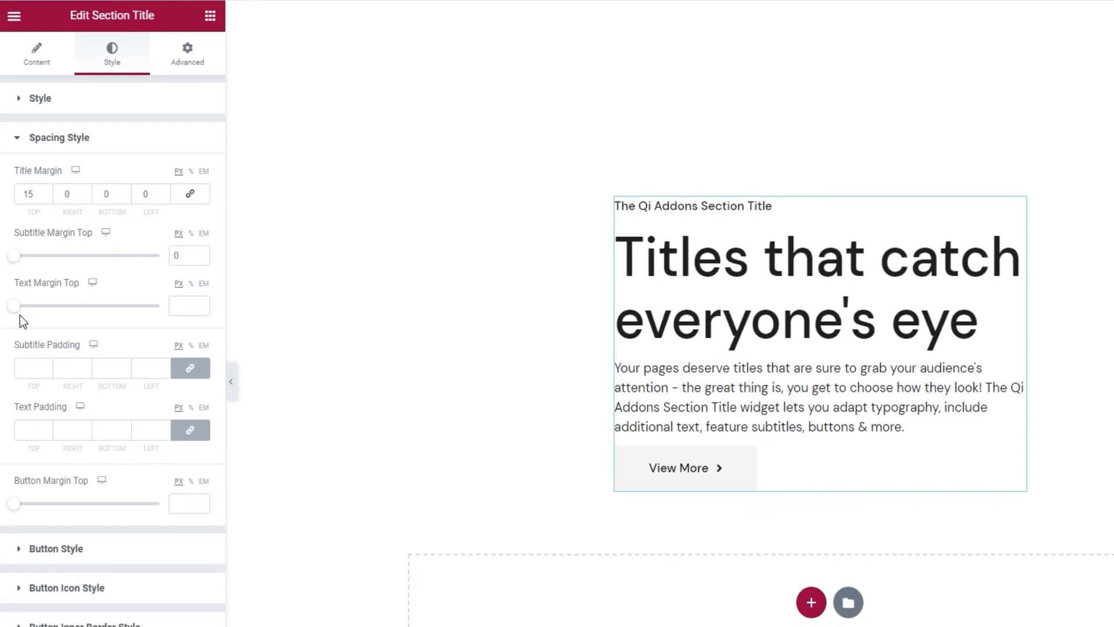
{"action": "mouse_move", "coordinate": [65, 298]}
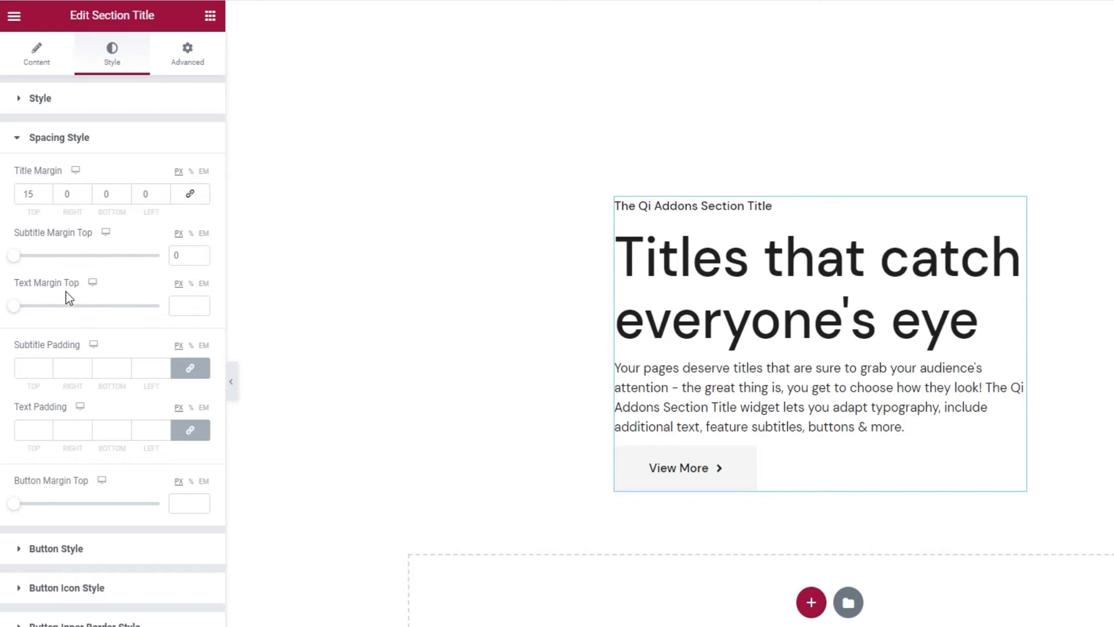
{"action": "mouse_move", "coordinate": [175, 300]}
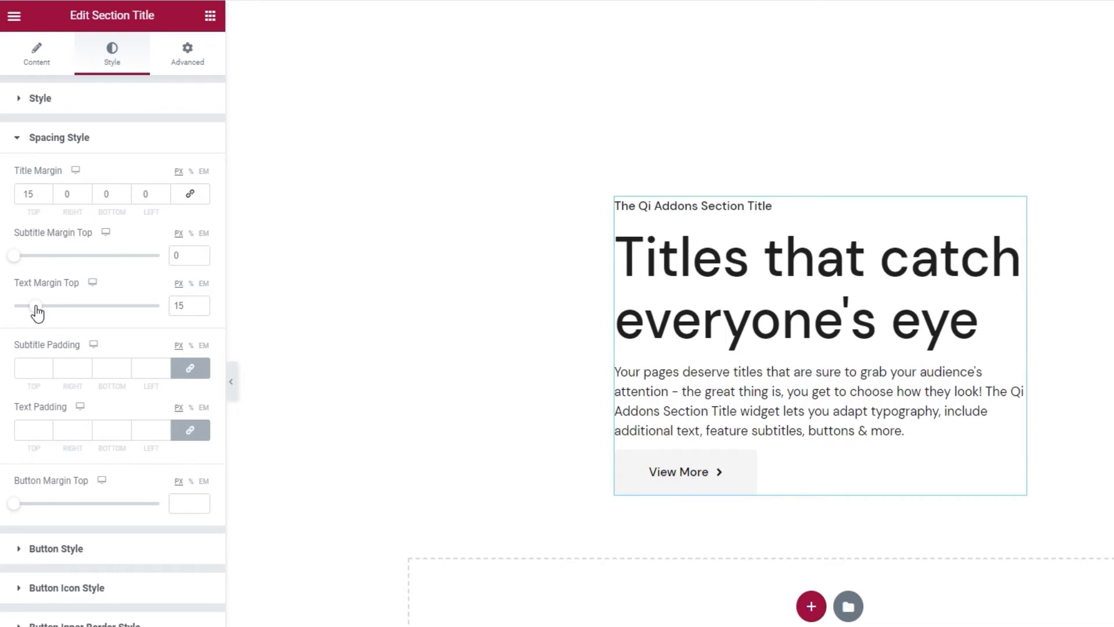
{"action": "mouse_move", "coordinate": [34, 316]}
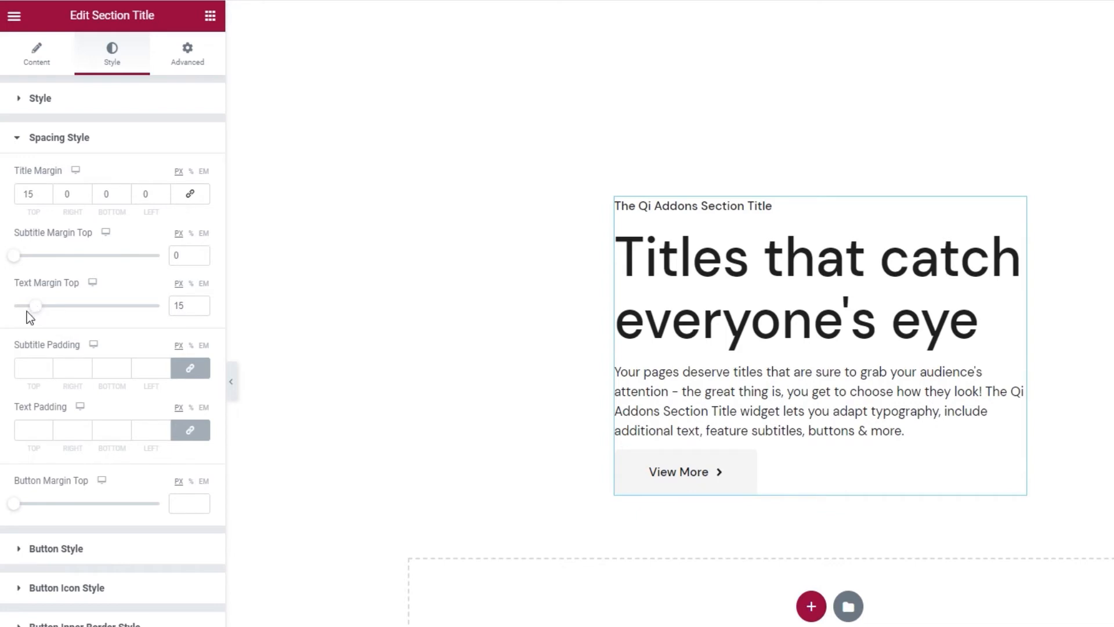
{"action": "mouse_move", "coordinate": [50, 370]}
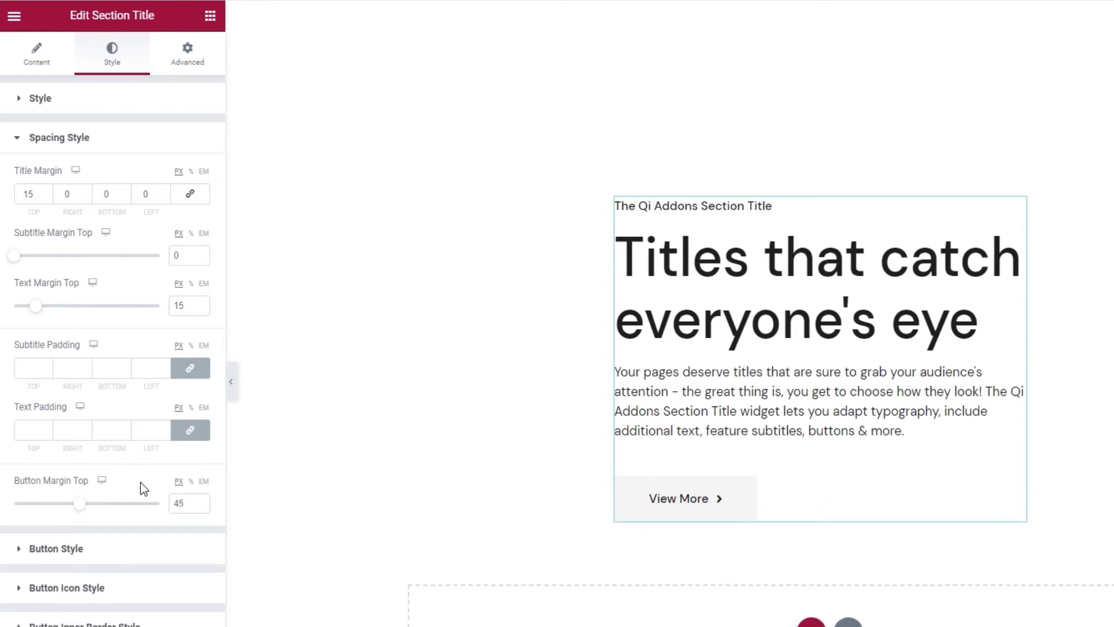
{"action": "mouse_move", "coordinate": [139, 550]}
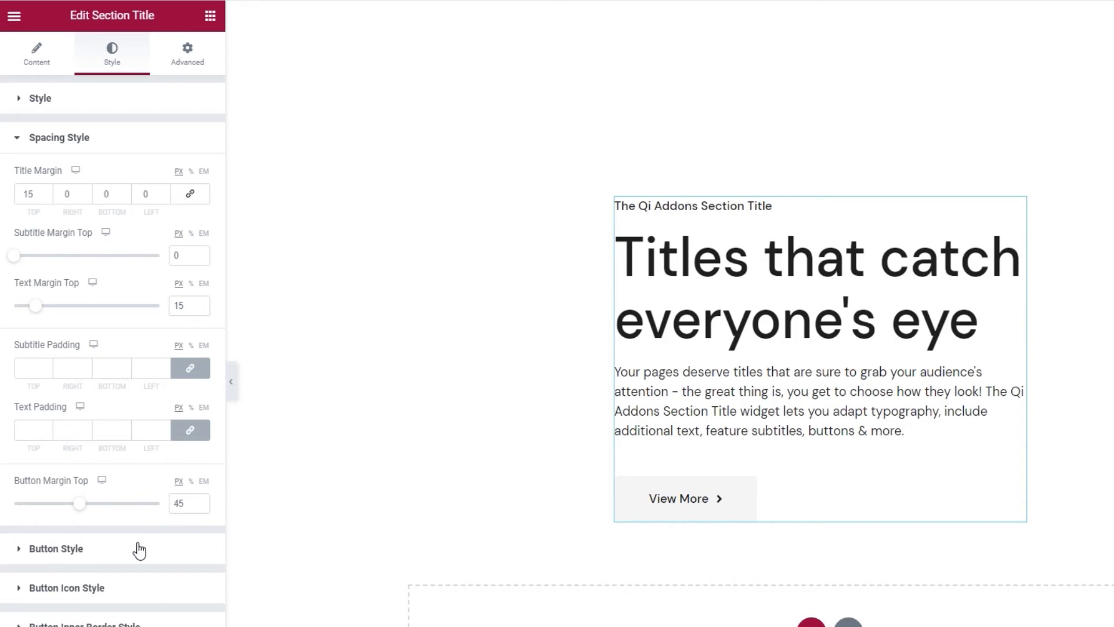
Step: Expand Button Style, glance at its Typography, preview Hover and return to Normal
{"action": "left_click", "coordinate": [56, 547]}
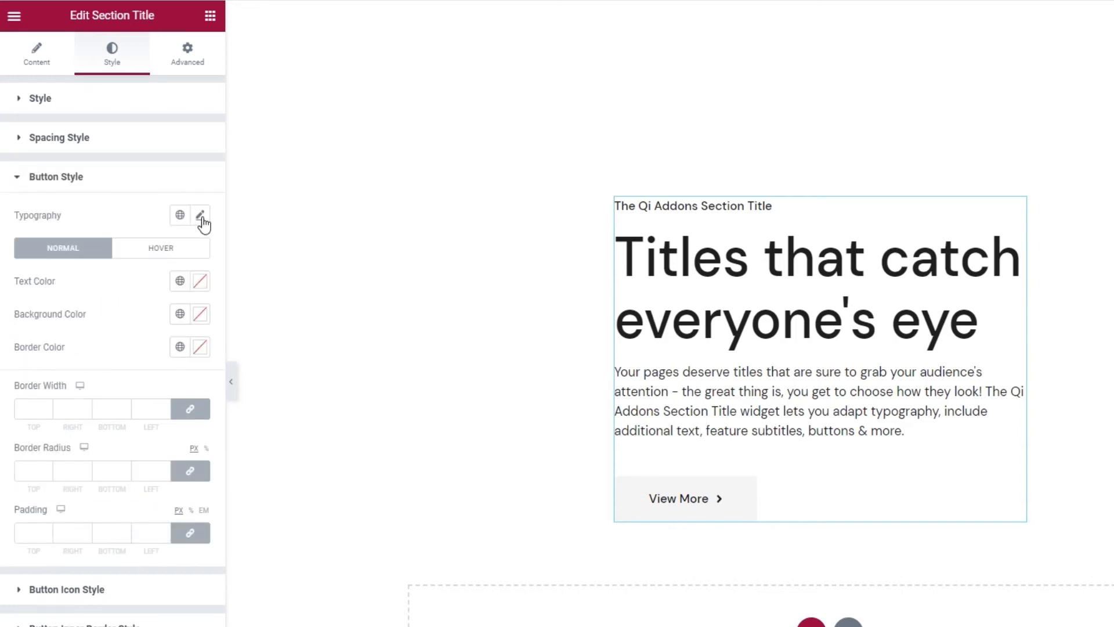
{"action": "left_click", "coordinate": [201, 215]}
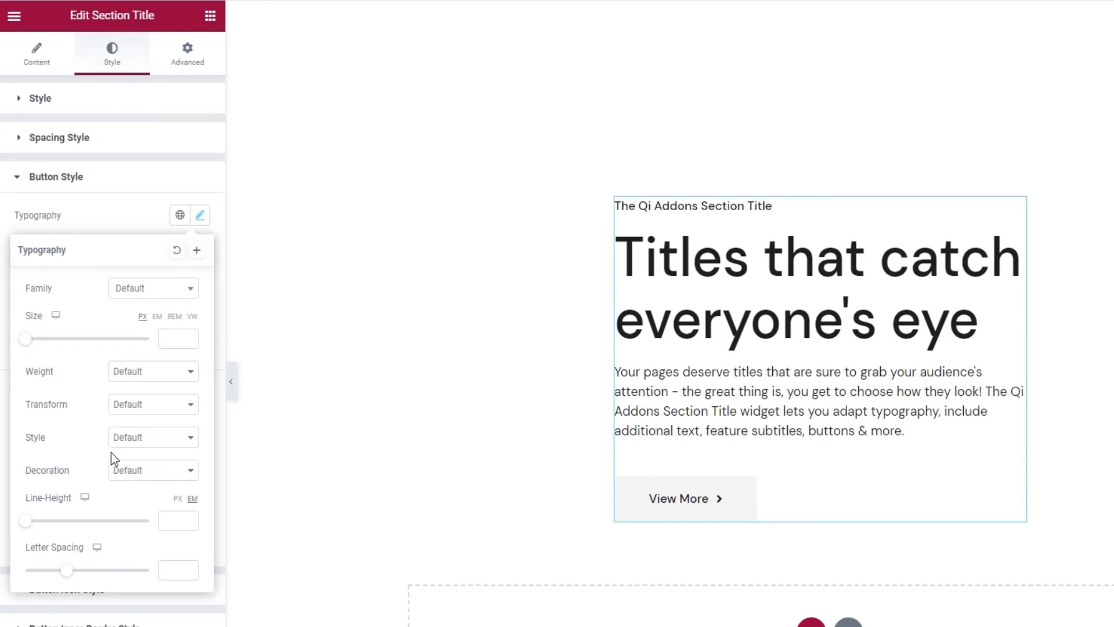
{"action": "mouse_move", "coordinate": [127, 228]}
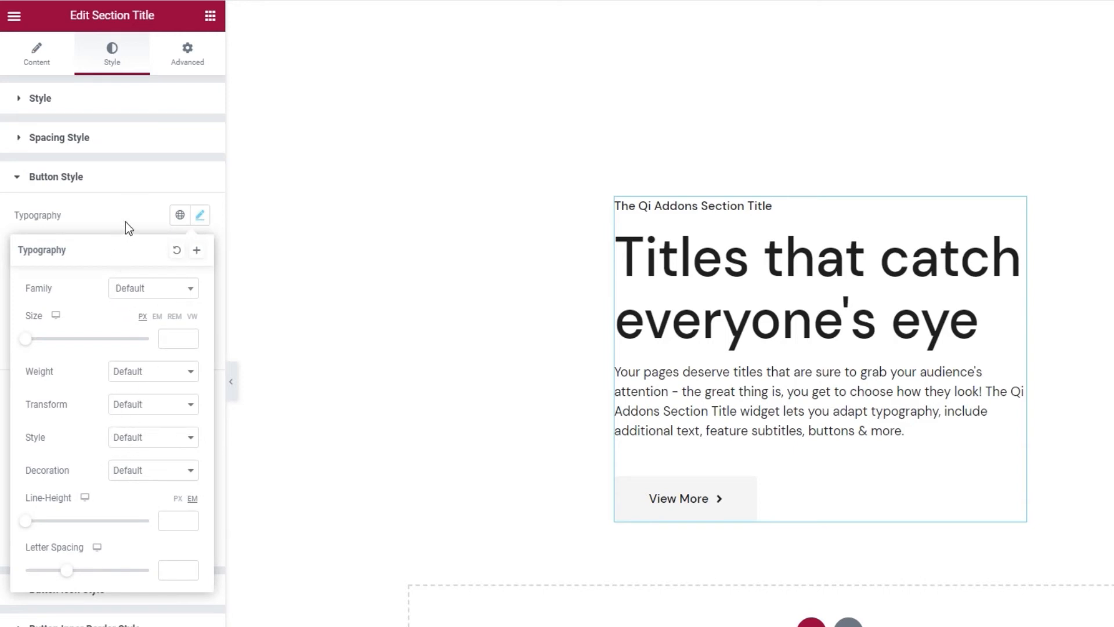
{"action": "left_click", "coordinate": [199, 216]}
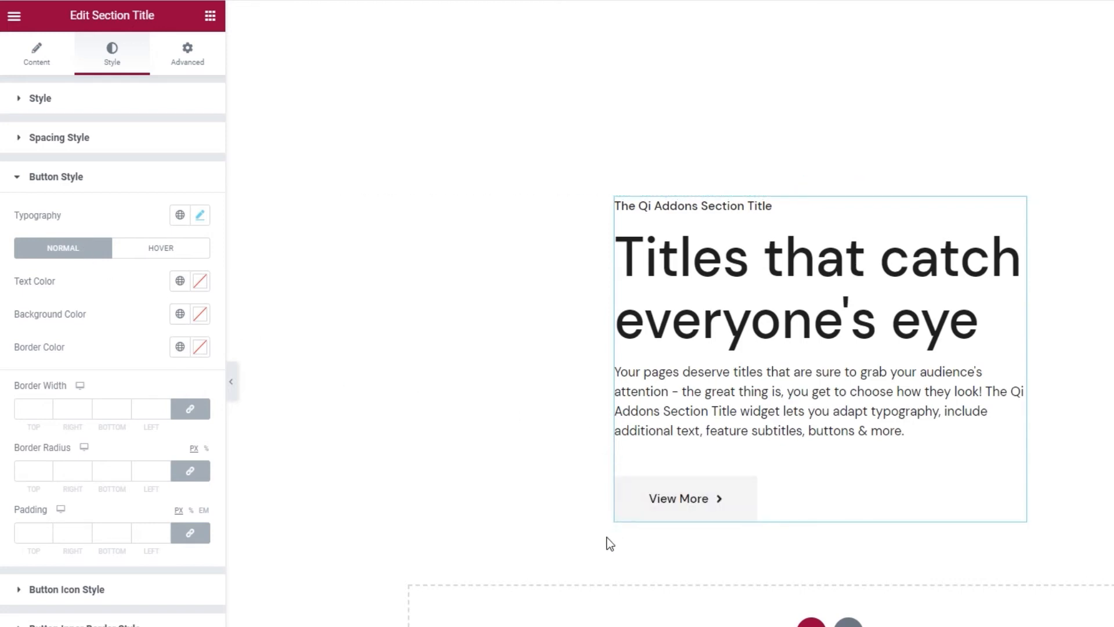
{"action": "mouse_move", "coordinate": [194, 316]}
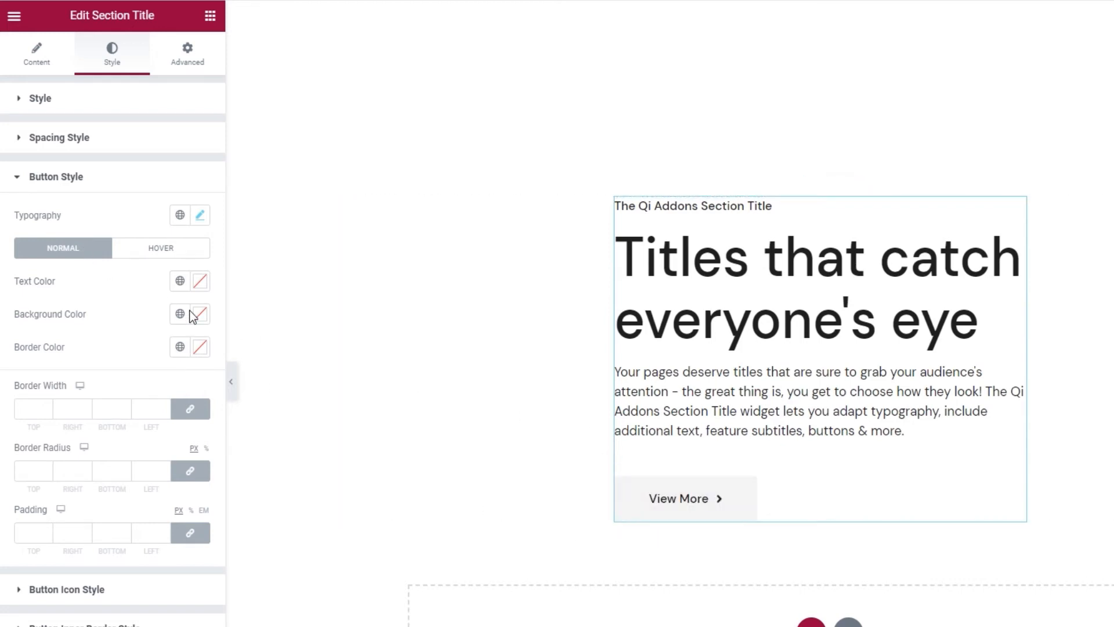
{"action": "left_click", "coordinate": [161, 247]}
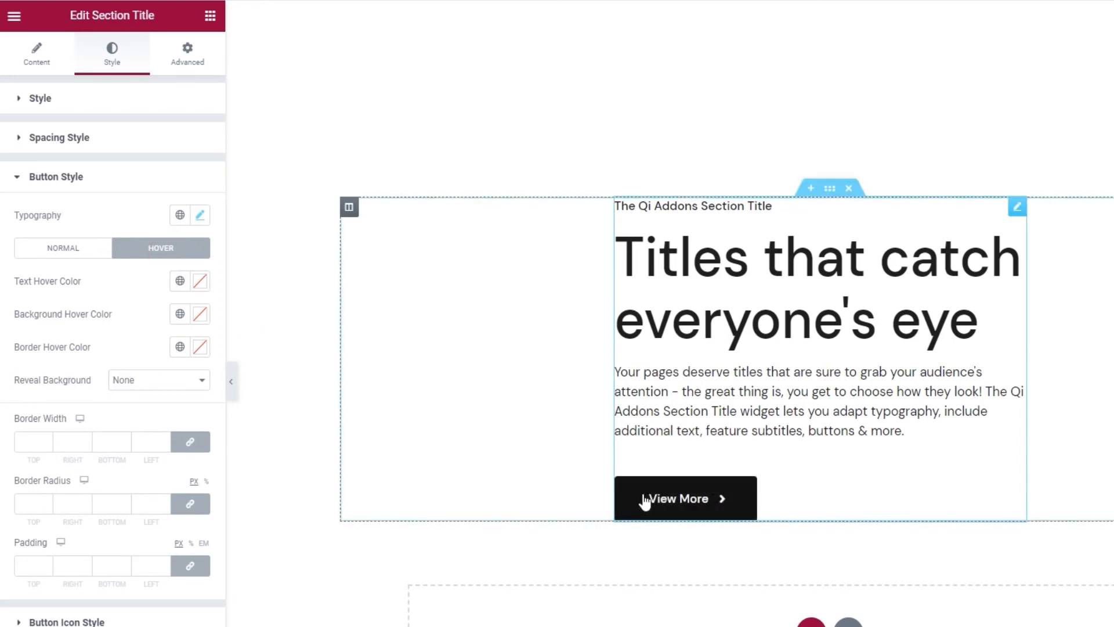
{"action": "mouse_move", "coordinate": [651, 507]}
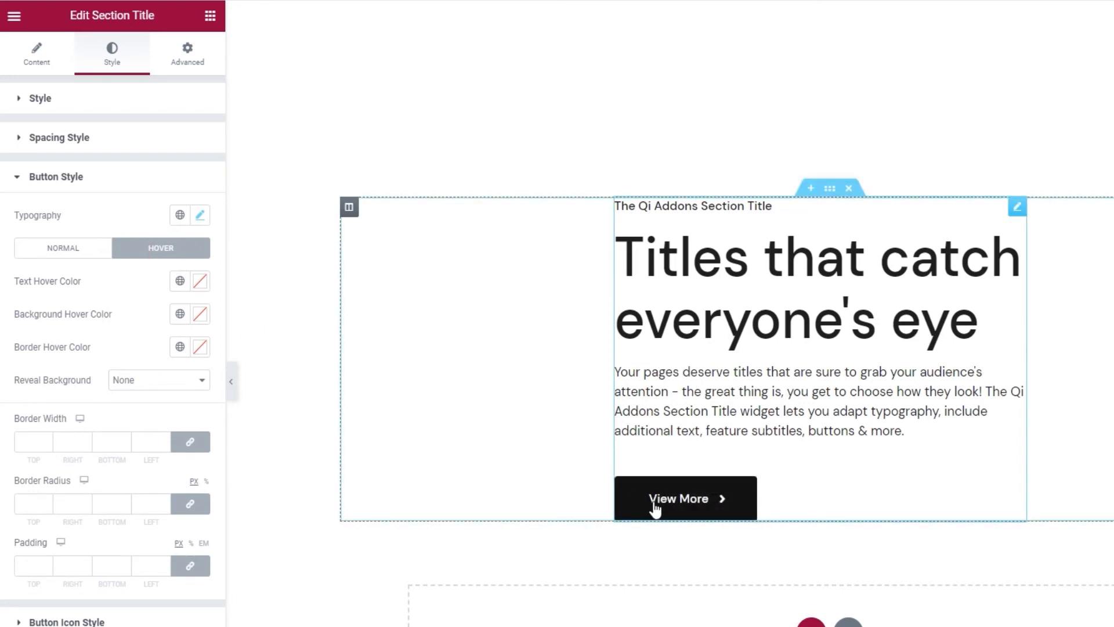
{"action": "left_click", "coordinate": [62, 249]}
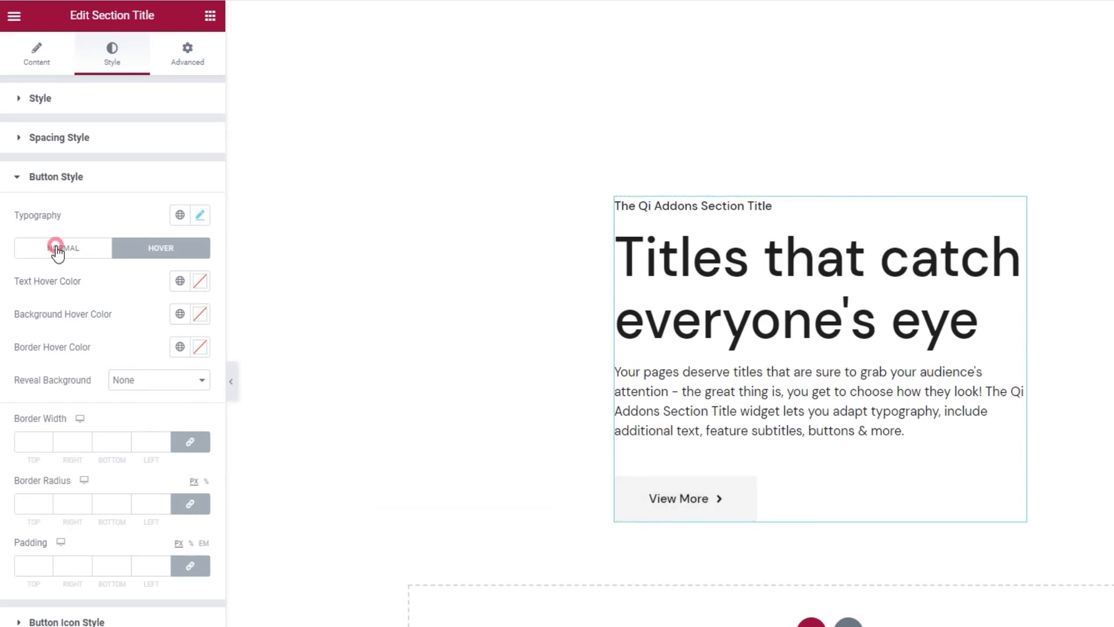
{"action": "left_click", "coordinate": [63, 248]}
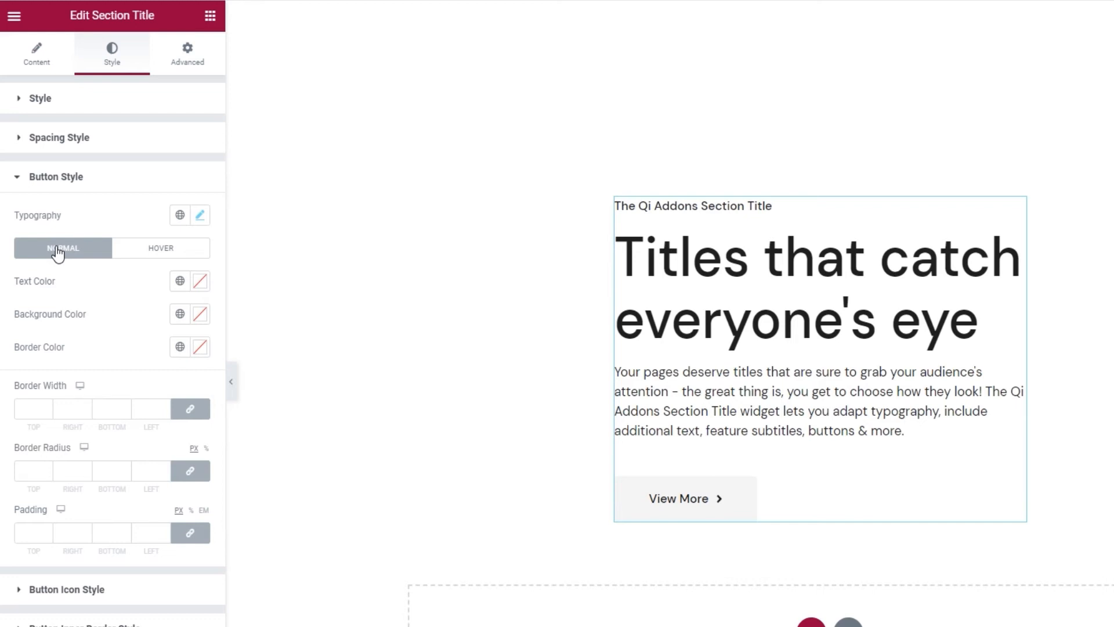
{"action": "mouse_move", "coordinate": [85, 288]}
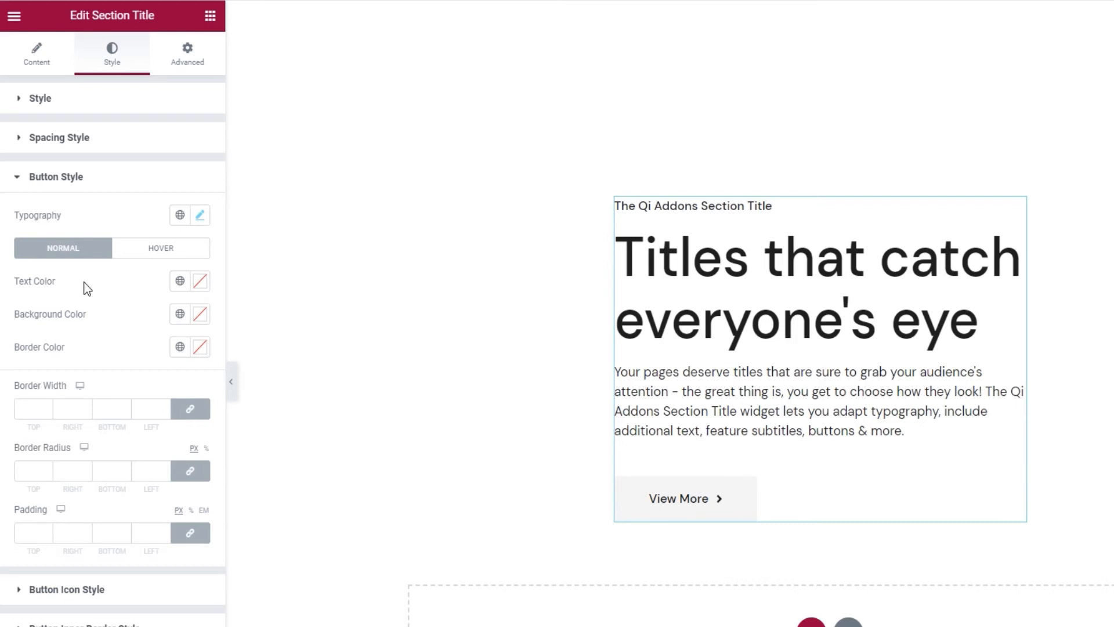
Step: Give the button white text, #fc8 background, no border width and unlinked 0 border radius
{"action": "left_click", "coordinate": [200, 281]}
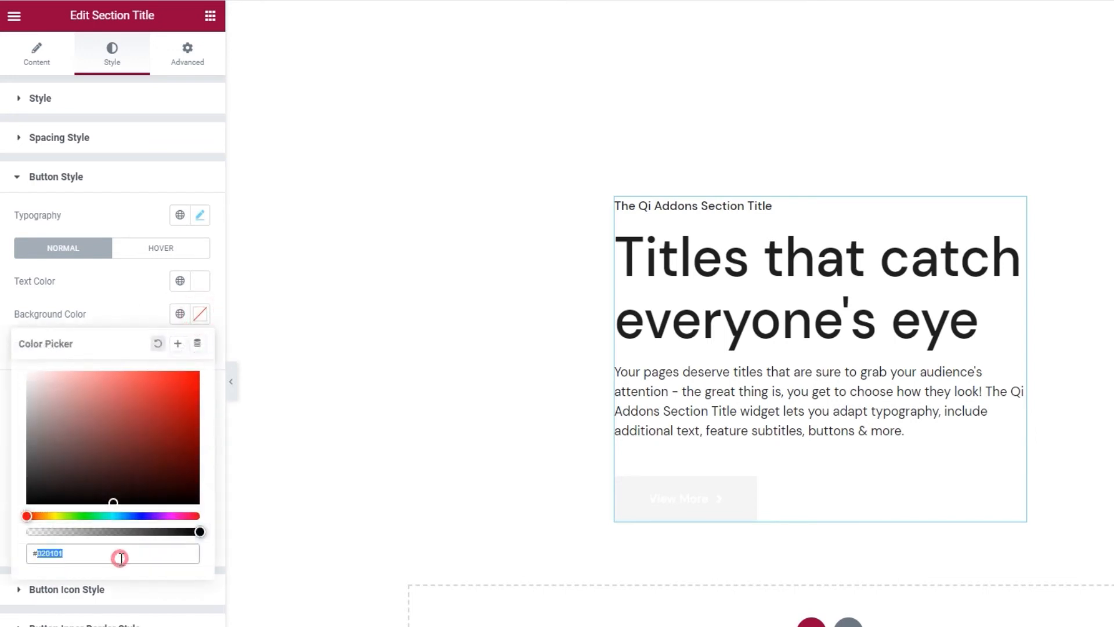
{"action": "type", "text": "#fc8"}
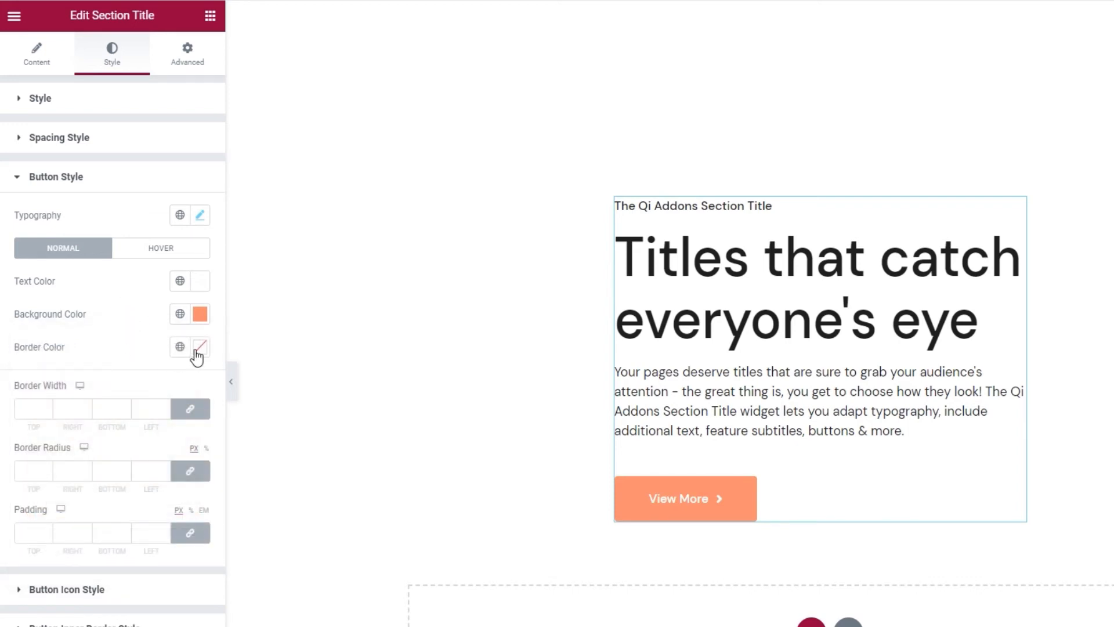
{"action": "left_click", "coordinate": [199, 347]}
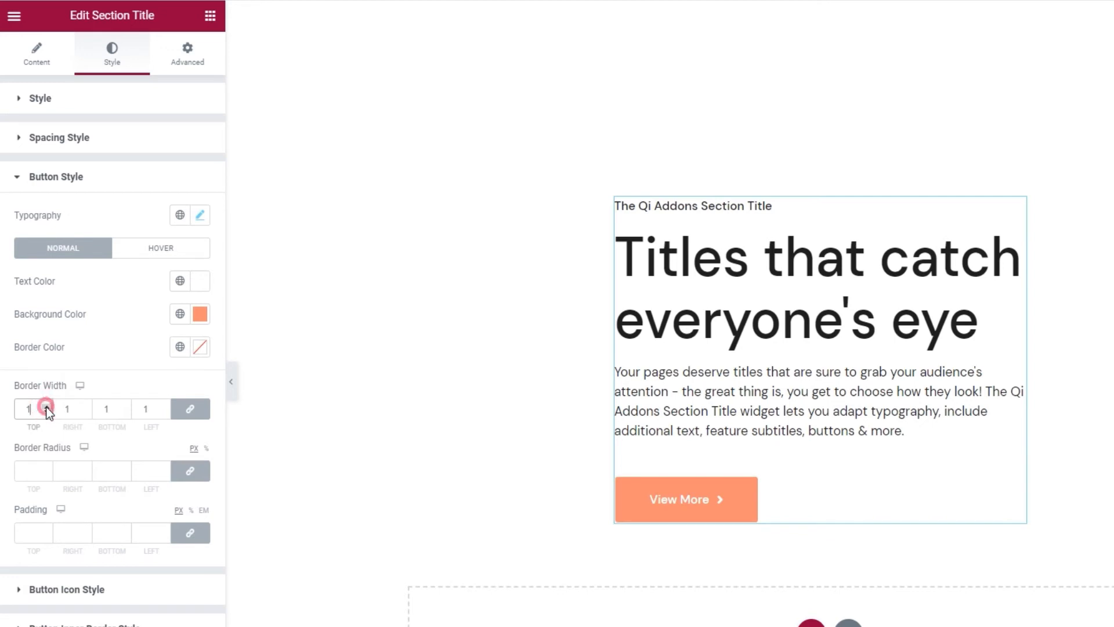
{"action": "left_click", "coordinate": [47, 405]}
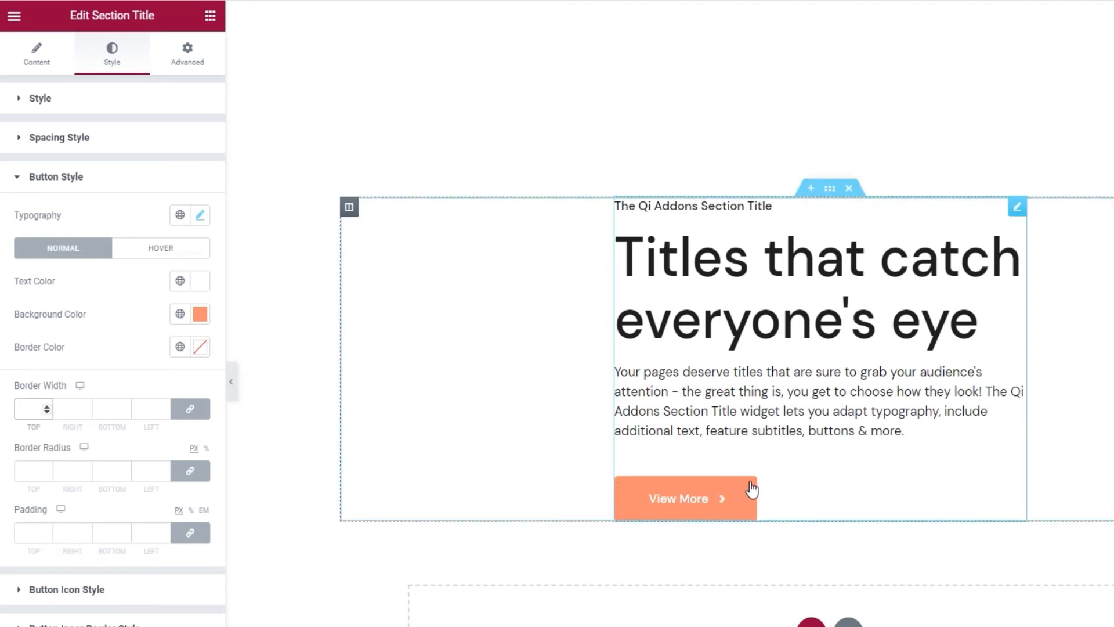
{"action": "mouse_move", "coordinate": [189, 470]}
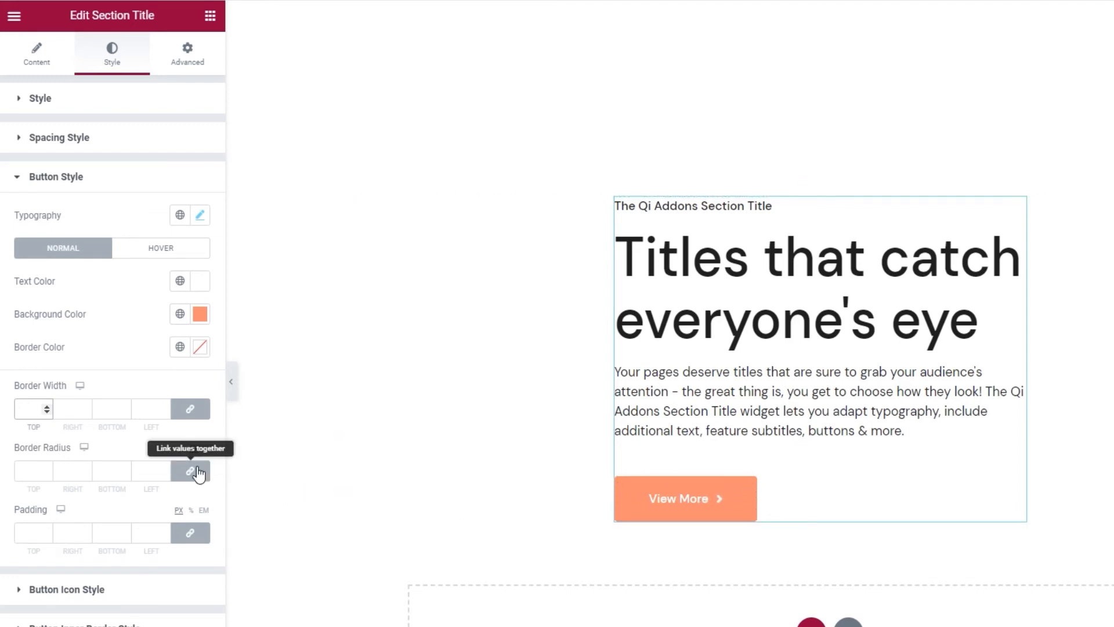
{"action": "left_click", "coordinate": [189, 470]}
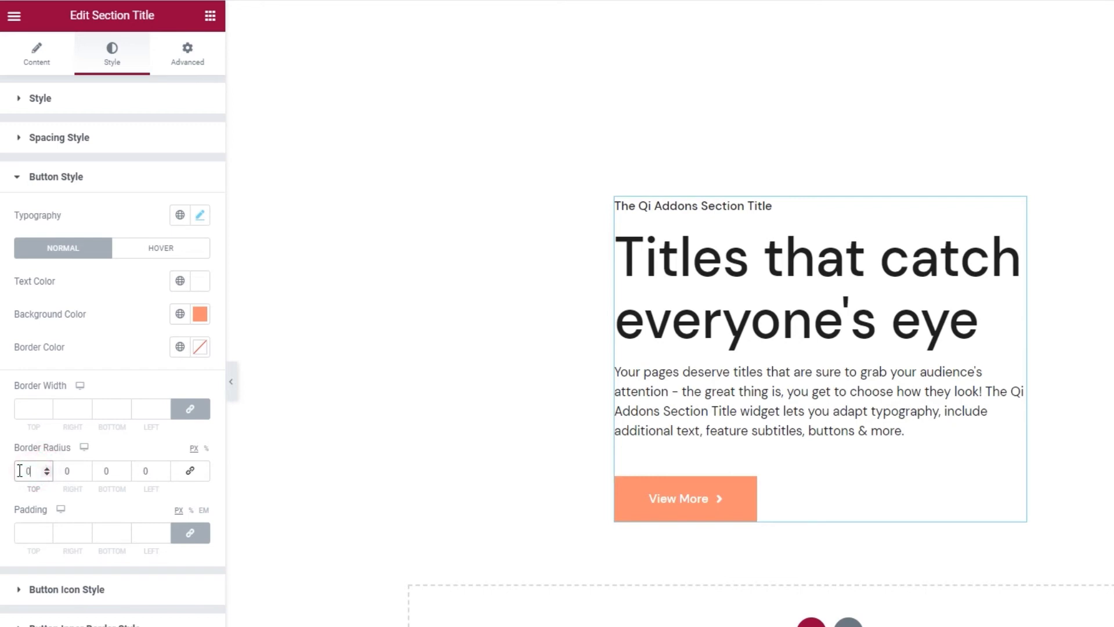
{"action": "mouse_move", "coordinate": [189, 471]}
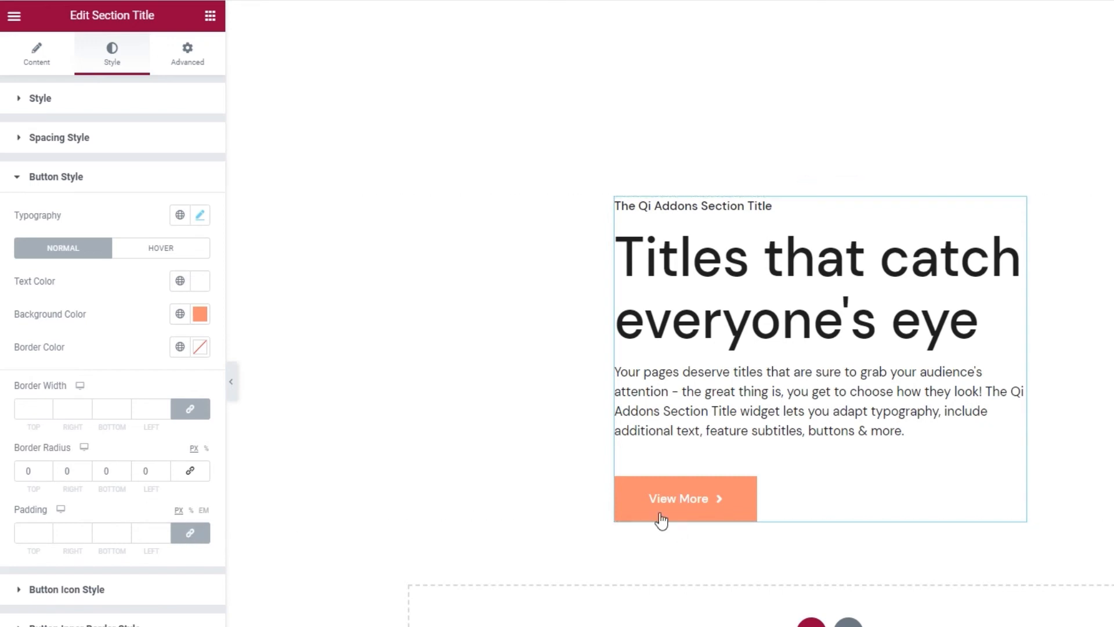
Step: Set the button padding to 14px top/bottom and 40px left/right
{"action": "left_click", "coordinate": [672, 517]}
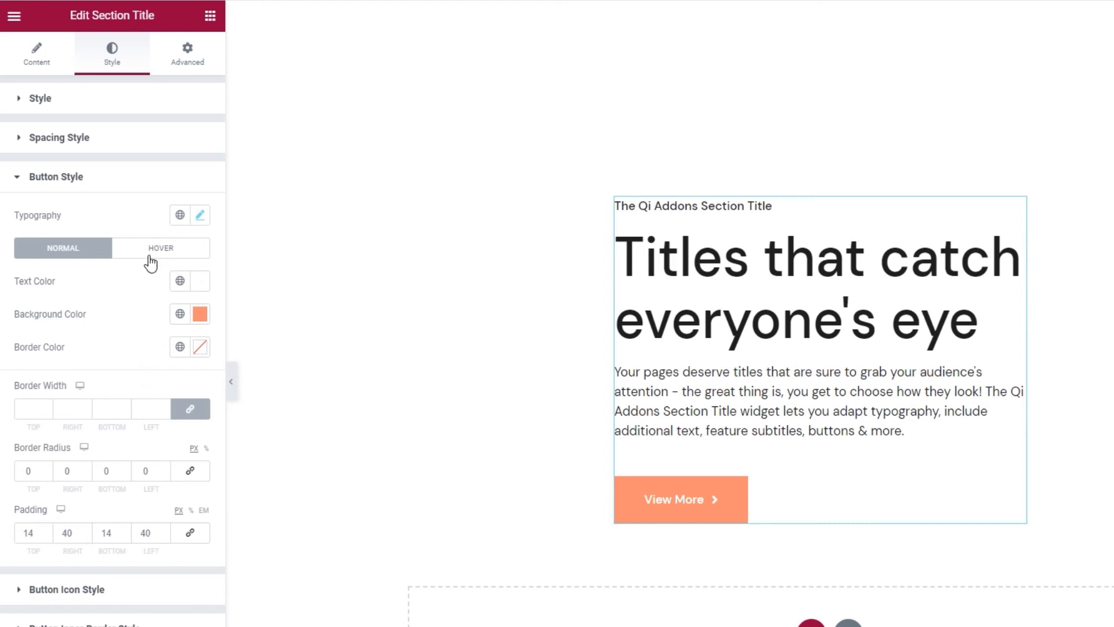
Step: Give the View More button a dark red hover background colour, leaving its normal look orange
{"action": "left_click", "coordinate": [160, 249]}
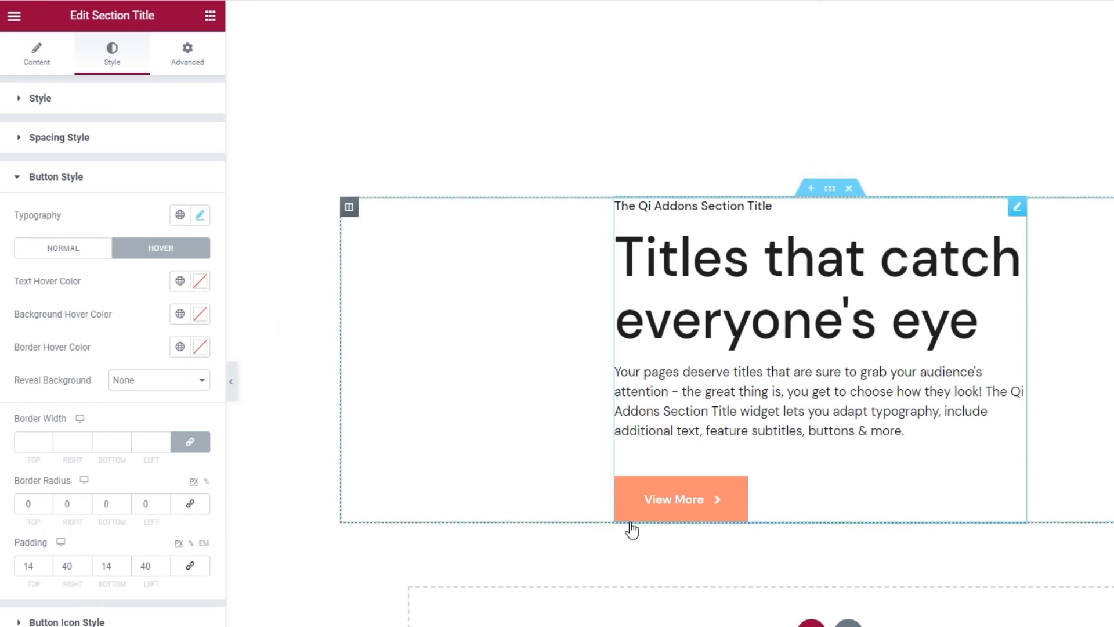
{"action": "mouse_move", "coordinate": [654, 512]}
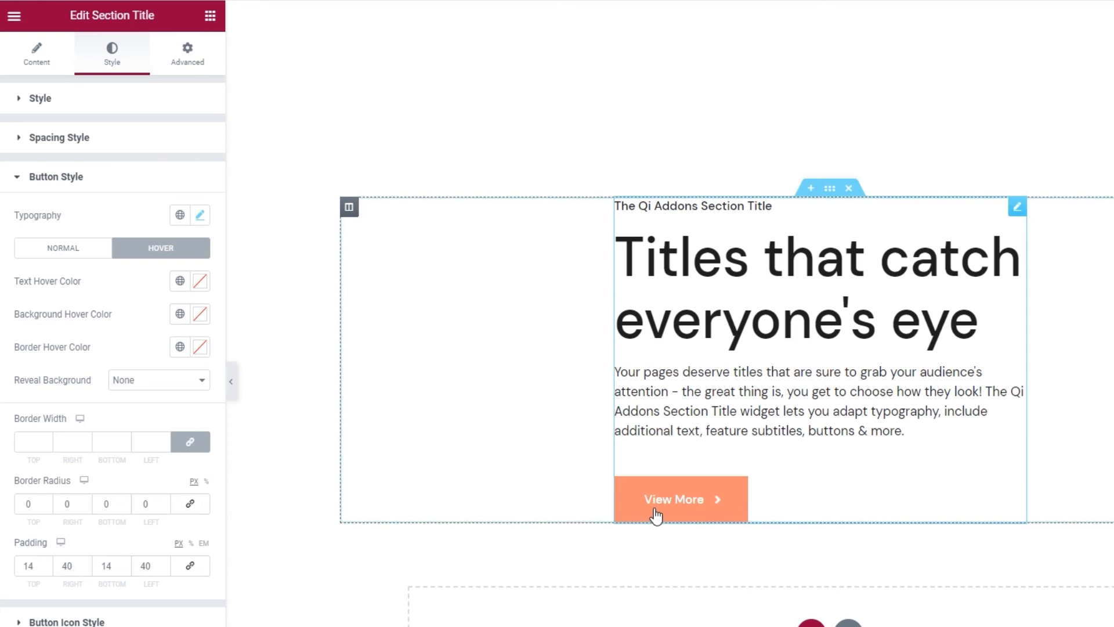
{"action": "mouse_move", "coordinate": [648, 543]}
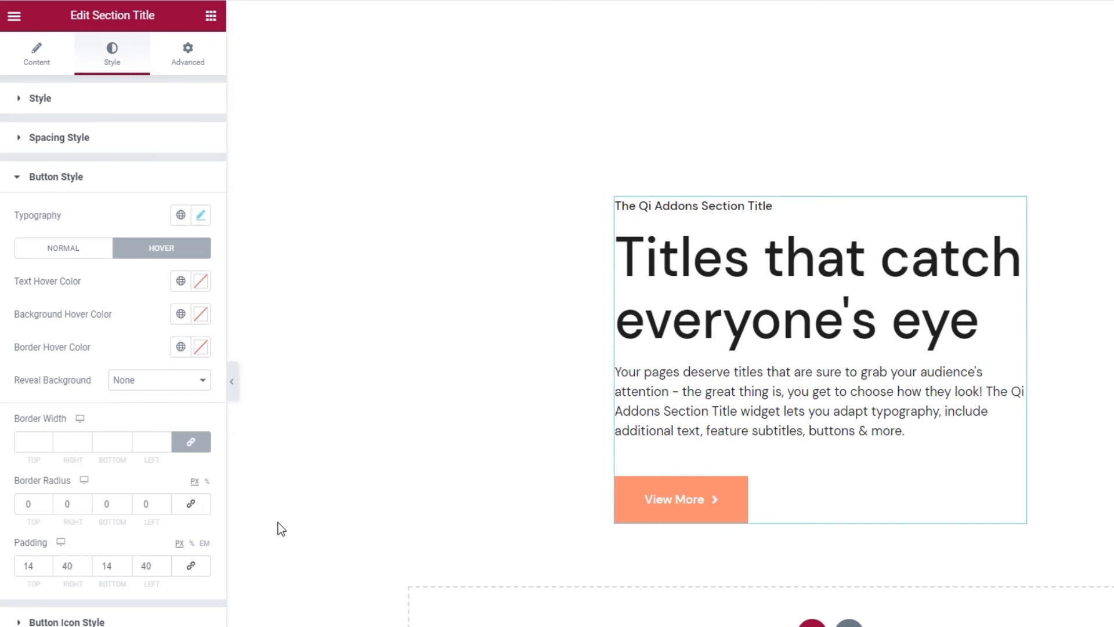
{"action": "left_click", "coordinate": [200, 315]}
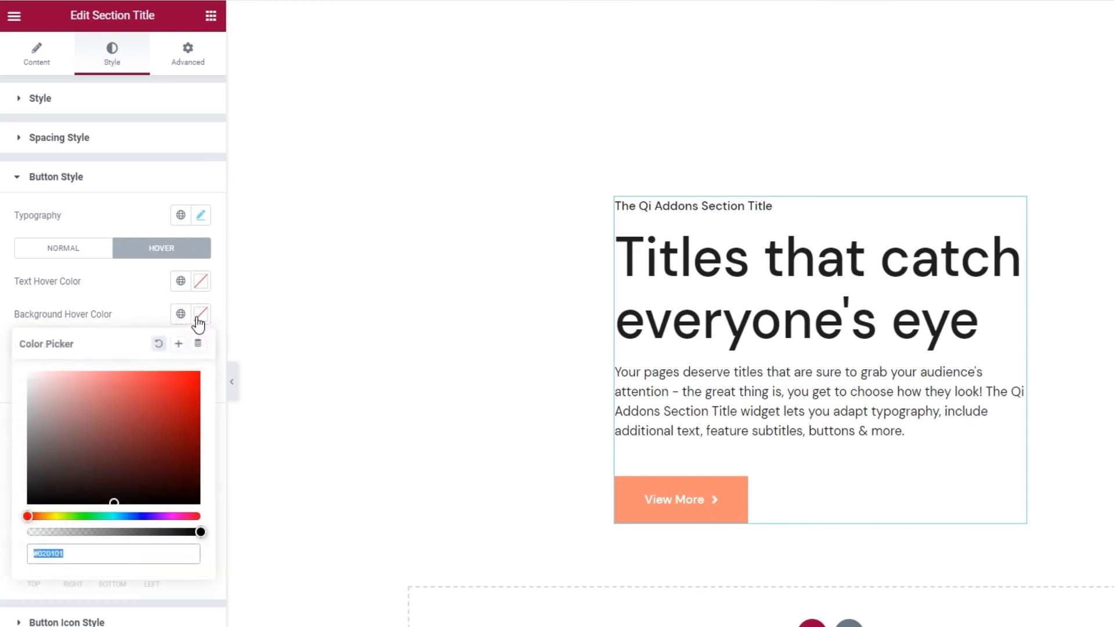
{"action": "mouse_move", "coordinate": [113, 407]}
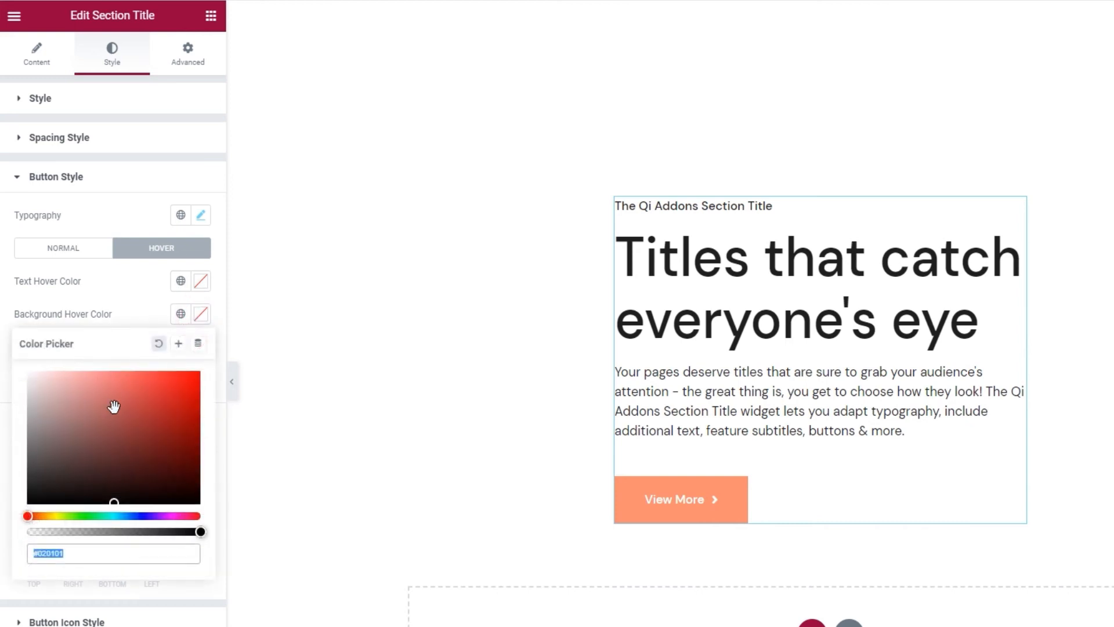
{"action": "left_click", "coordinate": [425, 472]}
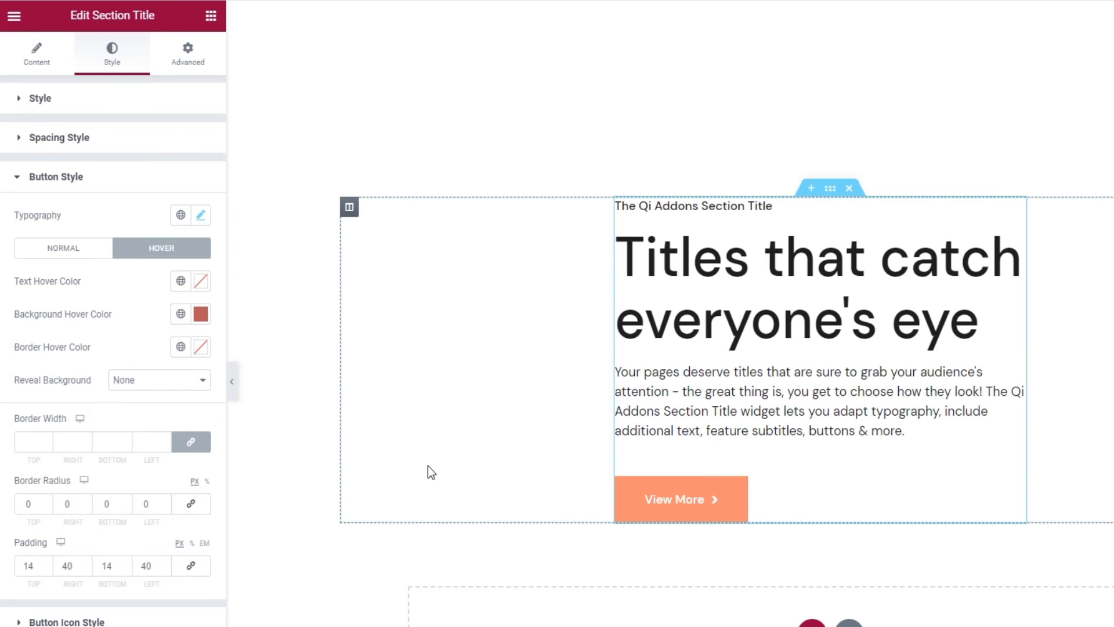
{"action": "mouse_move", "coordinate": [673, 519]}
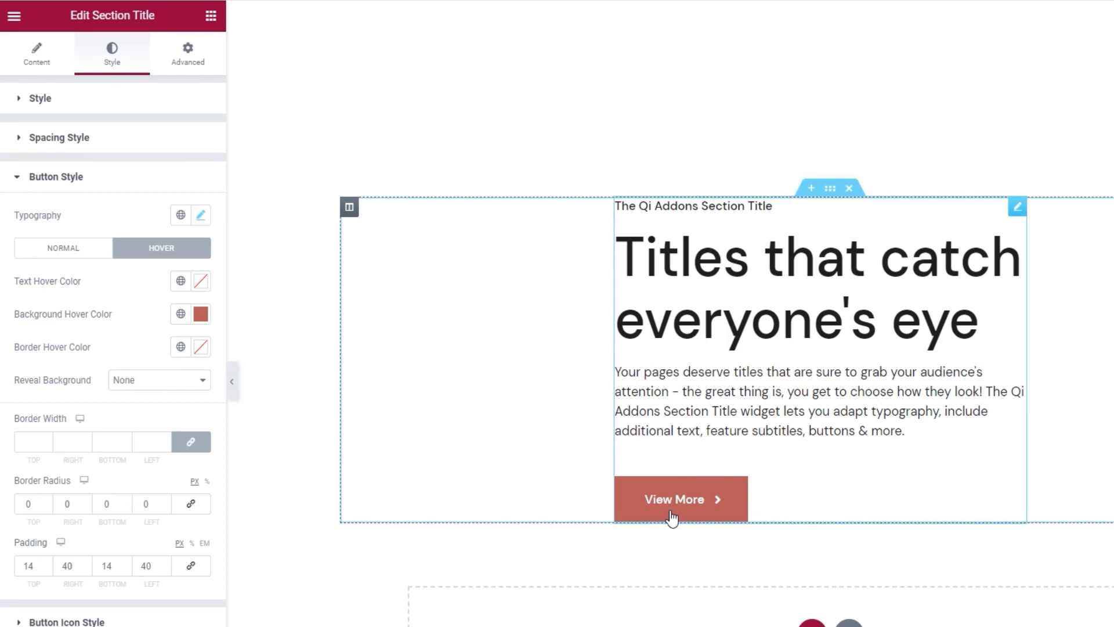
{"action": "mouse_move", "coordinate": [207, 398]}
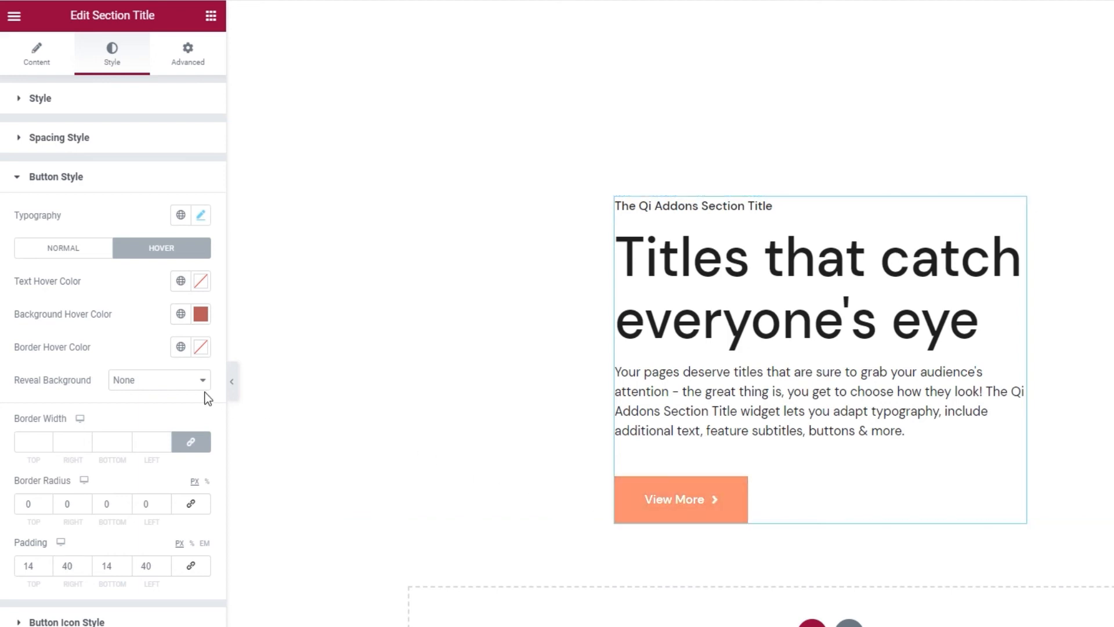
Step: Try Horizontal then Vertical reveal on the hover background and return to the hover colour setting
{"action": "left_click", "coordinate": [158, 380]}
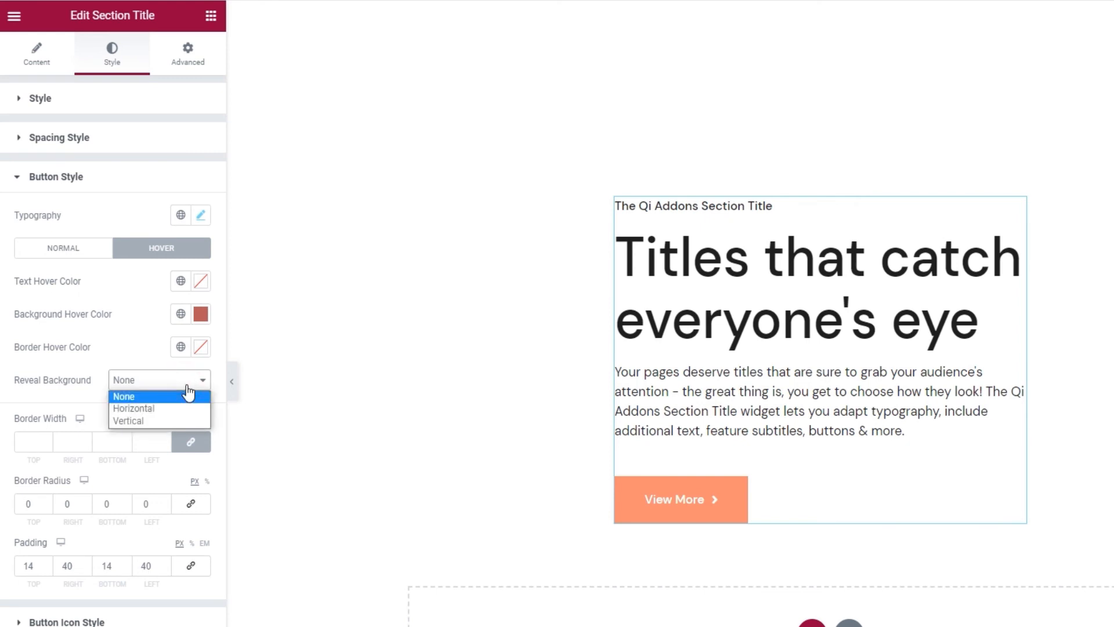
{"action": "left_click", "coordinate": [132, 408]}
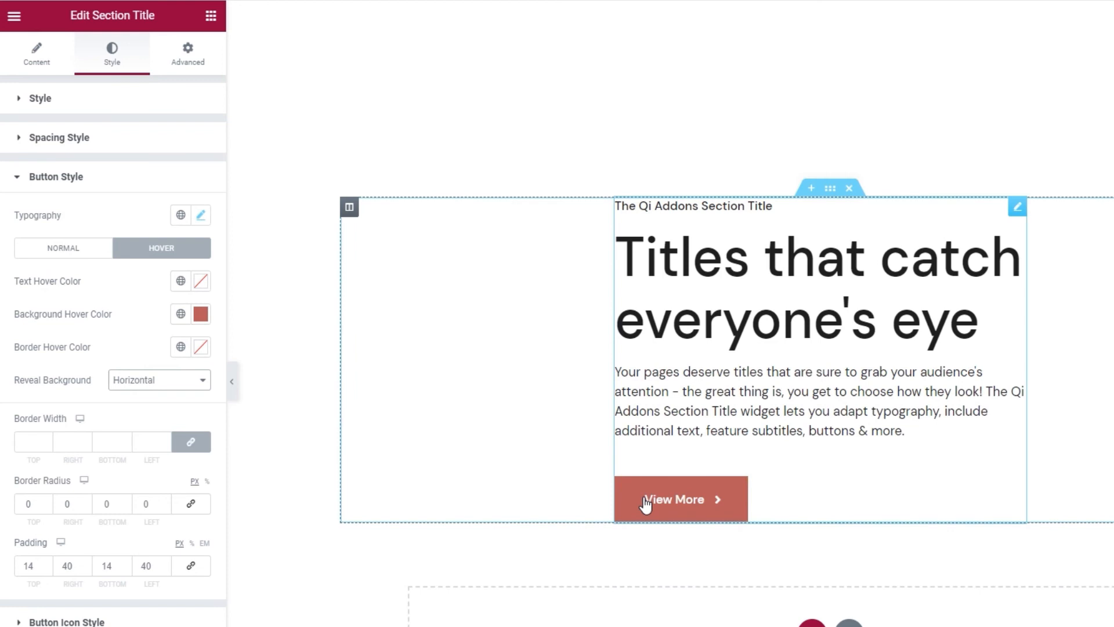
{"action": "left_click", "coordinate": [159, 380]}
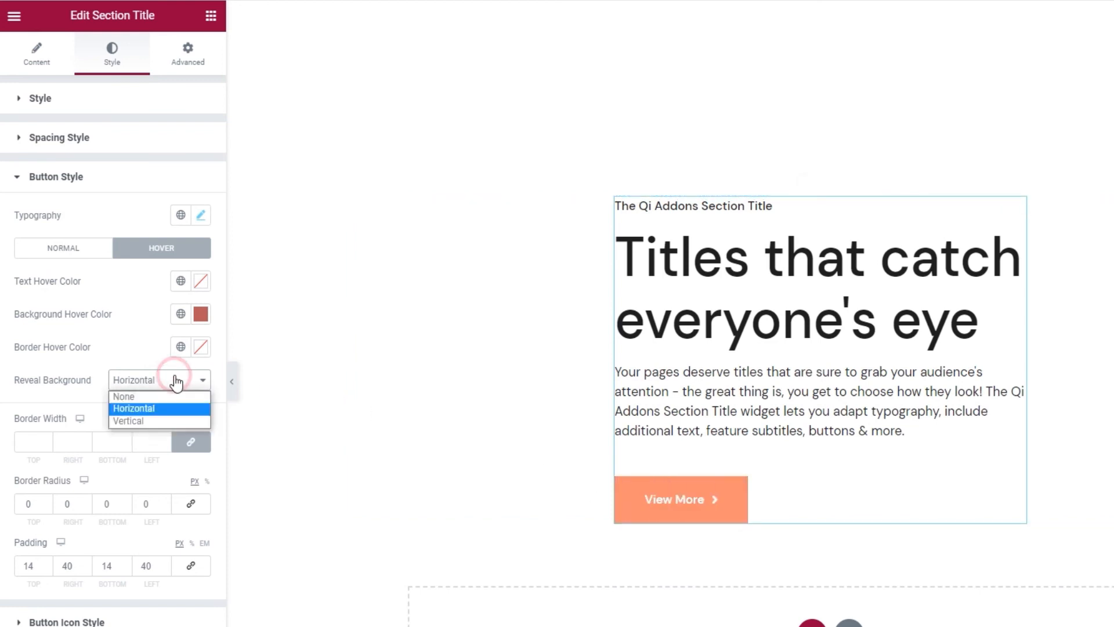
{"action": "left_click", "coordinate": [129, 420]}
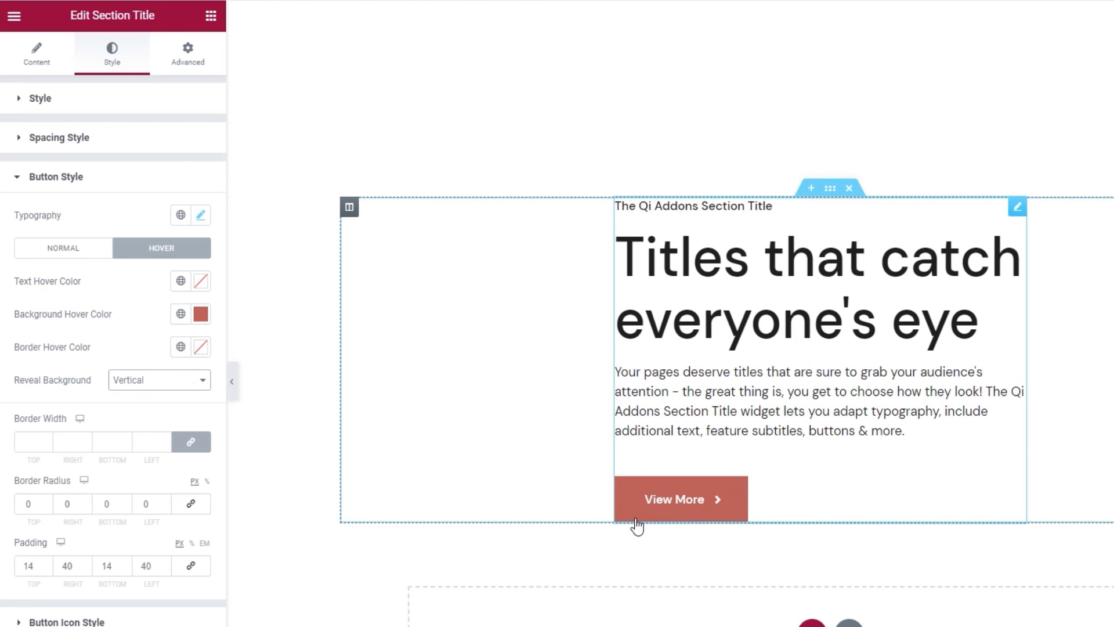
{"action": "mouse_move", "coordinate": [353, 434]}
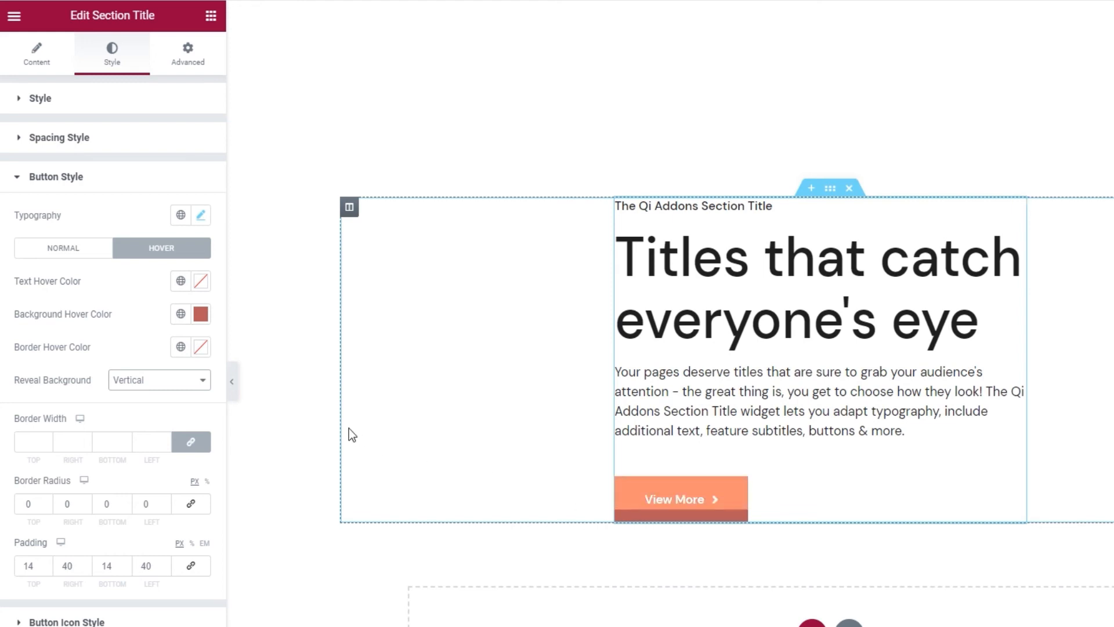
{"action": "left_click", "coordinate": [176, 407]}
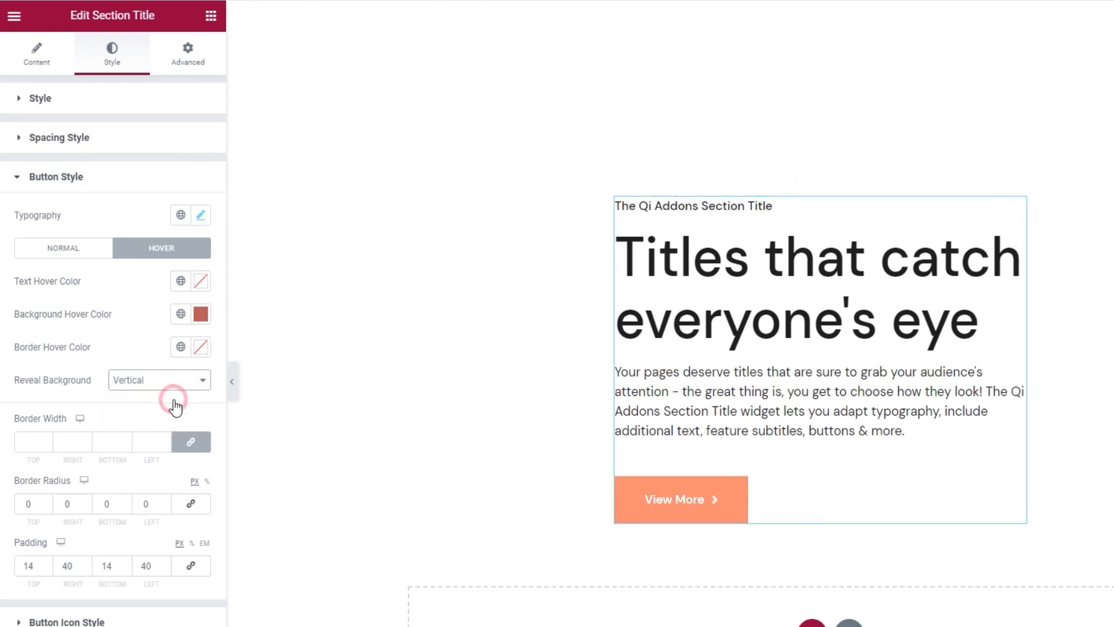
{"action": "left_click", "coordinate": [199, 313]}
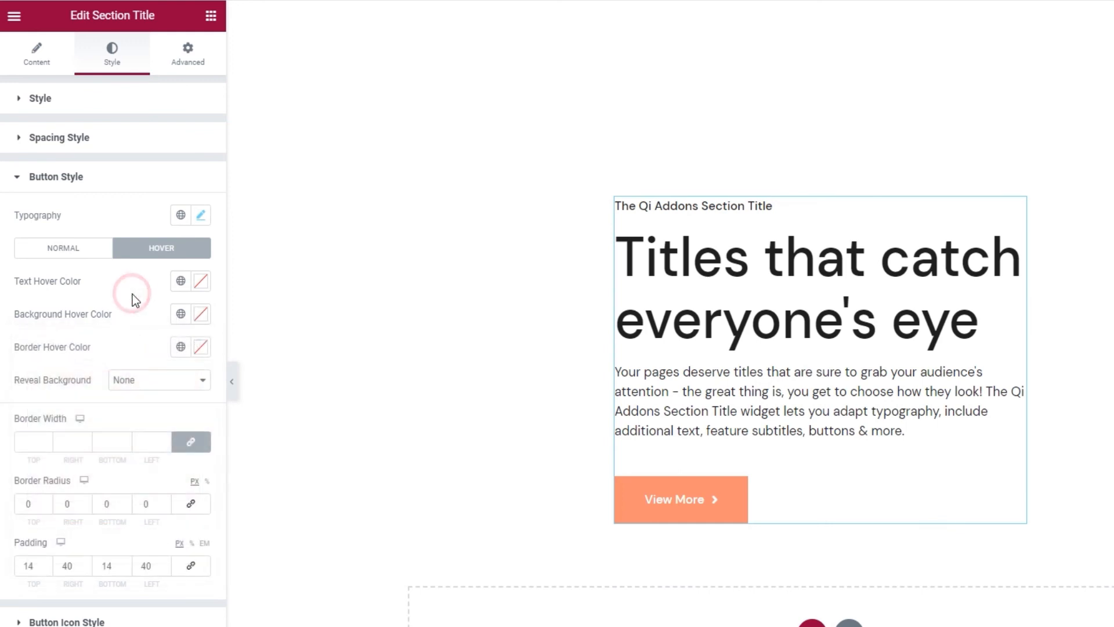
Step: Move to Button Icon Style and set the View More icon size to 16 px
{"action": "left_click", "coordinate": [55, 177]}
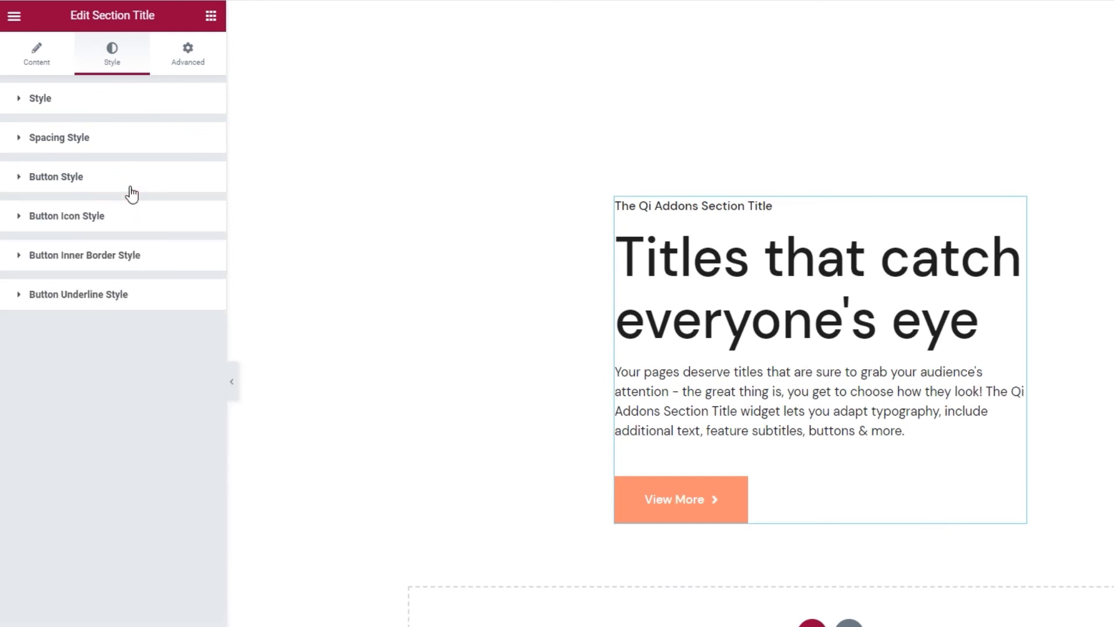
{"action": "left_click", "coordinate": [67, 216]}
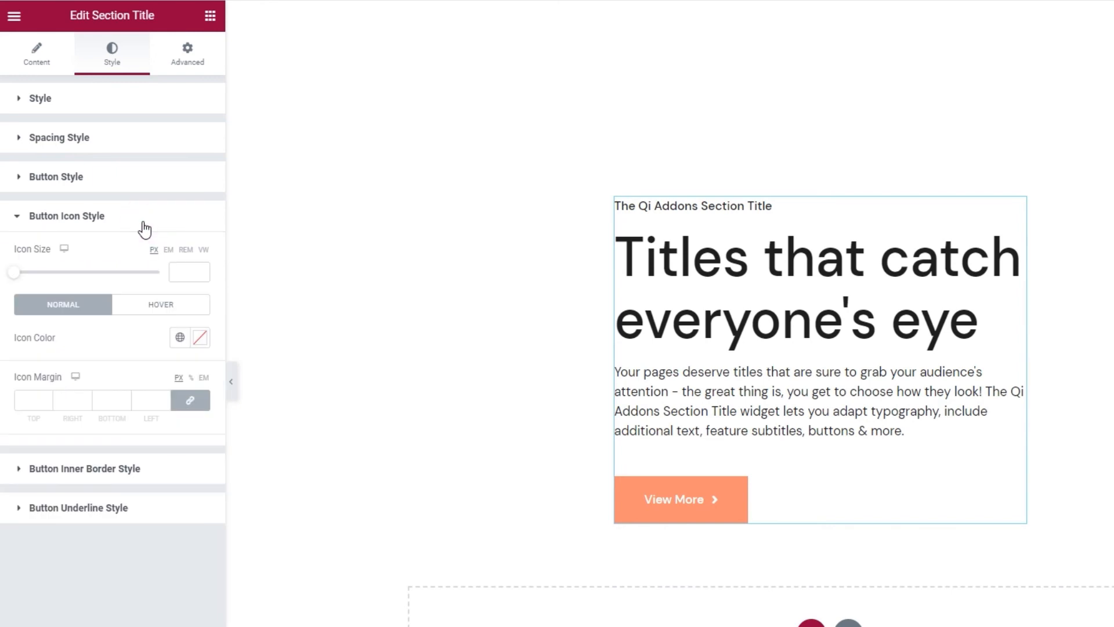
{"action": "mouse_move", "coordinate": [96, 258]}
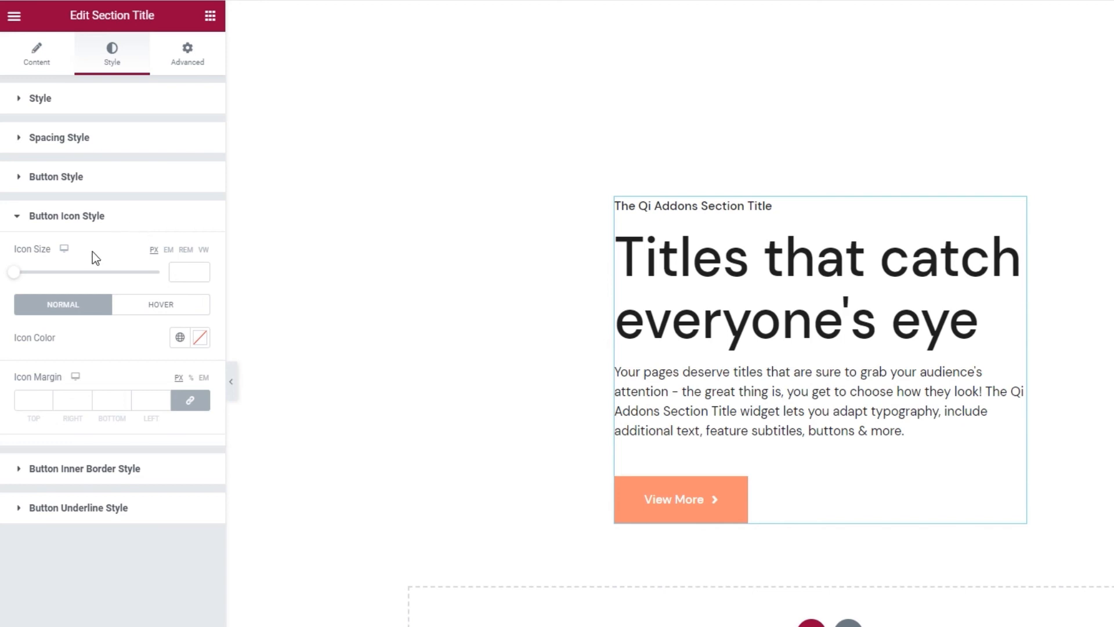
{"action": "mouse_move", "coordinate": [33, 279]}
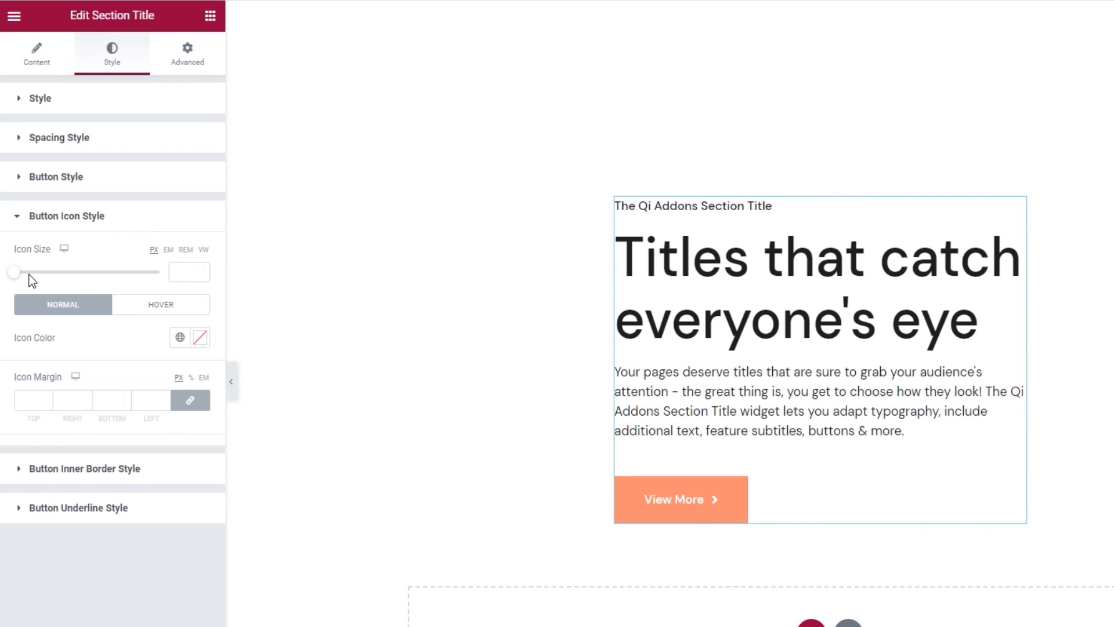
{"action": "left_click_drag", "start_coordinate": [13, 272], "coordinate": [38, 272]}
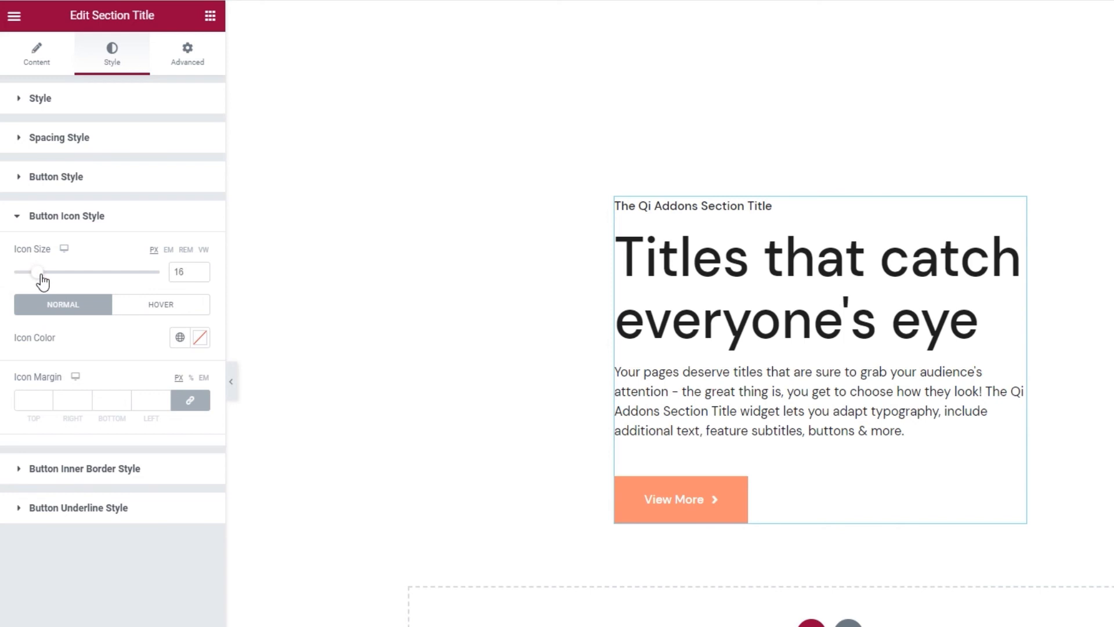
{"action": "mouse_move", "coordinate": [103, 322]}
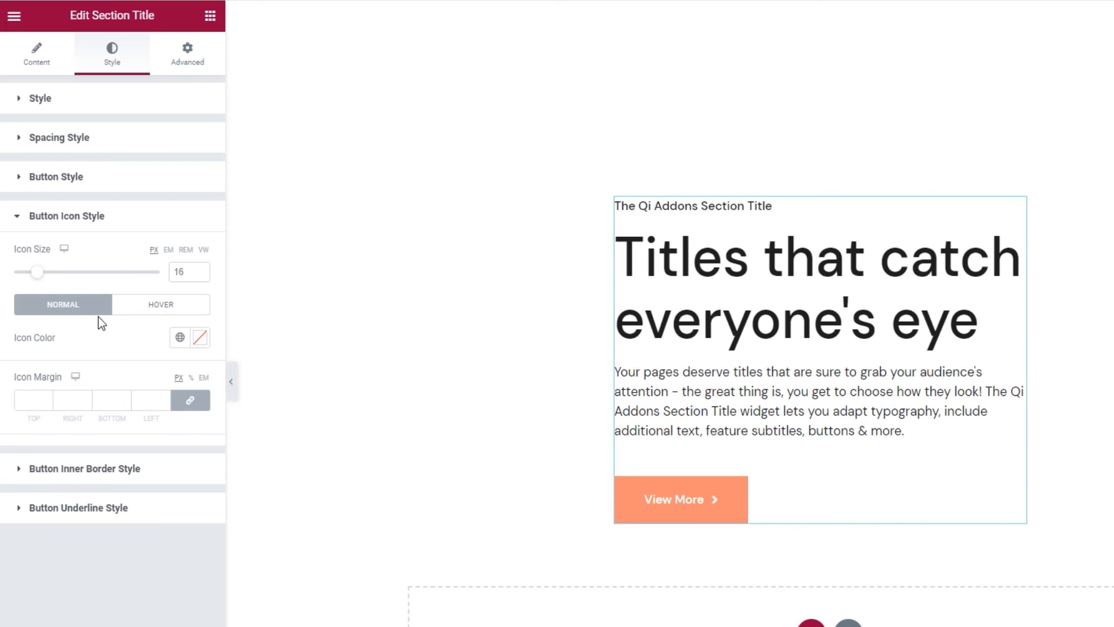
Step: On the icon's hover state, try Horizontal Short, Vertical and Diagonal move-icon effects
{"action": "left_click", "coordinate": [160, 304]}
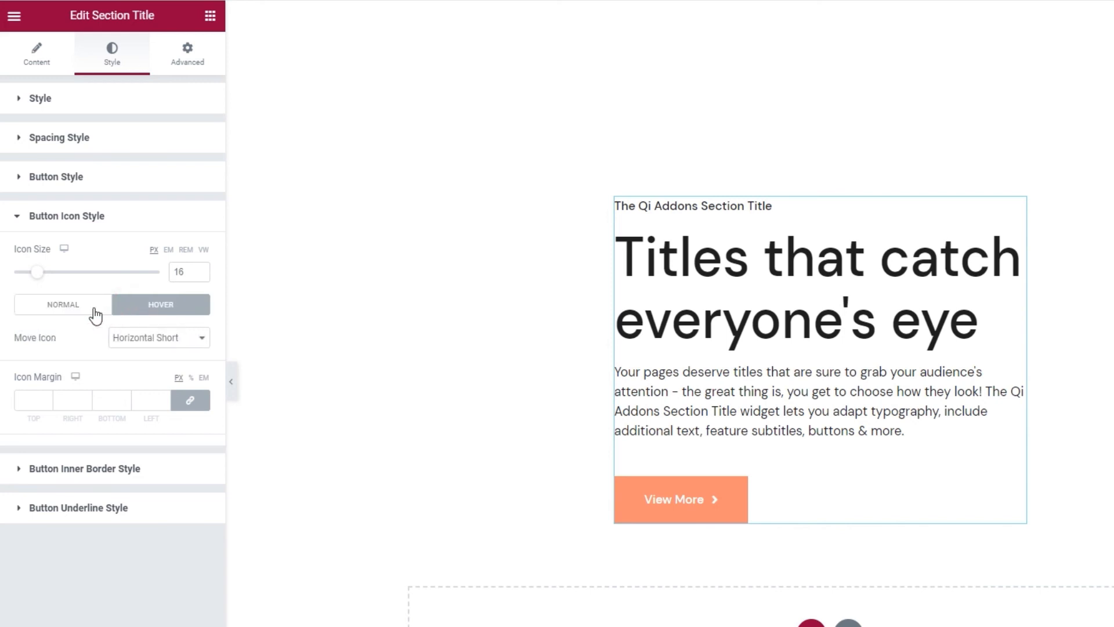
{"action": "mouse_move", "coordinate": [134, 347]}
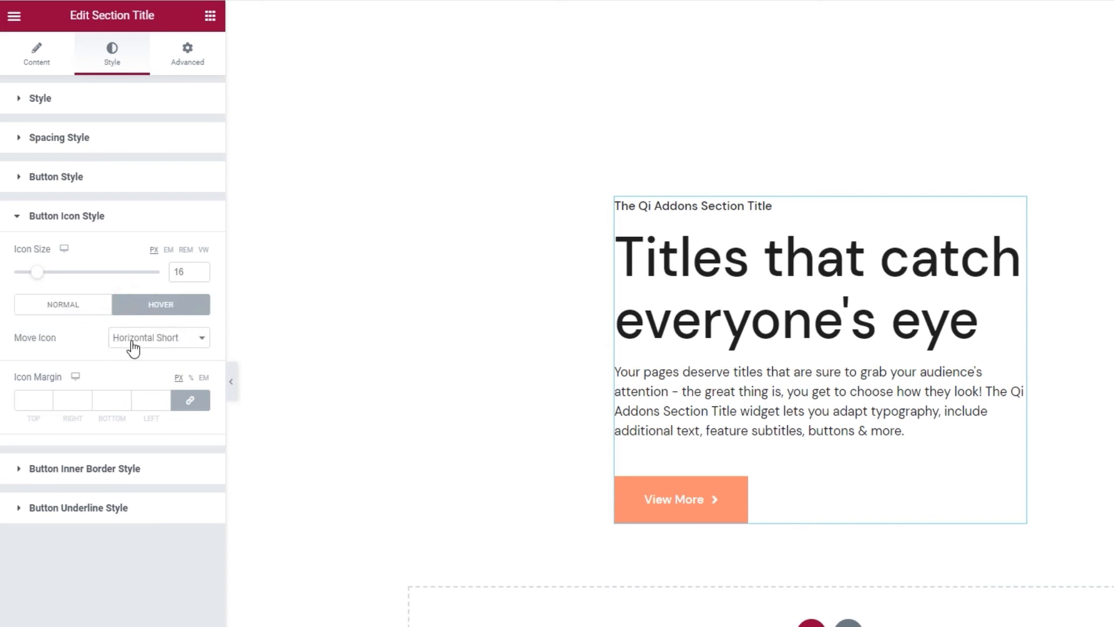
{"action": "left_click", "coordinate": [159, 336]}
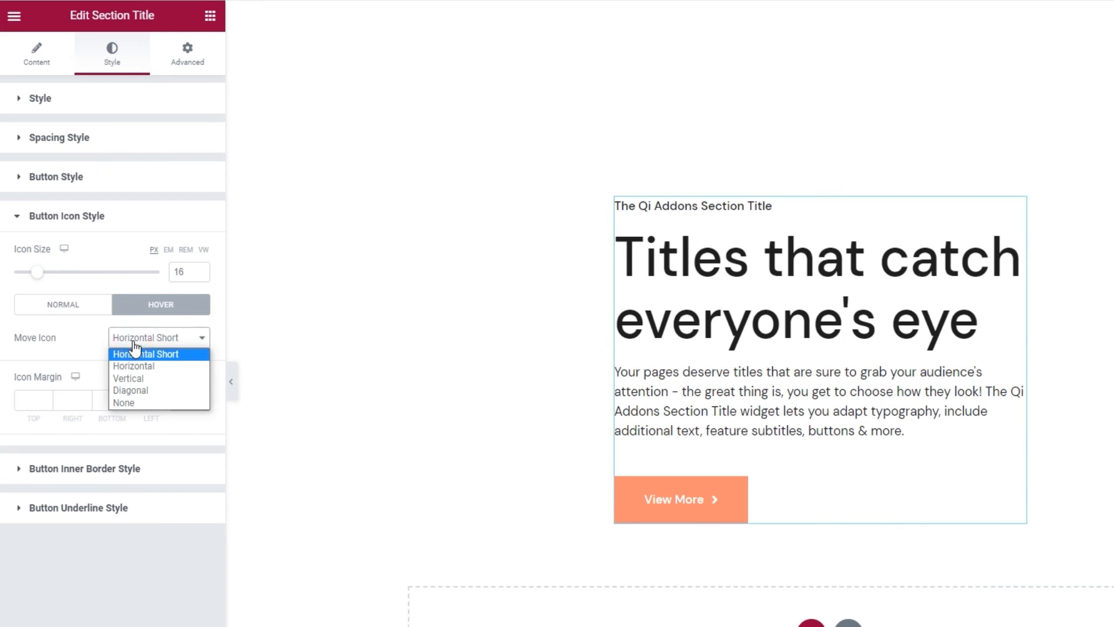
{"action": "left_click", "coordinate": [146, 353]}
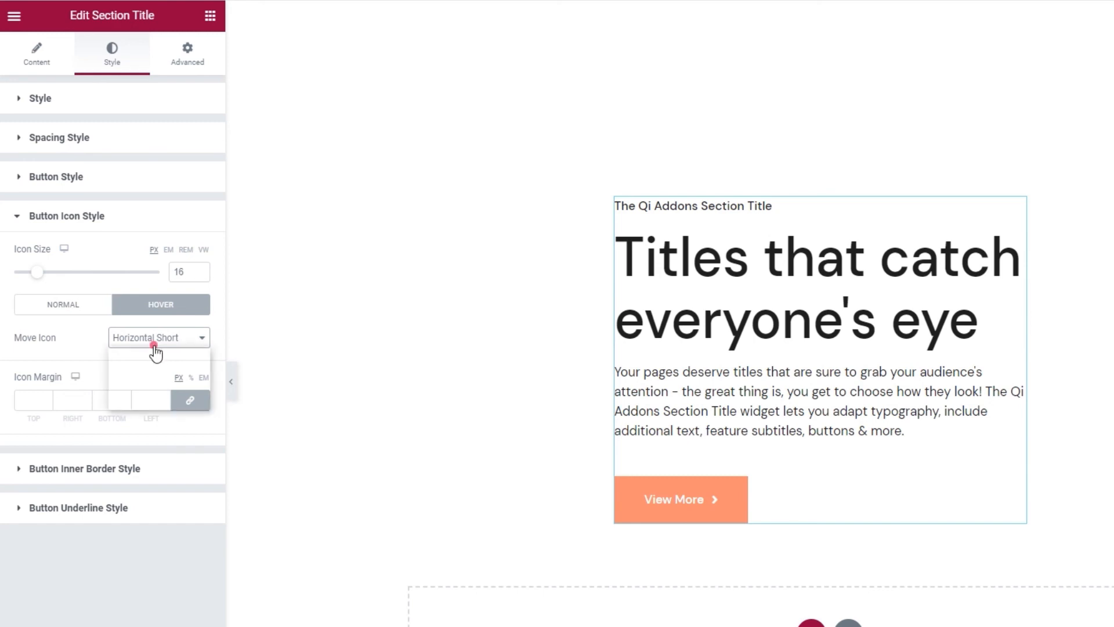
{"action": "left_click", "coordinate": [142, 337]}
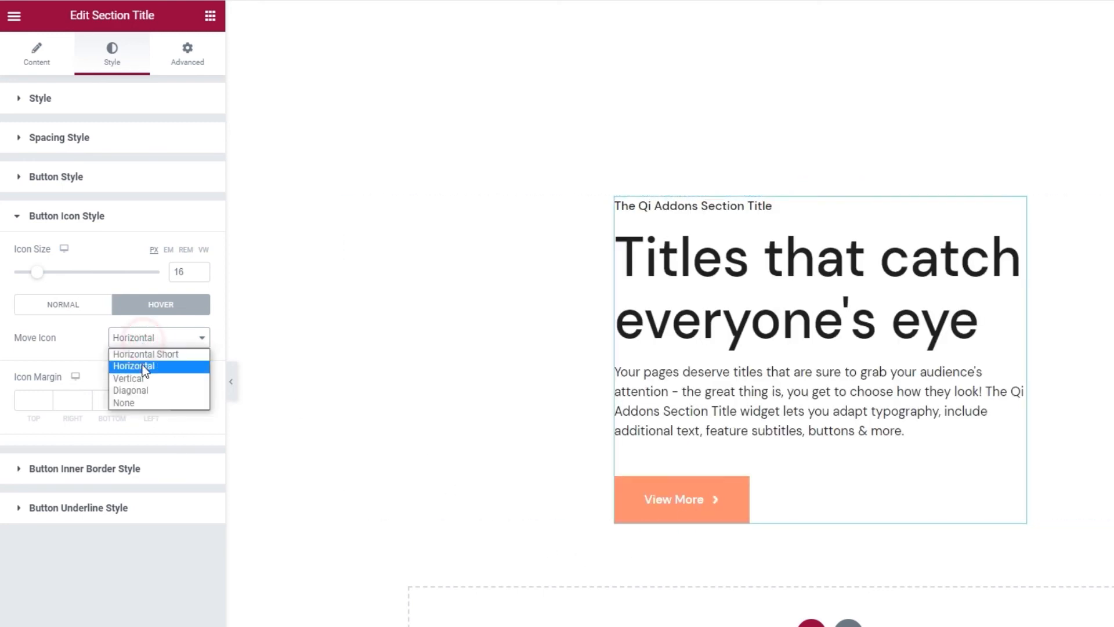
{"action": "left_click", "coordinate": [128, 378]}
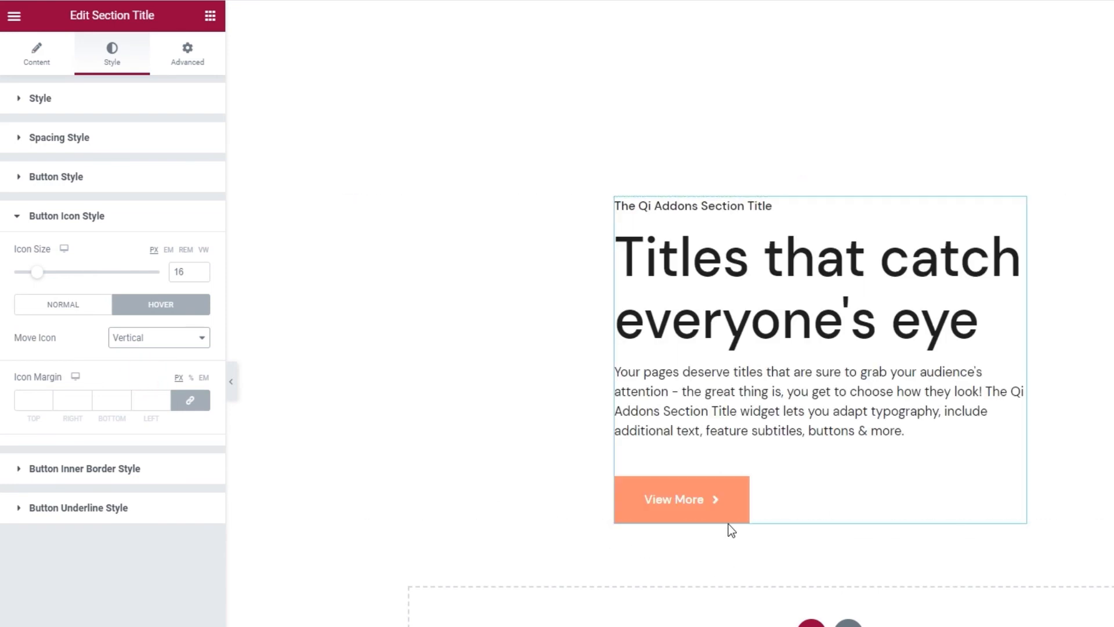
{"action": "left_click", "coordinate": [158, 337]}
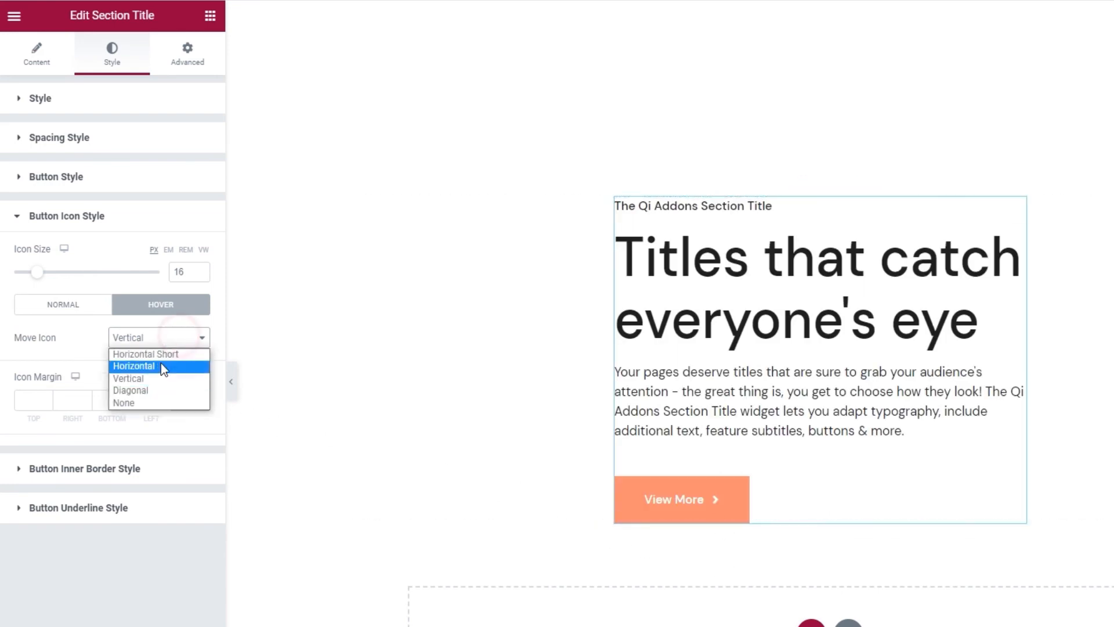
{"action": "left_click", "coordinate": [130, 390]}
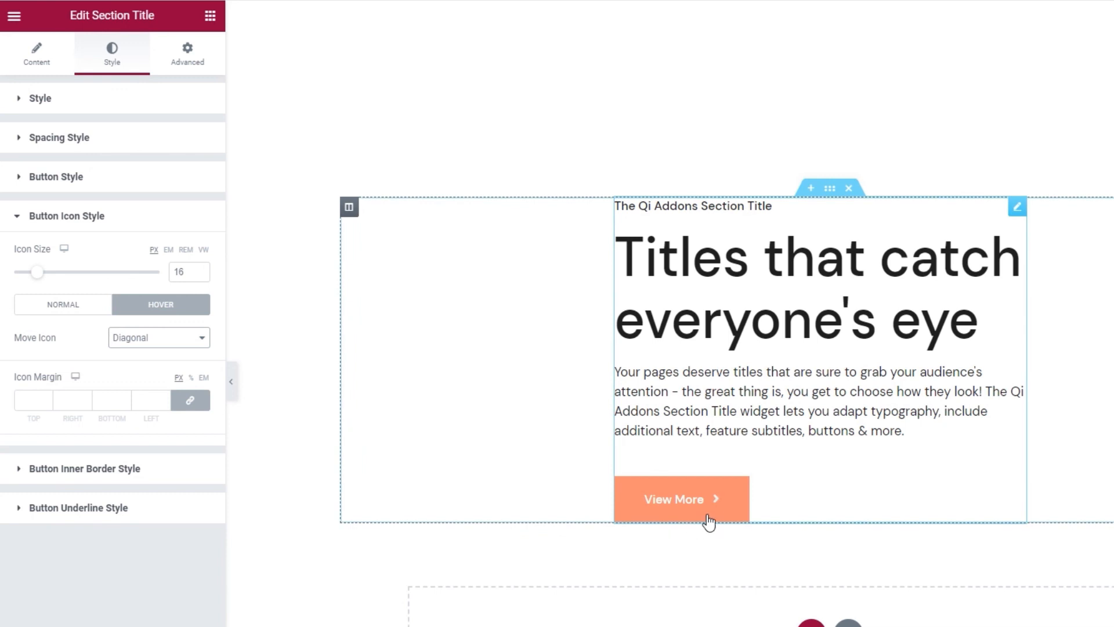
Step: Try no icon movement, then settle on Horizontal Short and return to the normal state
{"action": "left_click", "coordinate": [159, 336]}
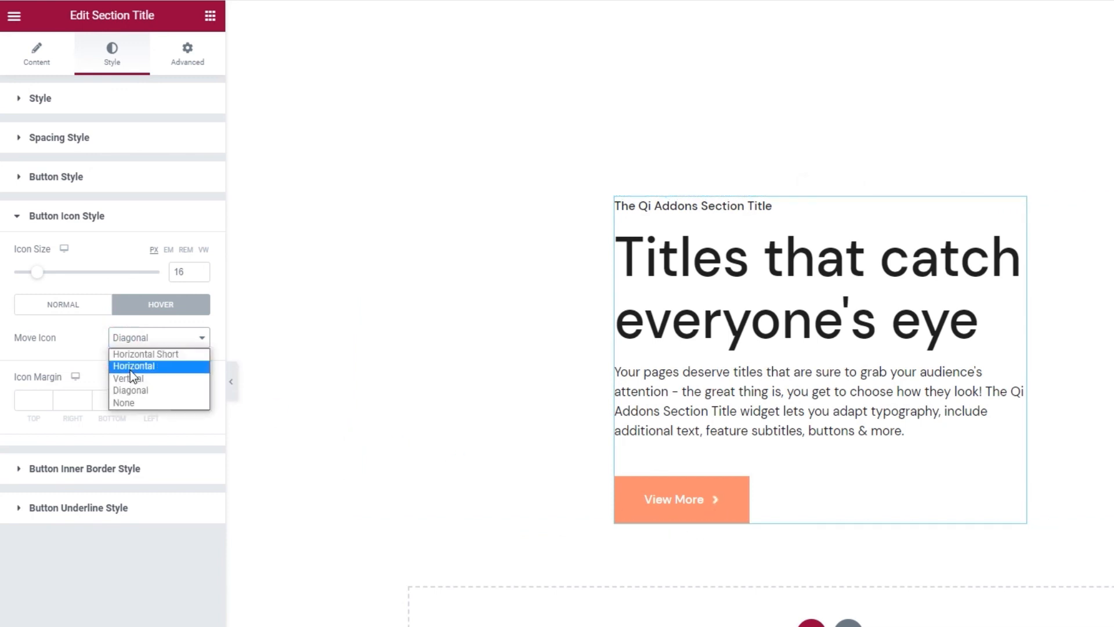
{"action": "left_click", "coordinate": [123, 403]}
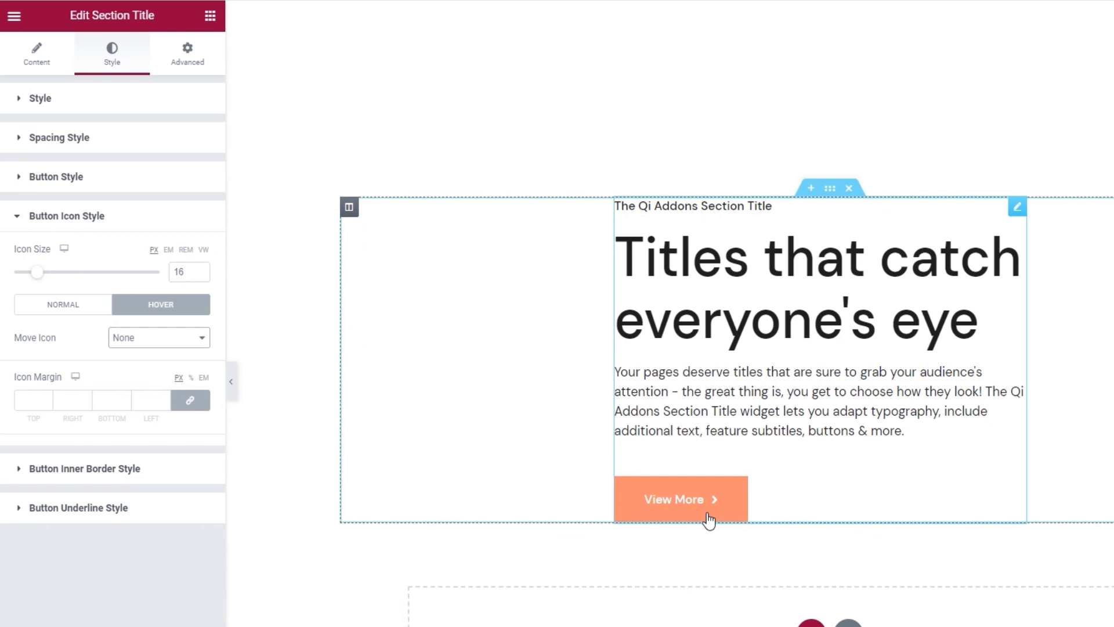
{"action": "left_click", "coordinate": [159, 336]}
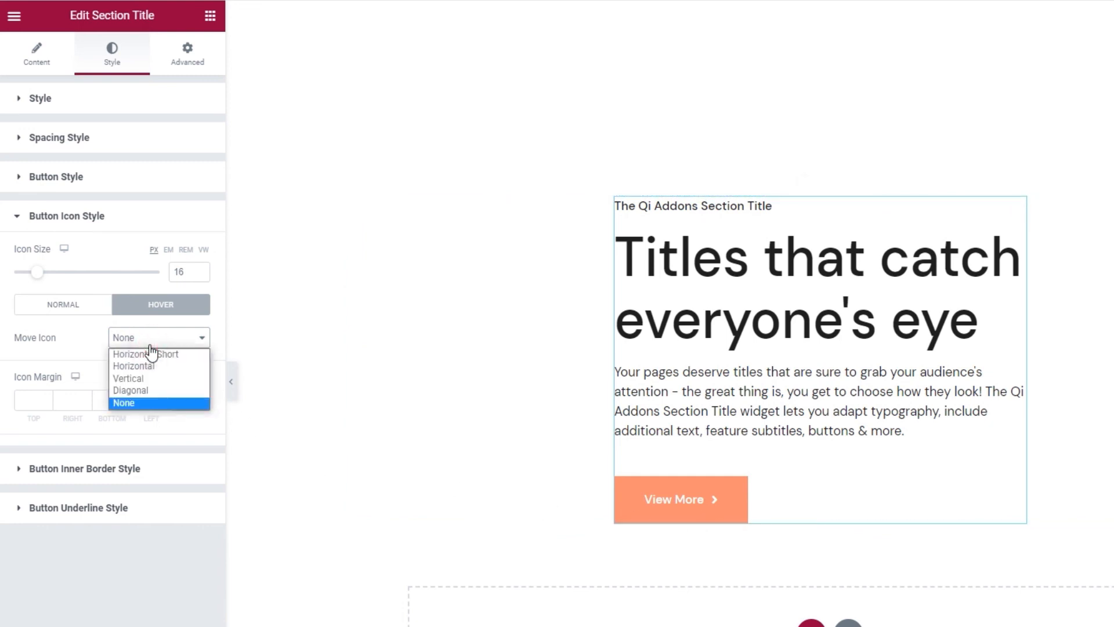
{"action": "left_click", "coordinate": [146, 354]}
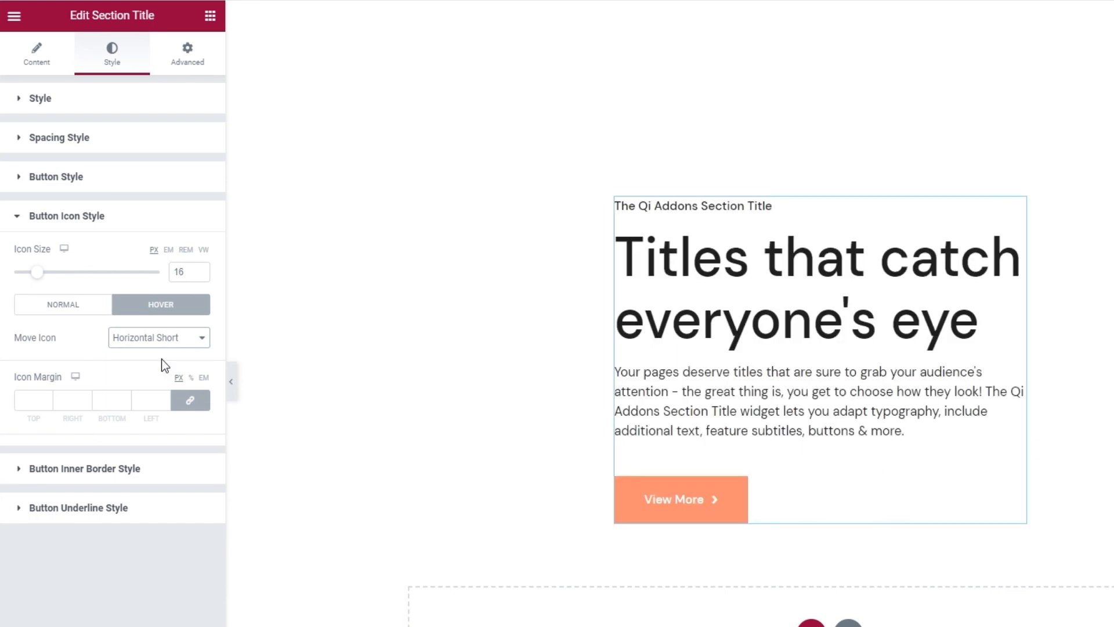
{"action": "left_click", "coordinate": [62, 304]}
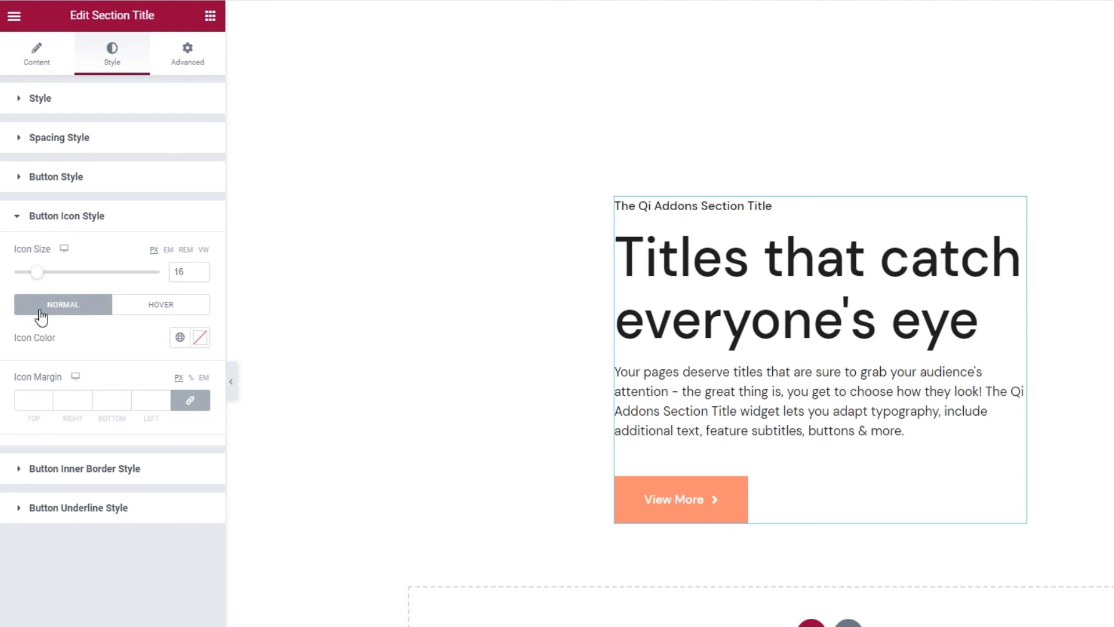
Step: Make the icon white and give it an unlinked 10px left margin with other sides at zero
{"action": "left_click", "coordinate": [179, 337]}
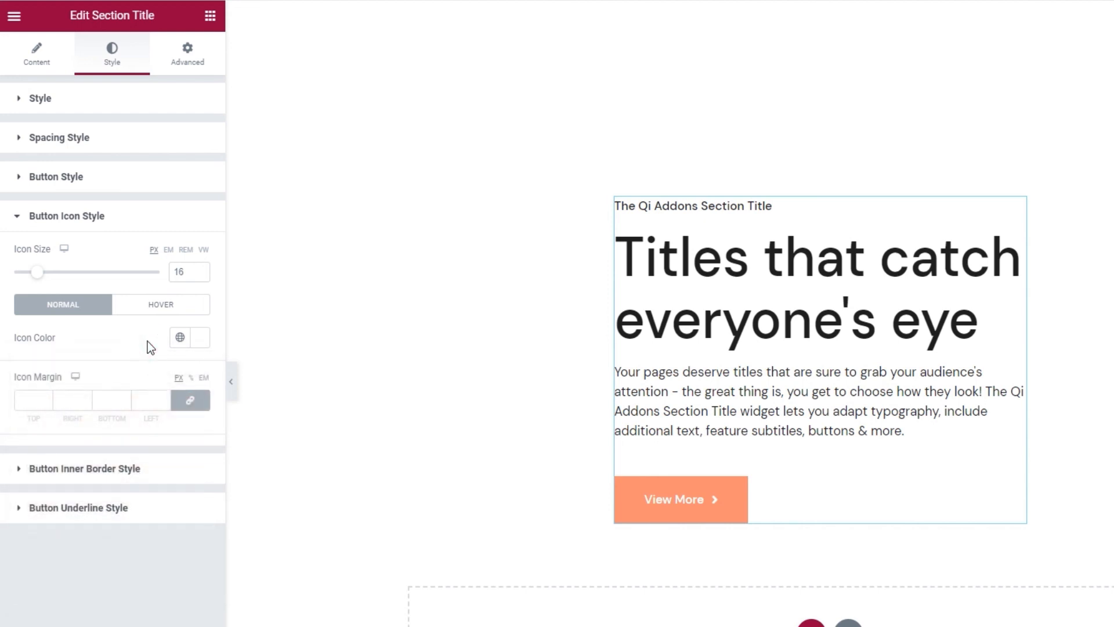
{"action": "mouse_move", "coordinate": [189, 399]}
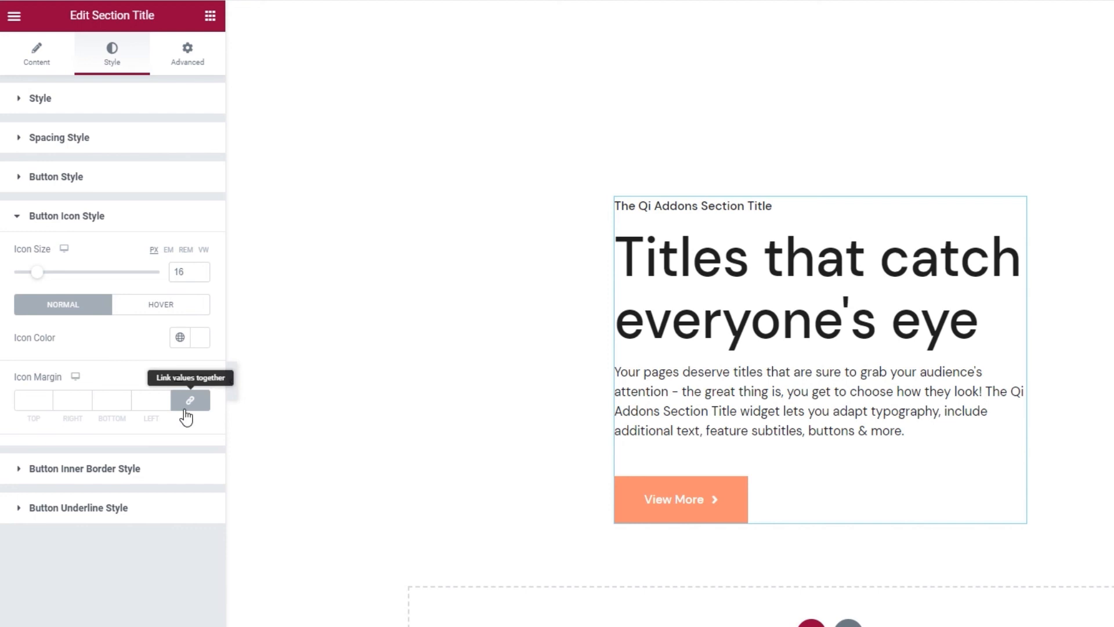
{"action": "left_click", "coordinate": [189, 399]}
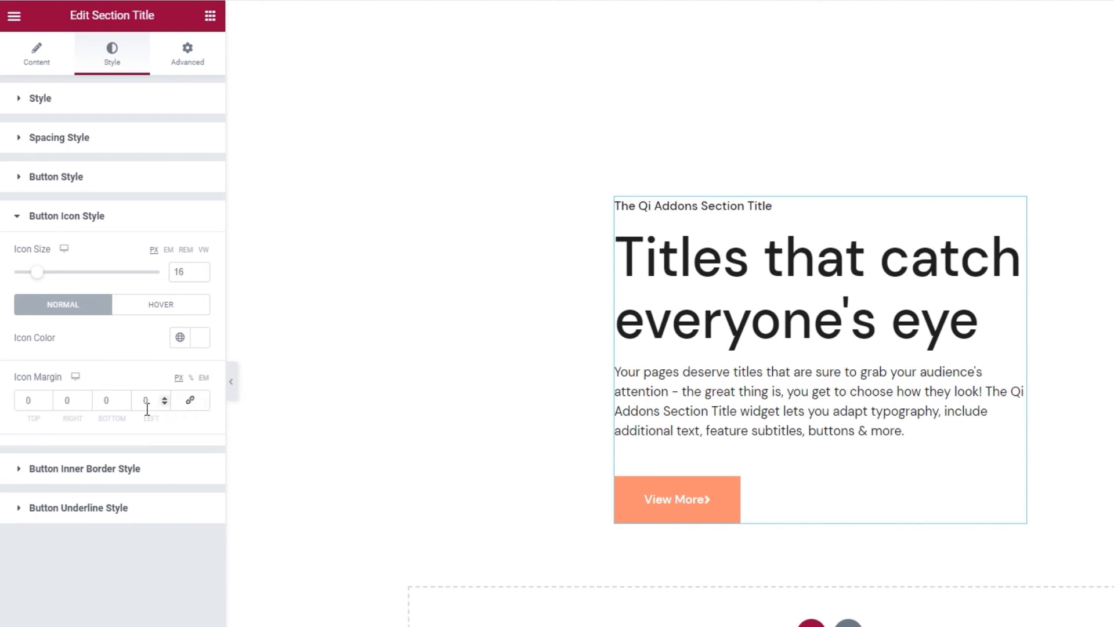
{"action": "left_click", "coordinate": [147, 401]}
{"action": "type", "text": "10"}
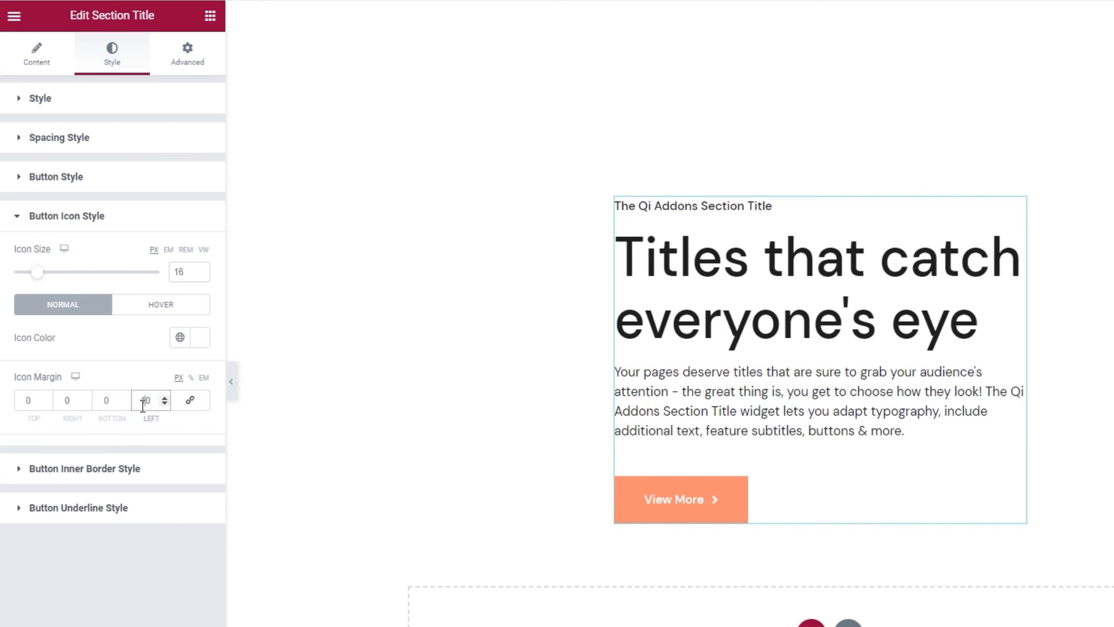
{"action": "mouse_move", "coordinate": [130, 428]}
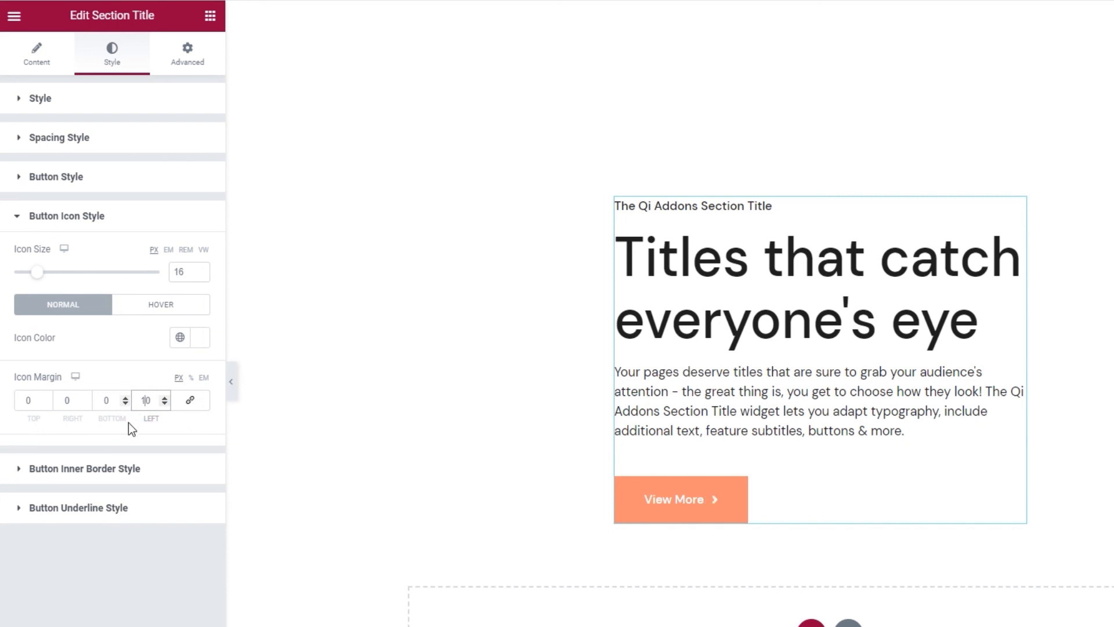
{"action": "left_click", "coordinate": [68, 216]}
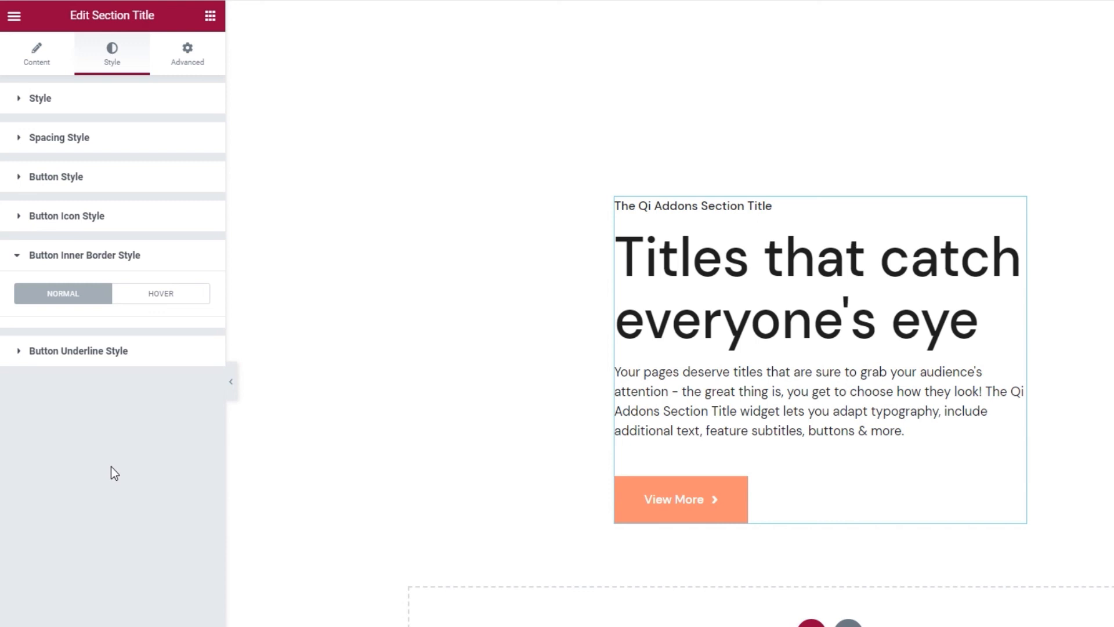
{"action": "mouse_move", "coordinate": [144, 395]}
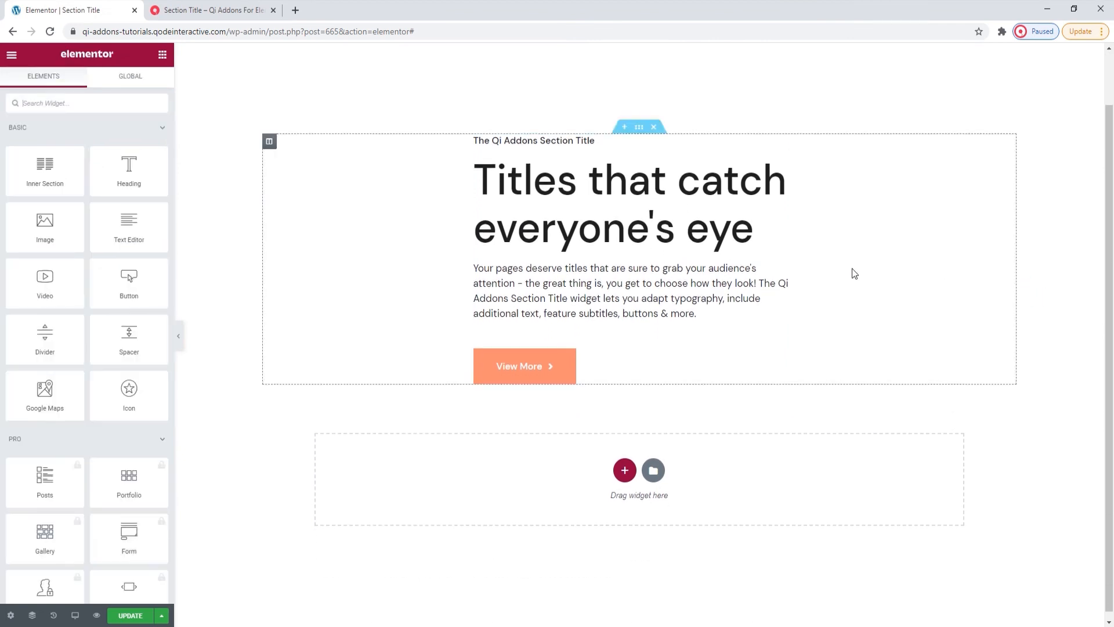
Step: Scroll through the Qi Addons Section Title demo page past its example titles to the end
{"action": "left_click", "coordinate": [211, 11]}
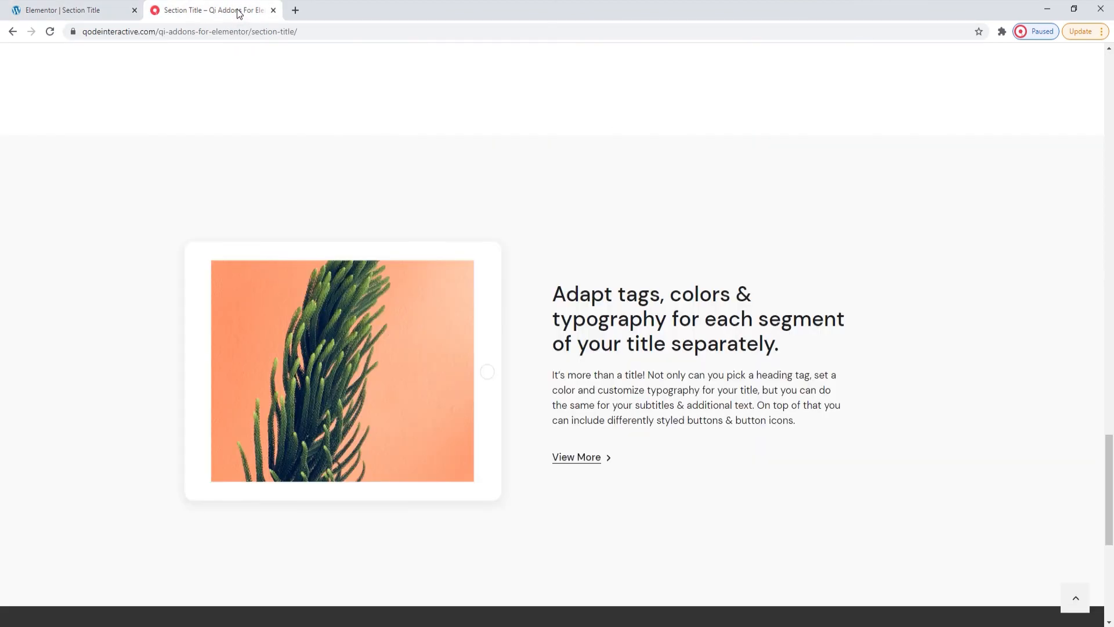
{"action": "scroll", "scroll_direction": "up", "scroll_amount": 3}
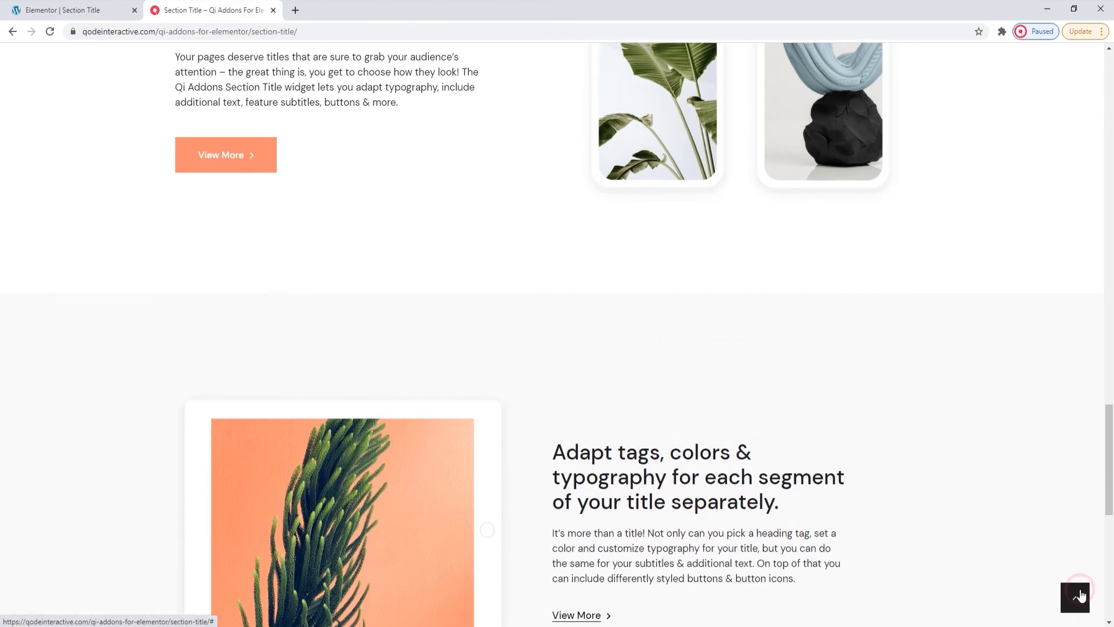
{"action": "scroll", "scroll_direction": "up", "scroll_amount": 3}
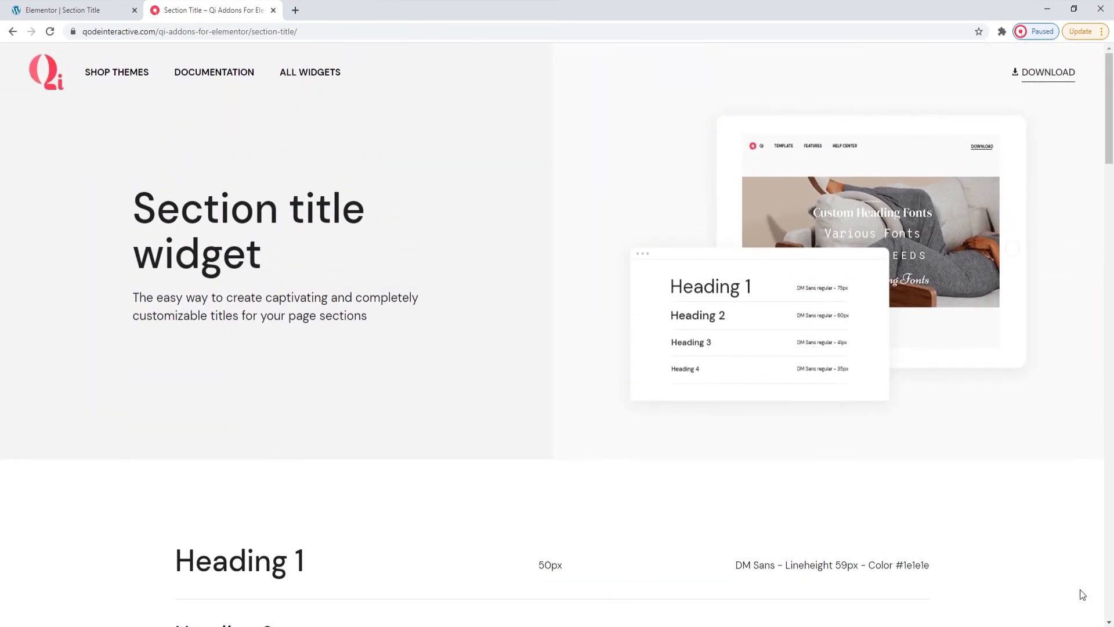
{"action": "scroll", "scroll_direction": "down", "scroll_amount": 3}
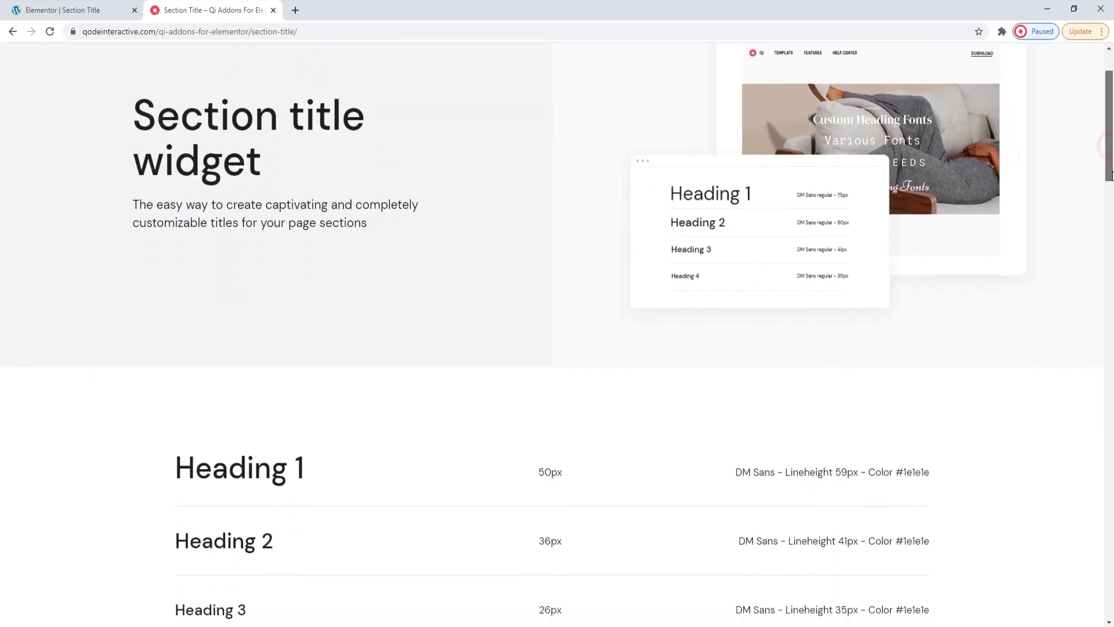
{"action": "scroll", "scroll_direction": "down", "scroll_amount": 3}
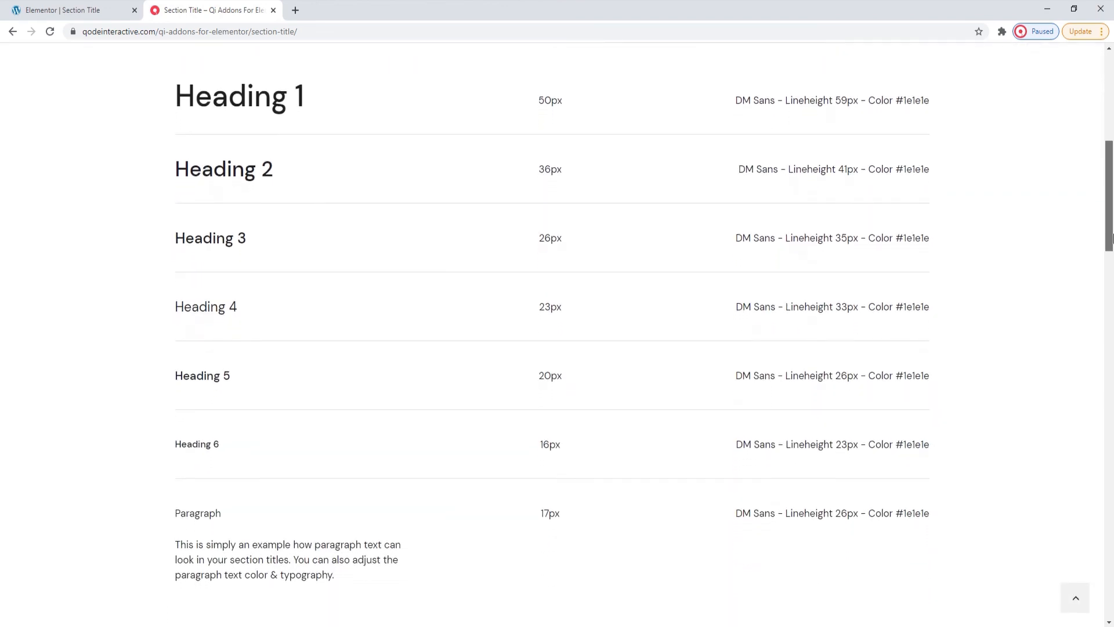
{"action": "scroll", "scroll_direction": "down", "scroll_amount": 3}
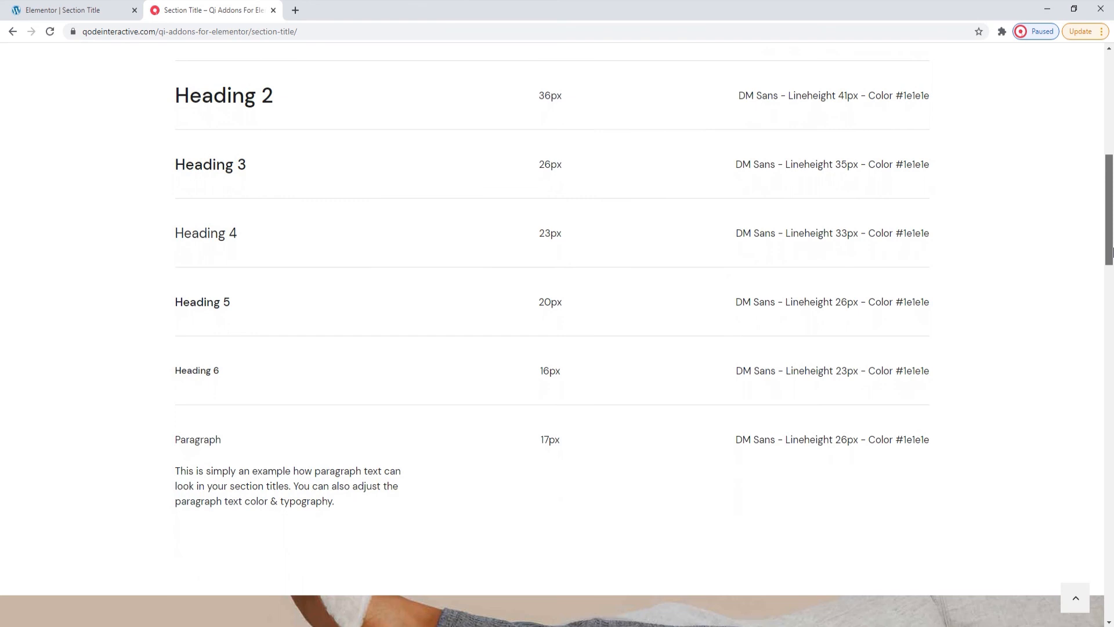
{"action": "scroll", "scroll_direction": "down", "scroll_amount": 3}
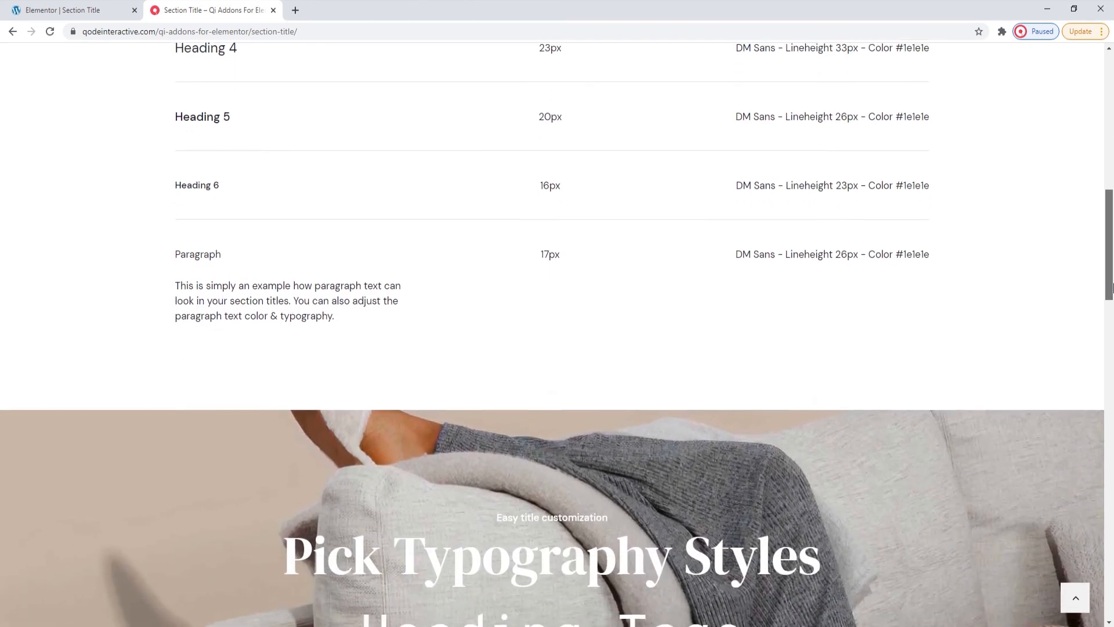
{"action": "scroll", "scroll_direction": "down", "scroll_amount": 3}
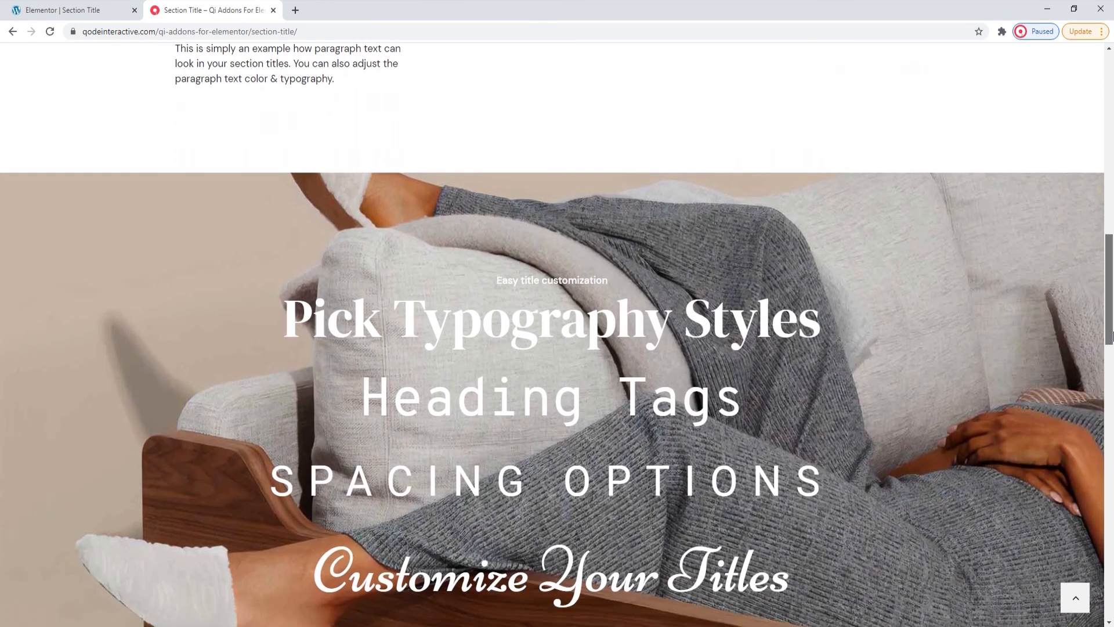
{"action": "scroll", "scroll_direction": "down", "scroll_amount": 3}
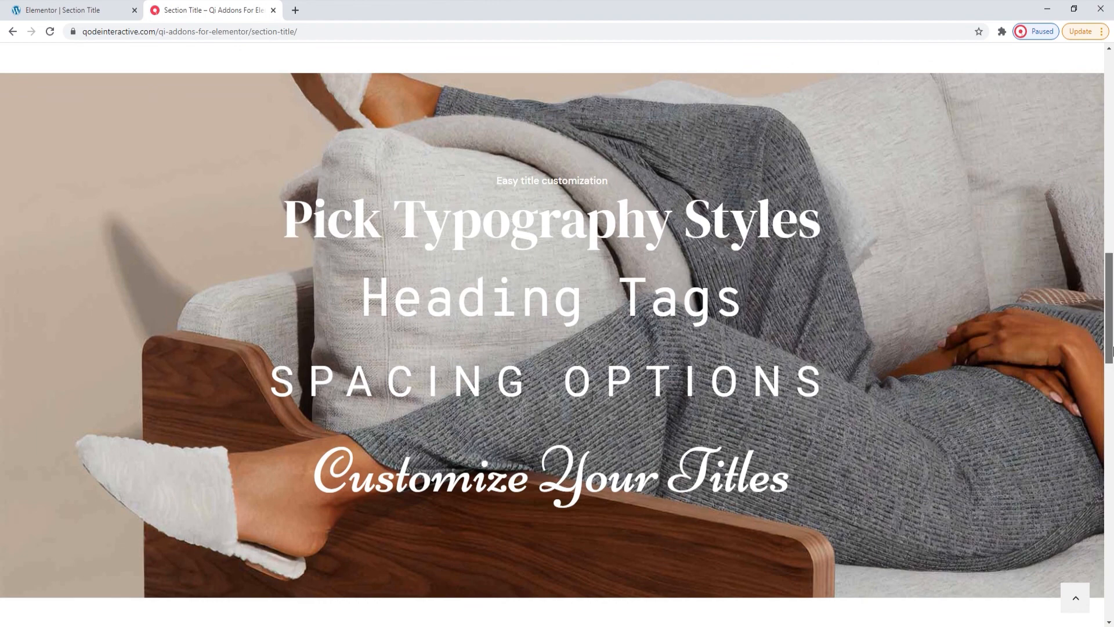
{"action": "scroll", "scroll_direction": "down", "scroll_amount": 3}
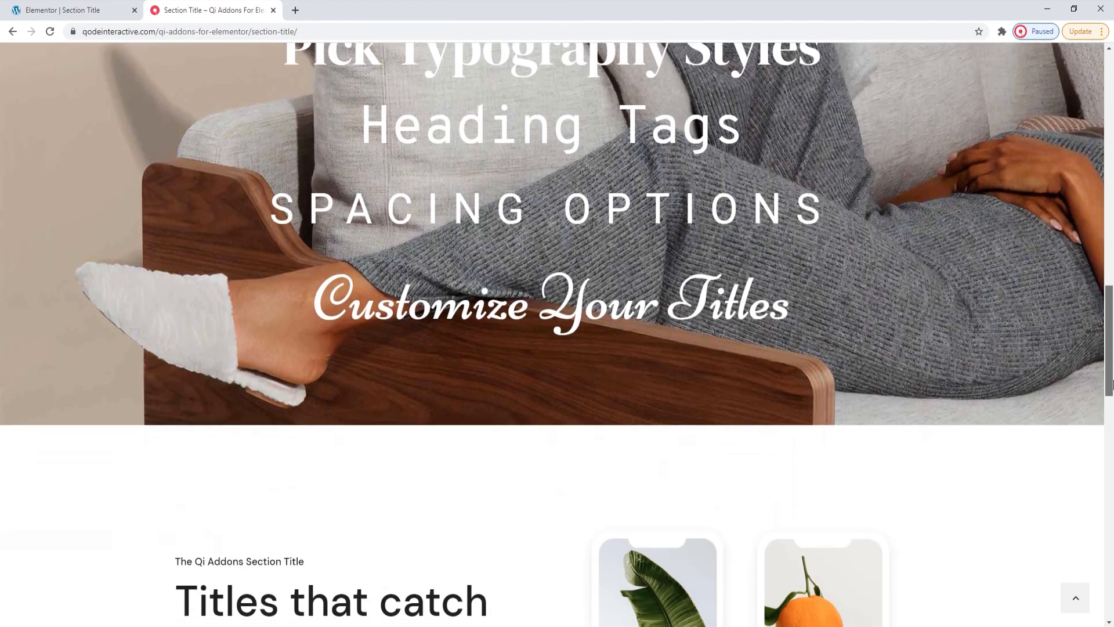
{"action": "scroll", "scroll_direction": "down", "scroll_amount": 3}
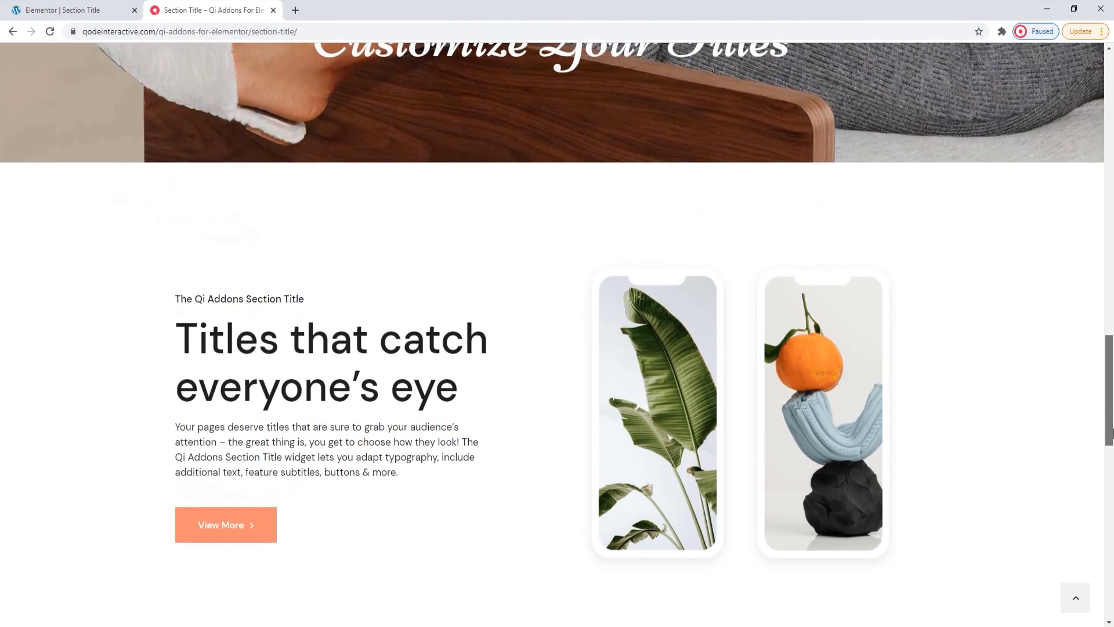
{"action": "scroll", "scroll_direction": "down", "scroll_amount": 3}
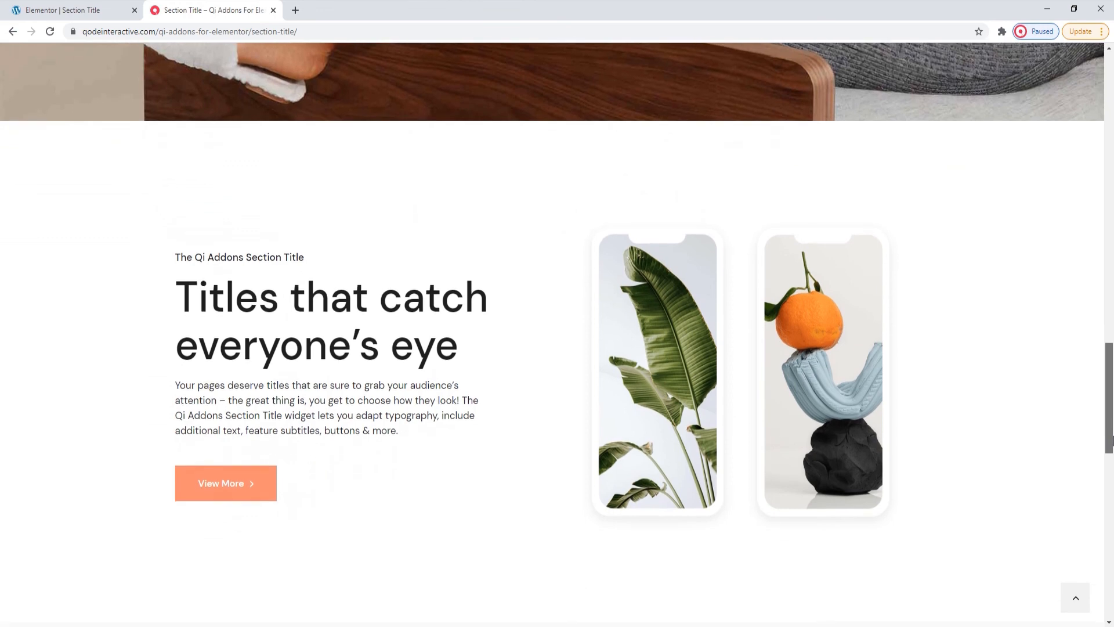
{"action": "scroll", "scroll_direction": "down", "scroll_amount": 3}
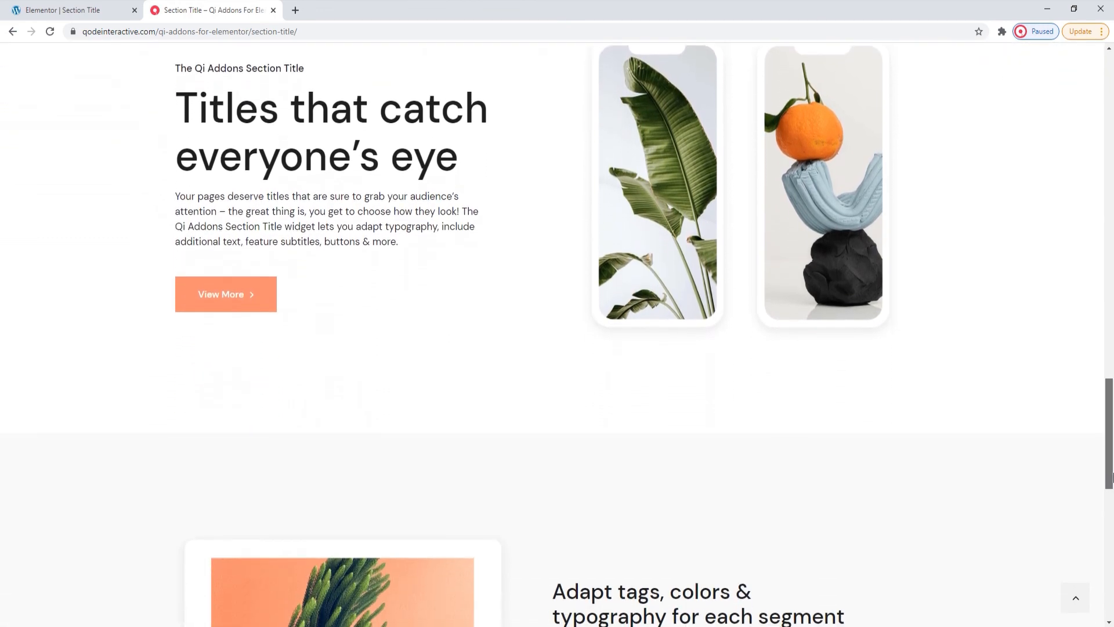
{"action": "scroll", "scroll_direction": "down", "scroll_amount": 3}
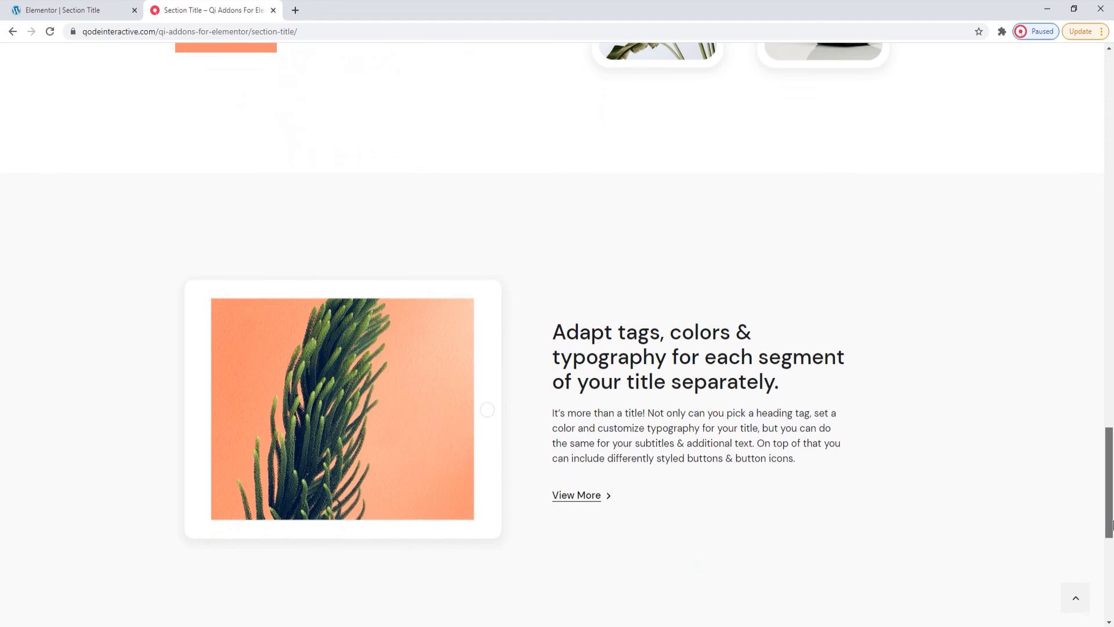
{"action": "scroll", "scroll_direction": "down", "scroll_amount": 3}
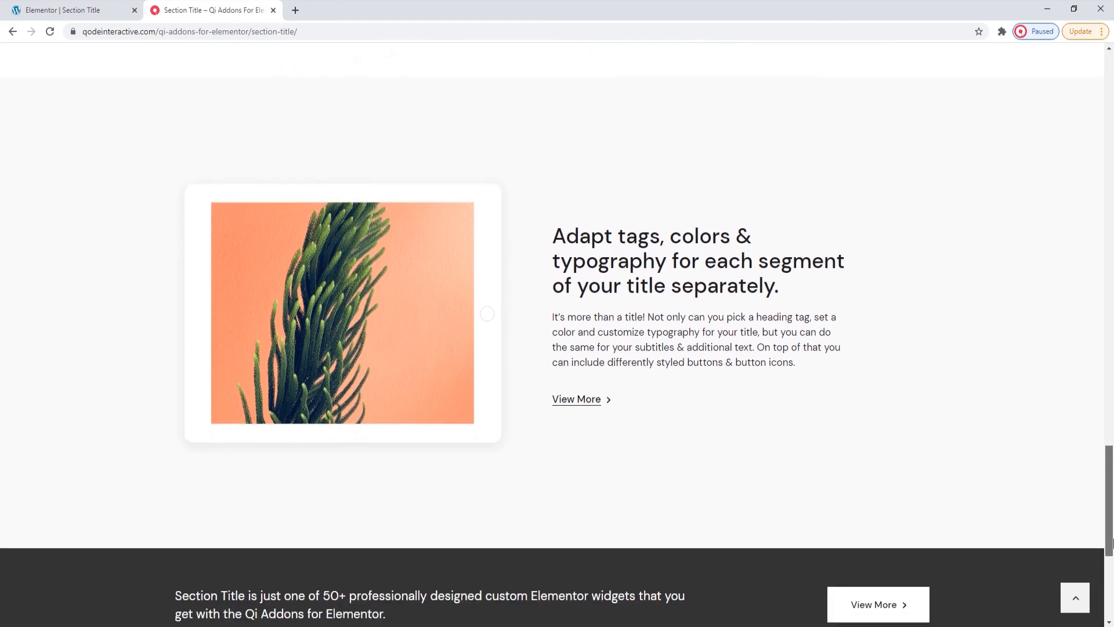
{"action": "scroll", "scroll_direction": "down", "scroll_amount": 3}
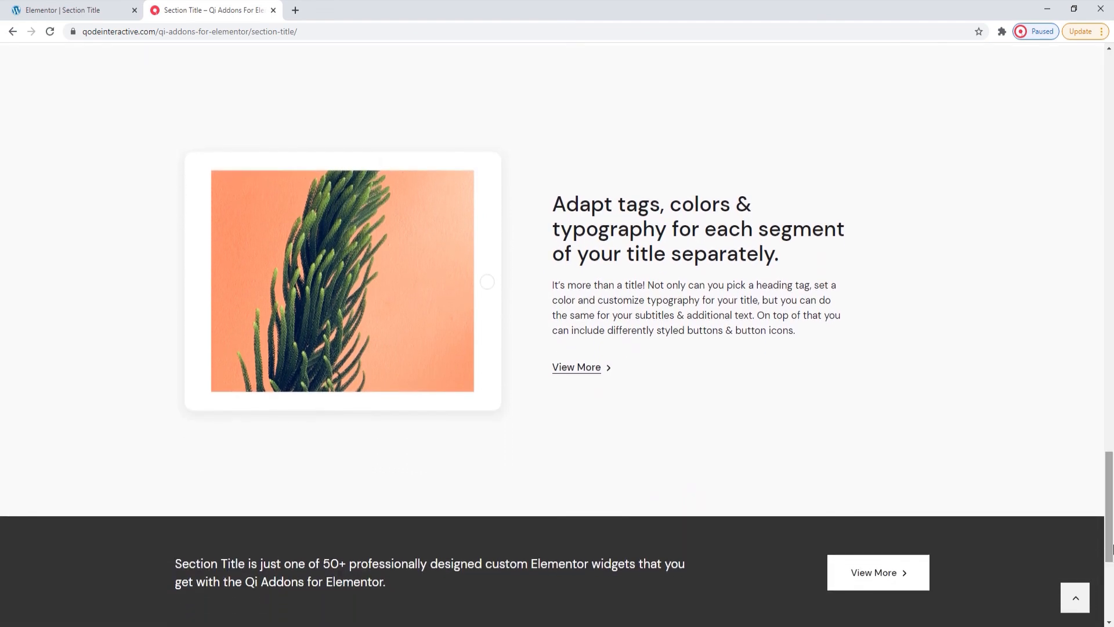